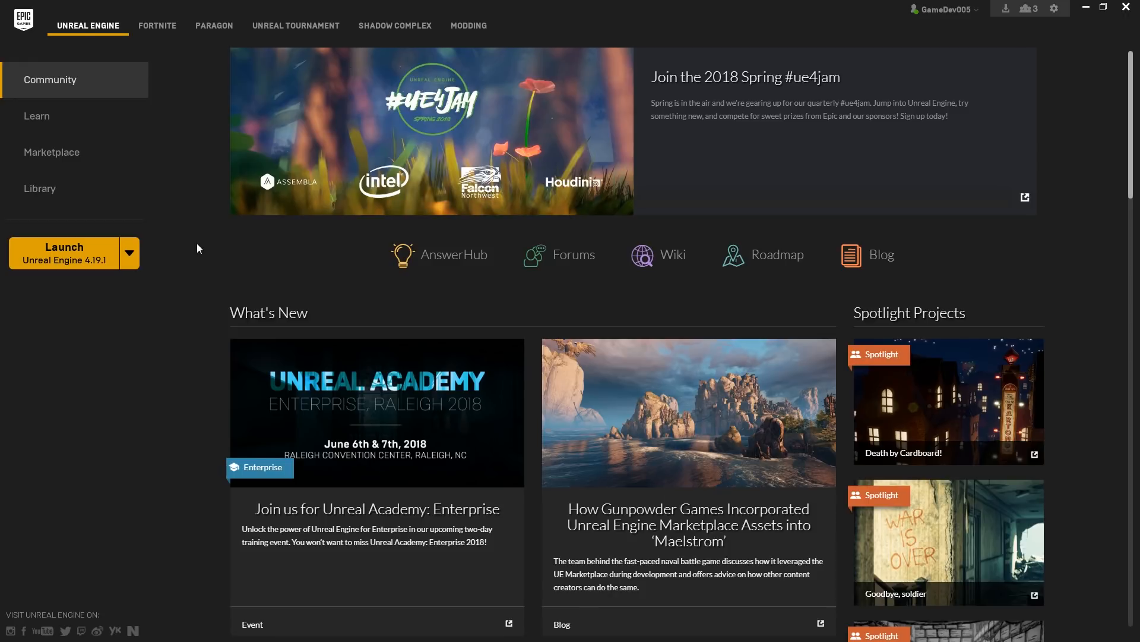
mouse_move(197, 221)
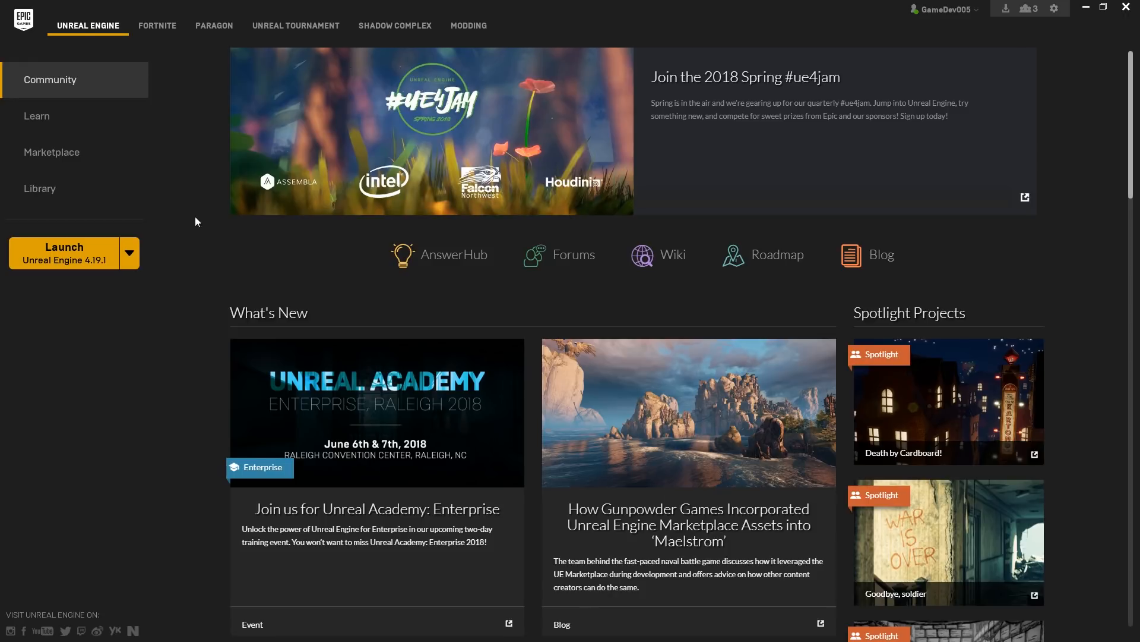
Launch Unreal Engine 4.19.1 from the Library so its Project Browser appears
click(40, 188)
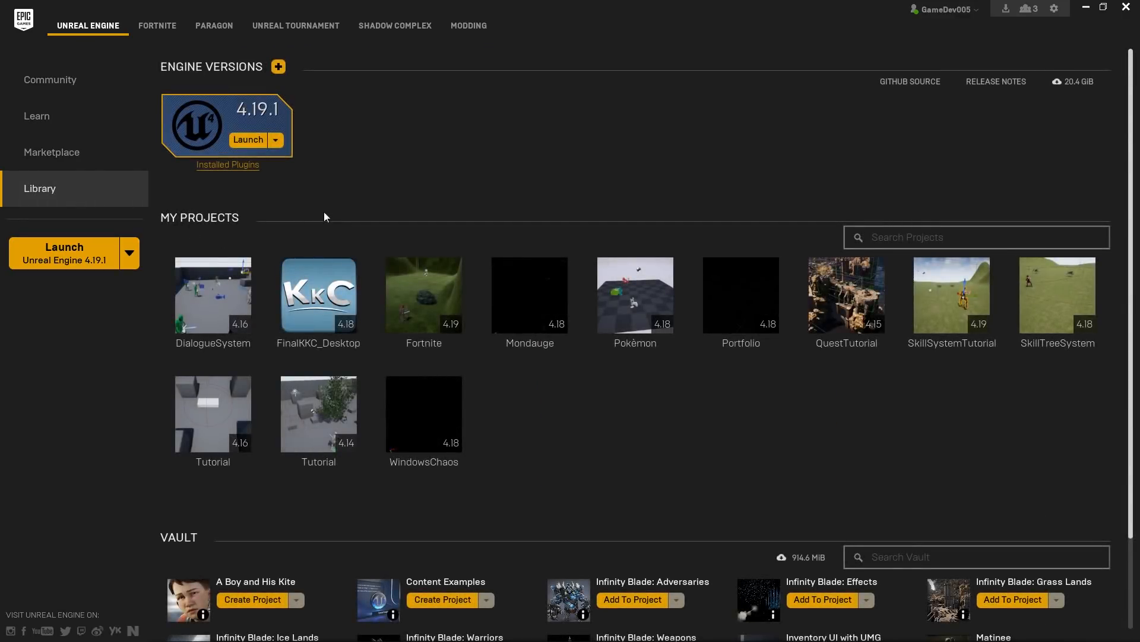
mouse_move(323, 190)
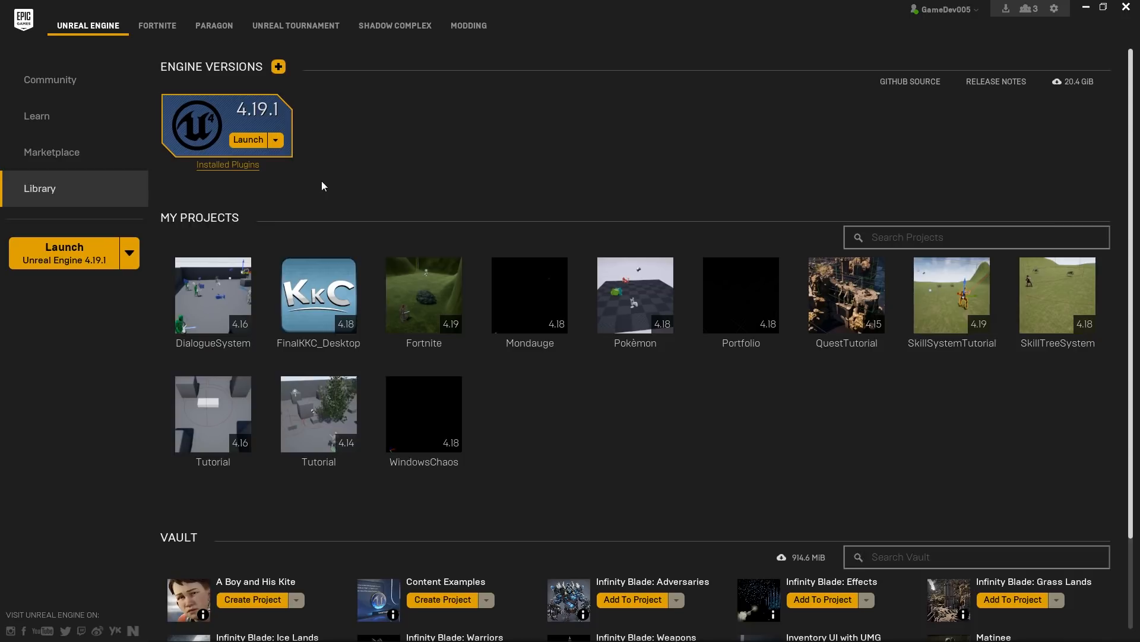
mouse_move(311, 176)
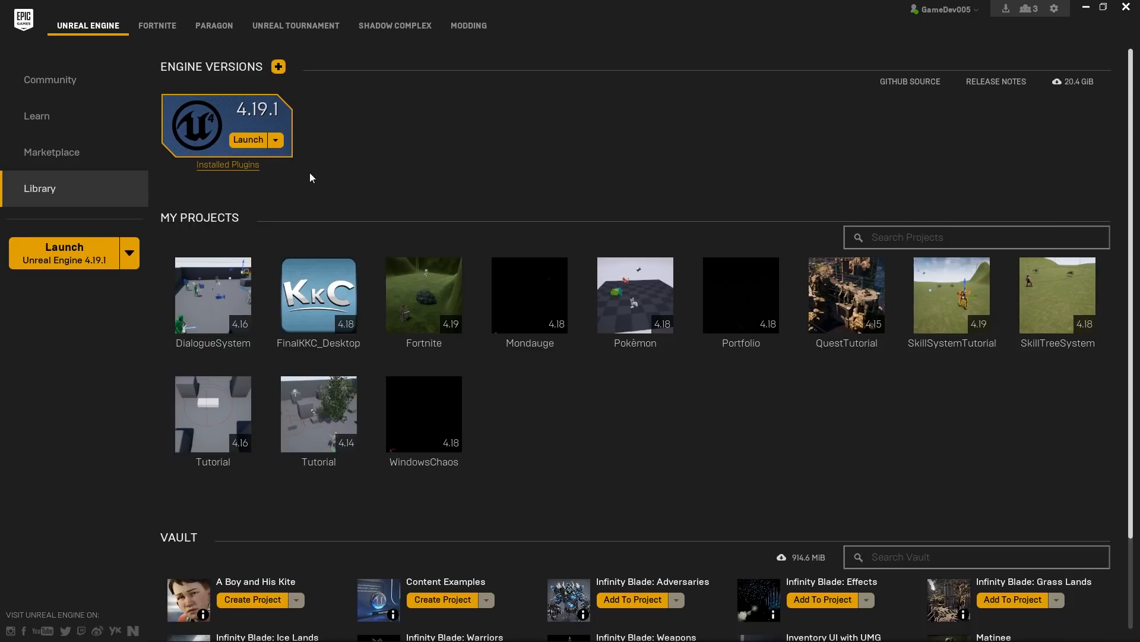
click(247, 140)
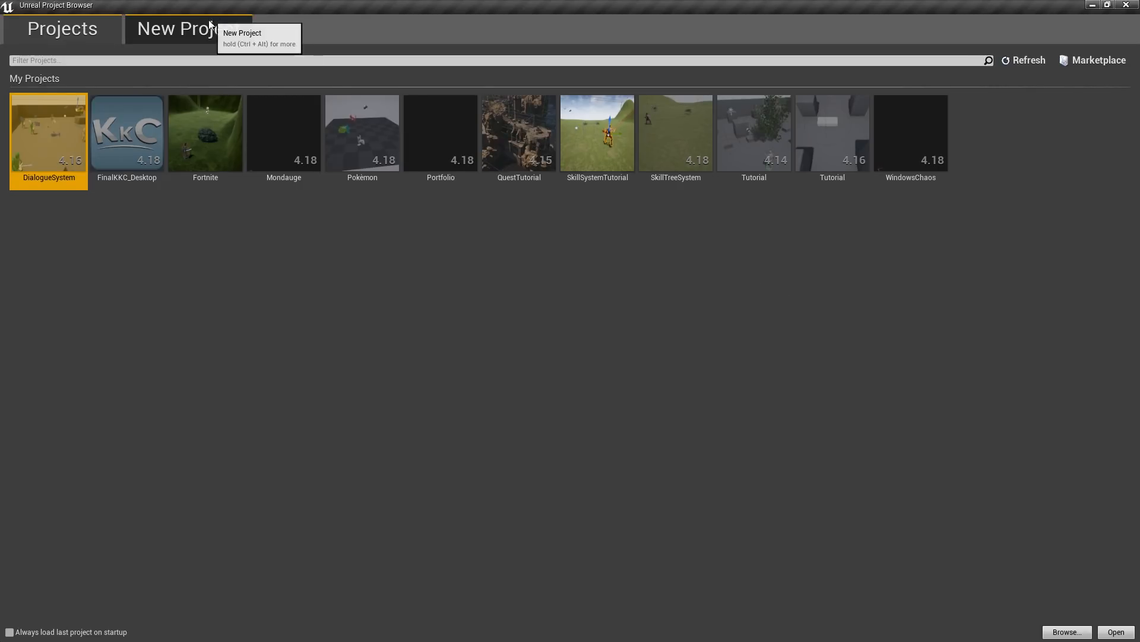
Create a Third Person Blueprint project named Fortnite_Building with starter content
click(178, 29)
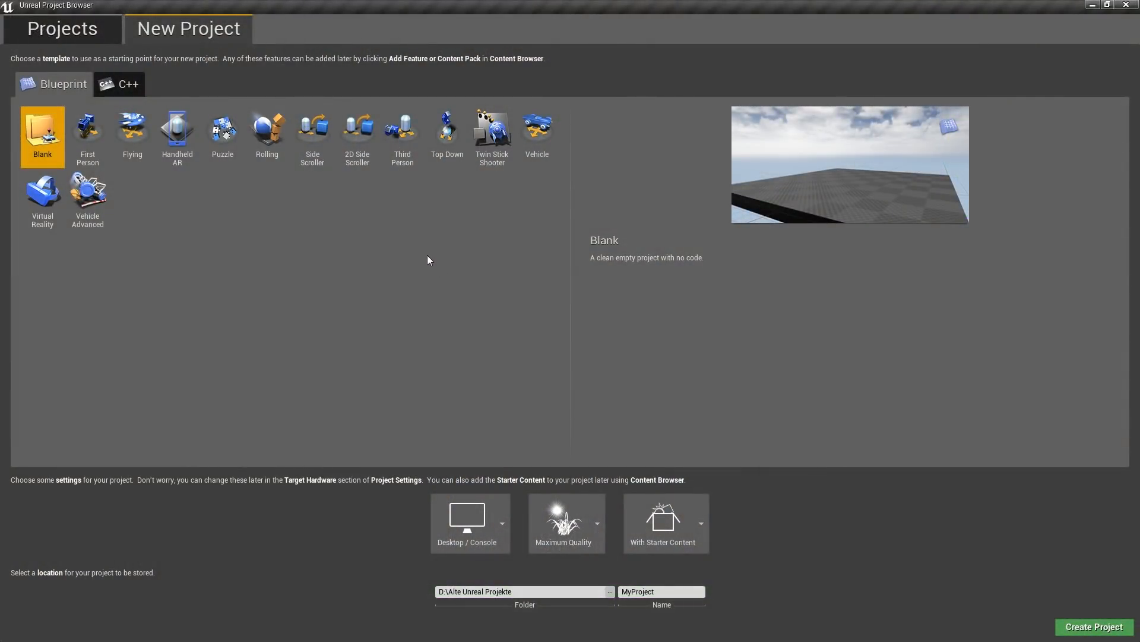
mouse_move(442, 207)
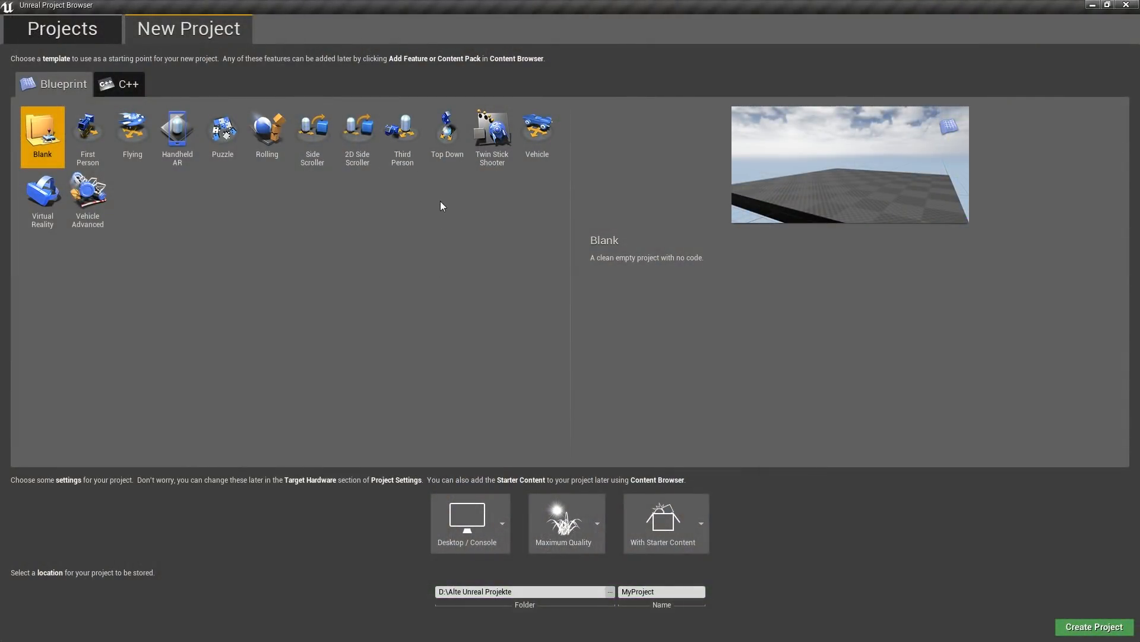
click(401, 128)
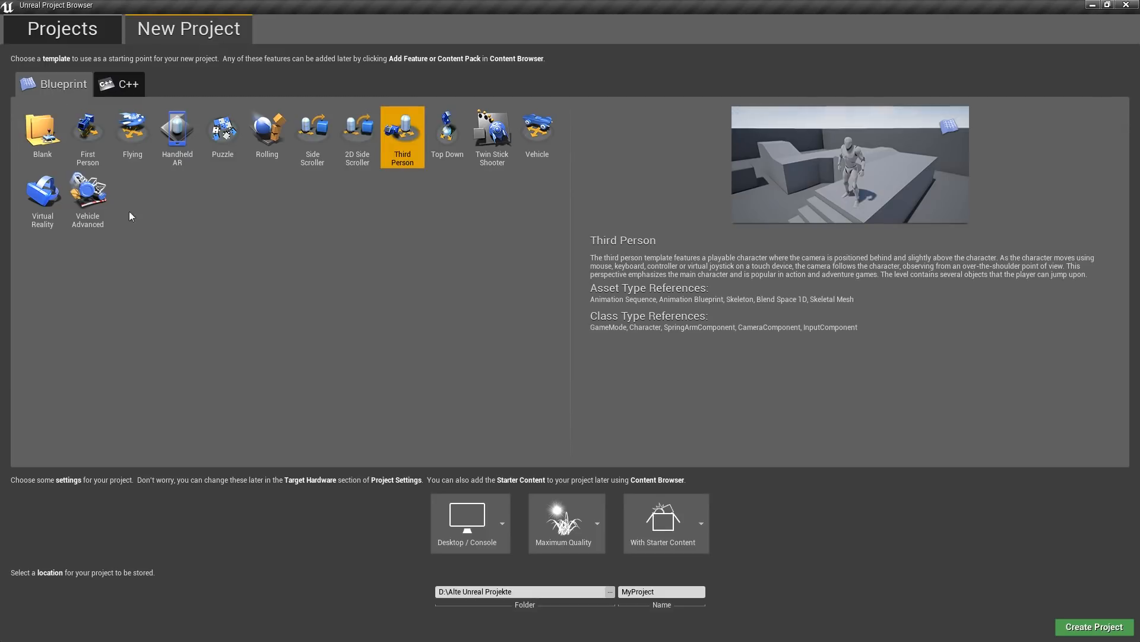
mouse_move(152, 171)
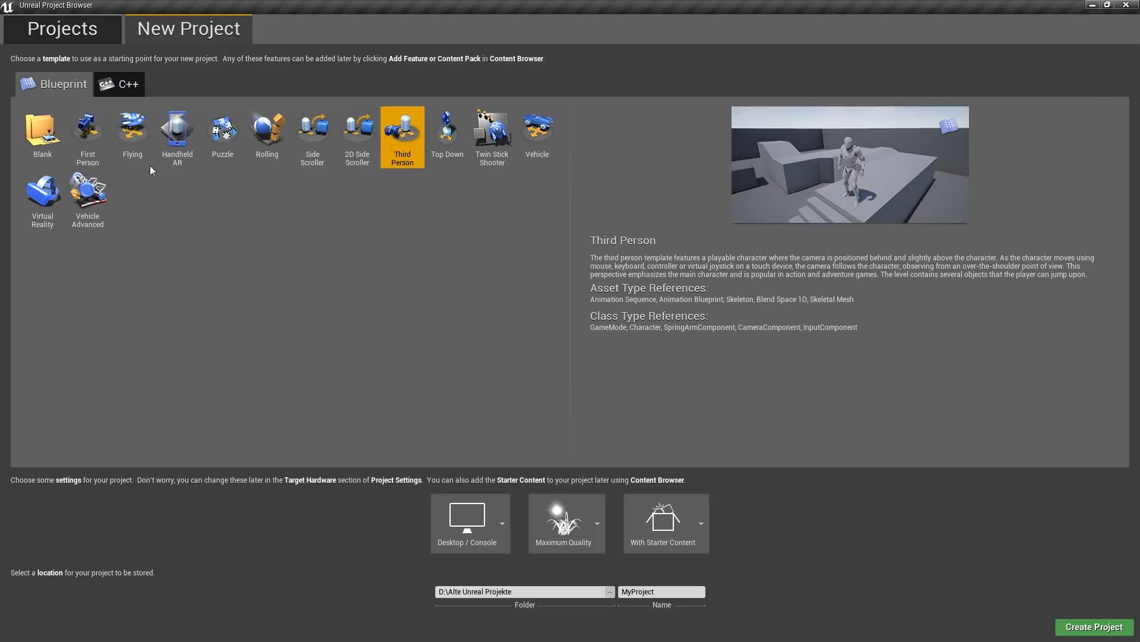
mouse_move(223, 226)
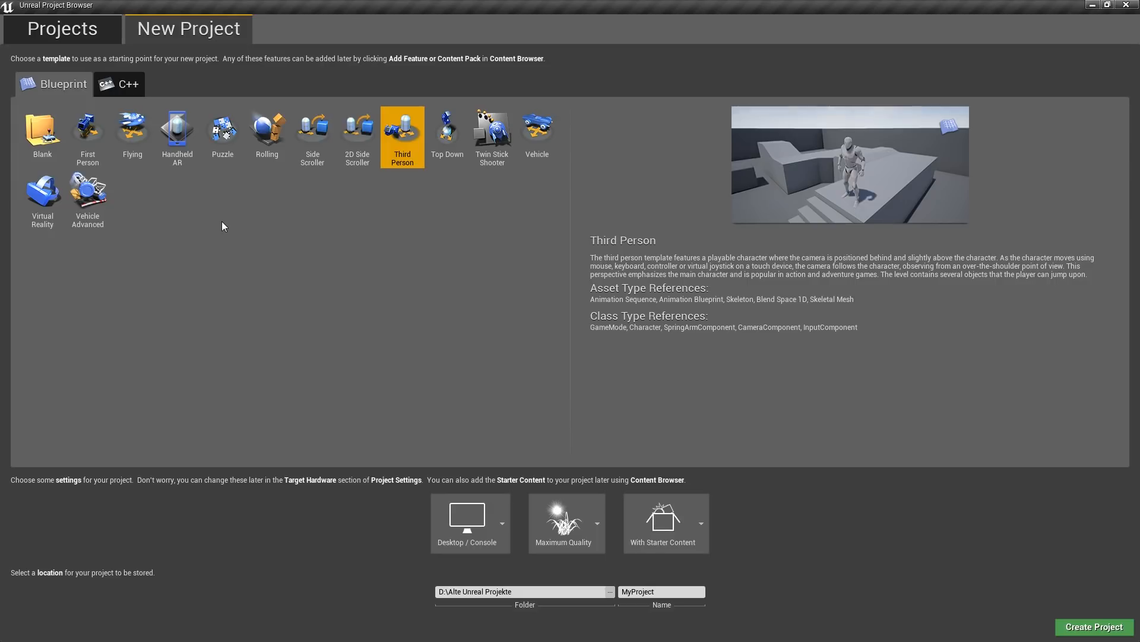
mouse_move(497, 523)
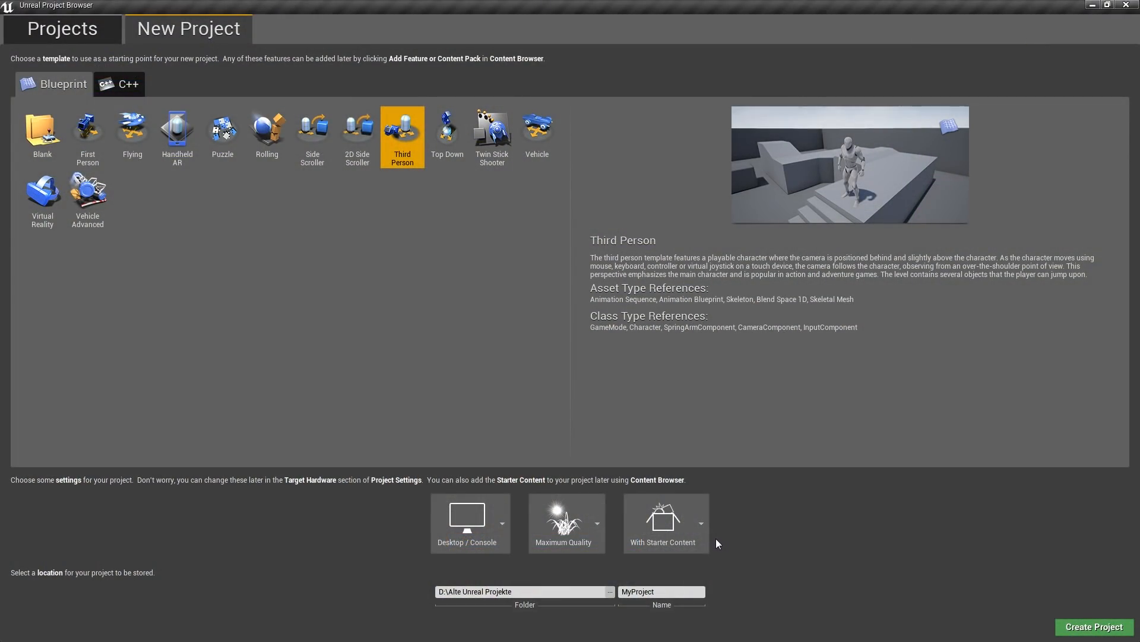
mouse_move(666, 533)
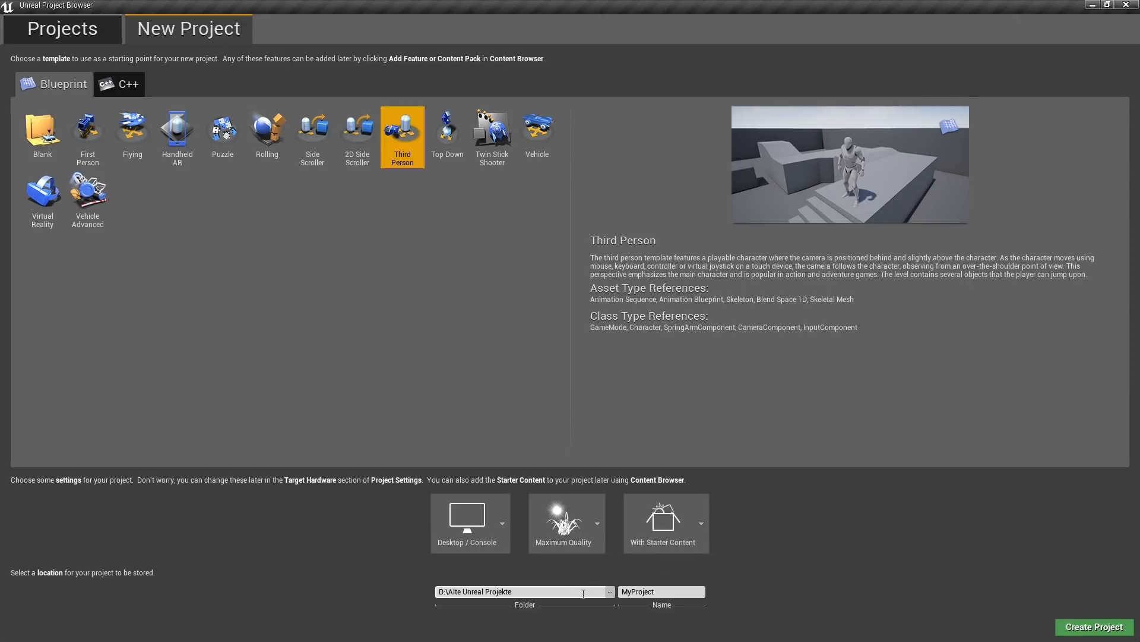
text(F)
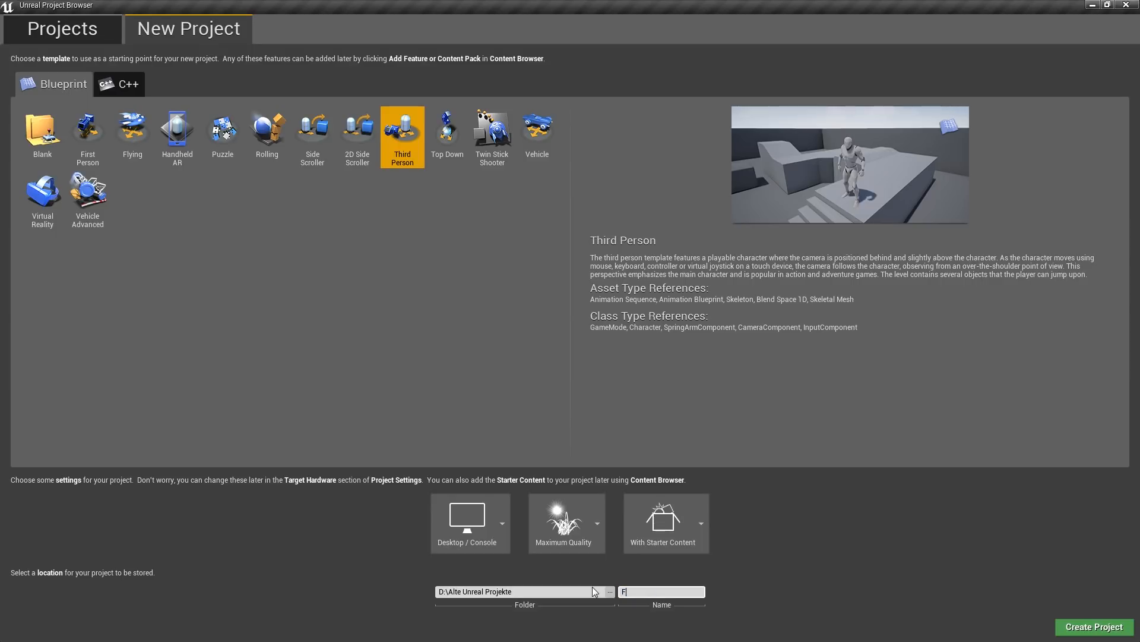
text(ortnite_Building)
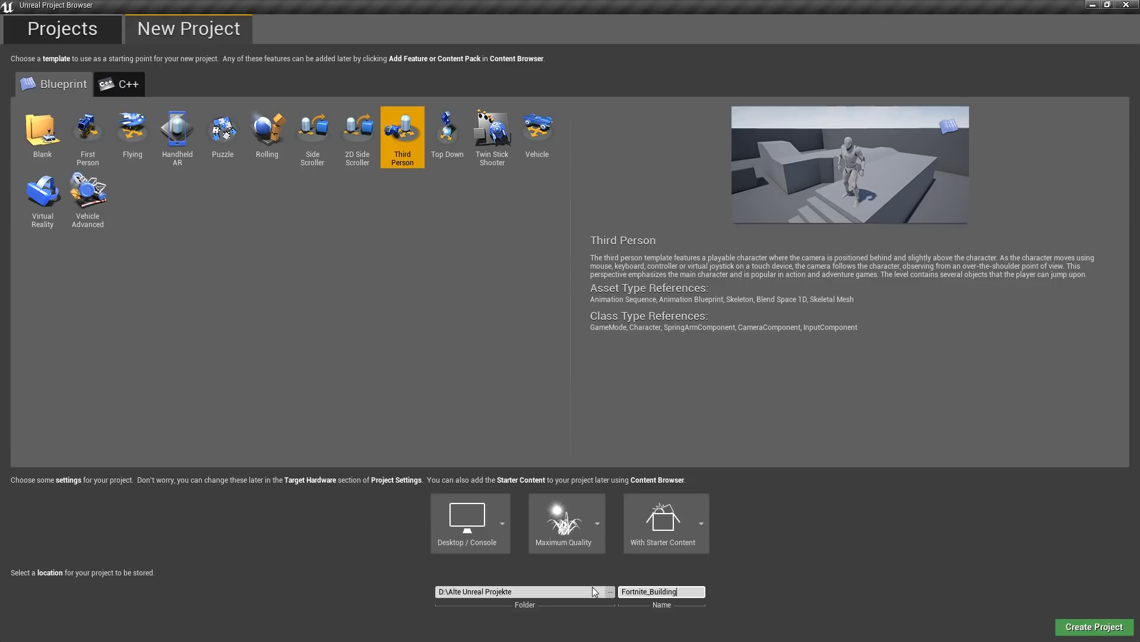
mouse_move(1108, 629)
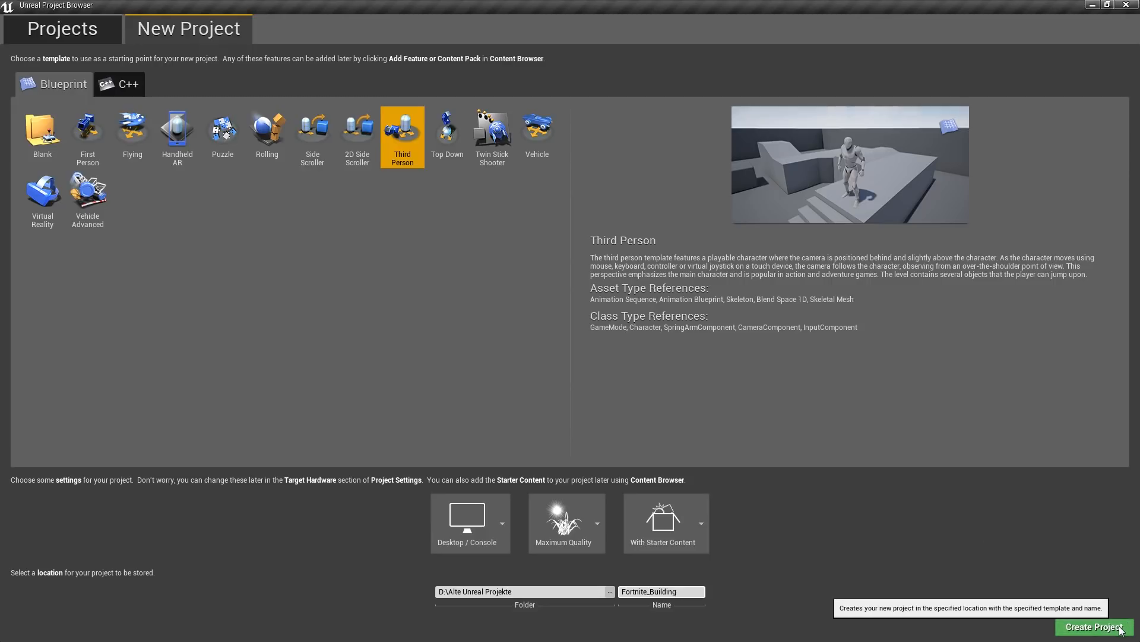
click(1094, 627)
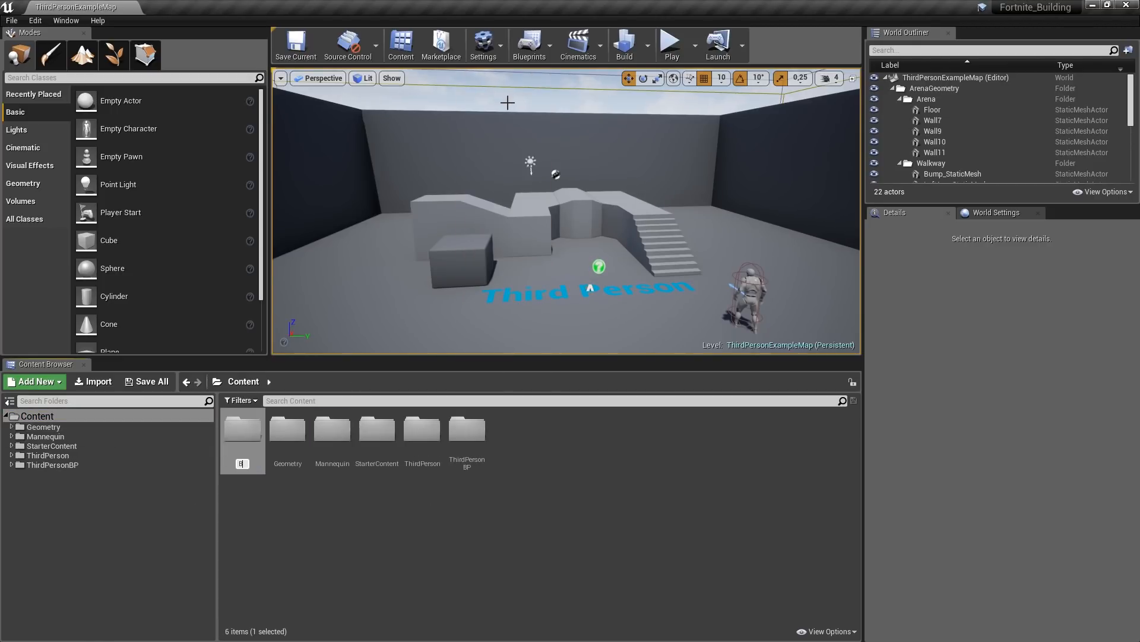
Name the new content folder BuildingSystem and give it a custom colour
text(BuildingSystem)
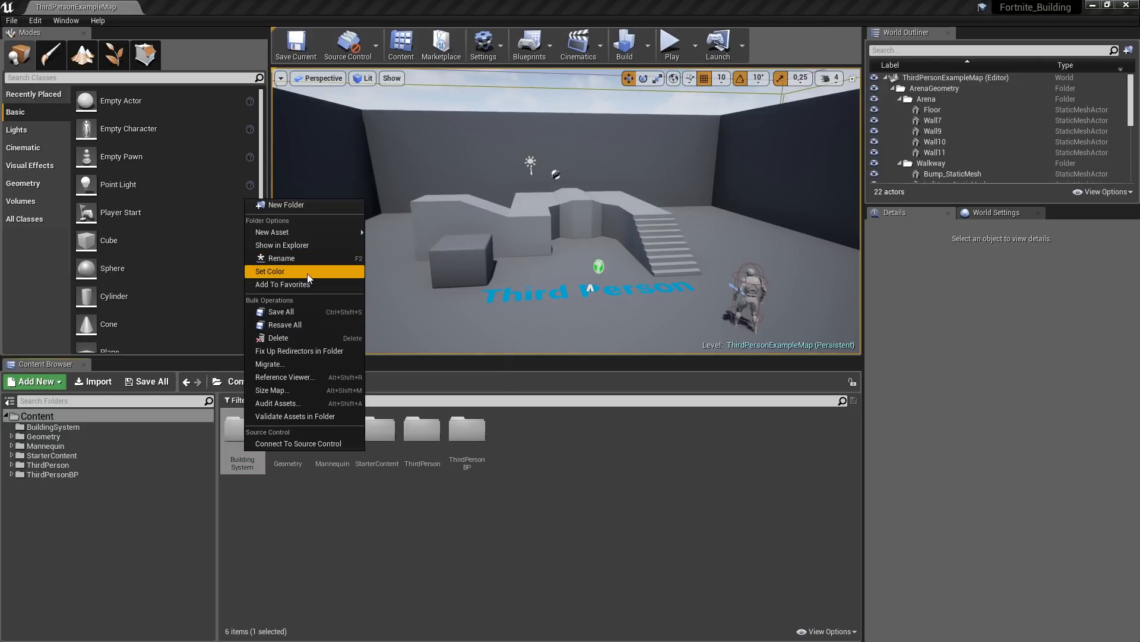
click(271, 271)
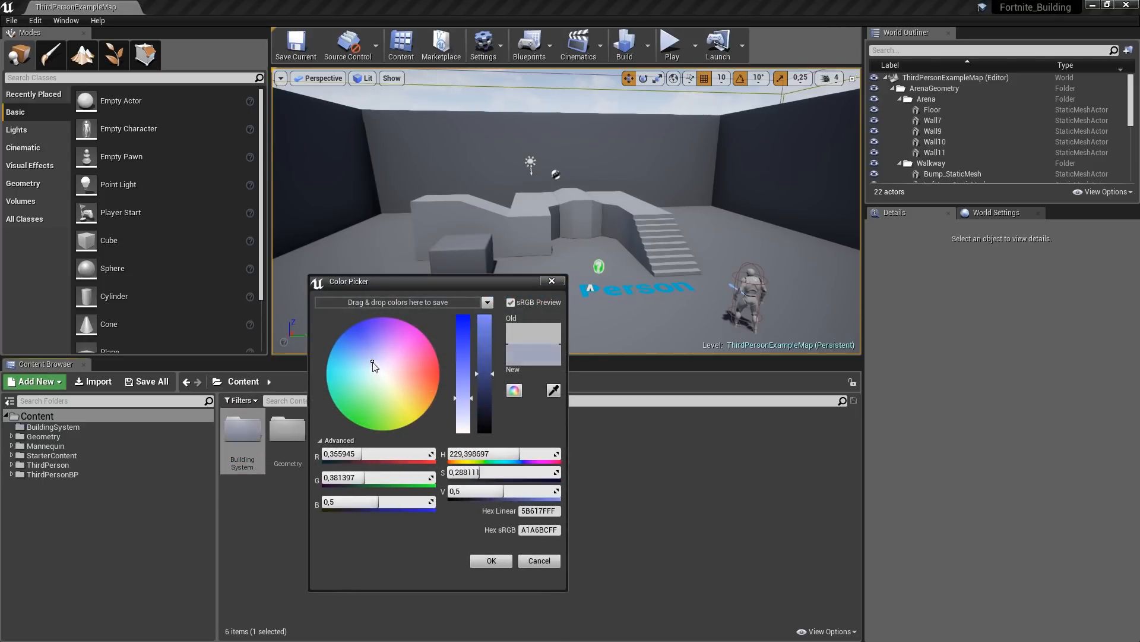
click(359, 335)
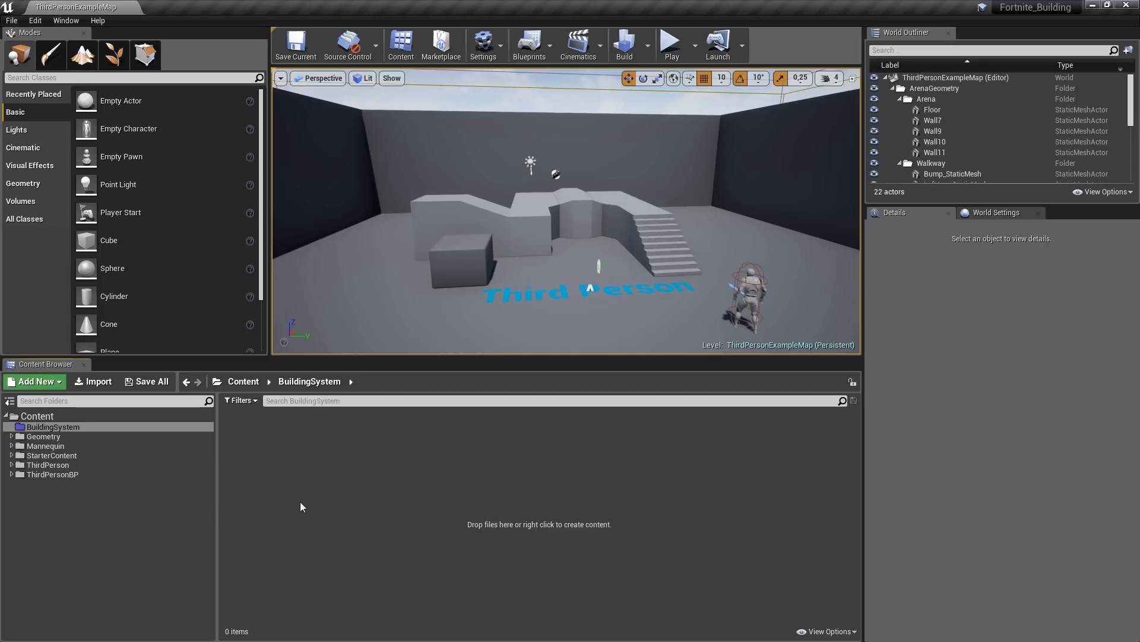
Add Textures and Materials subfolders inside BuildingSystem
click(33, 381)
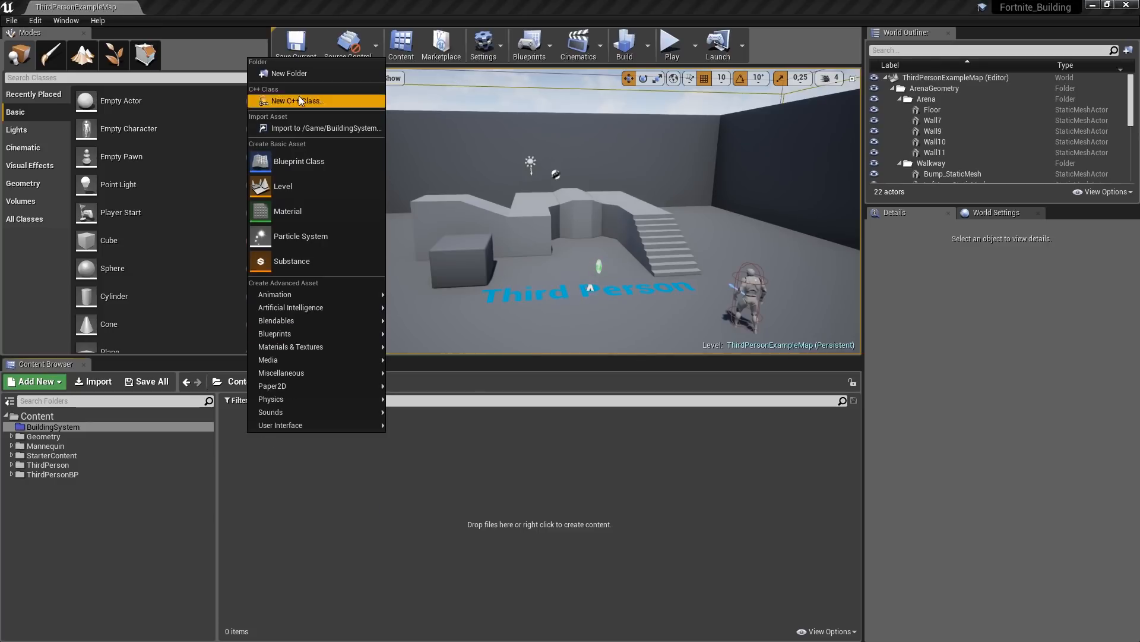
click(288, 74)
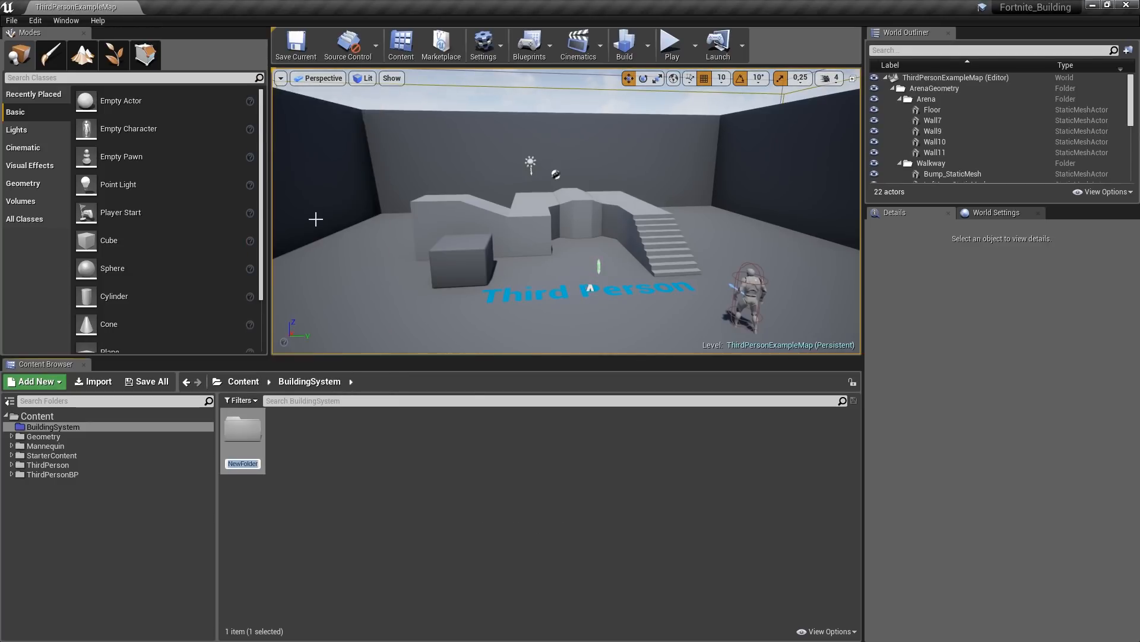
text(Text)
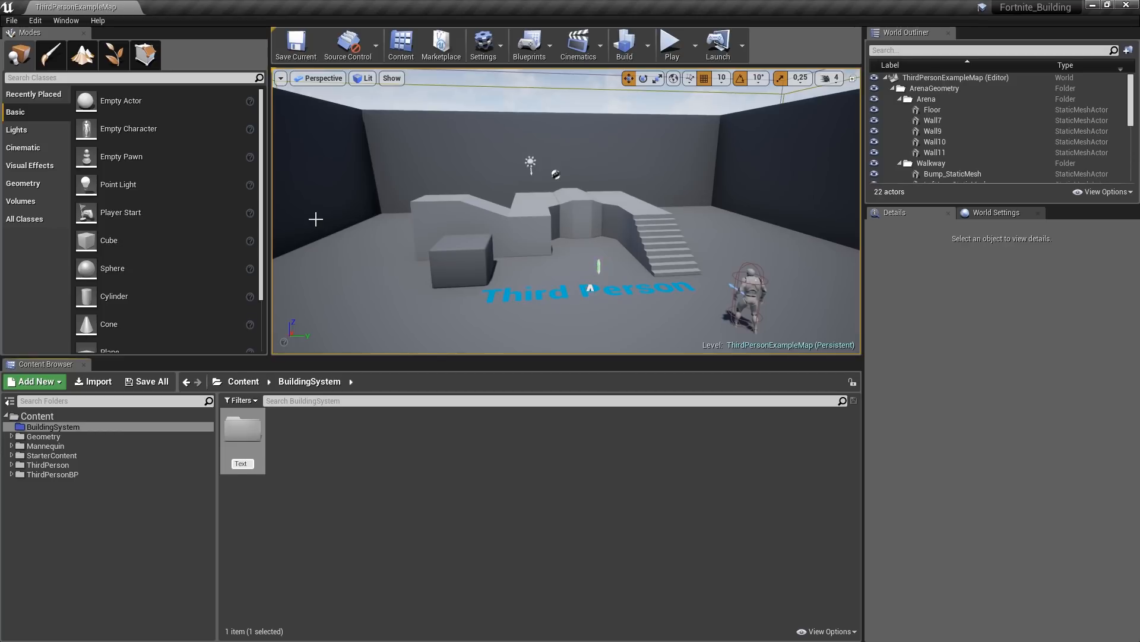
click(33, 381)
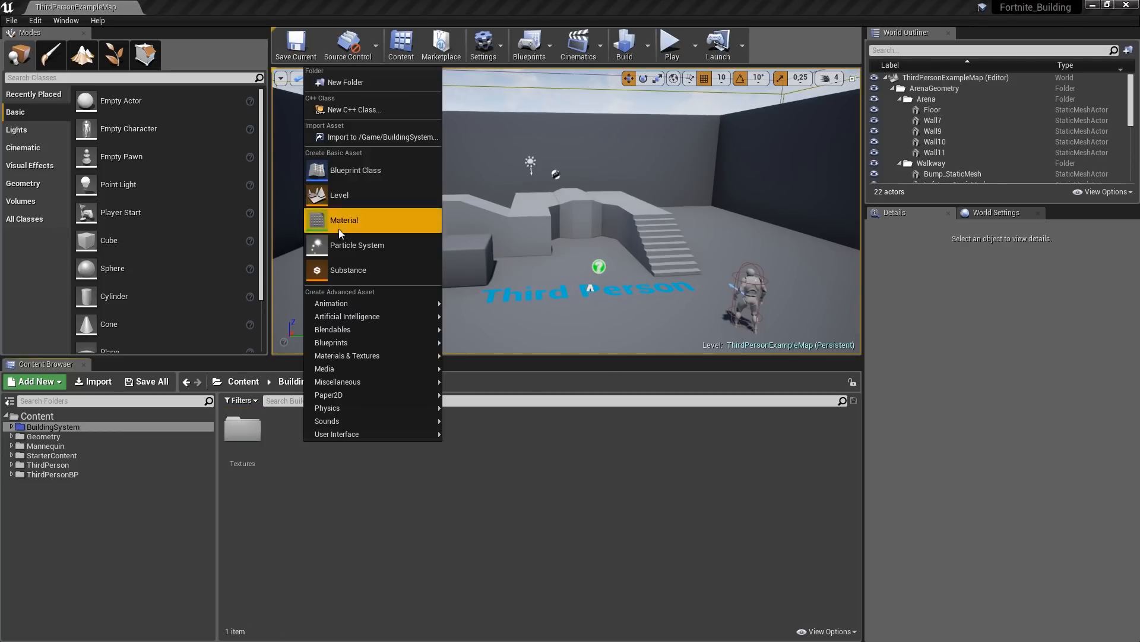
click(344, 220)
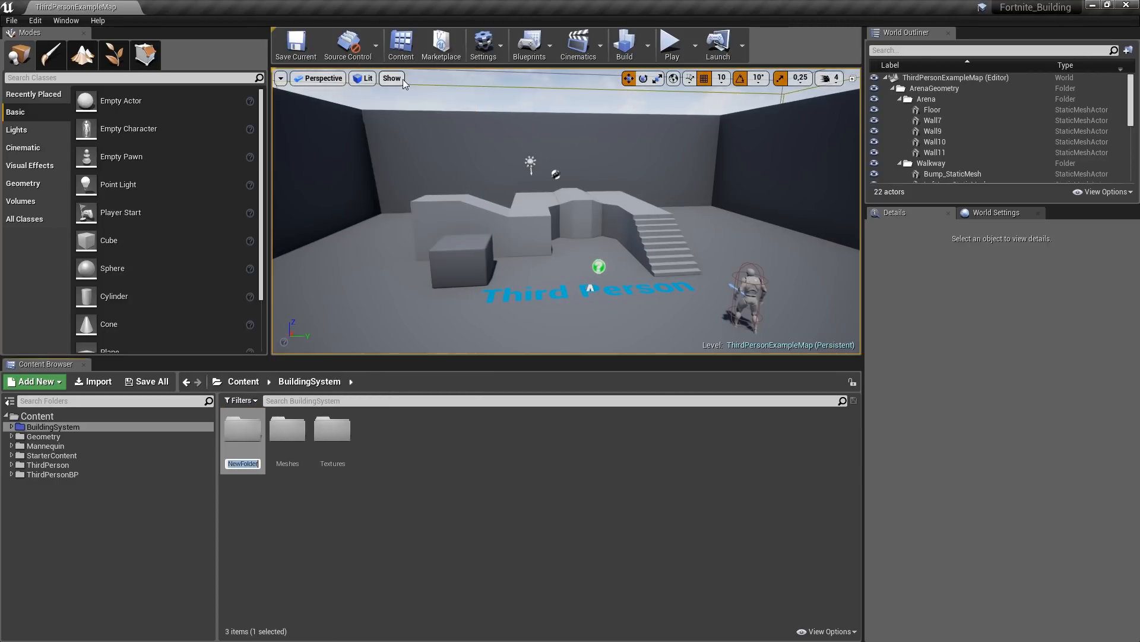
text(Materials)
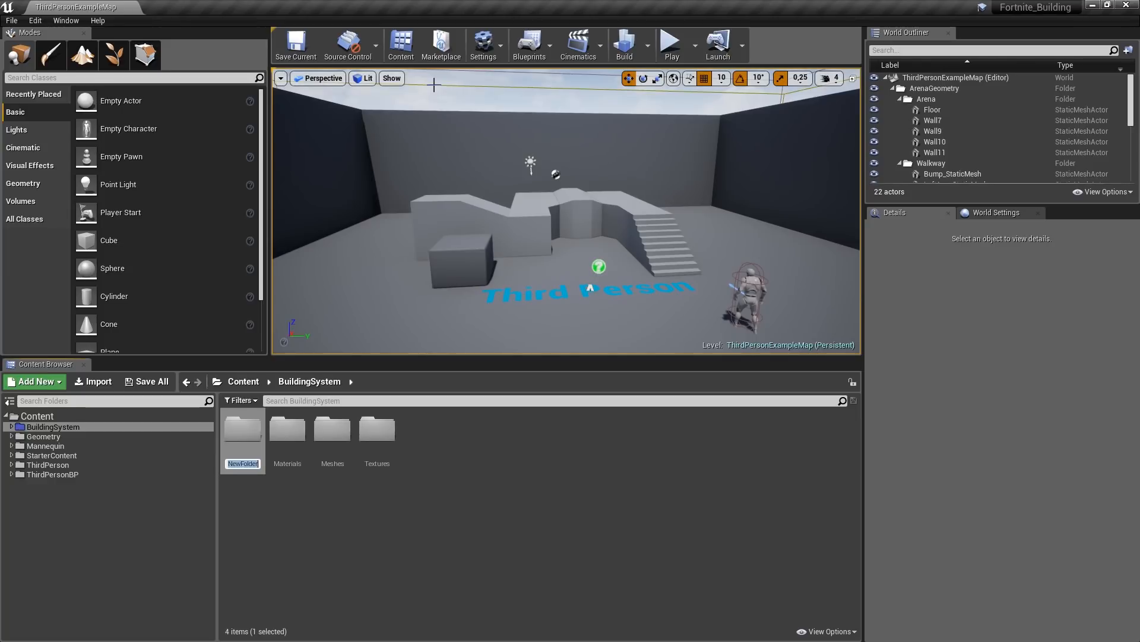
Add a Fonts subfolder and begin a fifth subfolder starting with 'B'
text(Fonts)
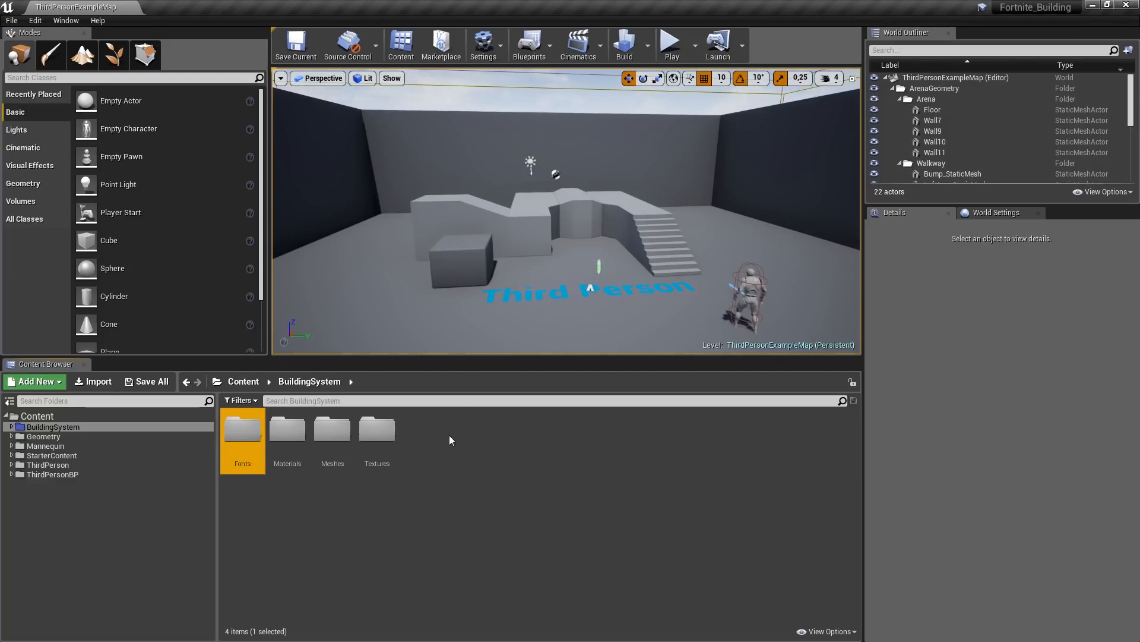
click(34, 381)
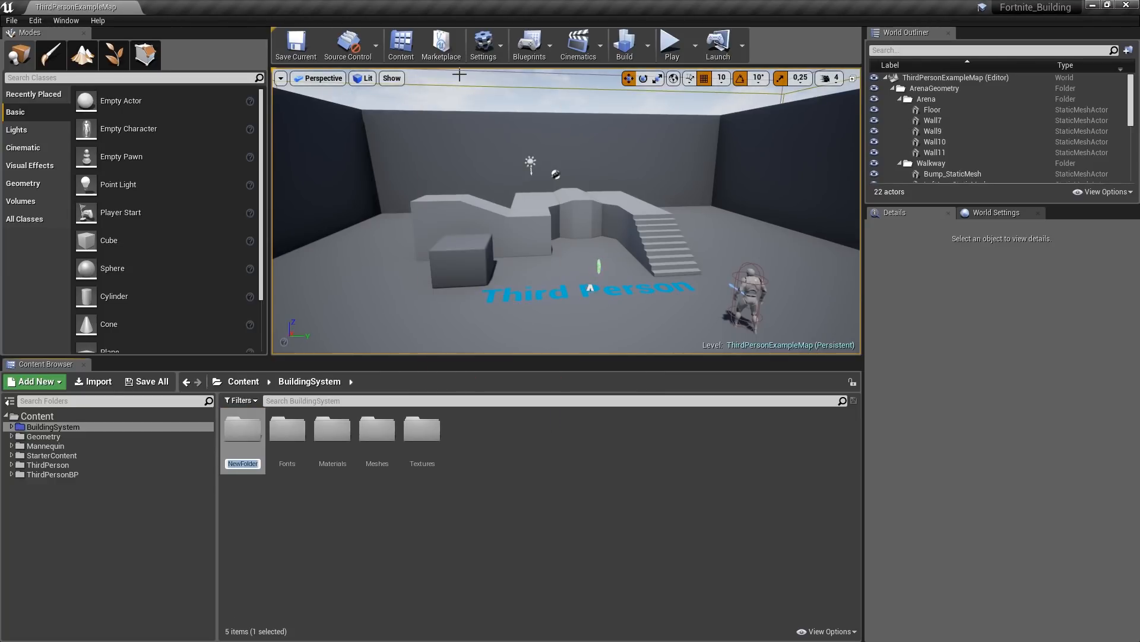
text(B)
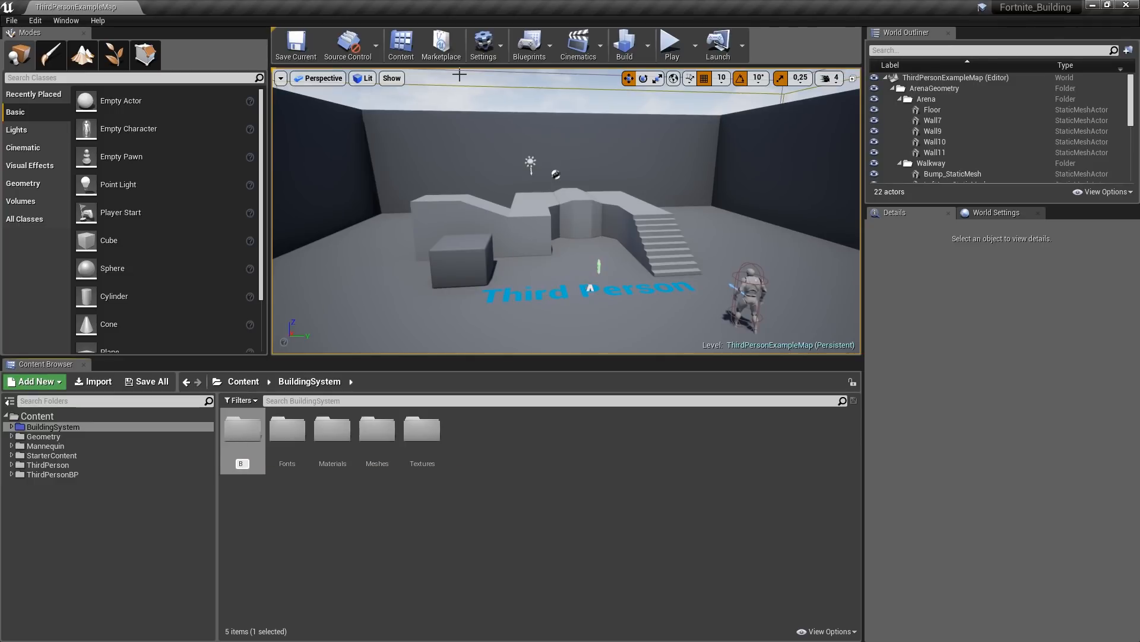
click(242, 430)
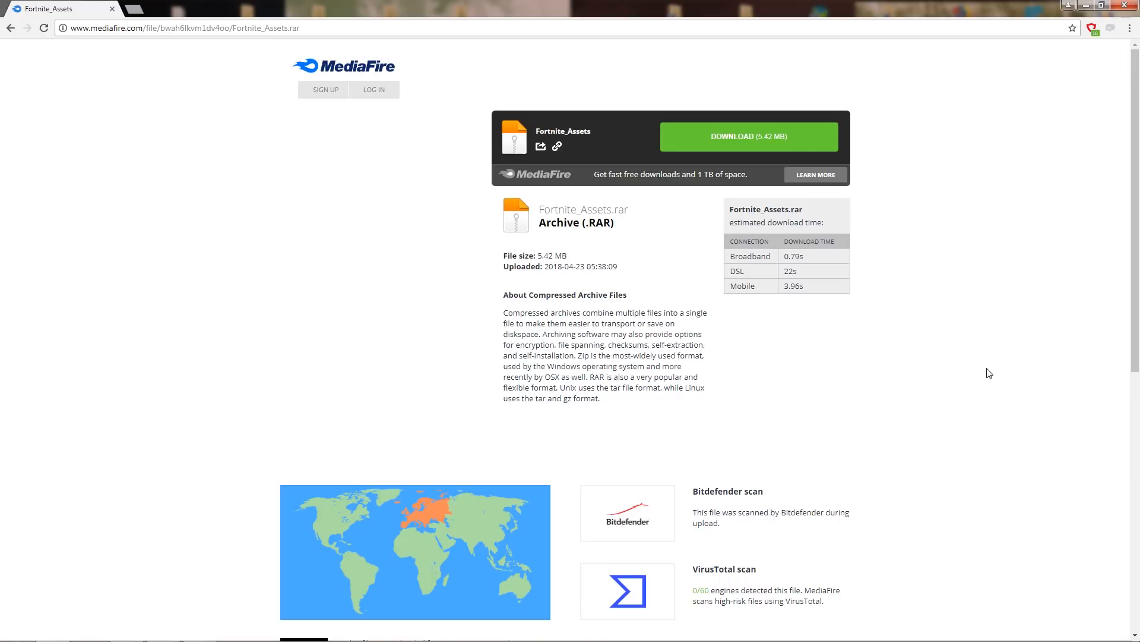
mouse_move(992, 330)
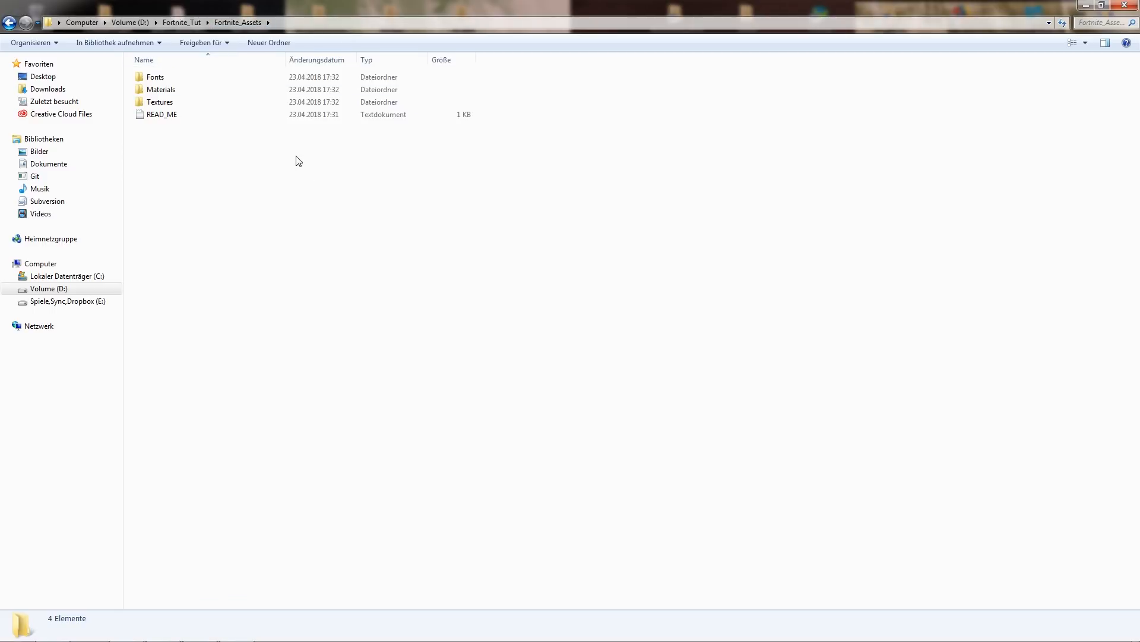
mouse_move(190, 88)
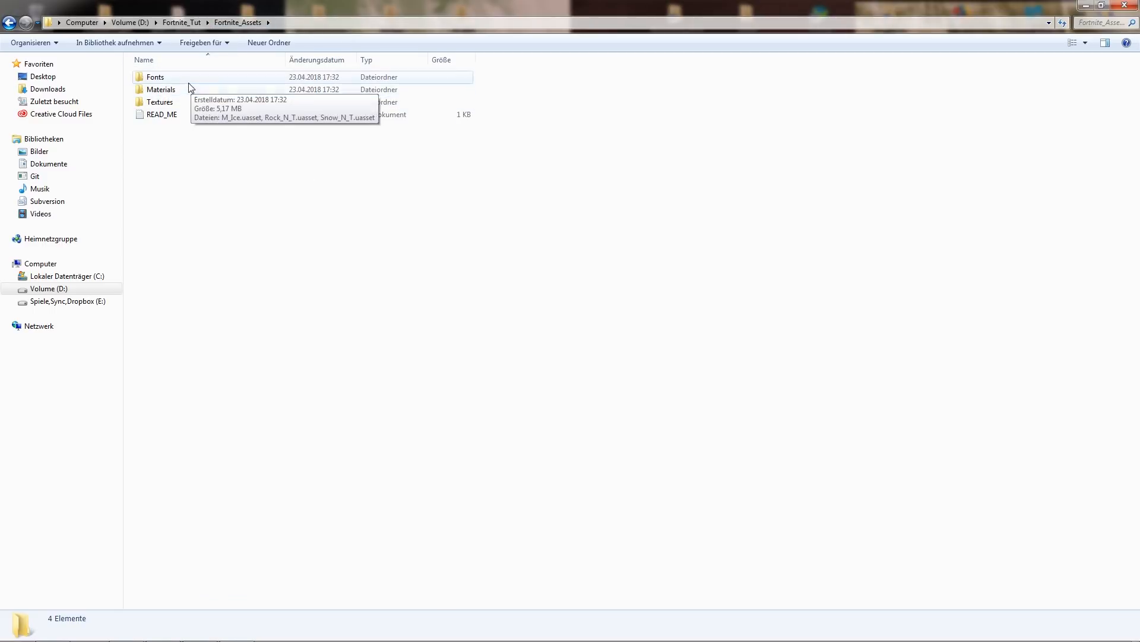
Browse into the Fonts and Materials folders of Fortnite_Assets and back out
click(189, 104)
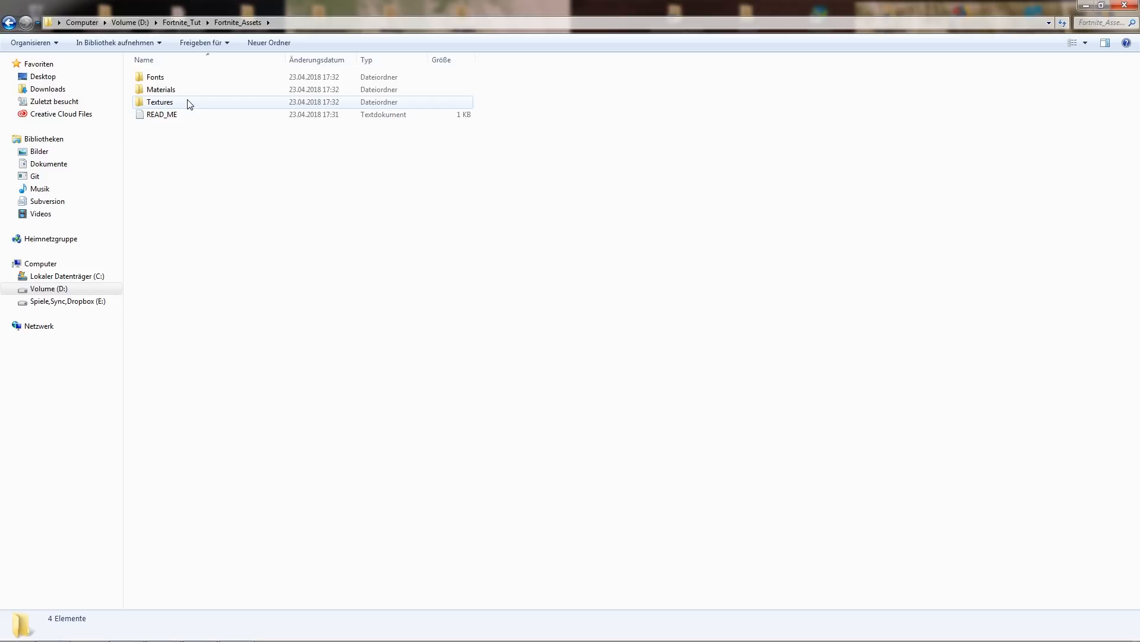
click(162, 114)
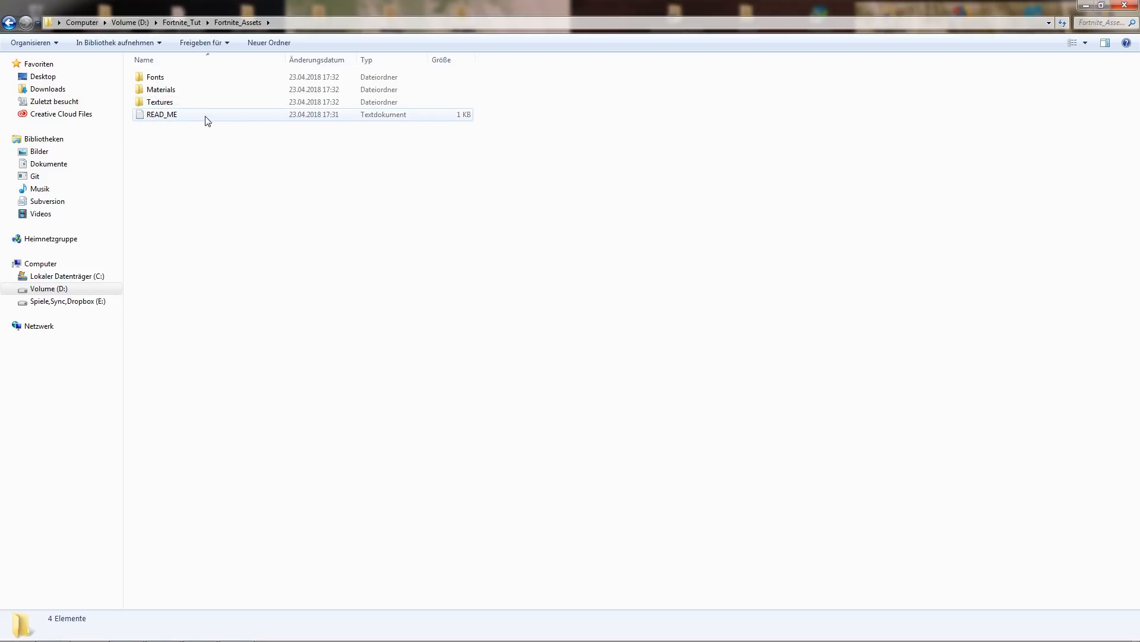
click(155, 76)
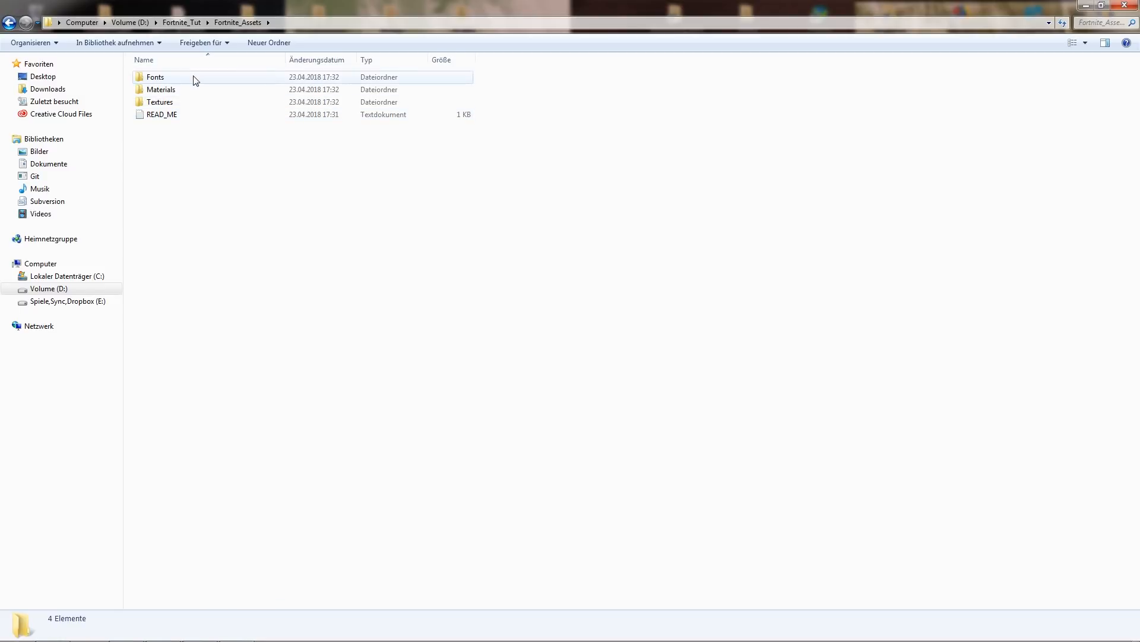
double_click(155, 76)
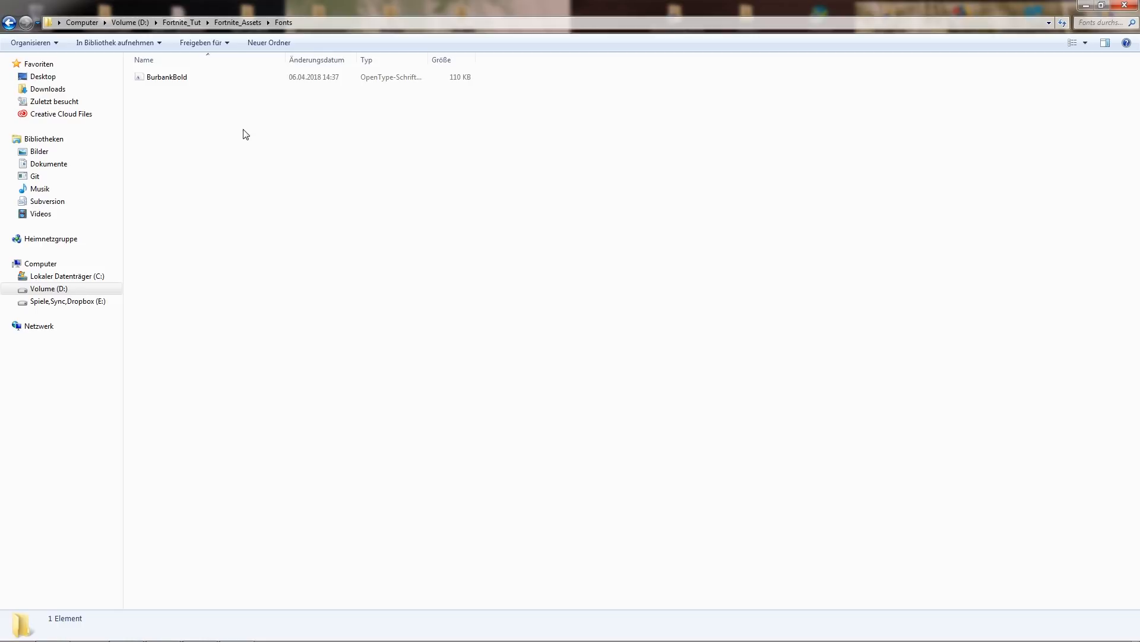
mouse_move(243, 130)
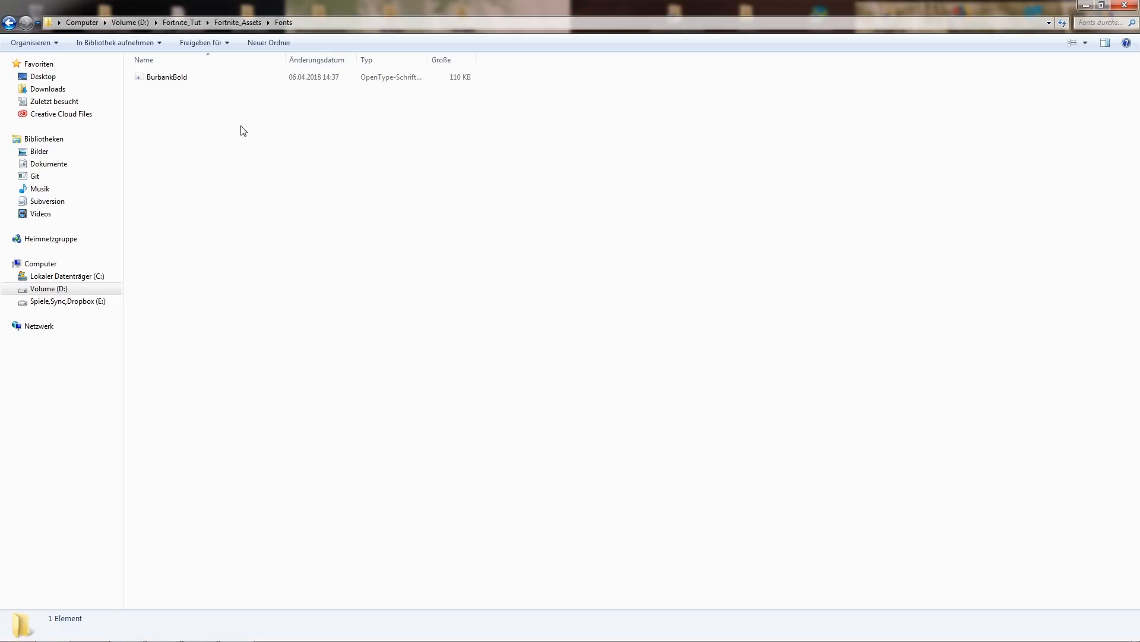
double_click(166, 76)
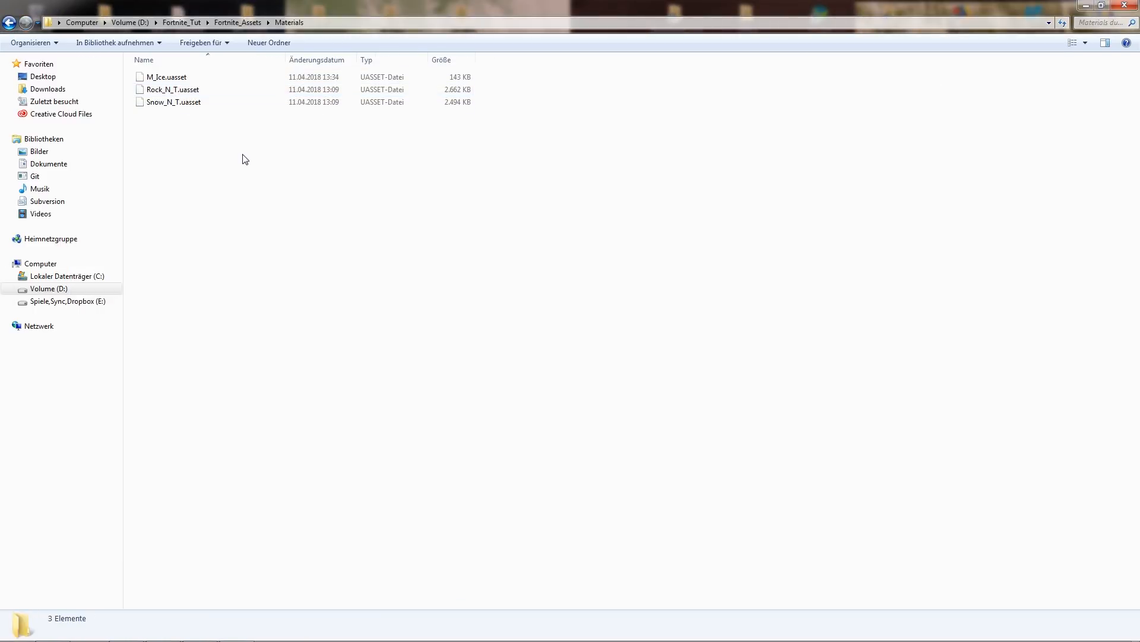
click(164, 76)
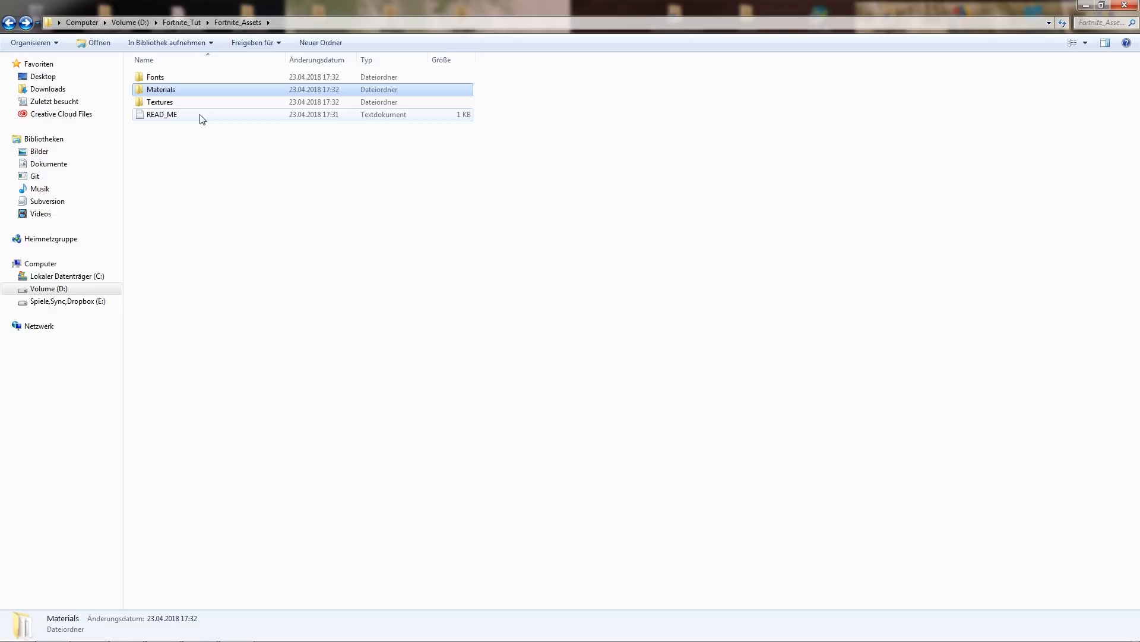
Inspect the Textures folder and its subfolders in the extracted download
double_click(161, 102)
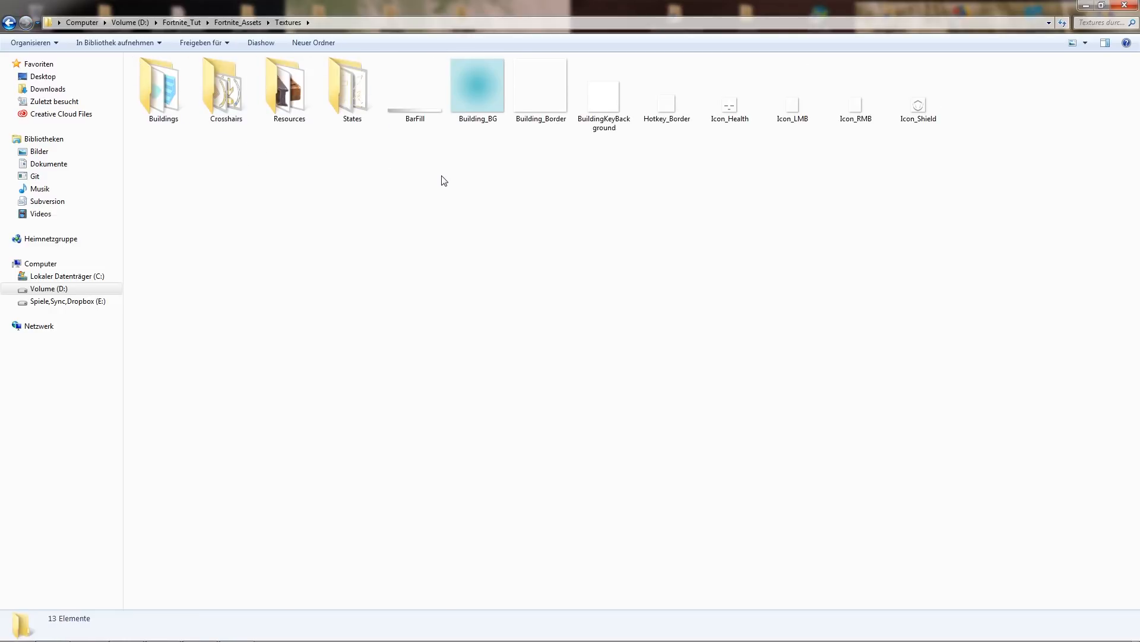
double_click(288, 83)
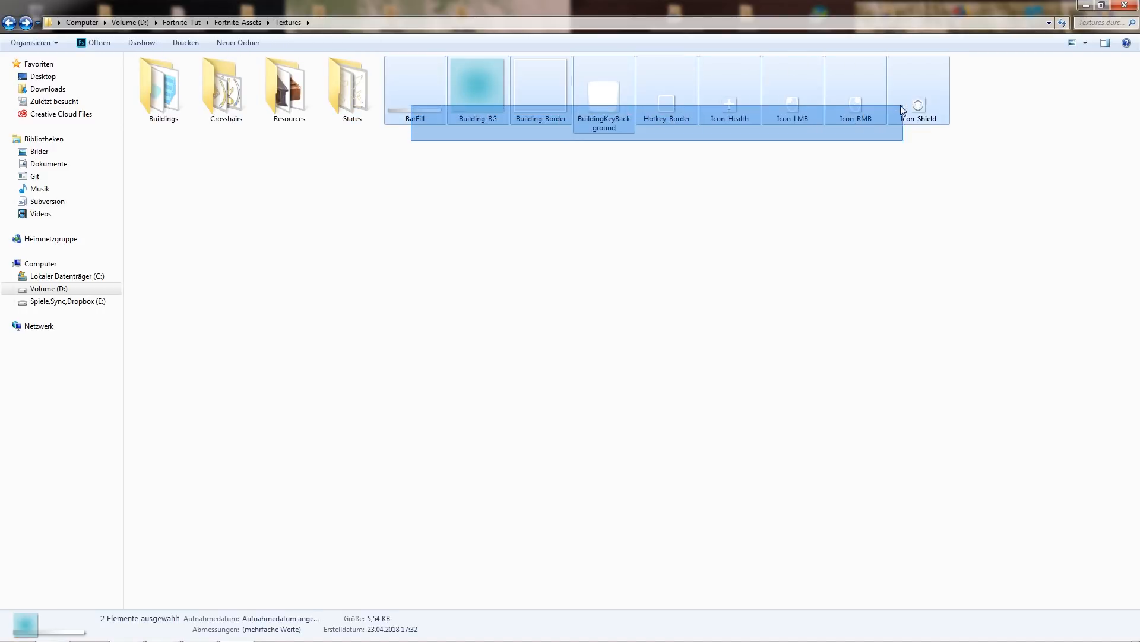
click(828, 208)
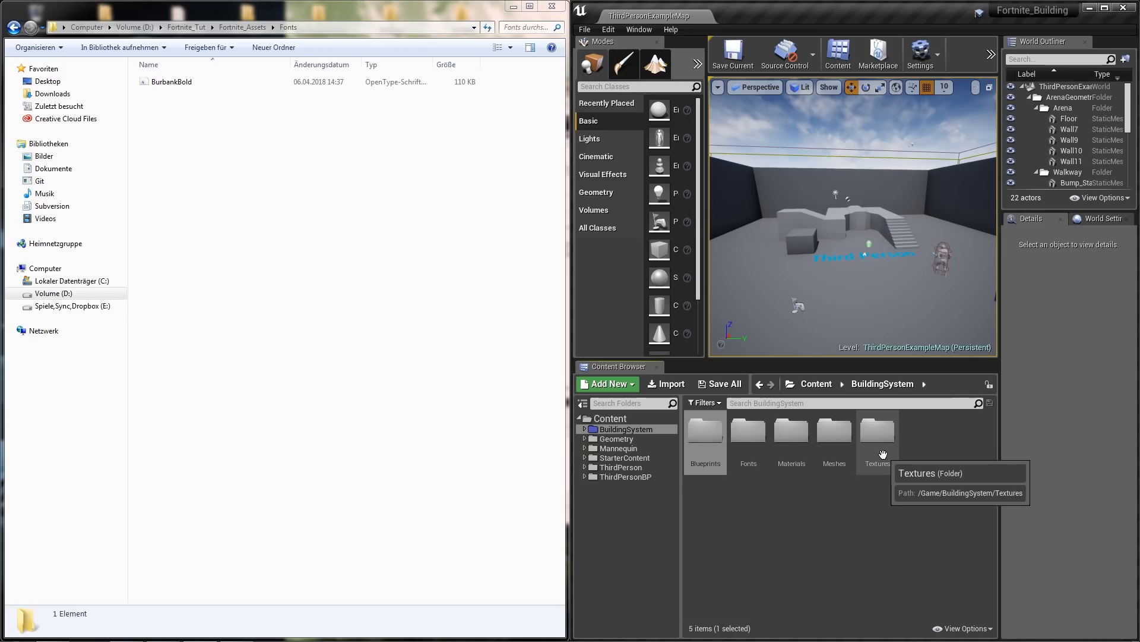
mouse_move(822, 522)
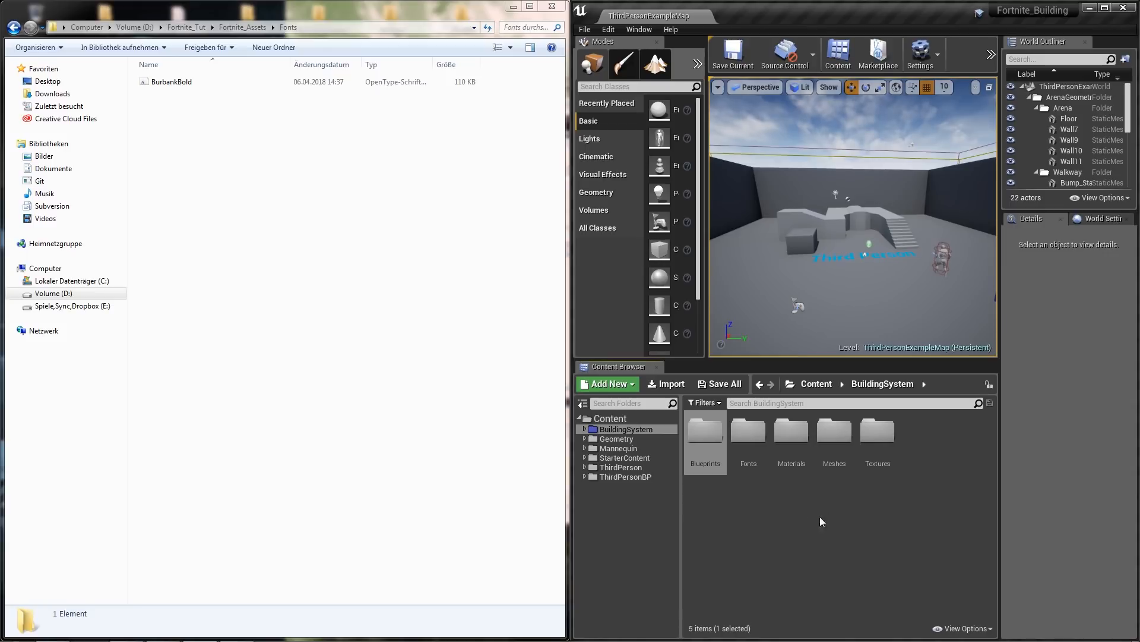
Import BurbankBold.otf into BuildingSystem/Fonts, creating and viewing the BurbankBold_Font asset
double_click(749, 436)
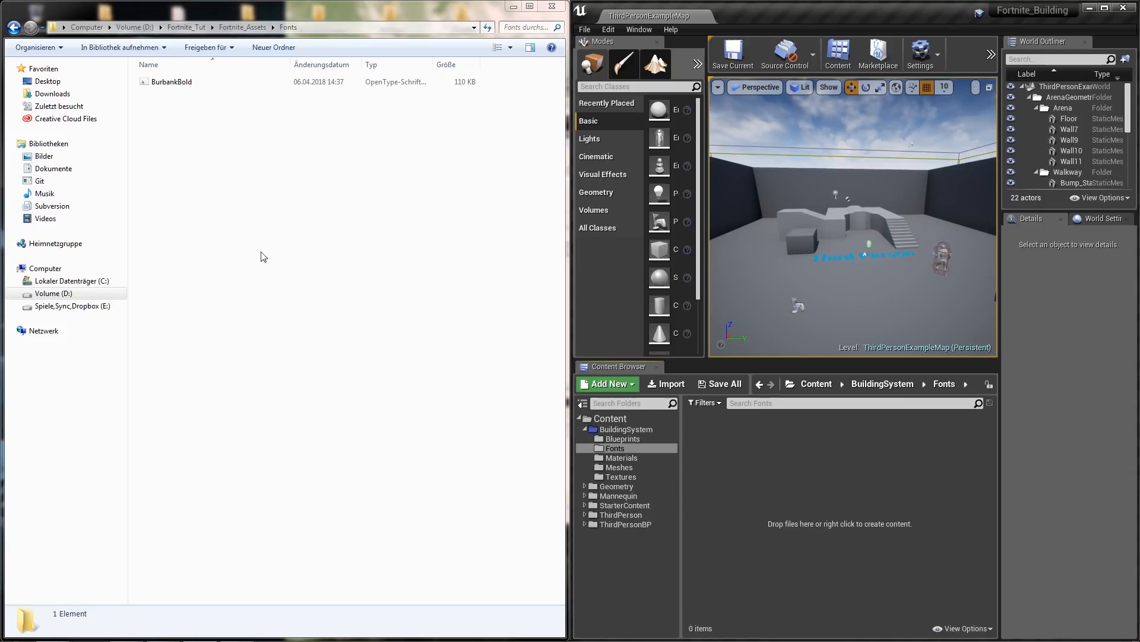
click(171, 81)
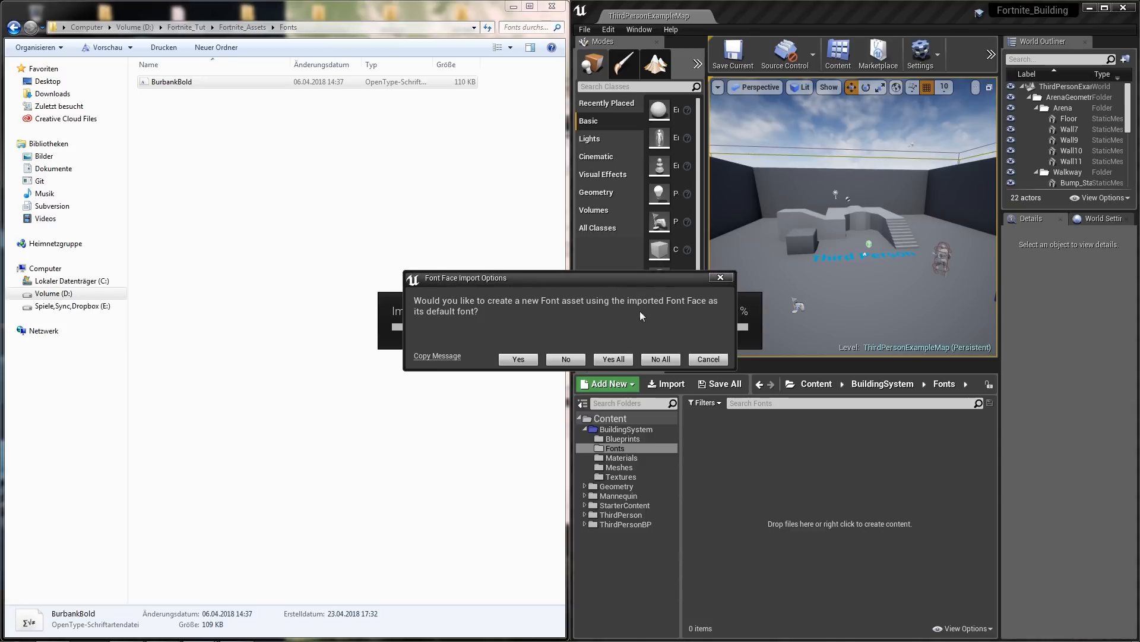
mouse_move(641, 324)
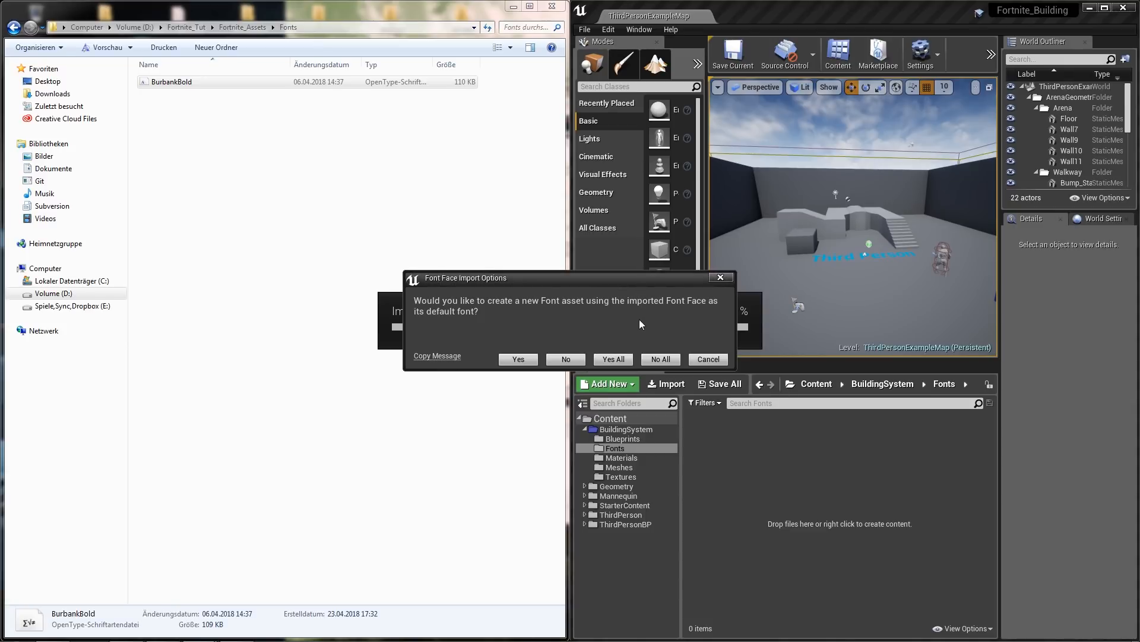
mouse_move(636, 335)
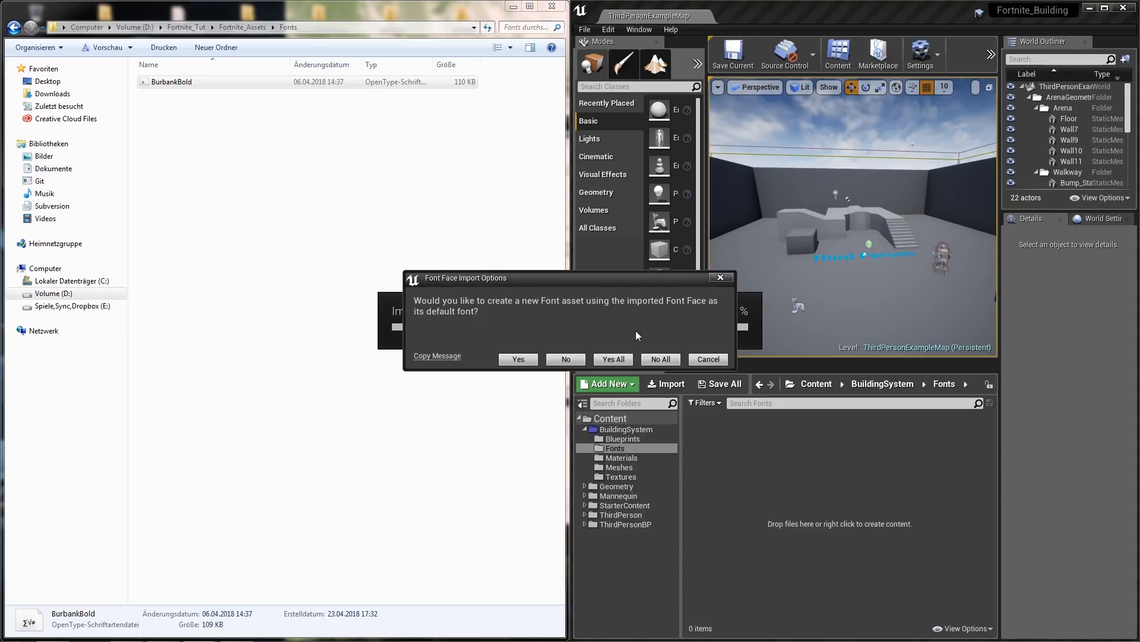
click(518, 359)
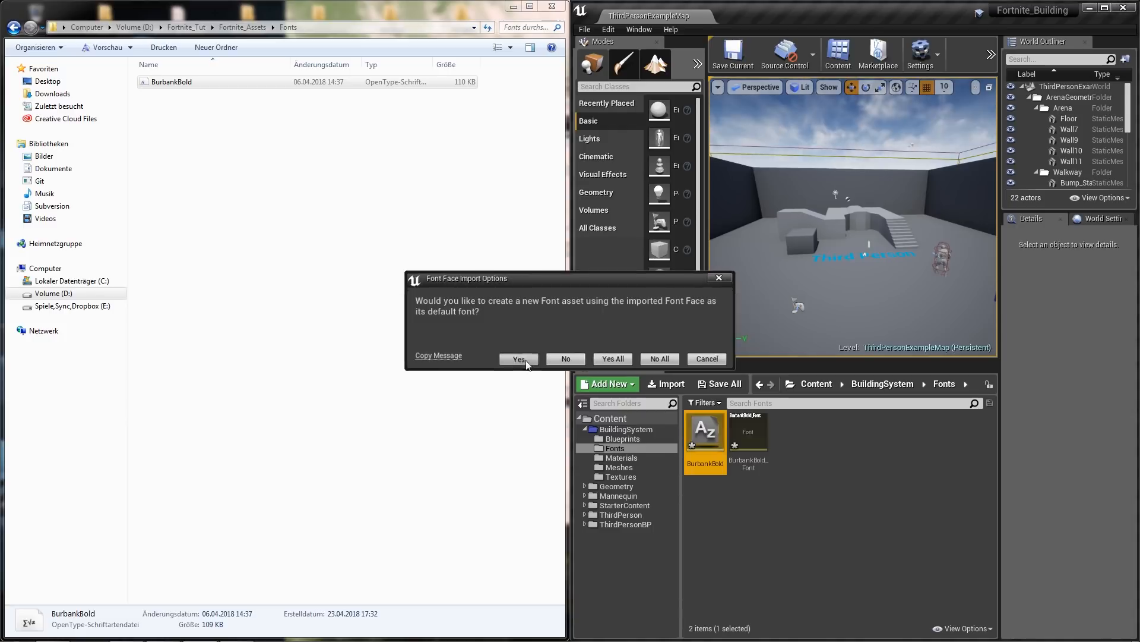
click(518, 358)
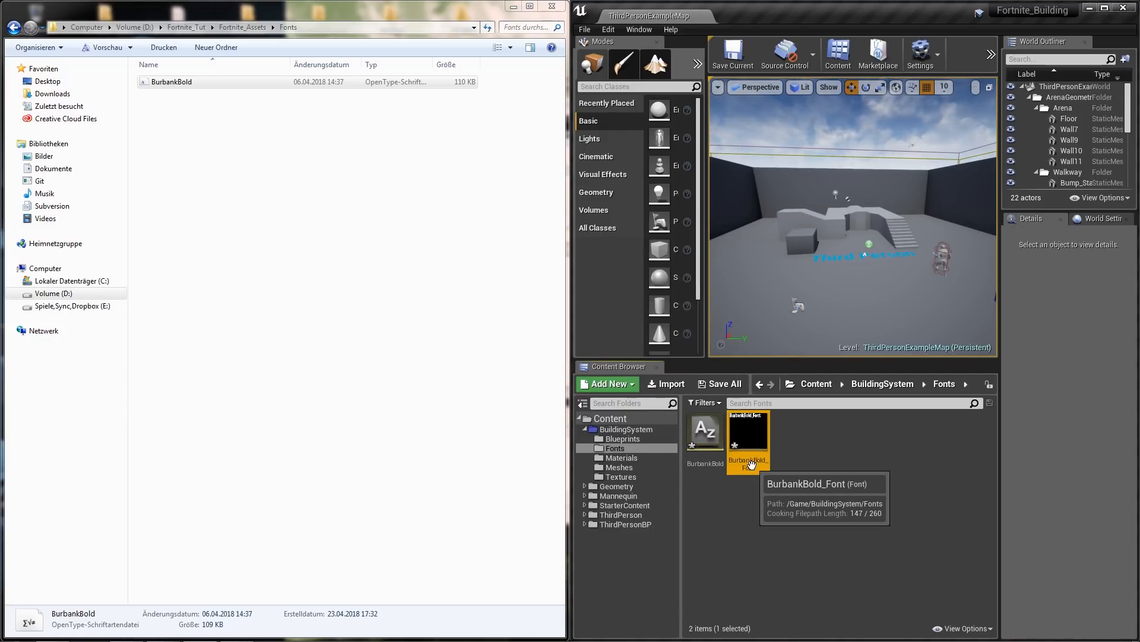
double_click(749, 433)
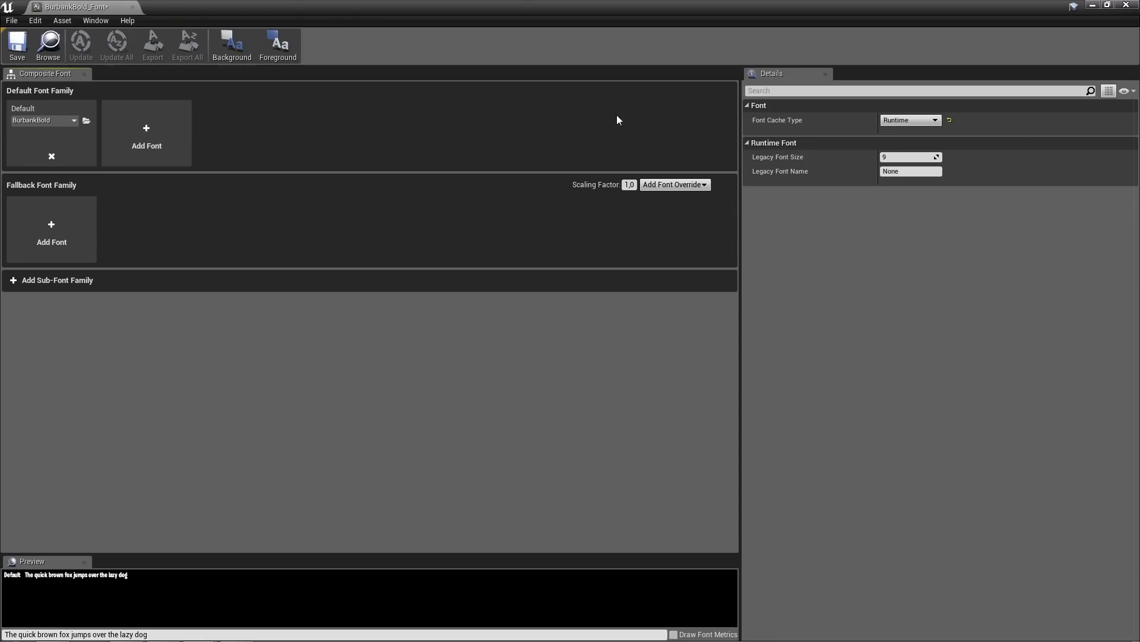
mouse_move(82, 583)
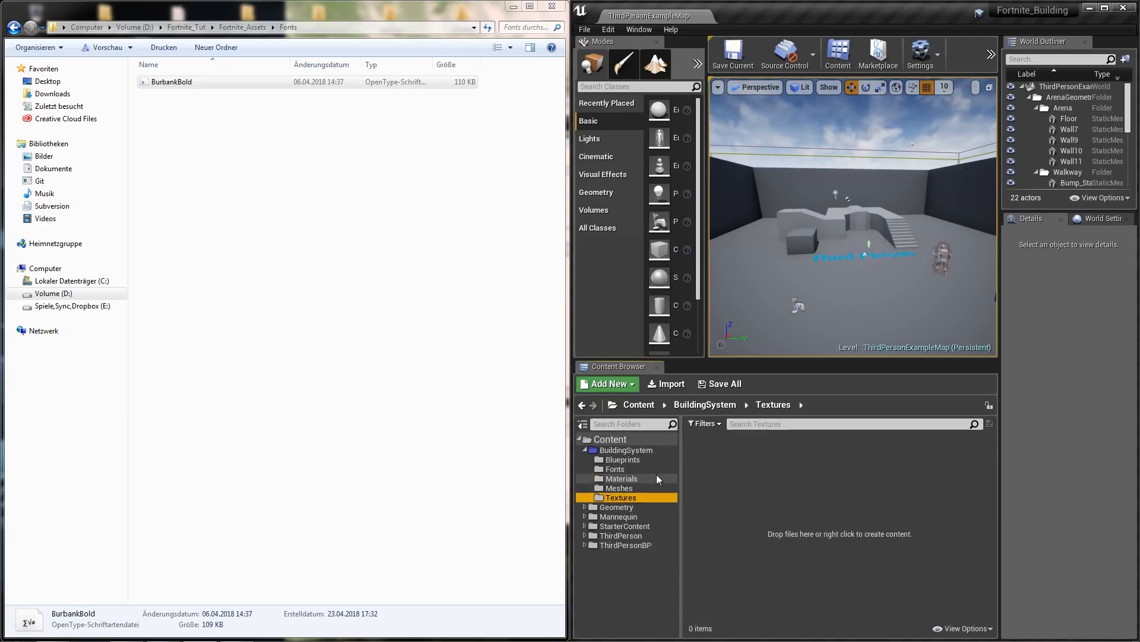
Create Buildings, Resources and States subfolders inside the Textures folder
click(609, 384)
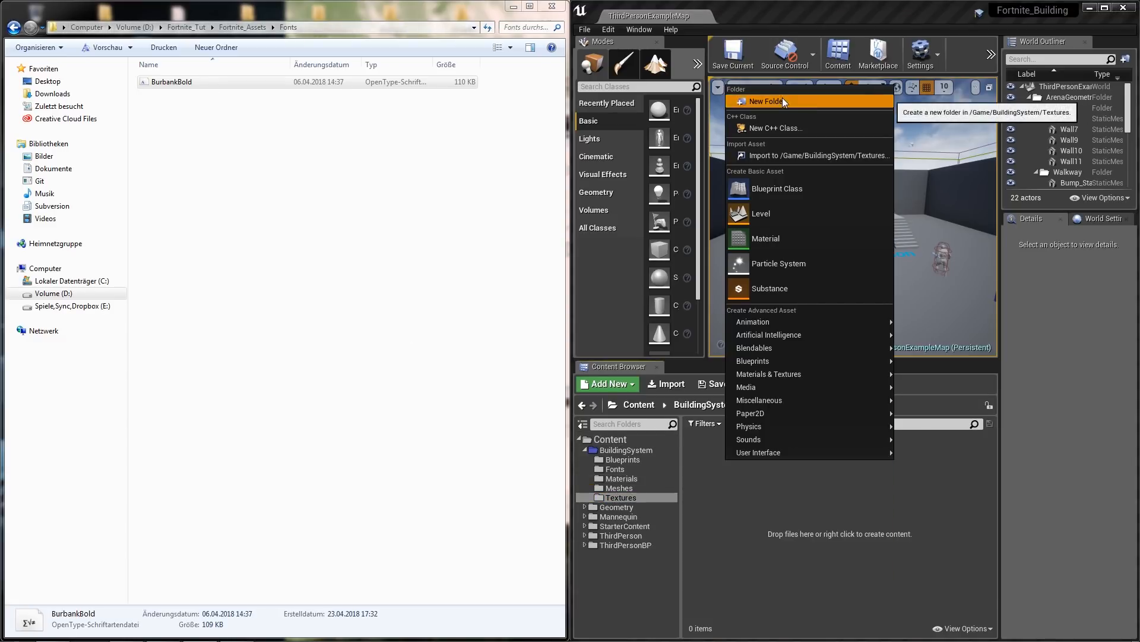
click(765, 101)
text(Resources)
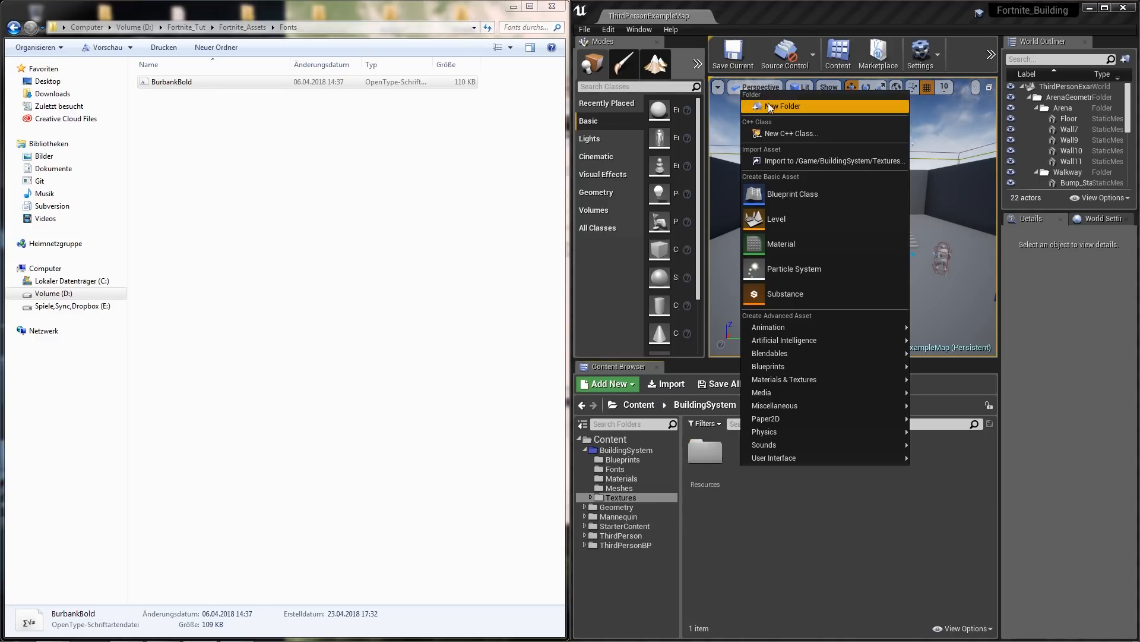
click(784, 107)
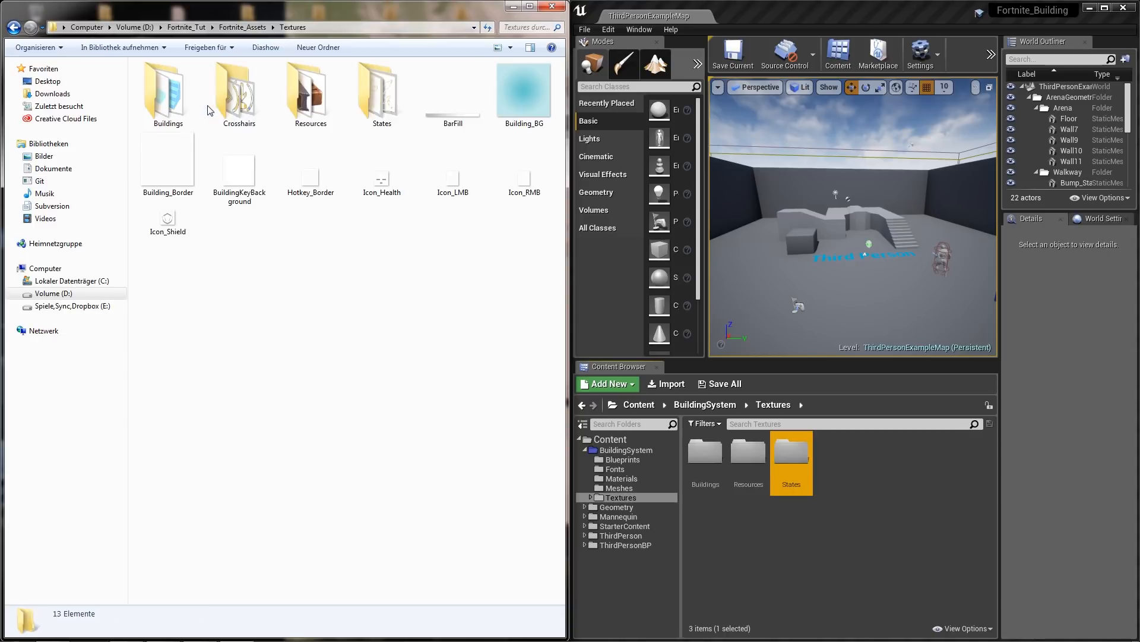
Give the BarFill texture UserInterface2D (RGBA) compression and the UI texture group
click(453, 89)
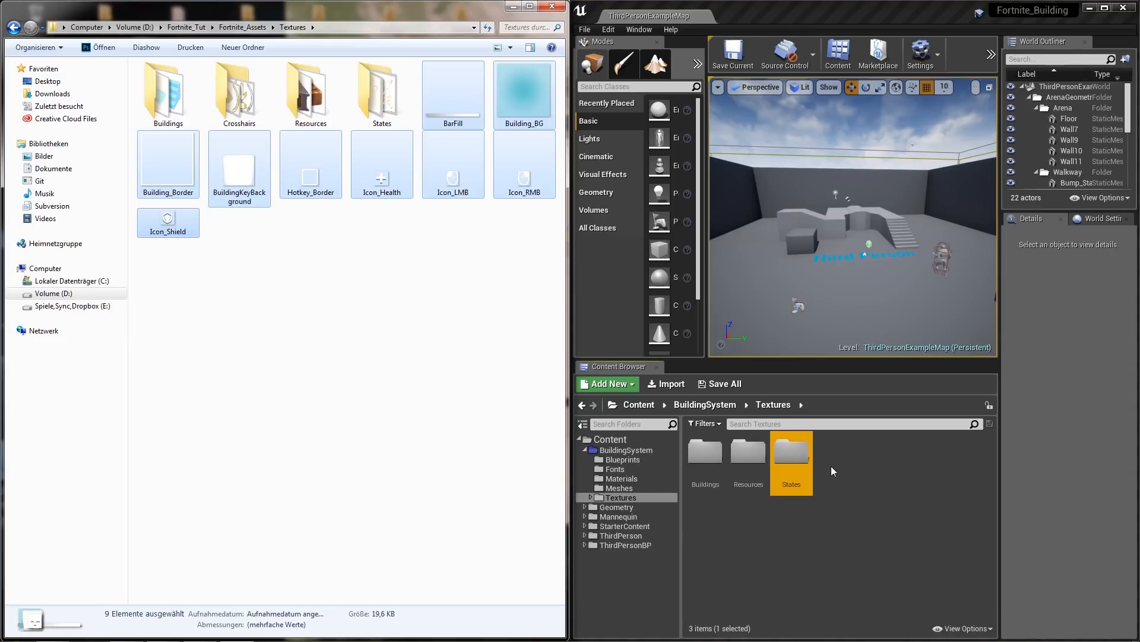
mouse_move(866, 473)
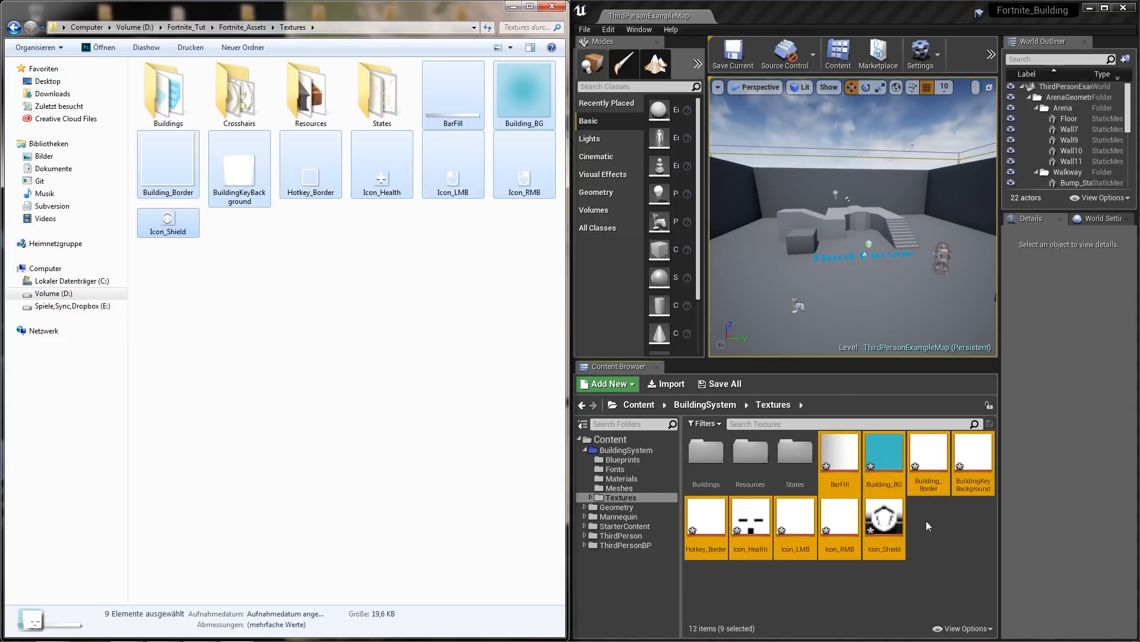
mouse_move(838, 458)
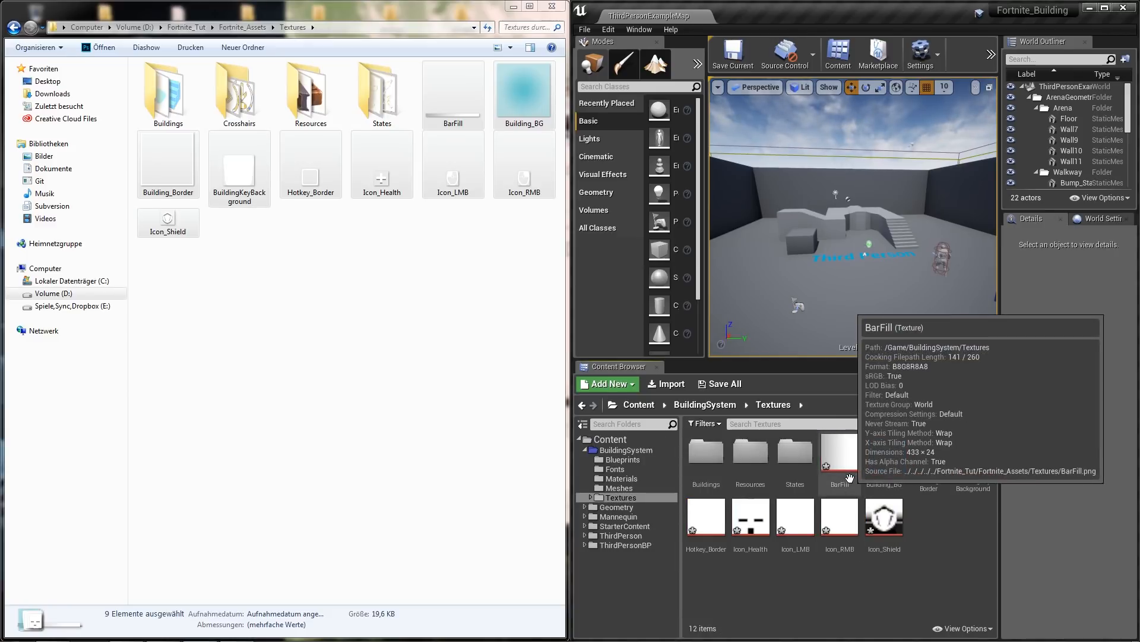
double_click(839, 453)
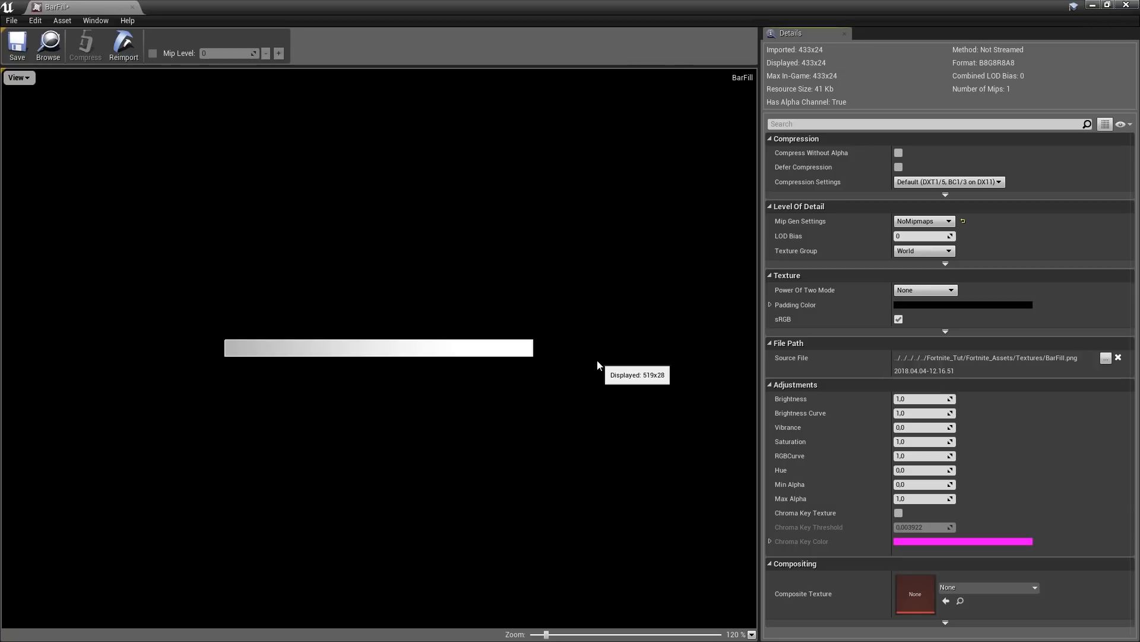
mouse_move(790, 184)
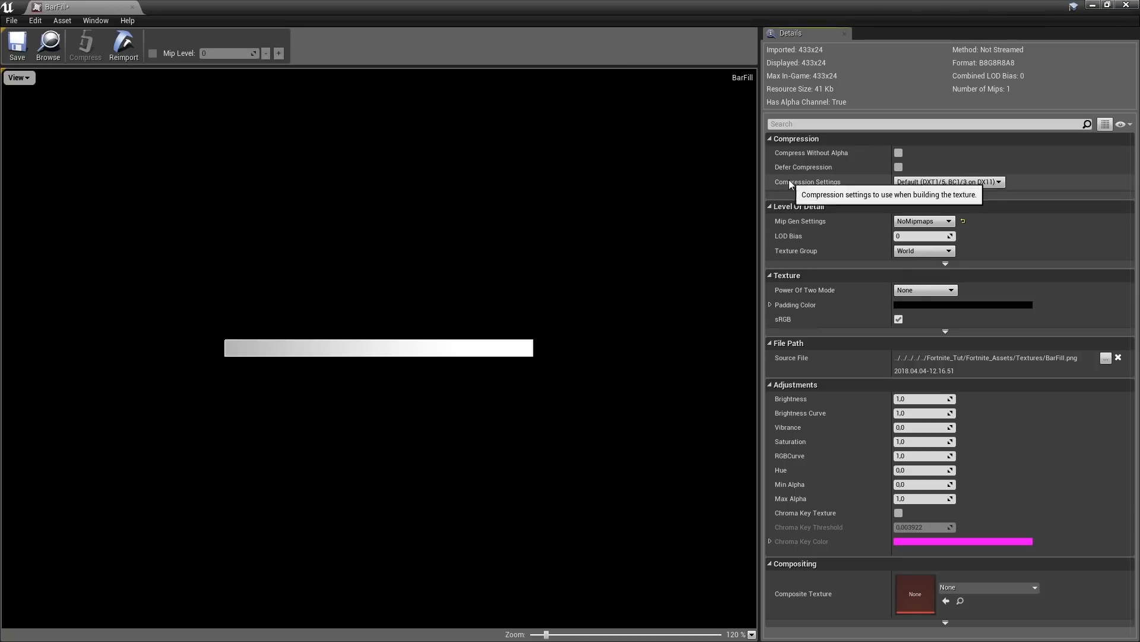
mouse_move(919, 189)
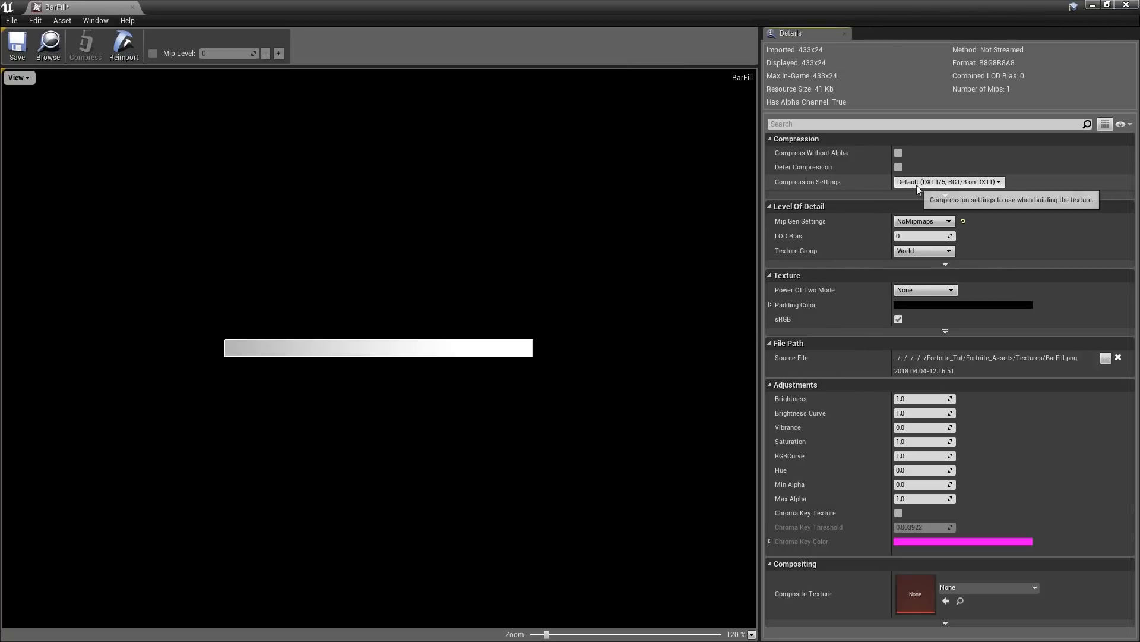
click(945, 182)
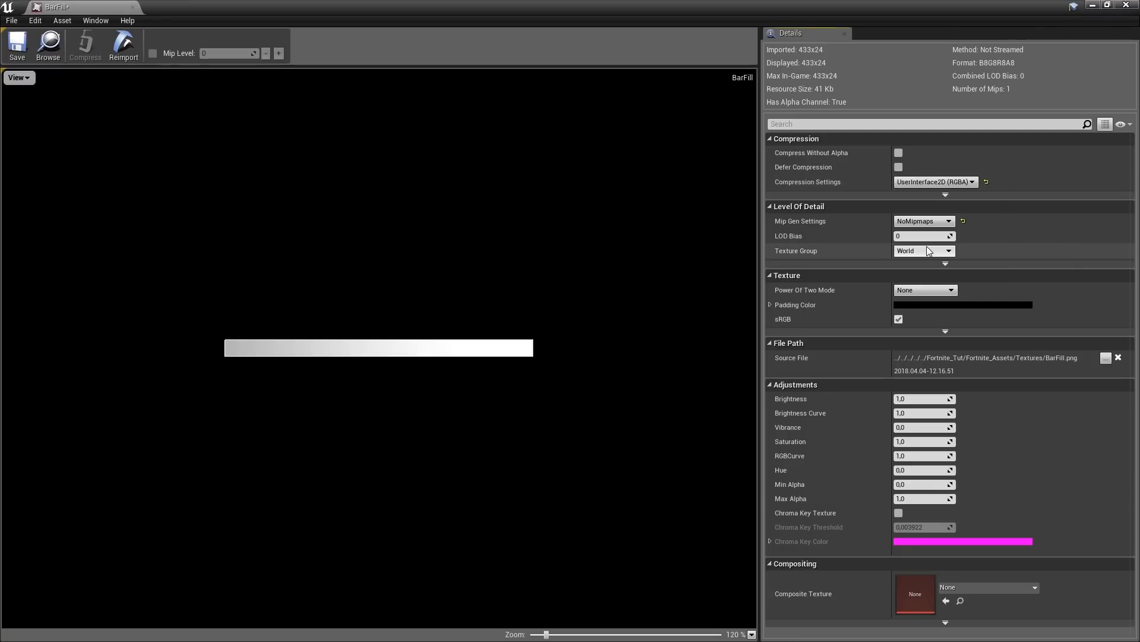
click(924, 251)
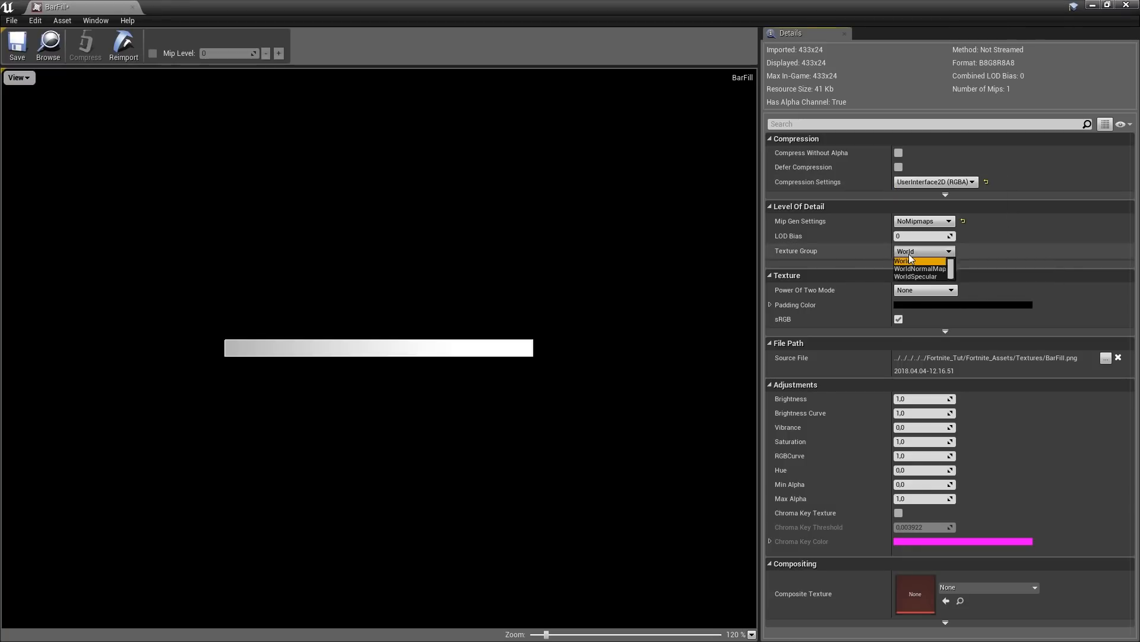
click(924, 251)
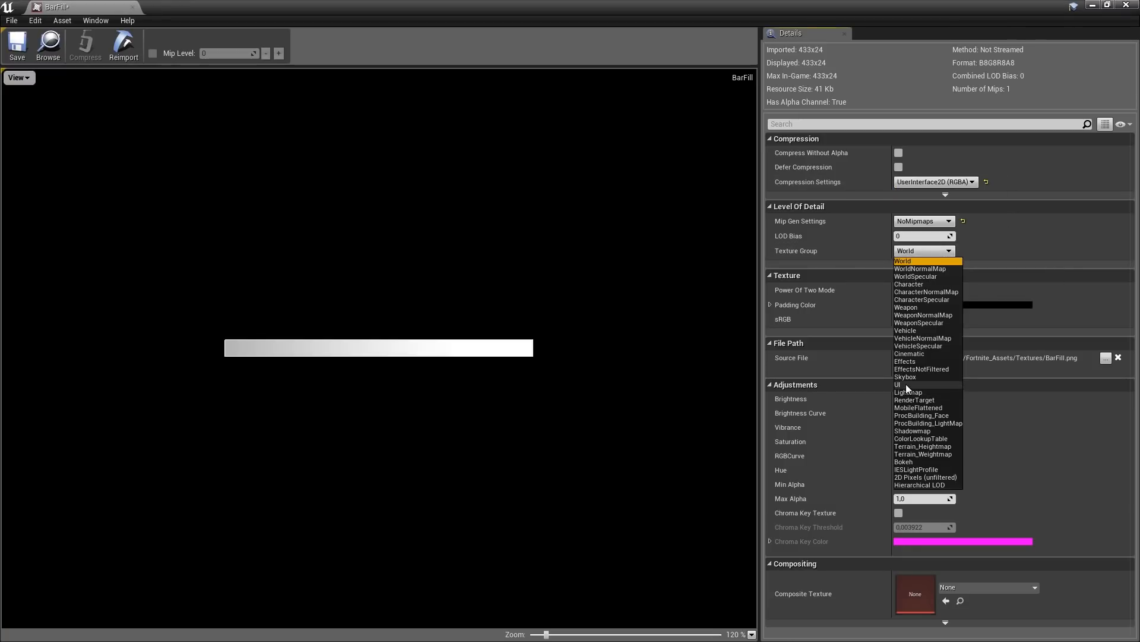
click(898, 385)
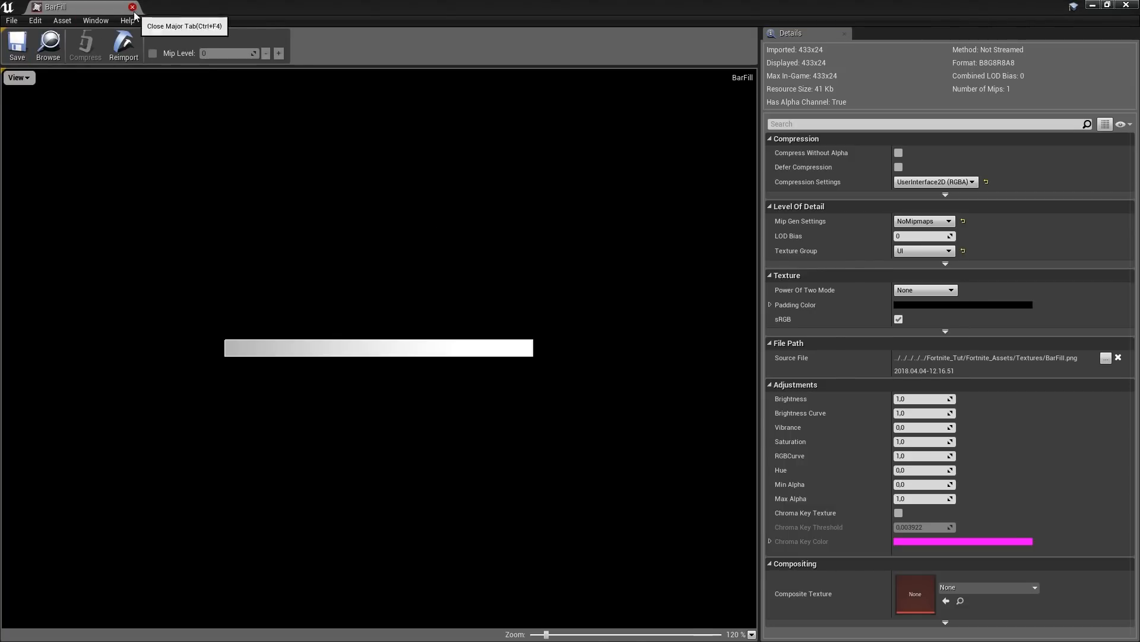
click(133, 7)
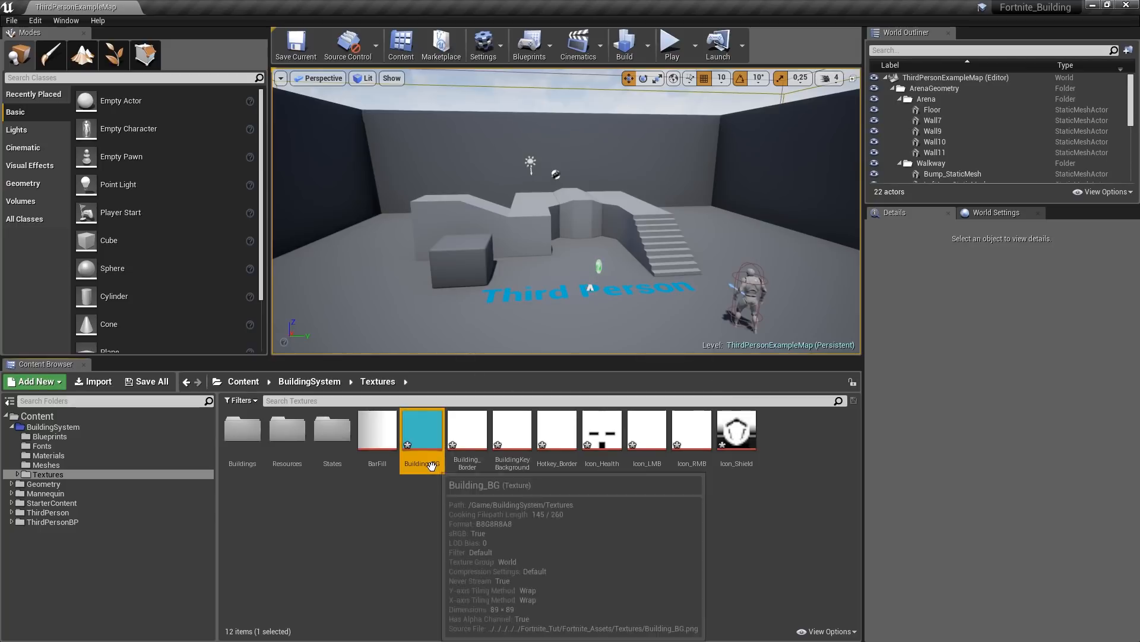
mouse_move(697, 460)
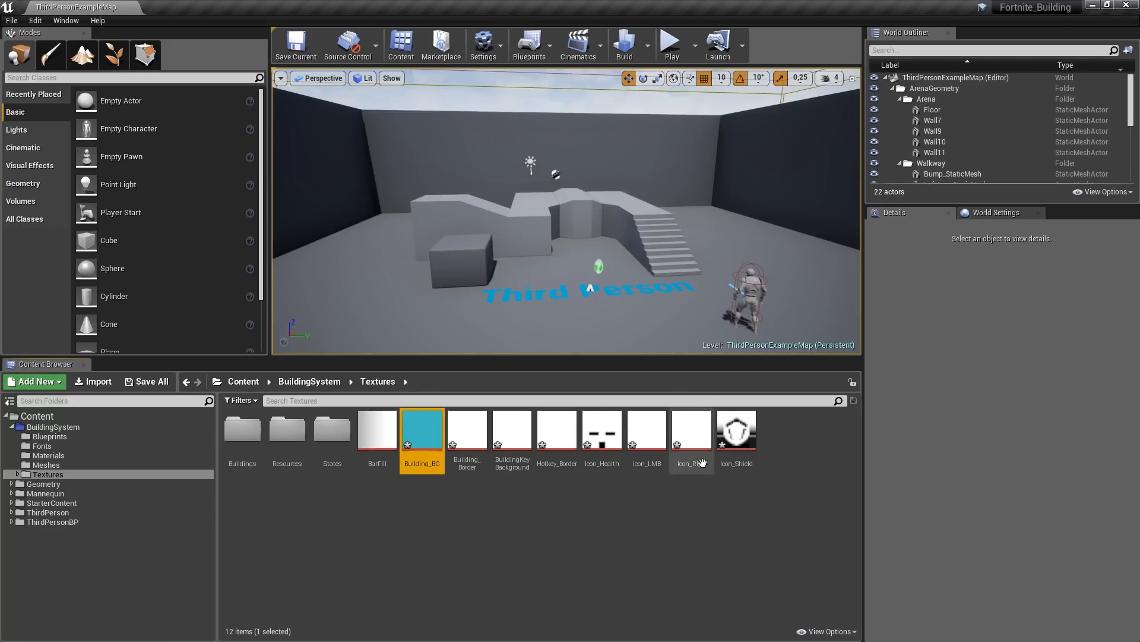
mouse_move(737, 444)
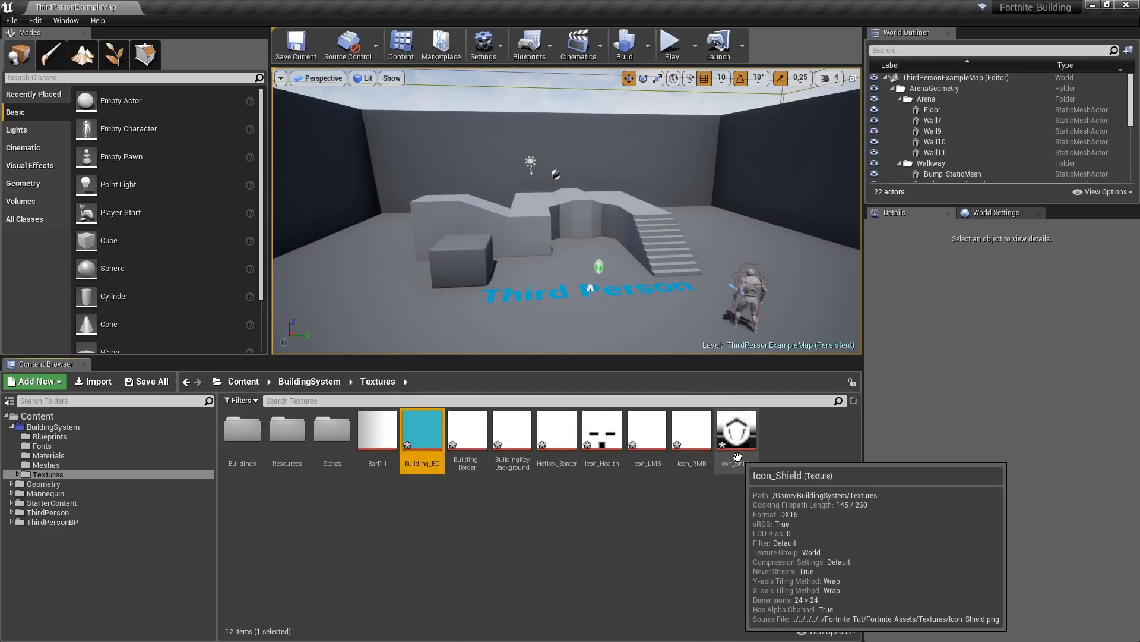
Bulk-edit the eight selected textures via Property Matrix to UI group and UserInterface2D compression
right_click(737, 430)
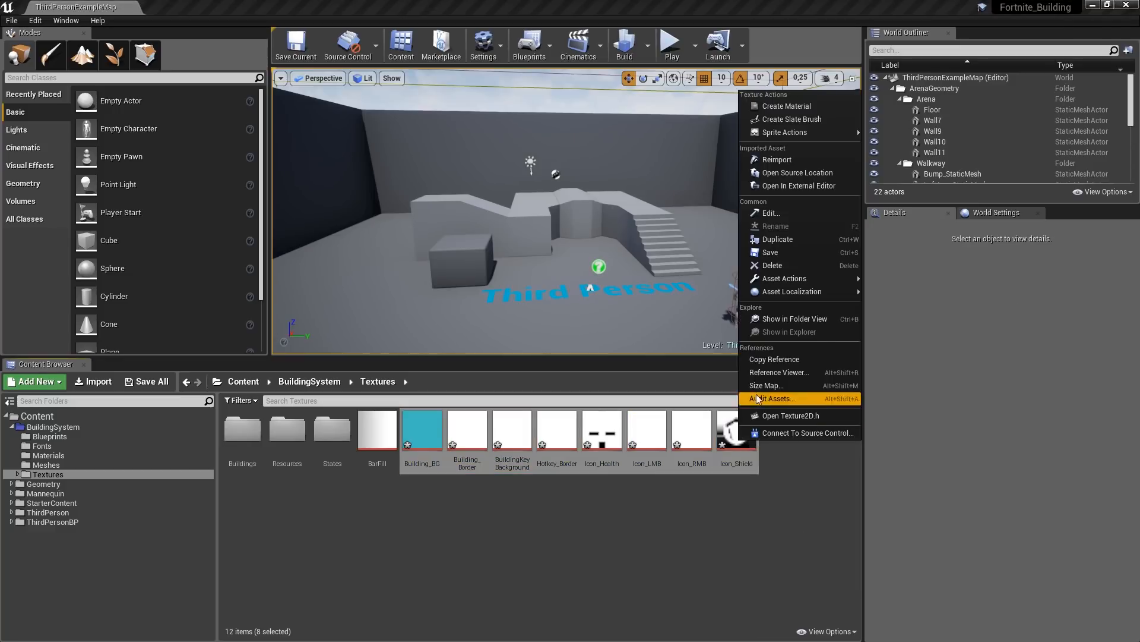
mouse_move(784, 278)
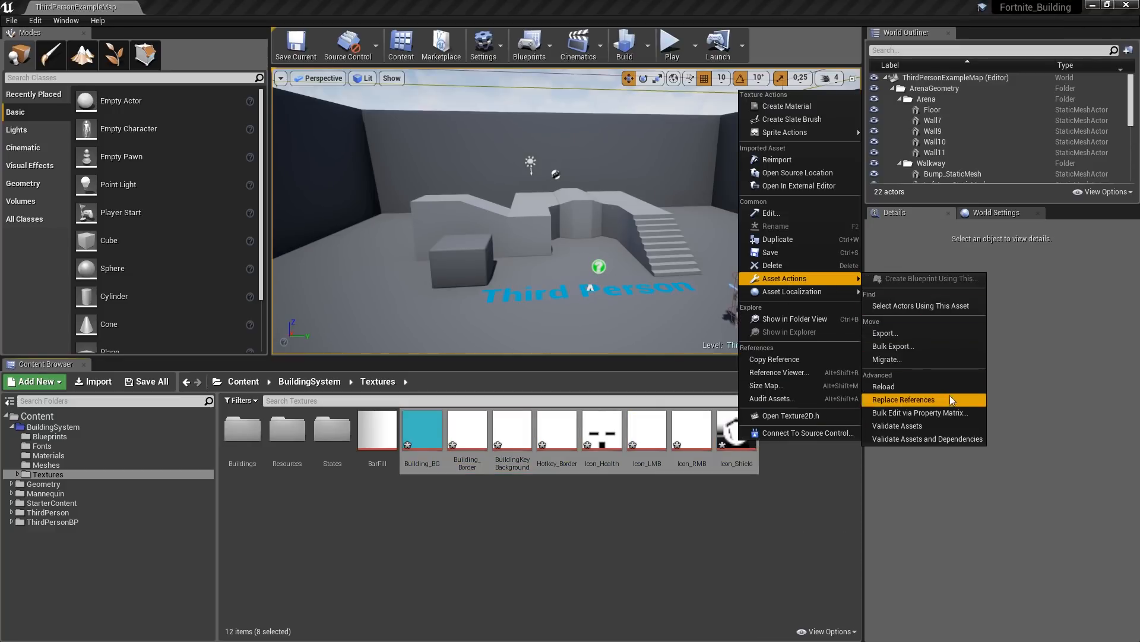
click(921, 412)
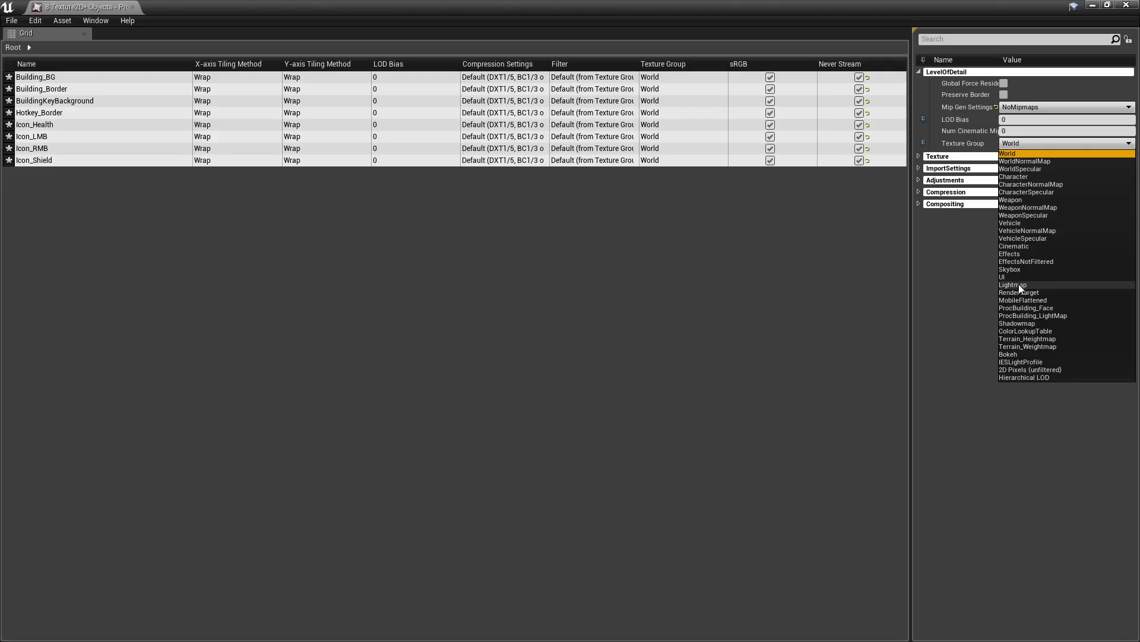
click(1002, 277)
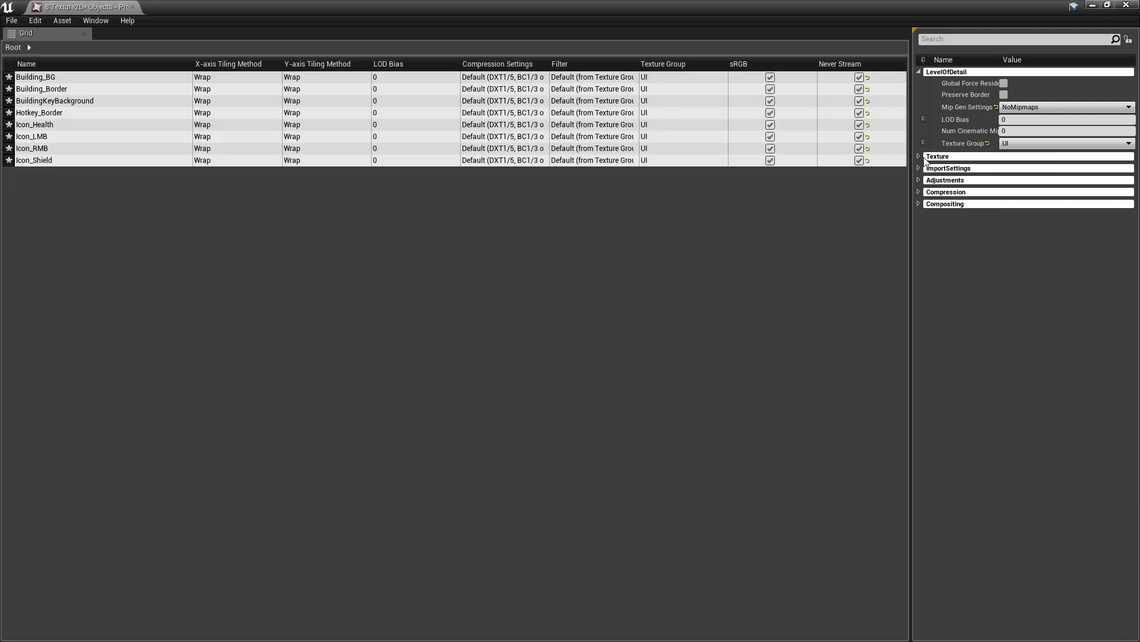
click(920, 191)
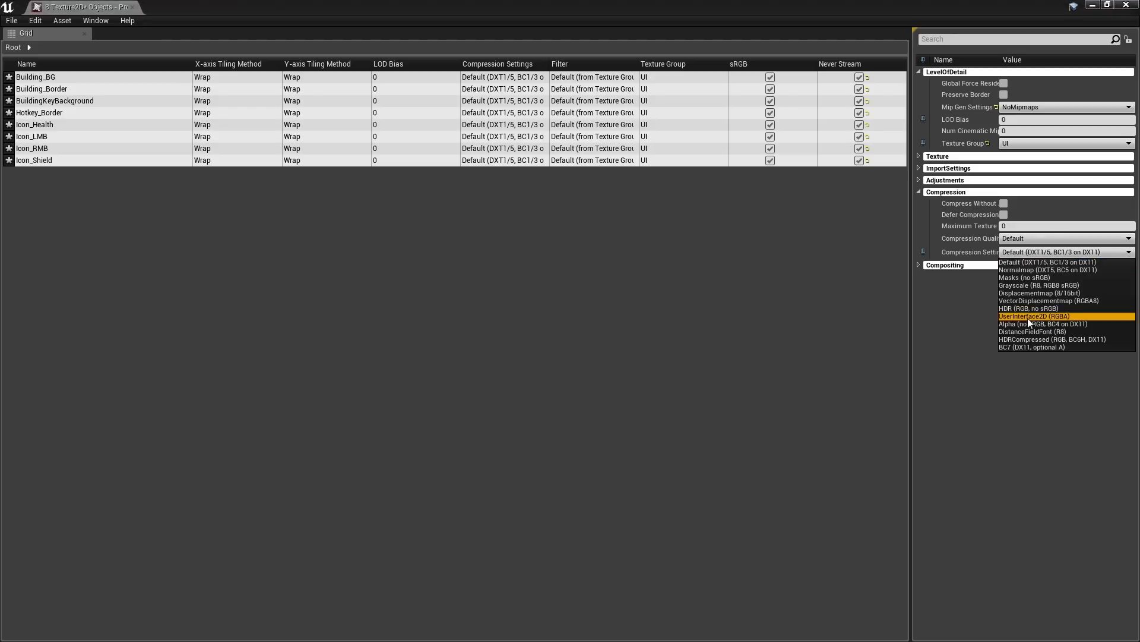
click(1033, 316)
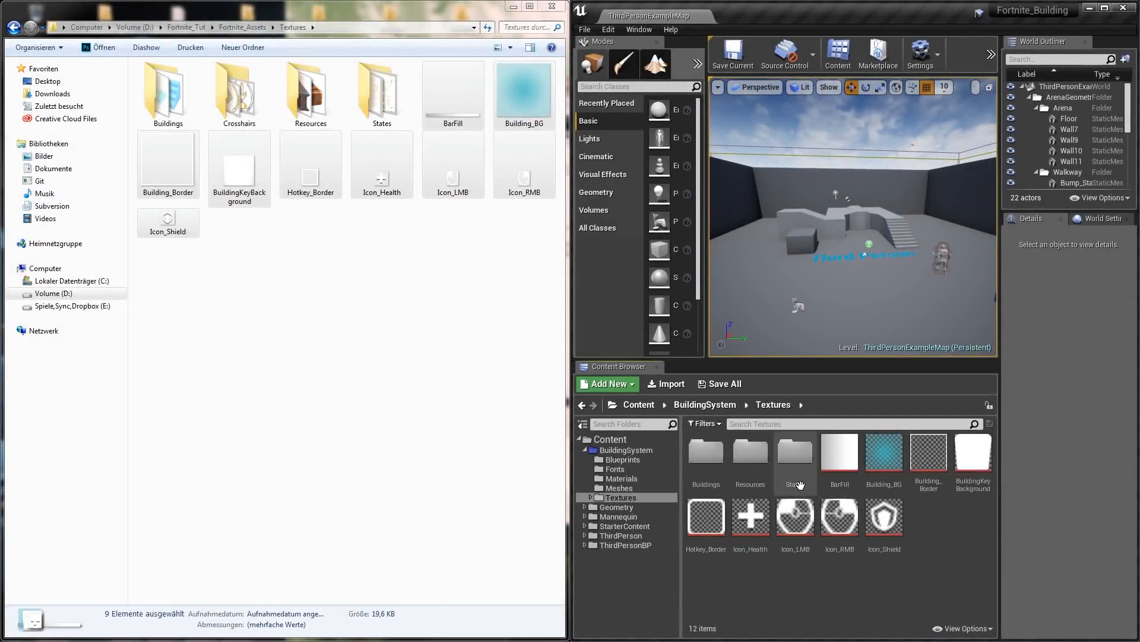
Drag the Door, Floor, Stairs and Wall icon PNGs from Explorer into Textures/Buildings
double_click(795, 452)
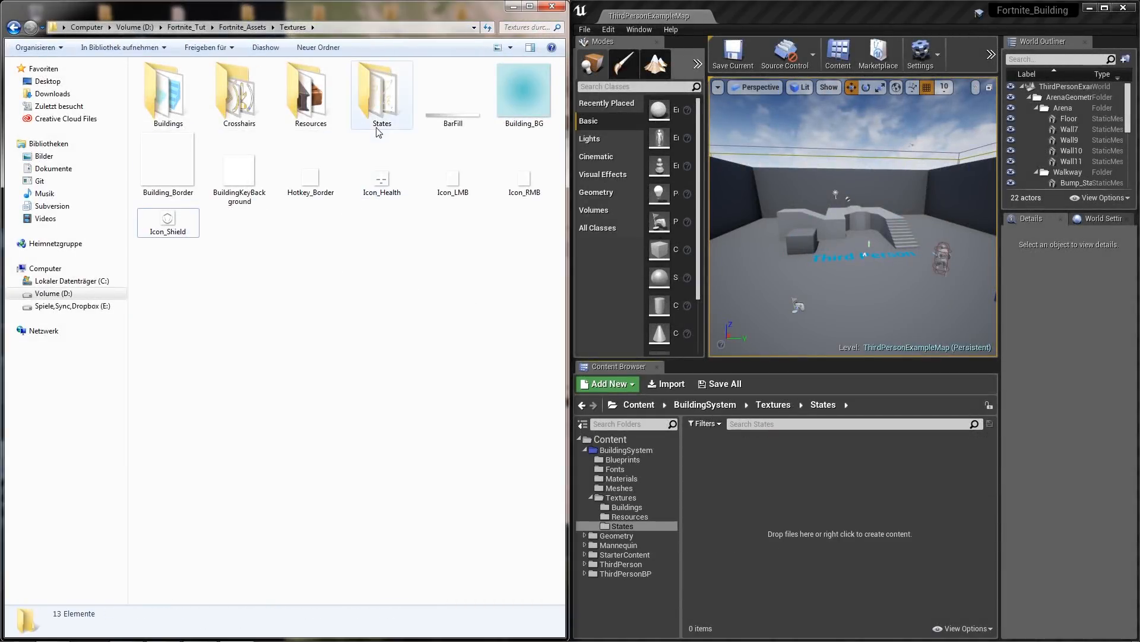
double_click(383, 93)
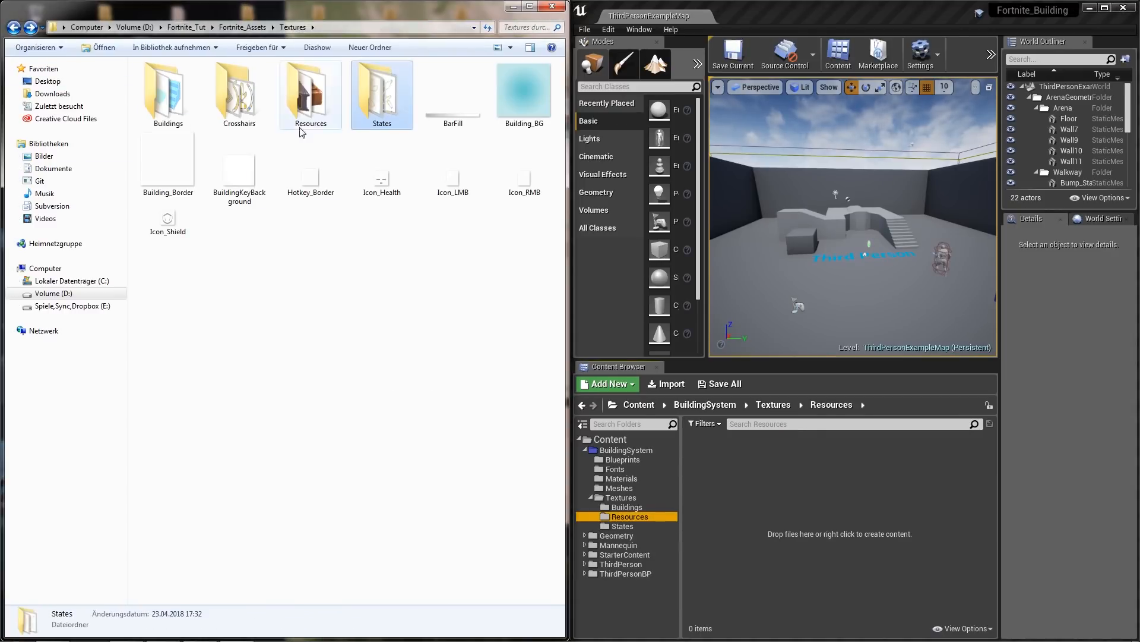
double_click(311, 95)
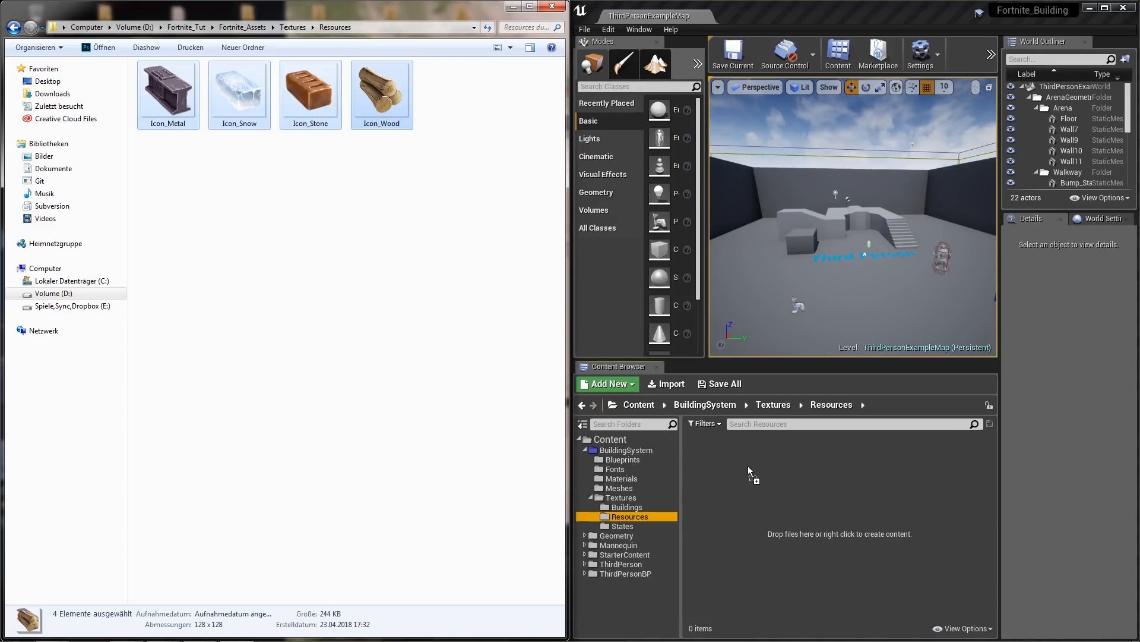
click(628, 506)
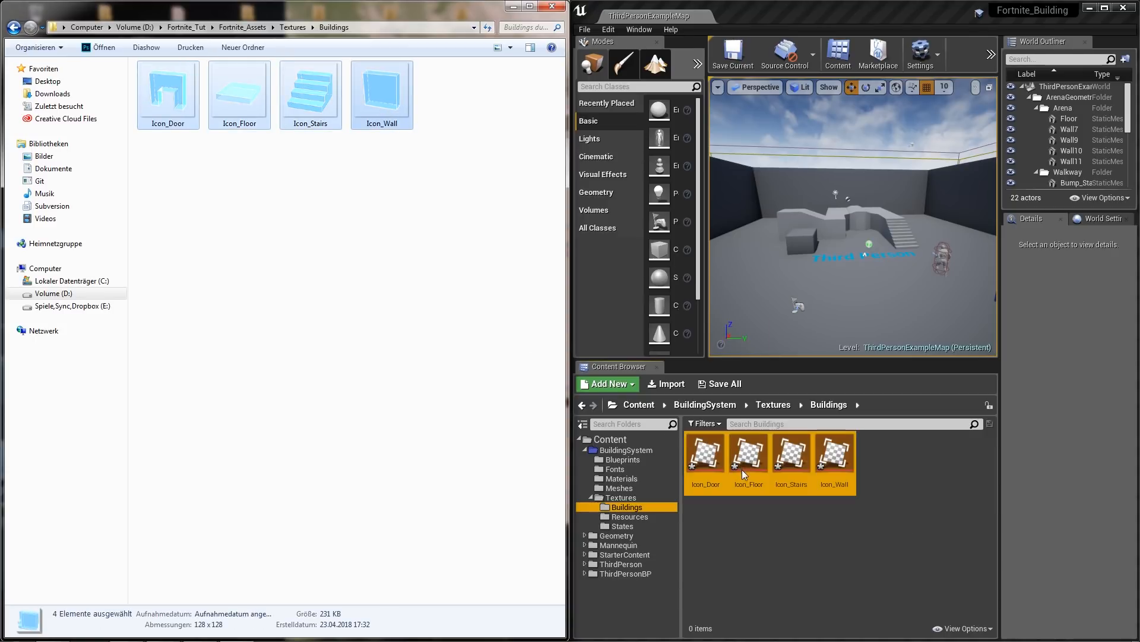
Create a Crosshairs subfolder in Textures and grab the two crosshair PNGs from Explorer
right_click(749, 452)
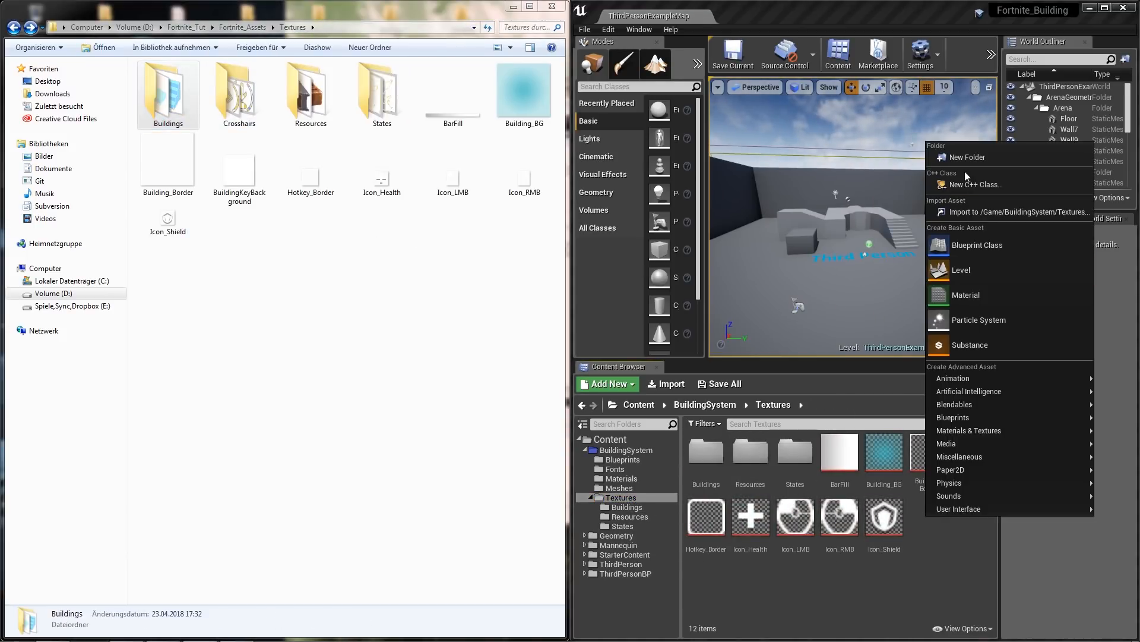
click(967, 156)
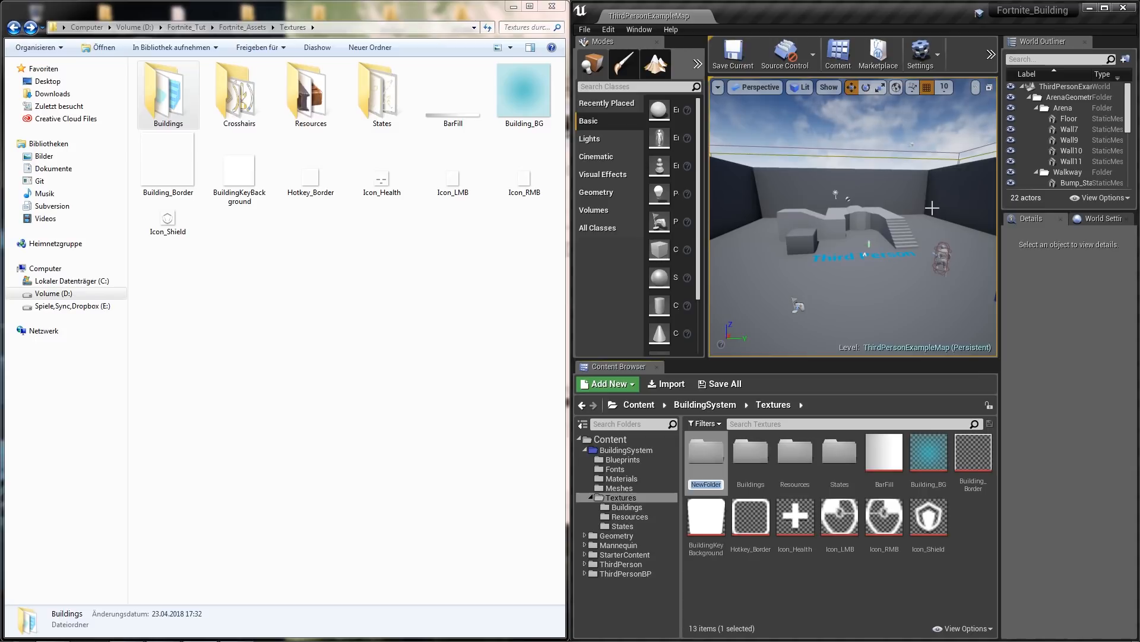
text(Crossh)
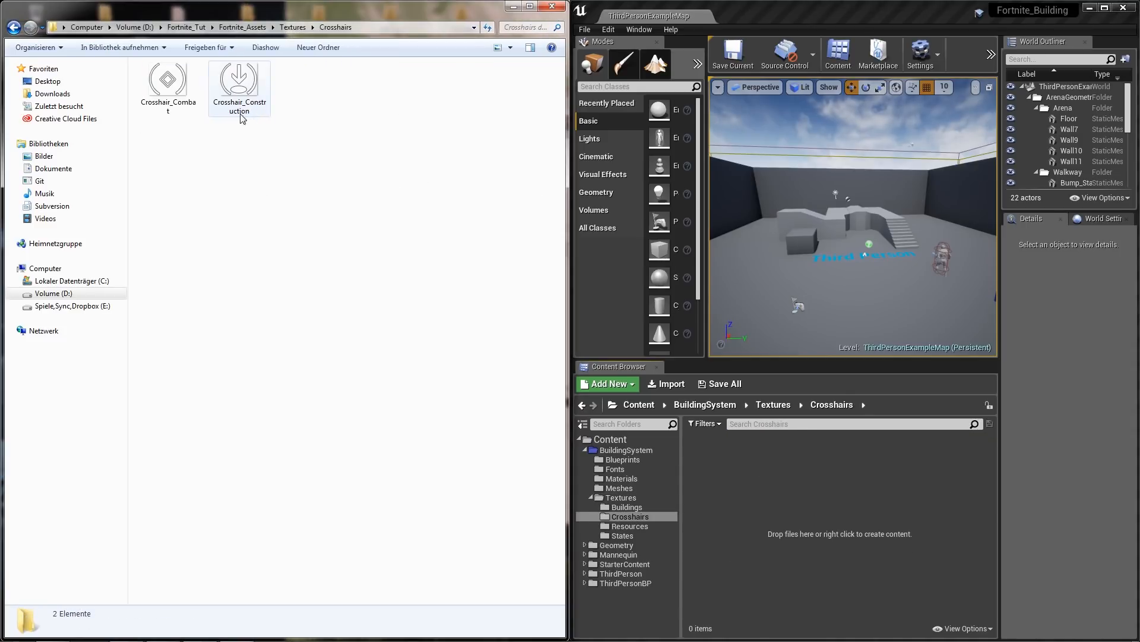
click(169, 80)
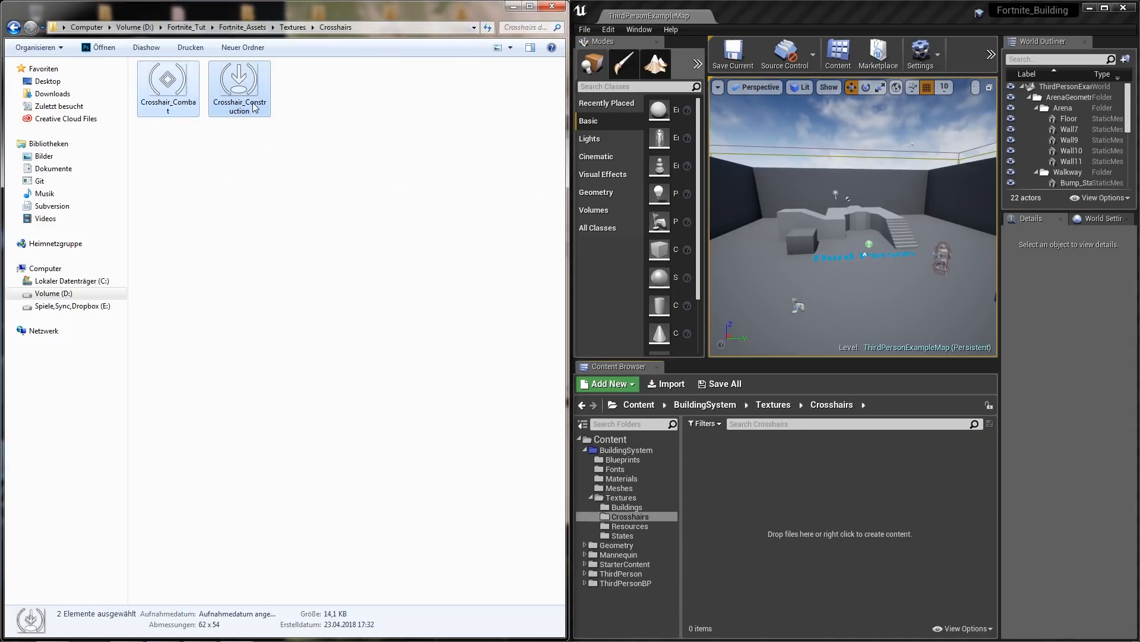
mouse_move(781, 484)
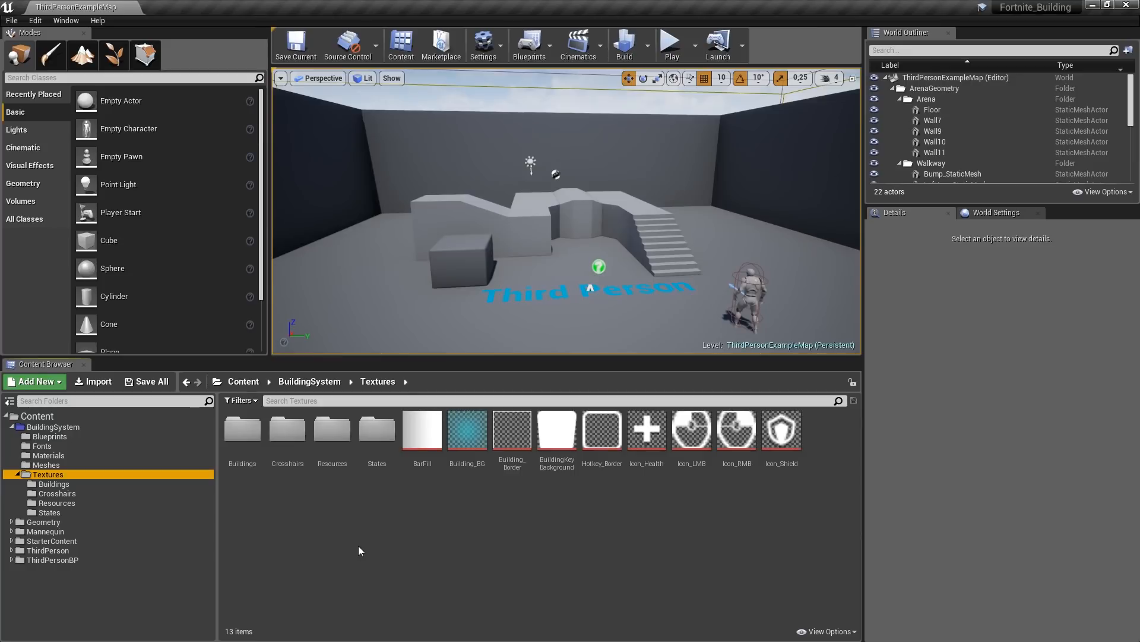
mouse_move(576, 493)
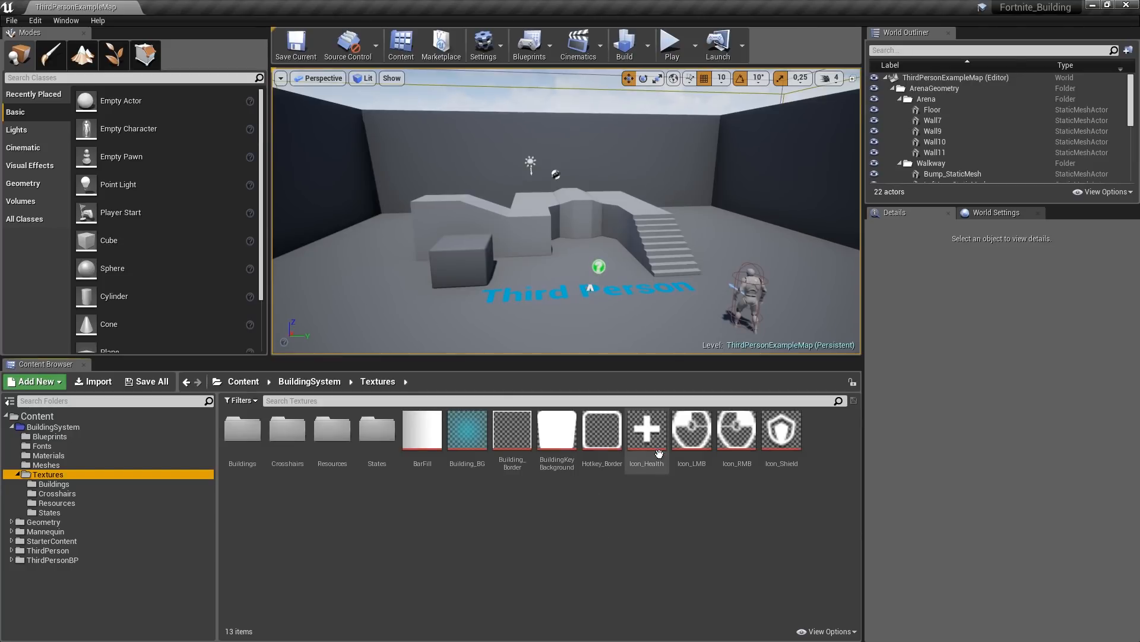
Set the Icon_Health texture's Filter to Nearest in its advanced Details properties
double_click(648, 429)
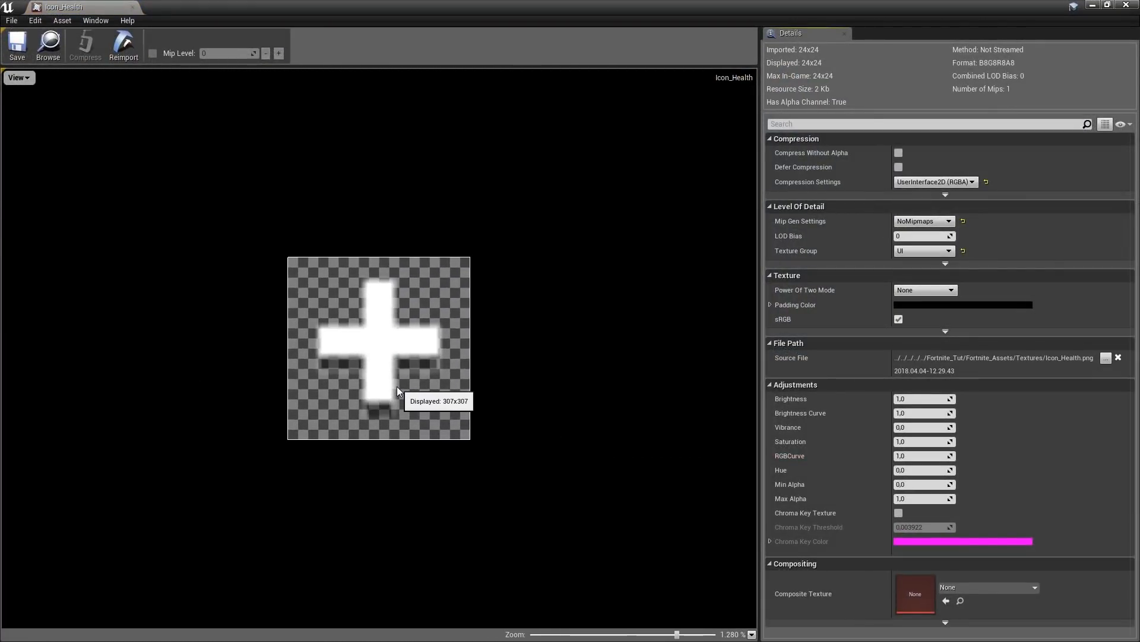
mouse_move(1027, 283)
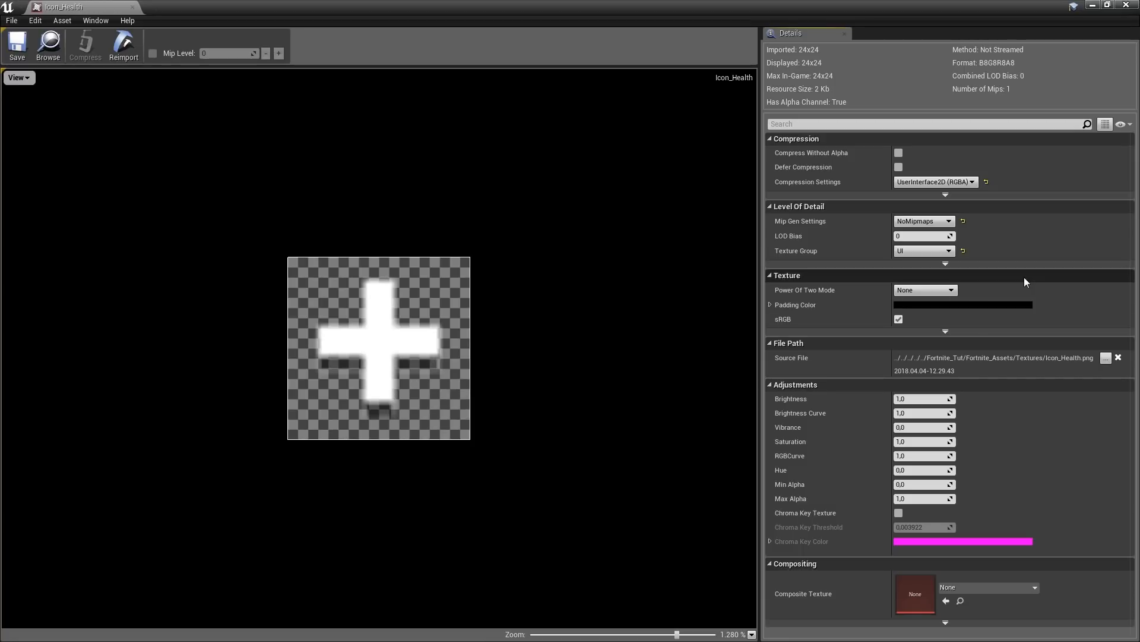
mouse_move(946, 330)
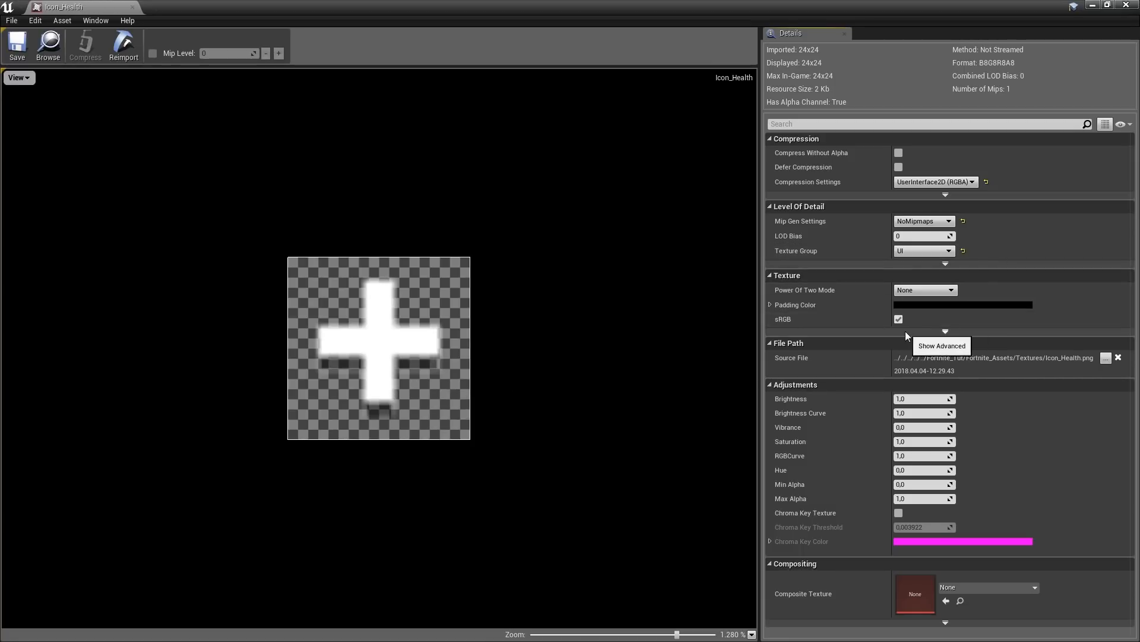
click(946, 330)
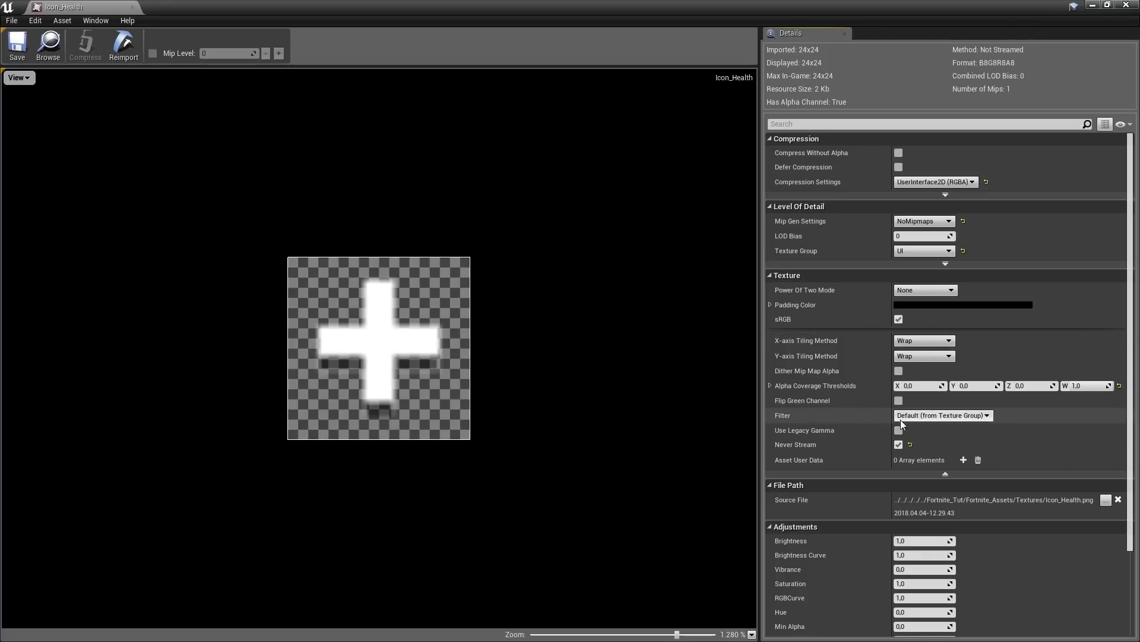
click(944, 416)
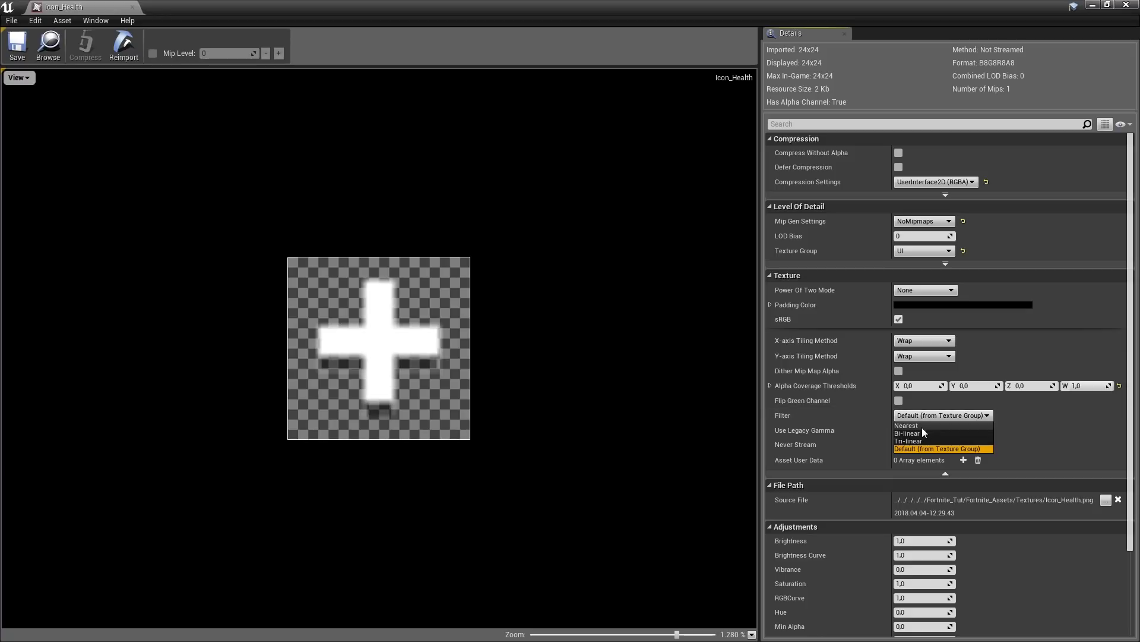
click(907, 426)
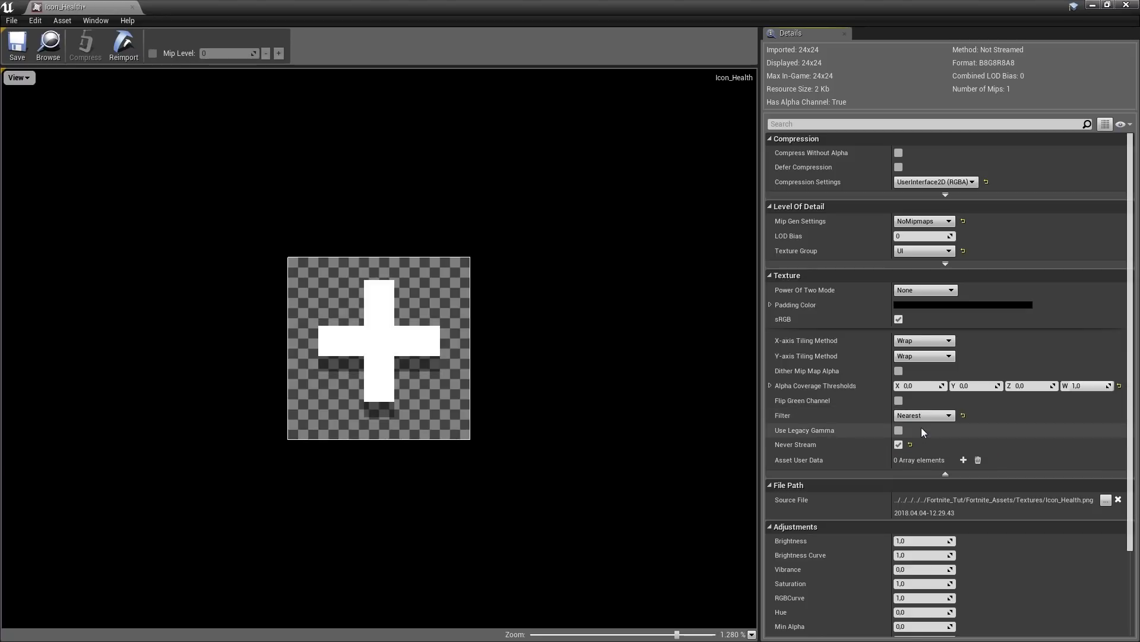
mouse_move(16, 46)
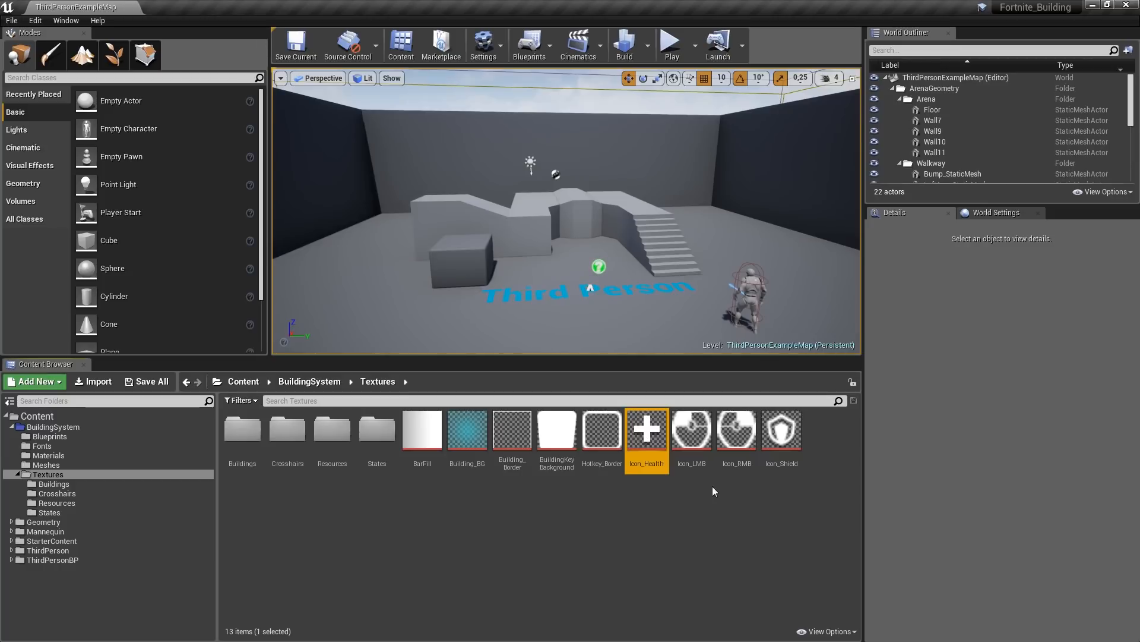
mouse_move(695, 487)
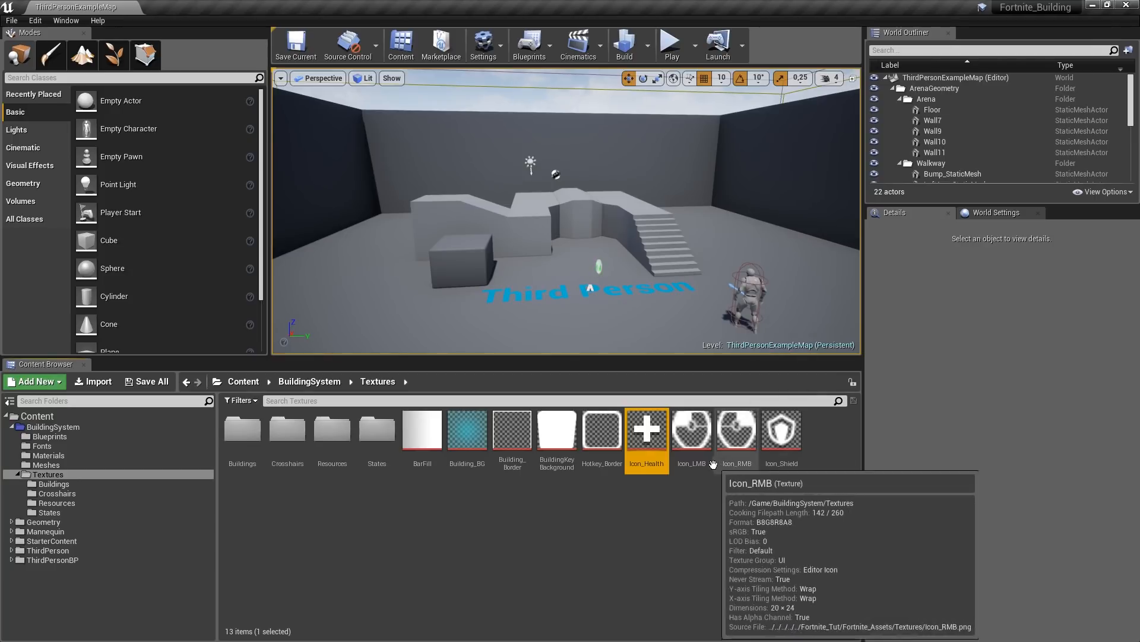
mouse_move(756, 486)
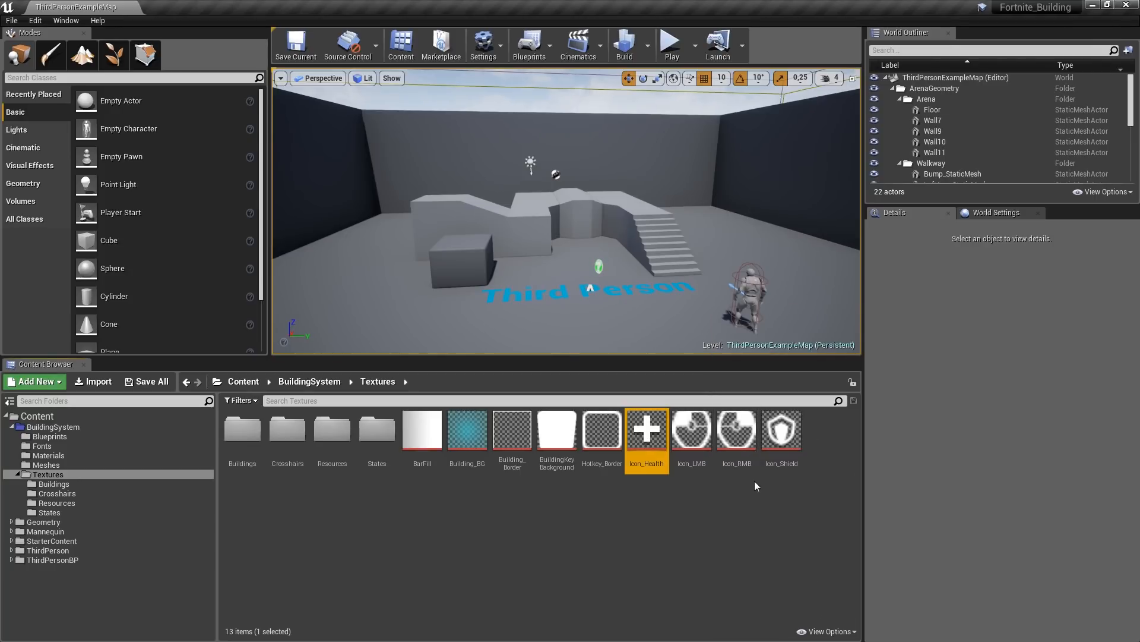
mouse_move(802, 480)
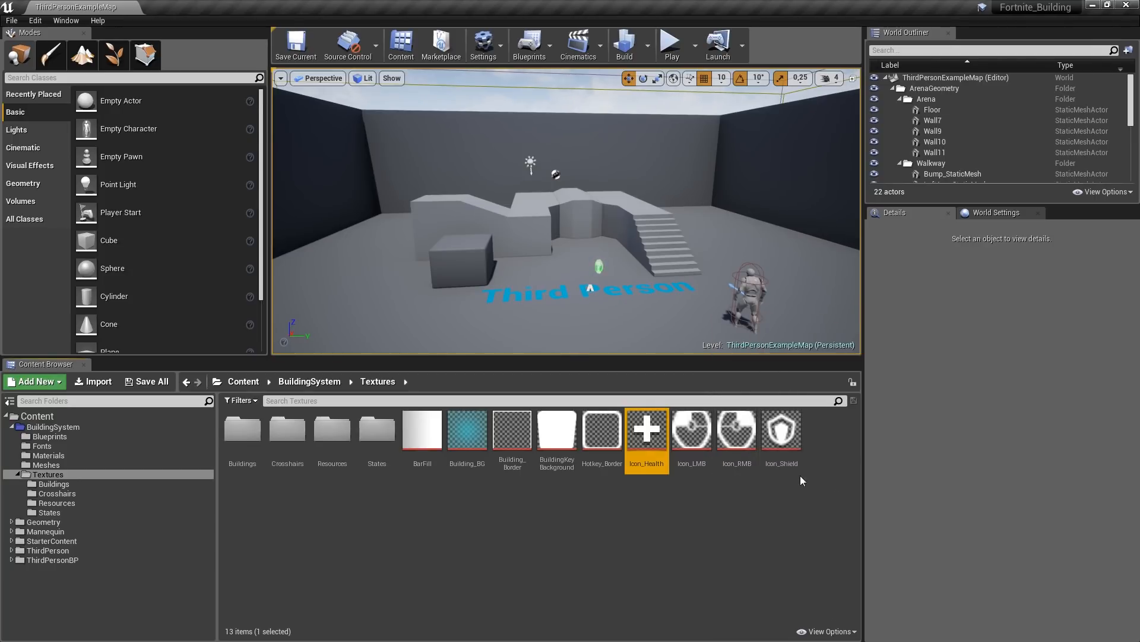
Bulk-edit Icon_LMB, Icon_RMB and Icon_Shield to Nearest filtering, then start the same for the Resources icons
click(692, 430)
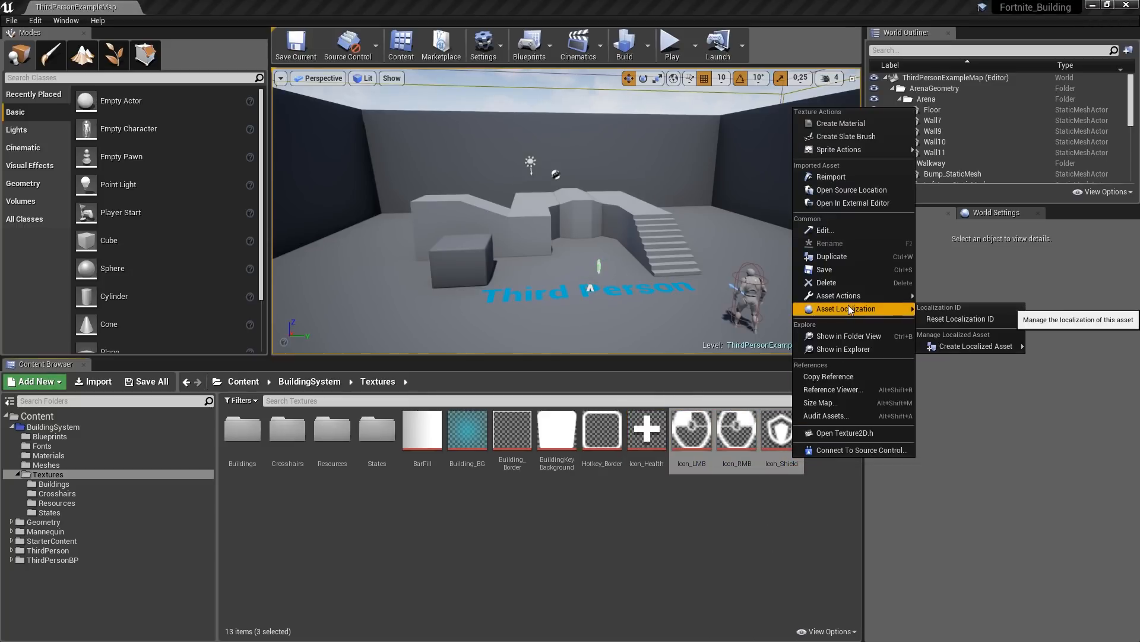
mouse_move(845, 296)
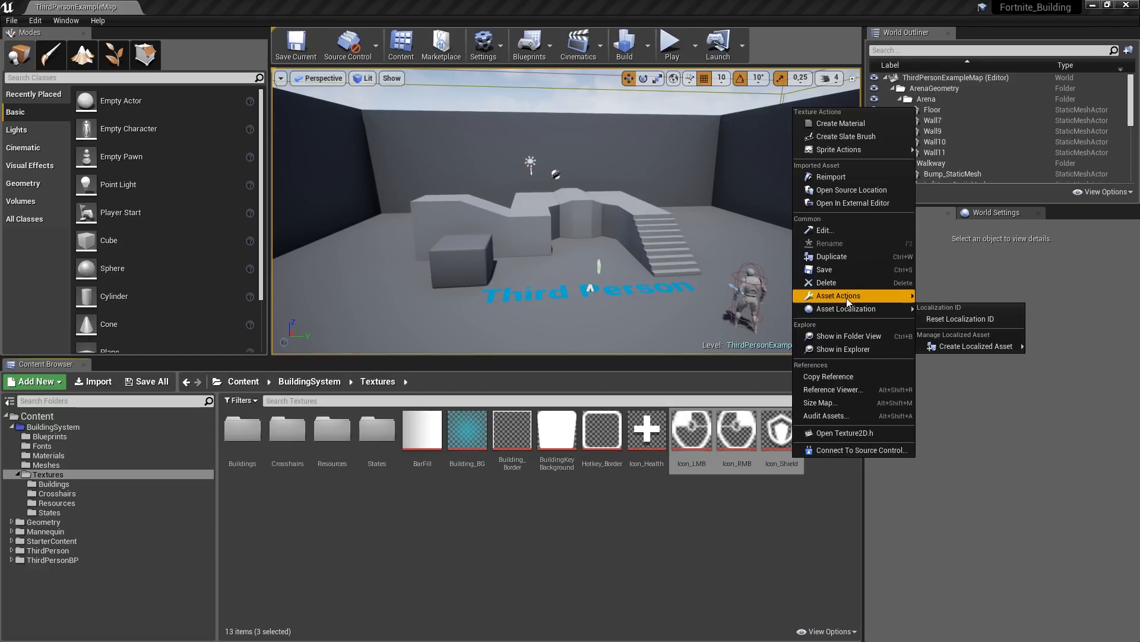
click(824, 230)
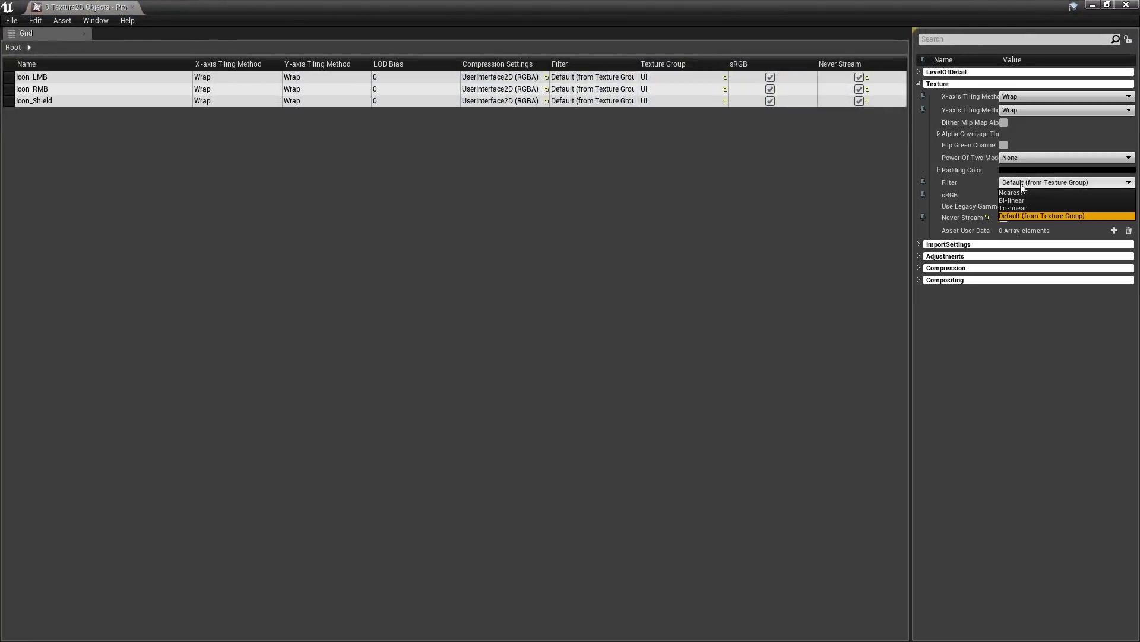
click(1010, 193)
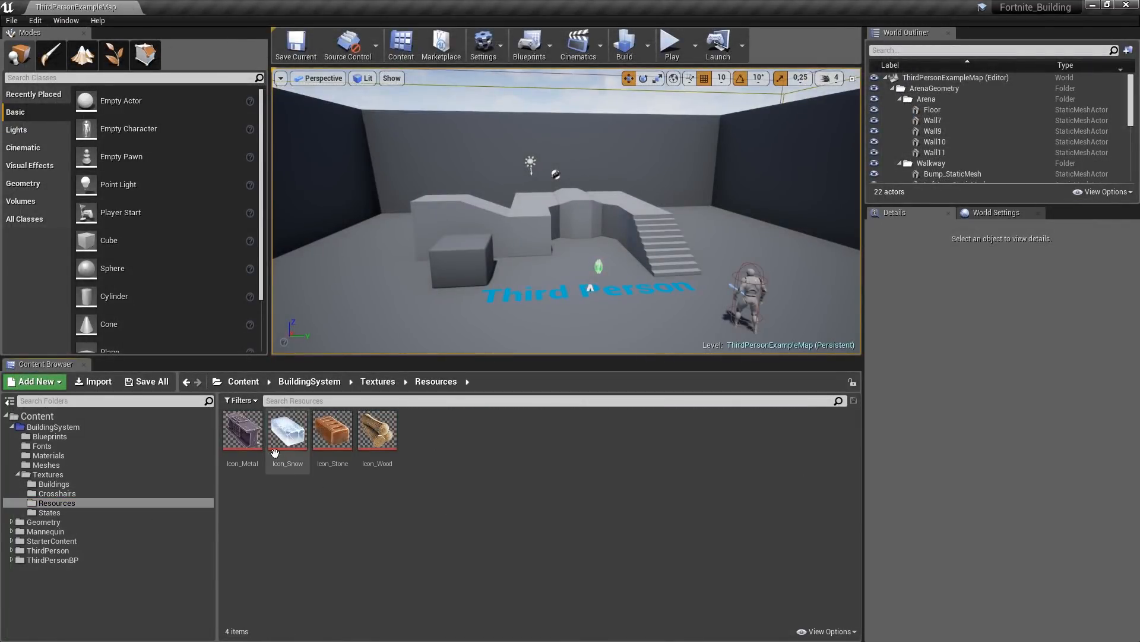
right_click(287, 430)
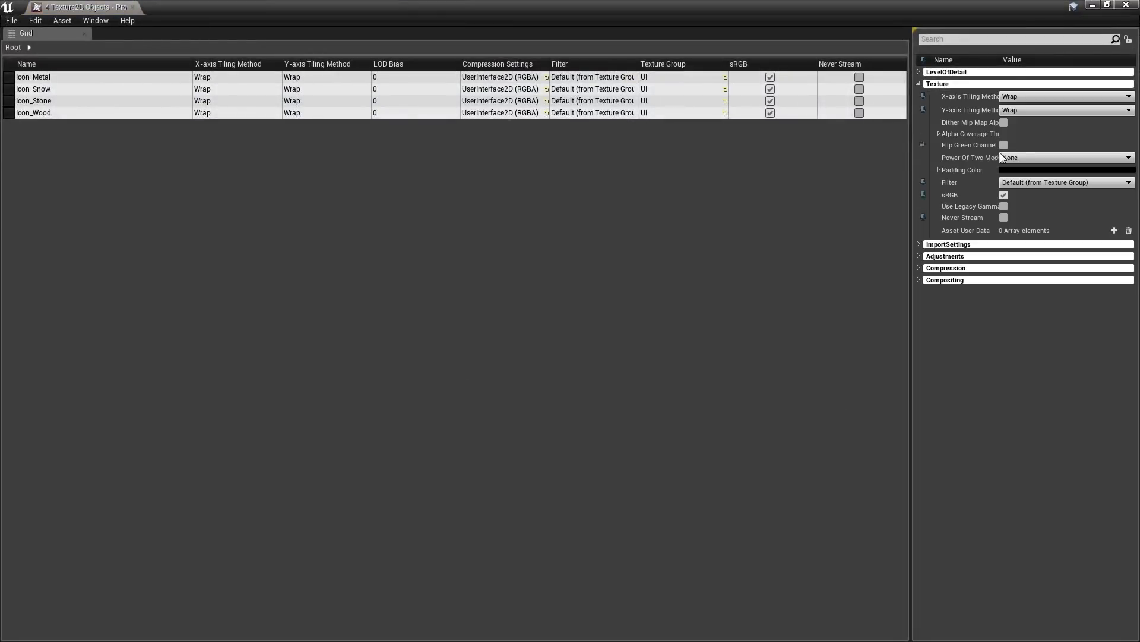
click(1067, 183)
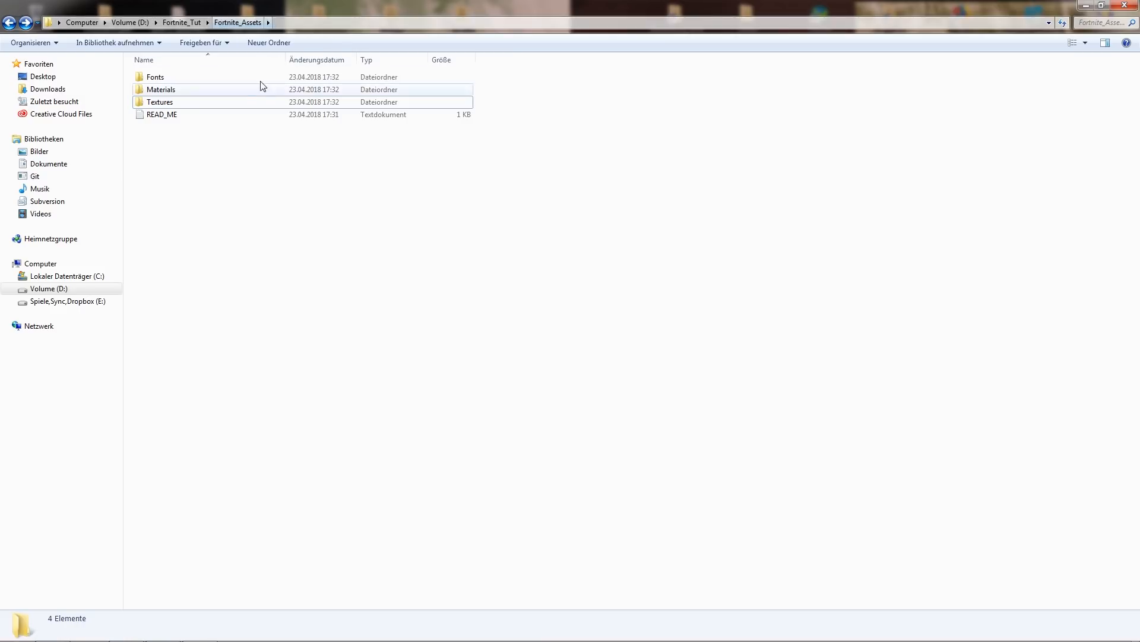
mouse_move(189, 95)
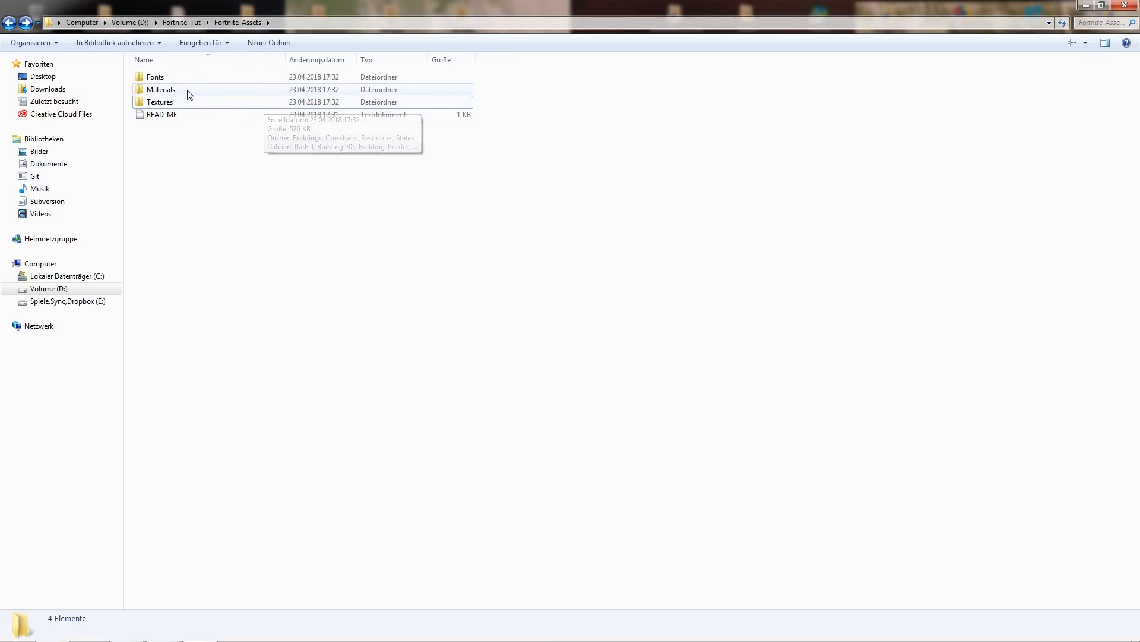
Browse into the Fortnite_Assets Materials folder holding M_Ice, Rock_N_T and Snow_N_T
double_click(161, 89)
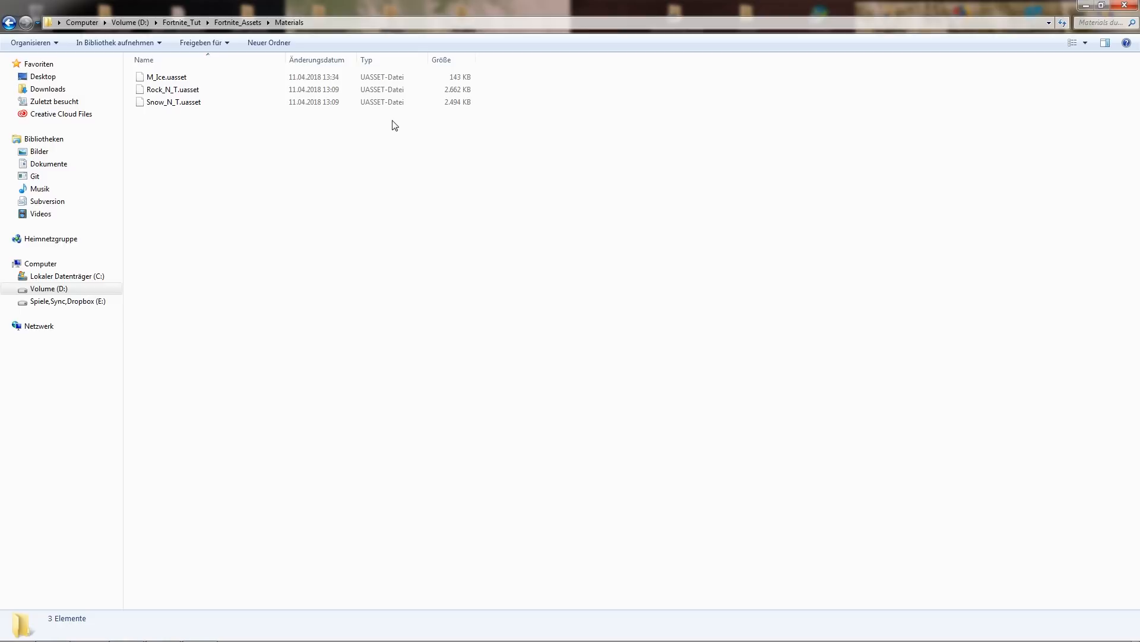
mouse_move(245, 160)
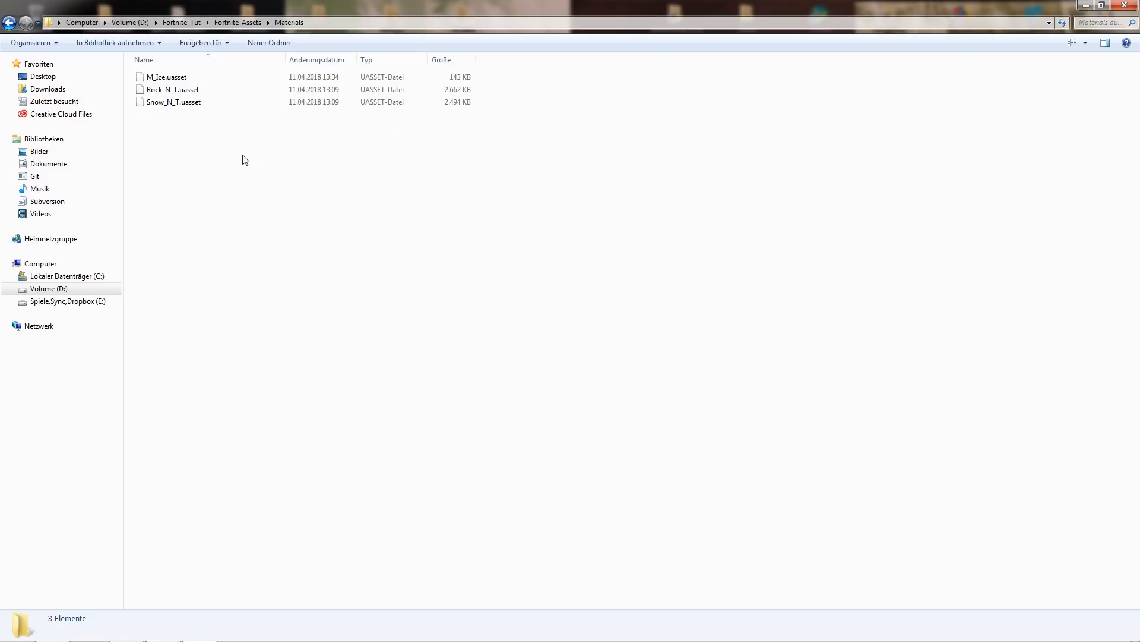
right_click(169, 77)
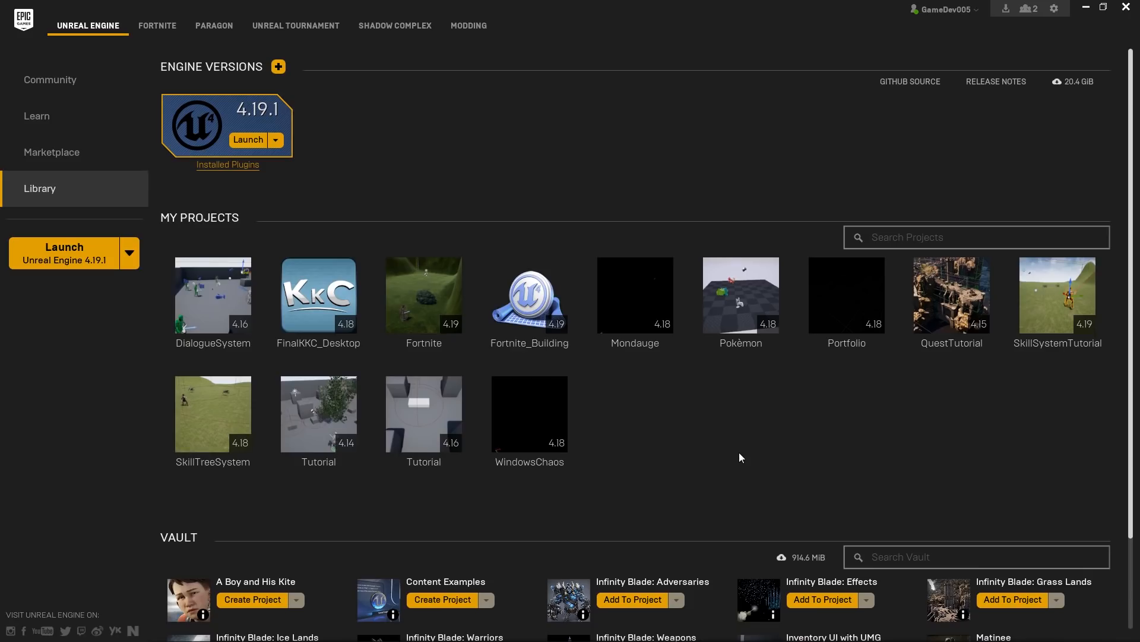
mouse_move(651, 390)
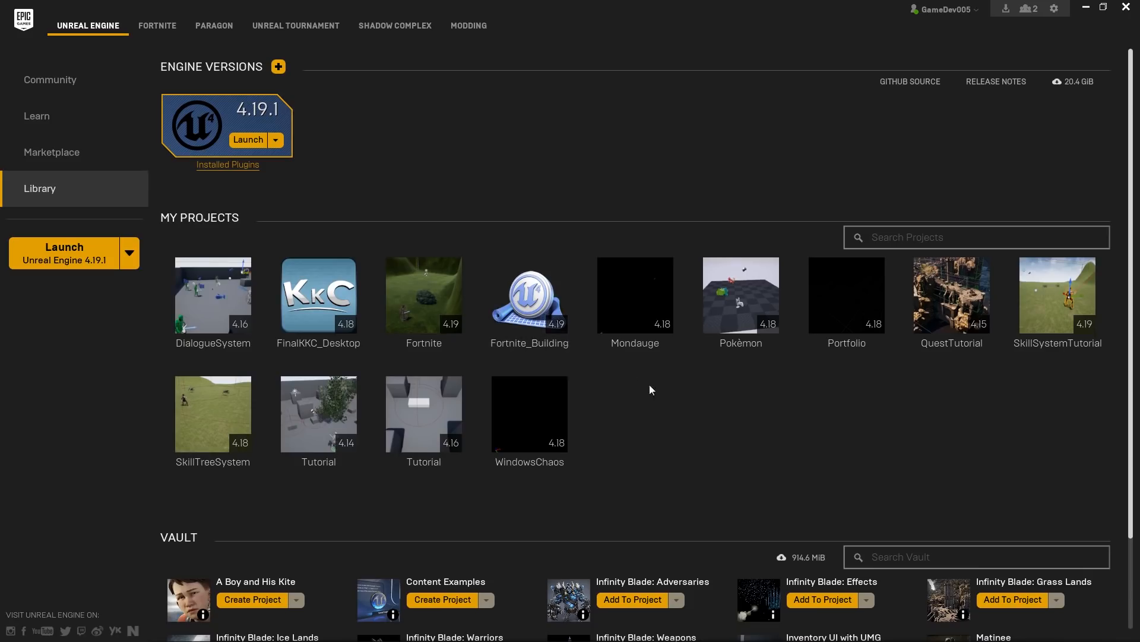
mouse_move(521, 357)
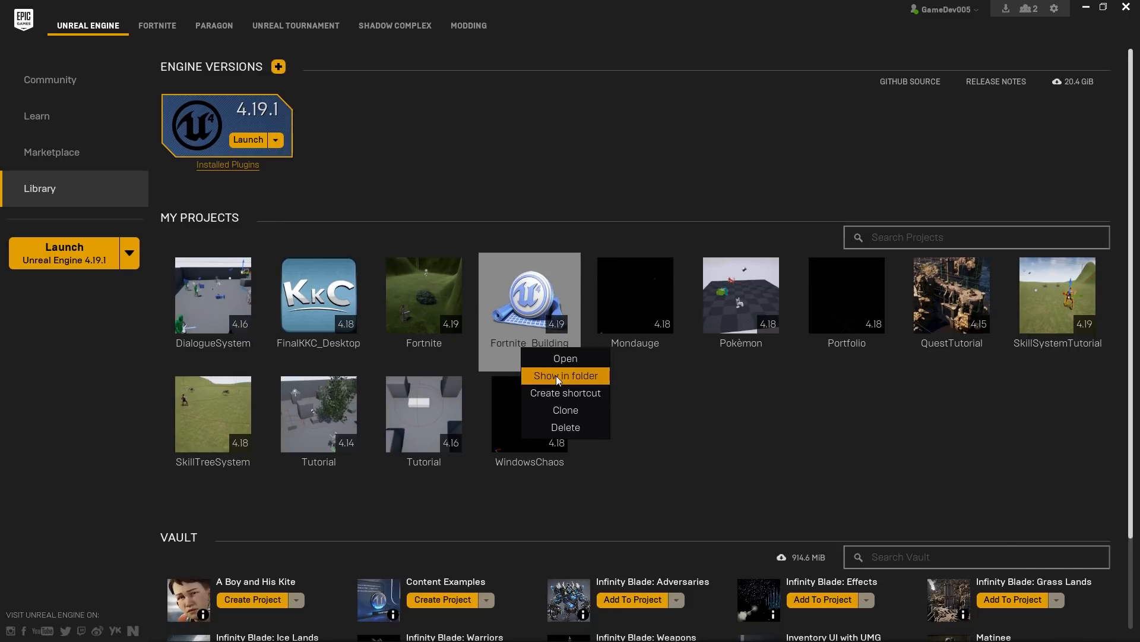
click(566, 376)
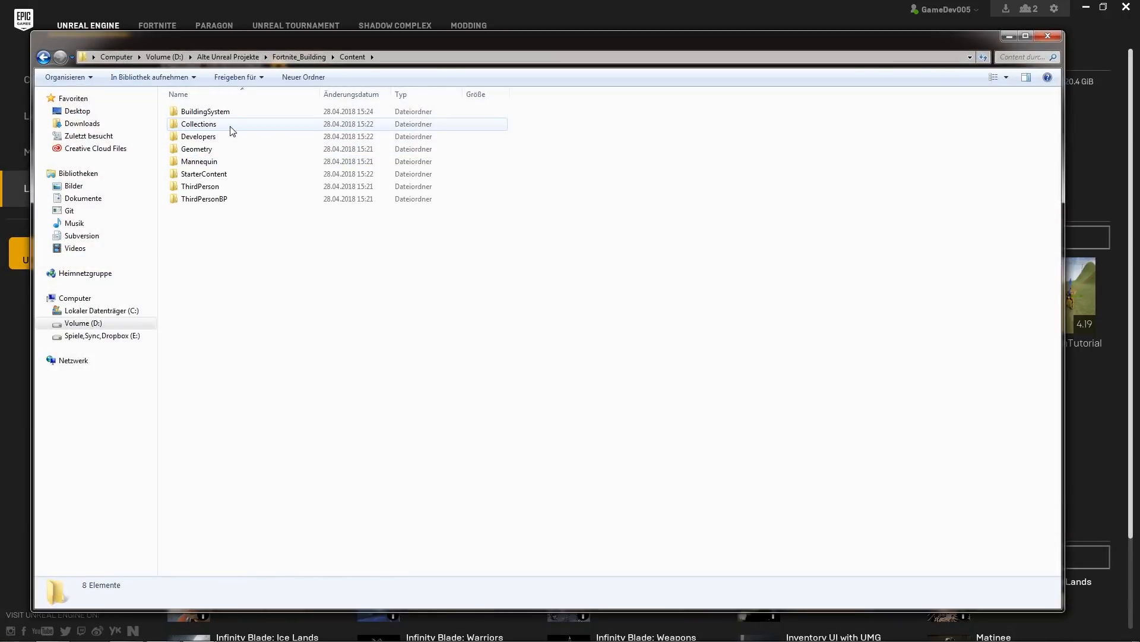
double_click(204, 112)
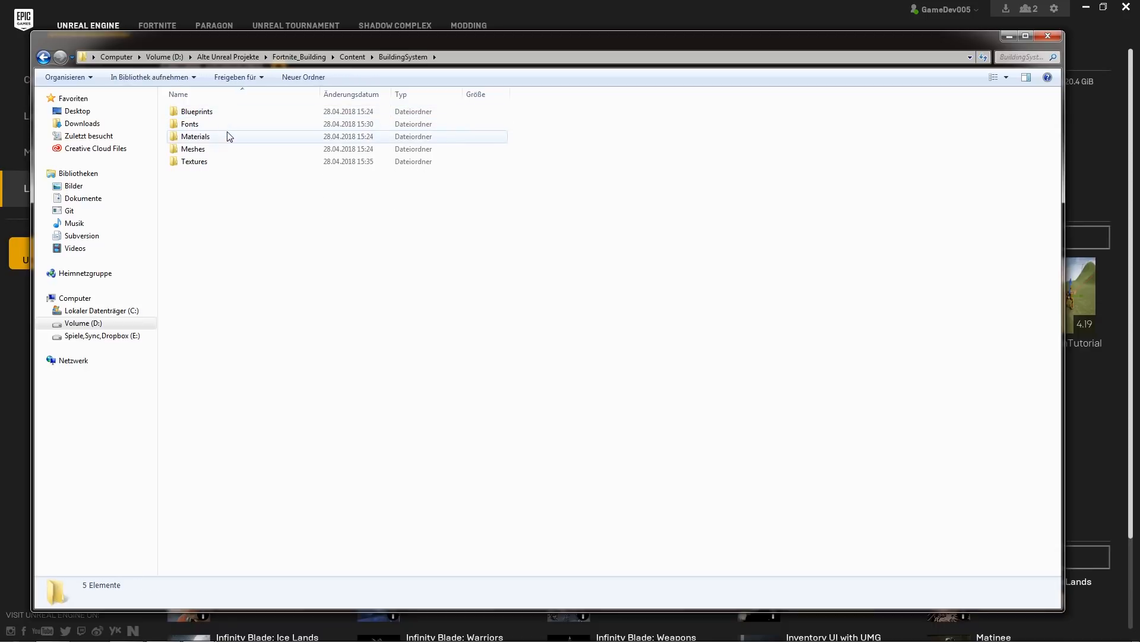
double_click(195, 135)
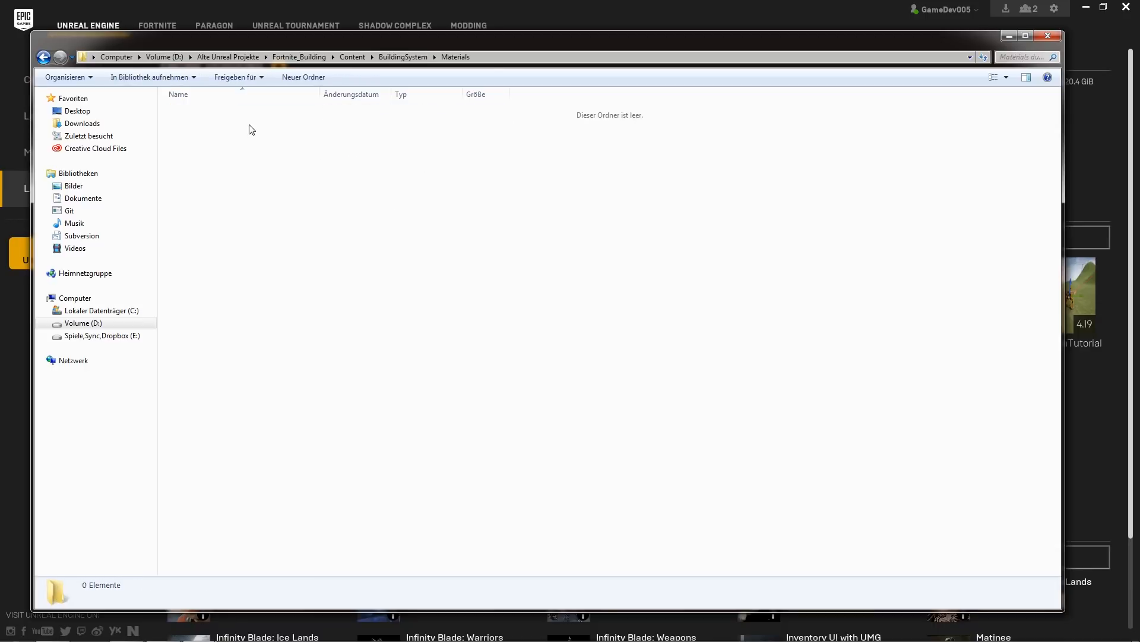
click(1047, 35)
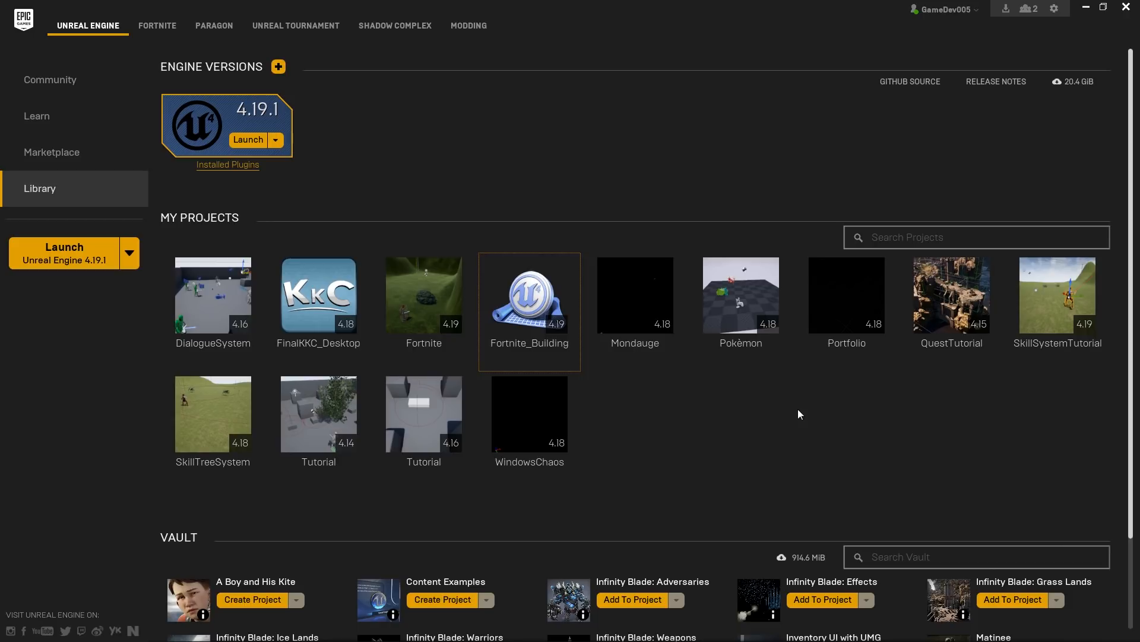
mouse_move(345, 213)
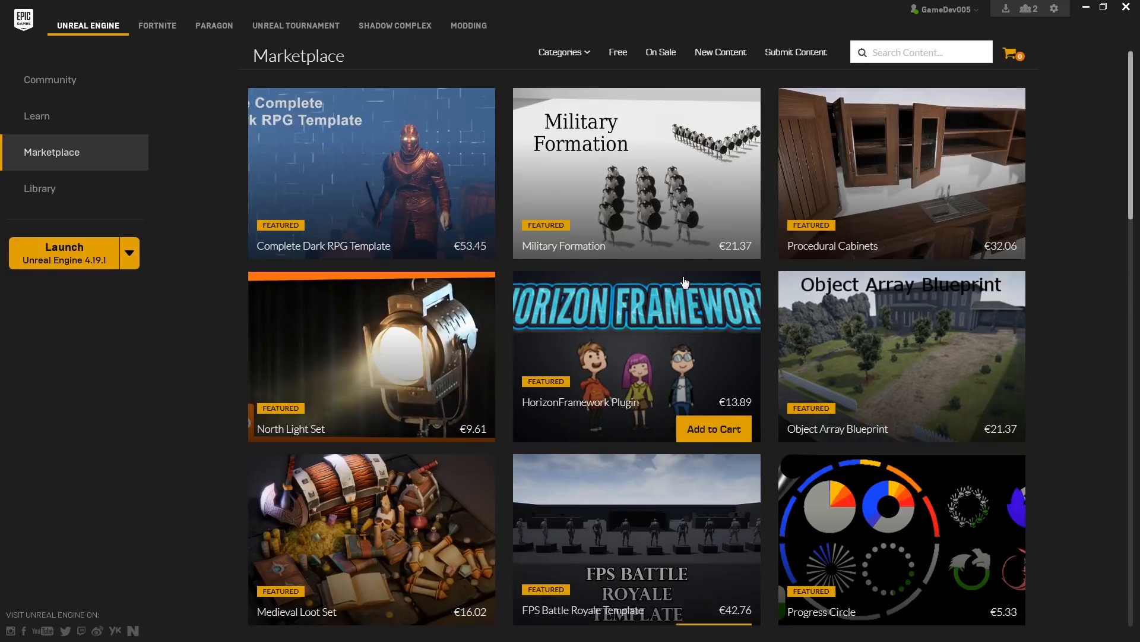
mouse_move(670, 298)
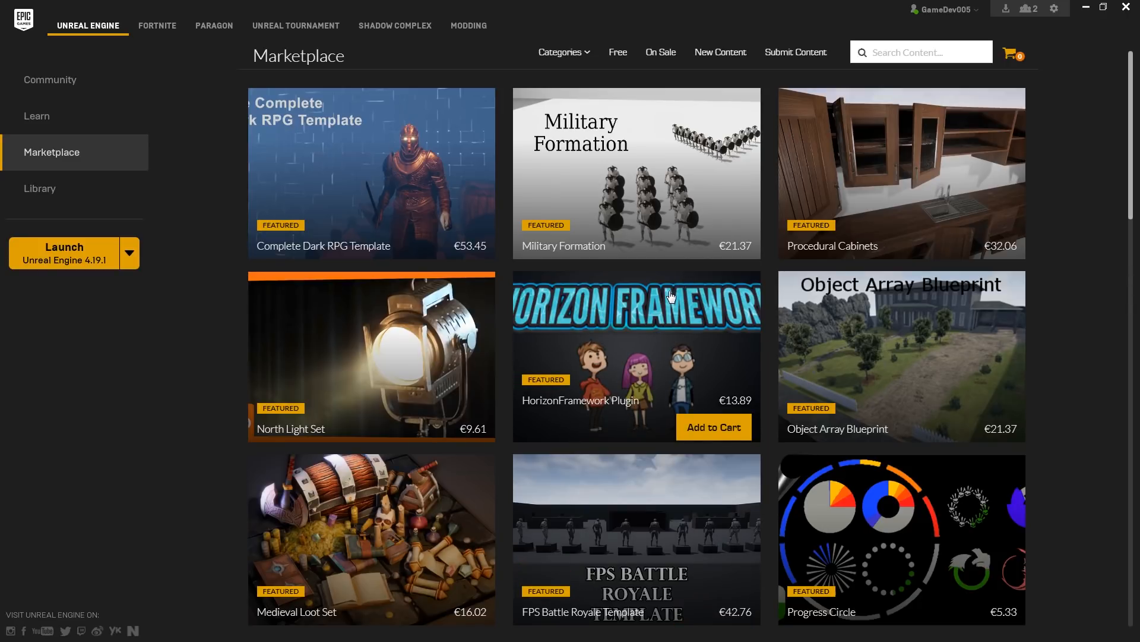
Search the Marketplace for 'Para' and select the Paragon: Shinbi tile from the results
click(922, 52)
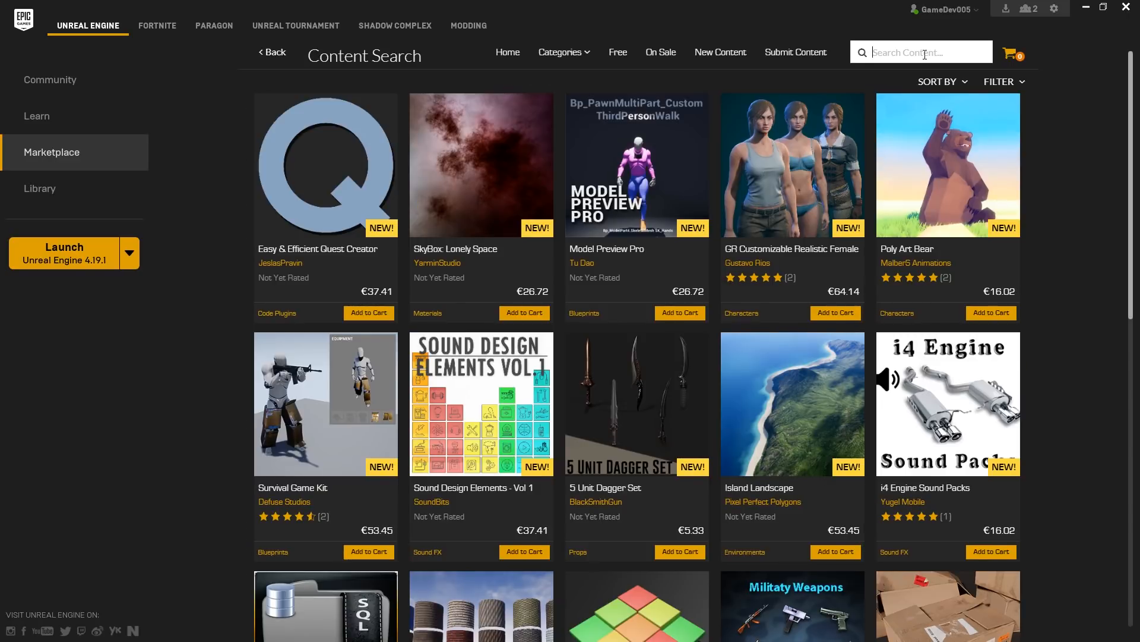
text(Paragon)
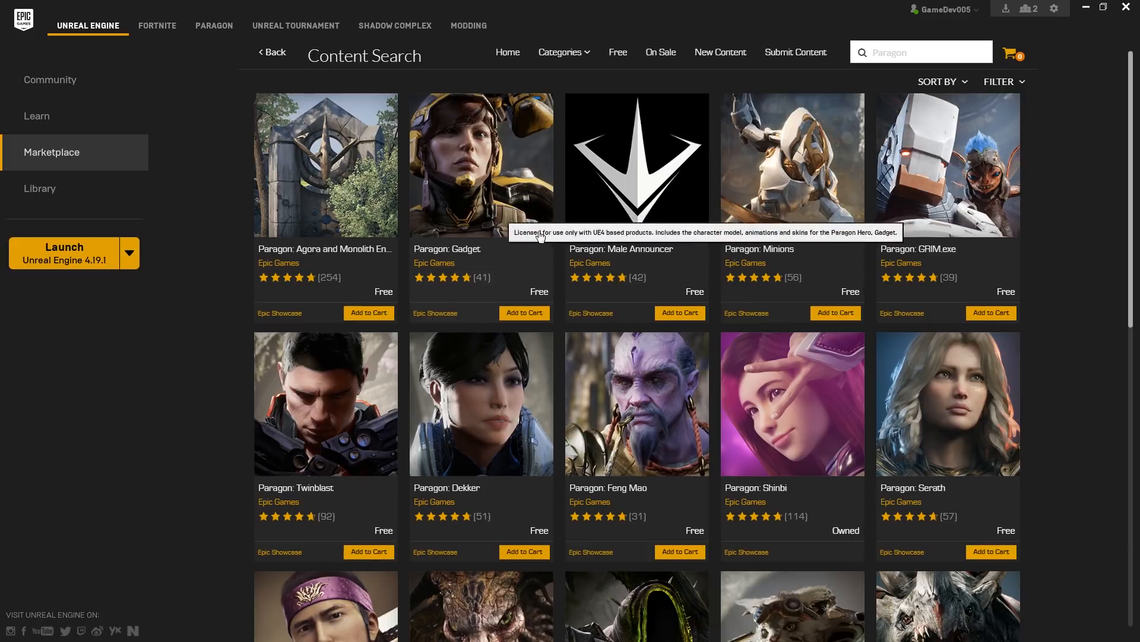
scroll(down, 3)
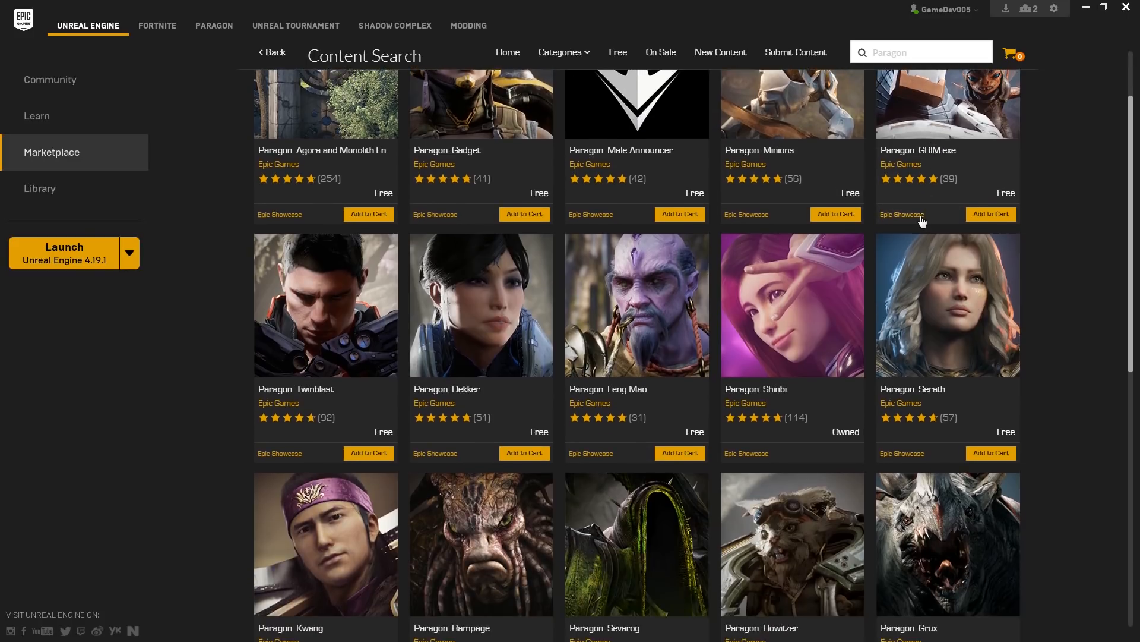
scroll(down, 3)
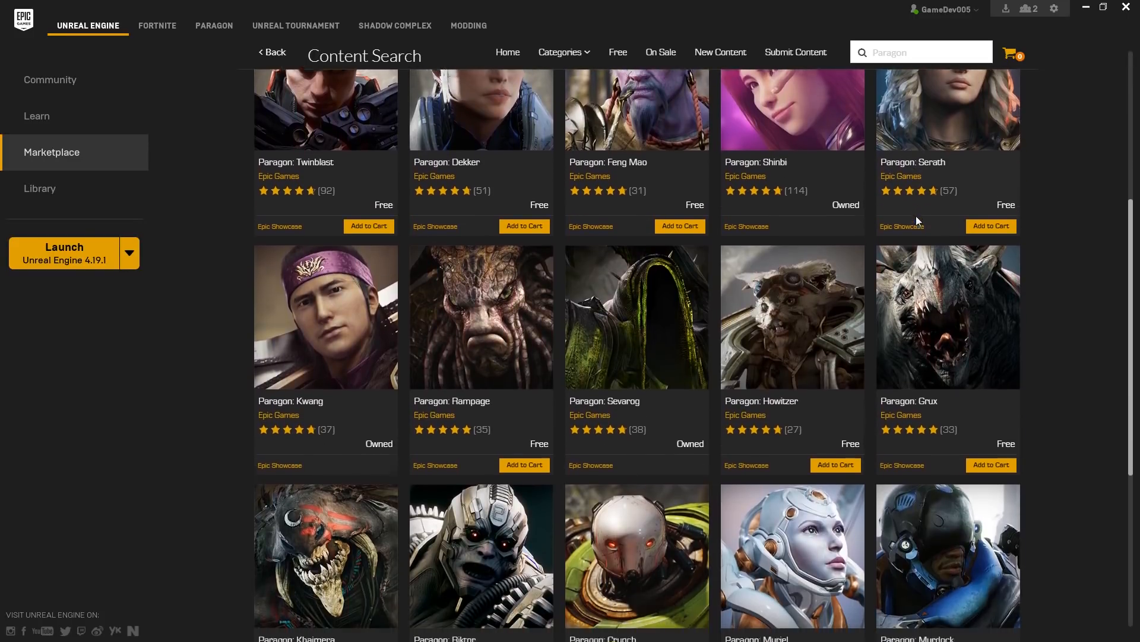
scroll(down, 3)
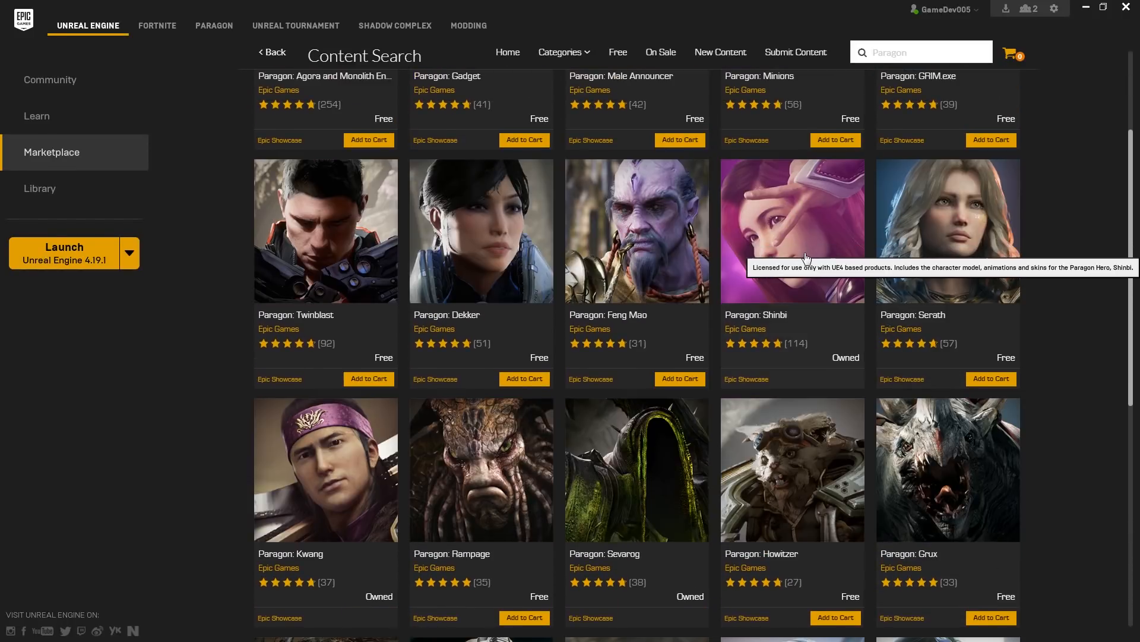
mouse_move(846, 365)
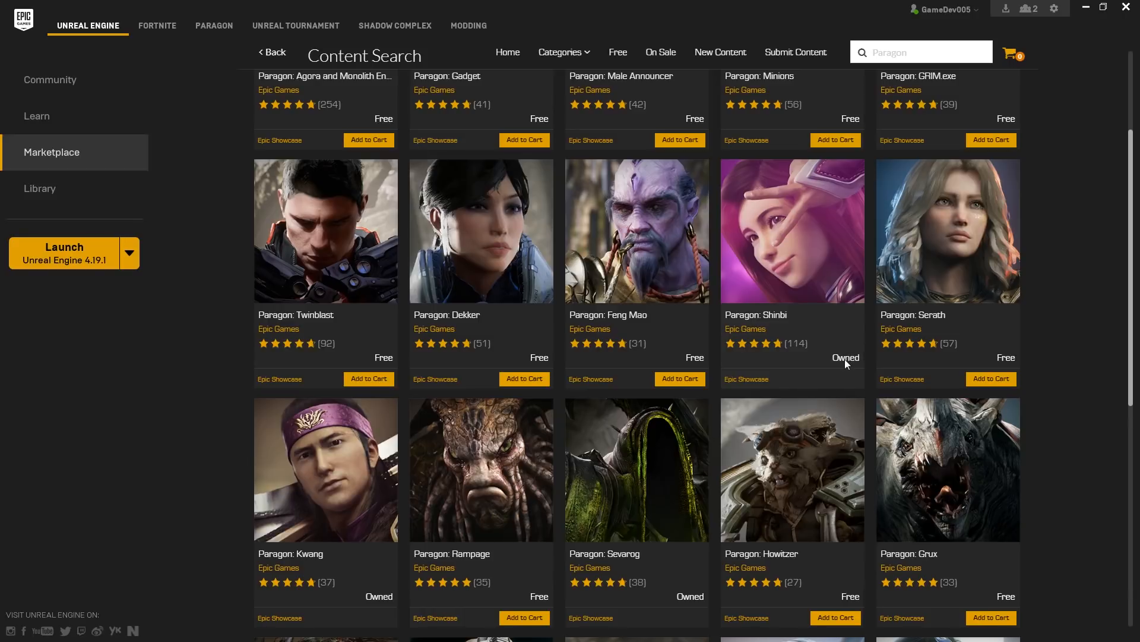
mouse_move(852, 364)
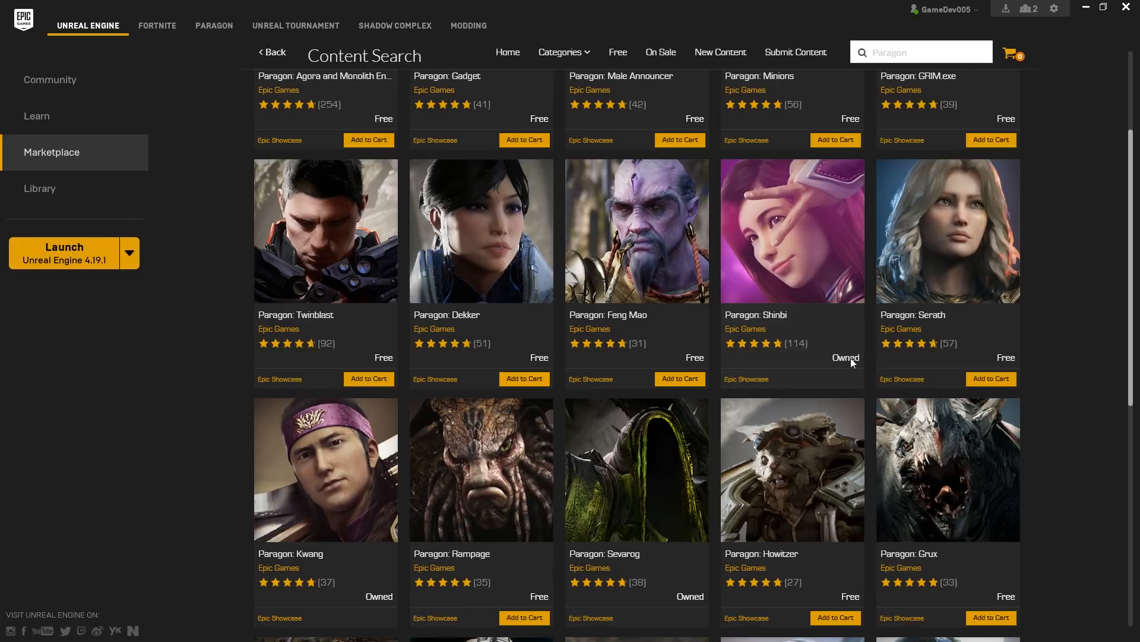
click(792, 231)
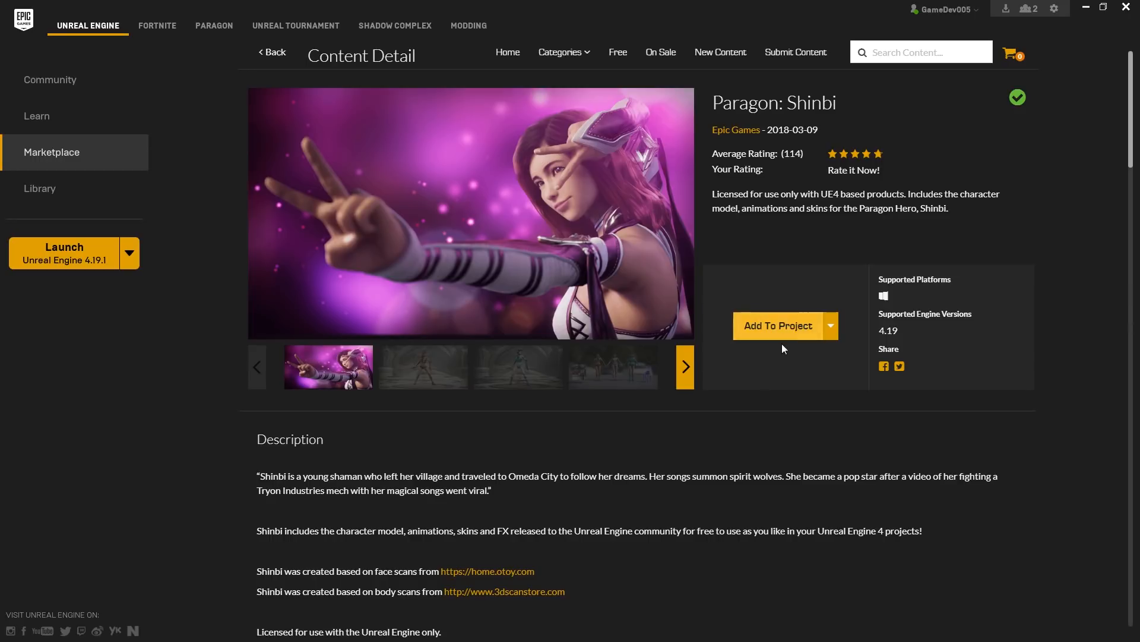
mouse_move(786, 358)
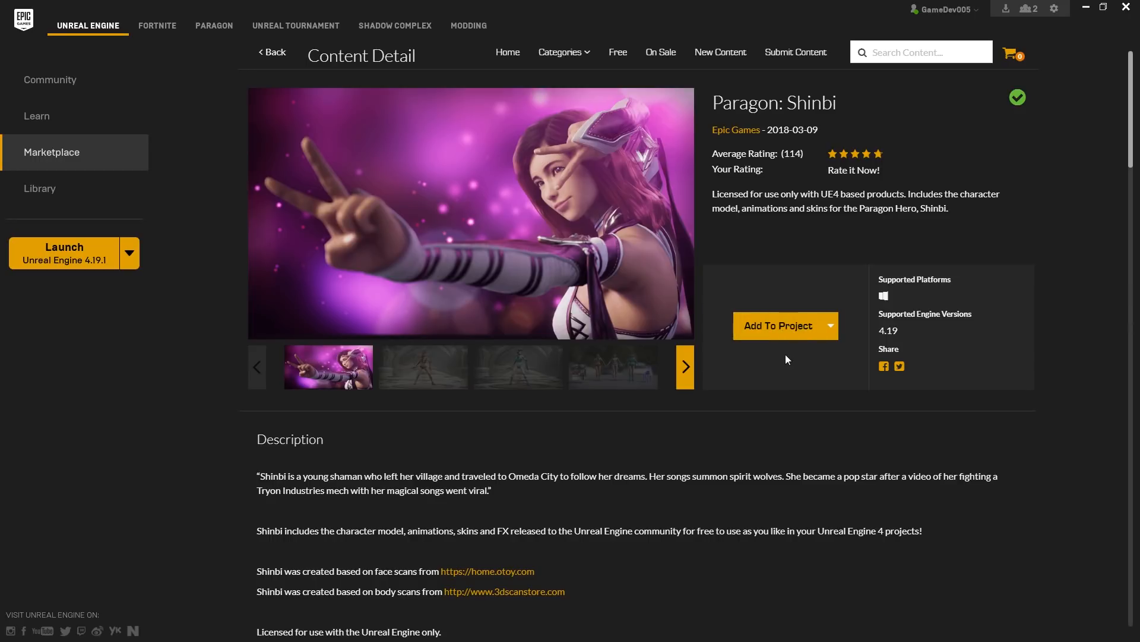
mouse_move(214, 209)
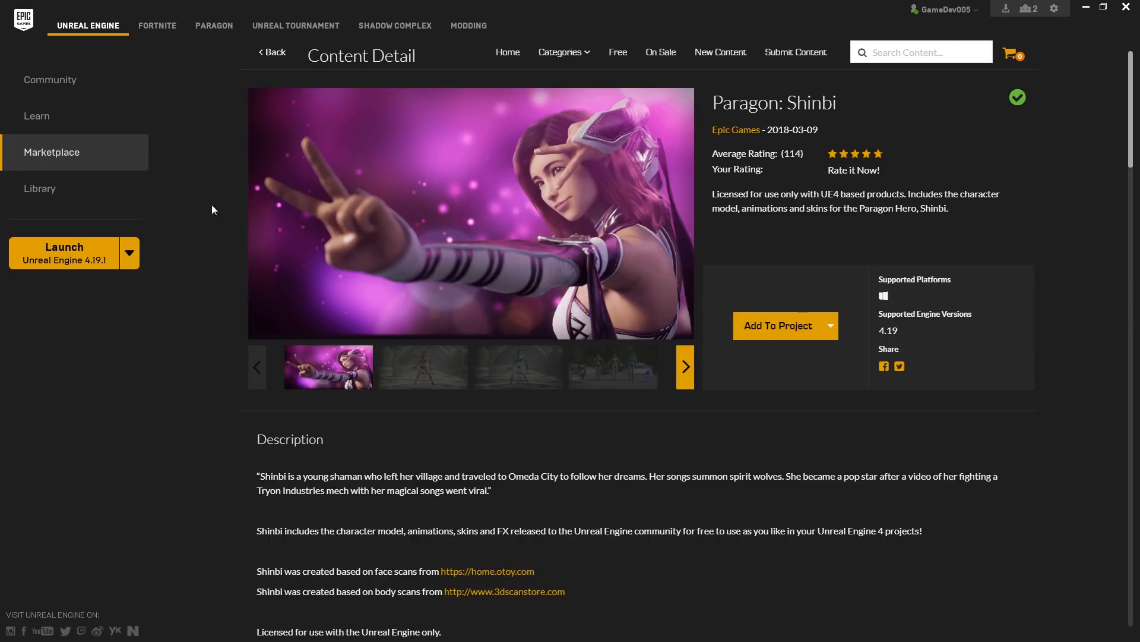
From the Library Vault, add Paragon: Shinbi to the Fortnite_Building project
click(40, 187)
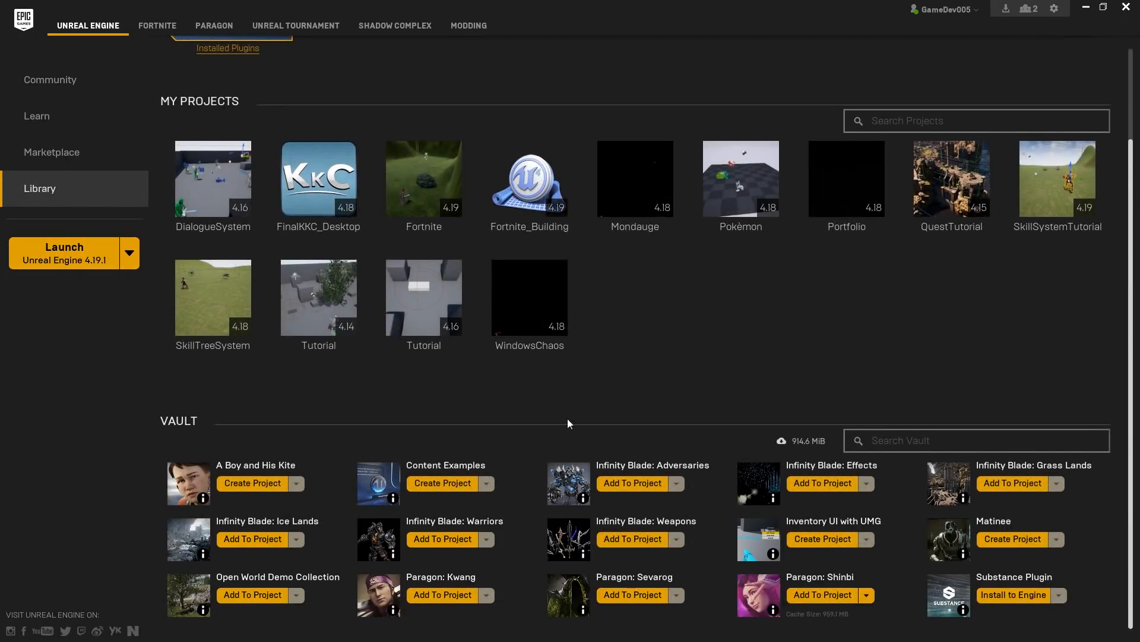
mouse_move(173, 429)
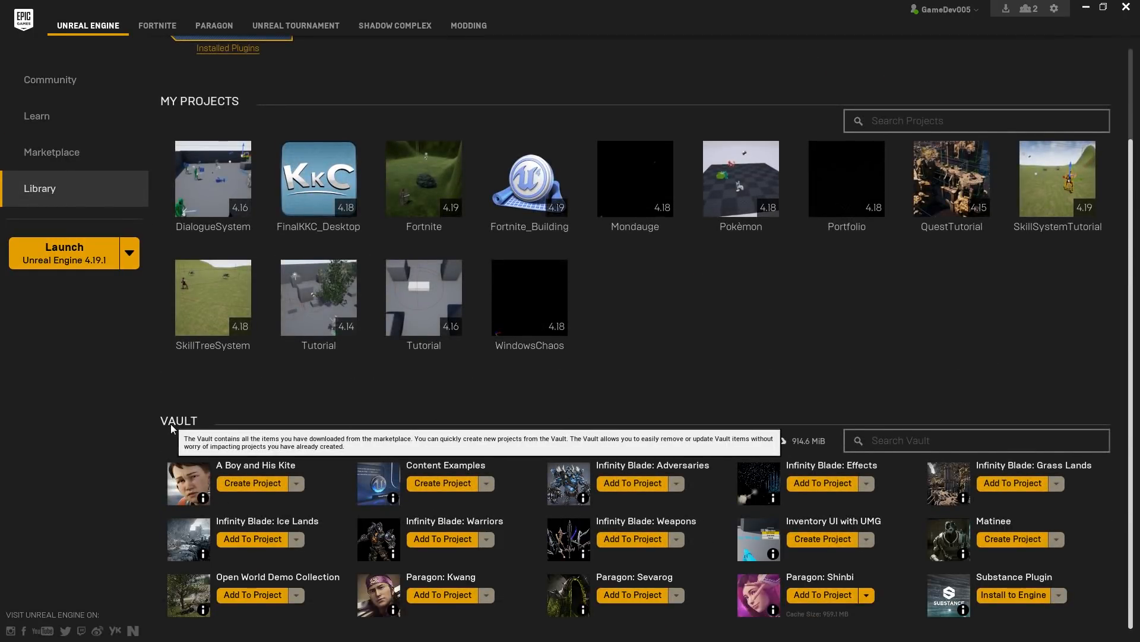
click(822, 594)
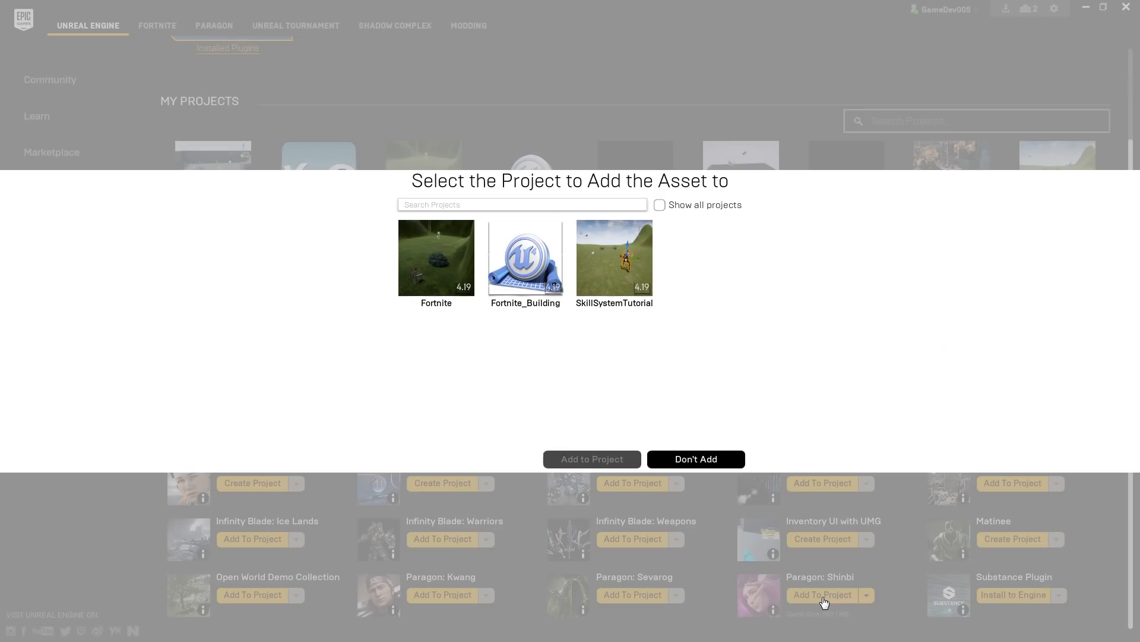
mouse_move(579, 323)
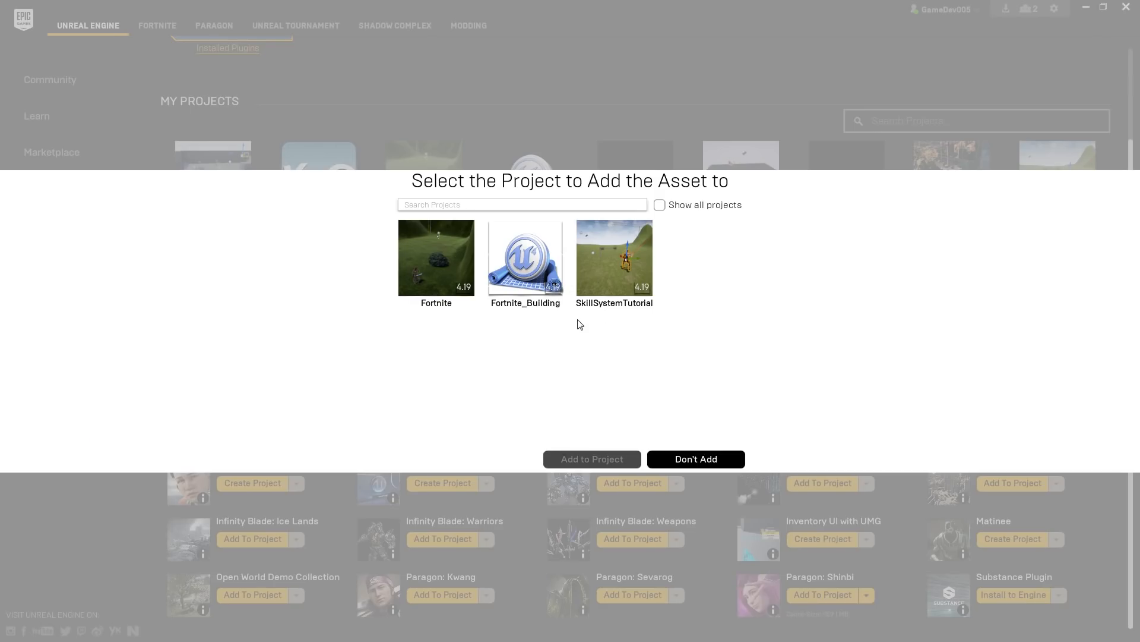
click(526, 258)
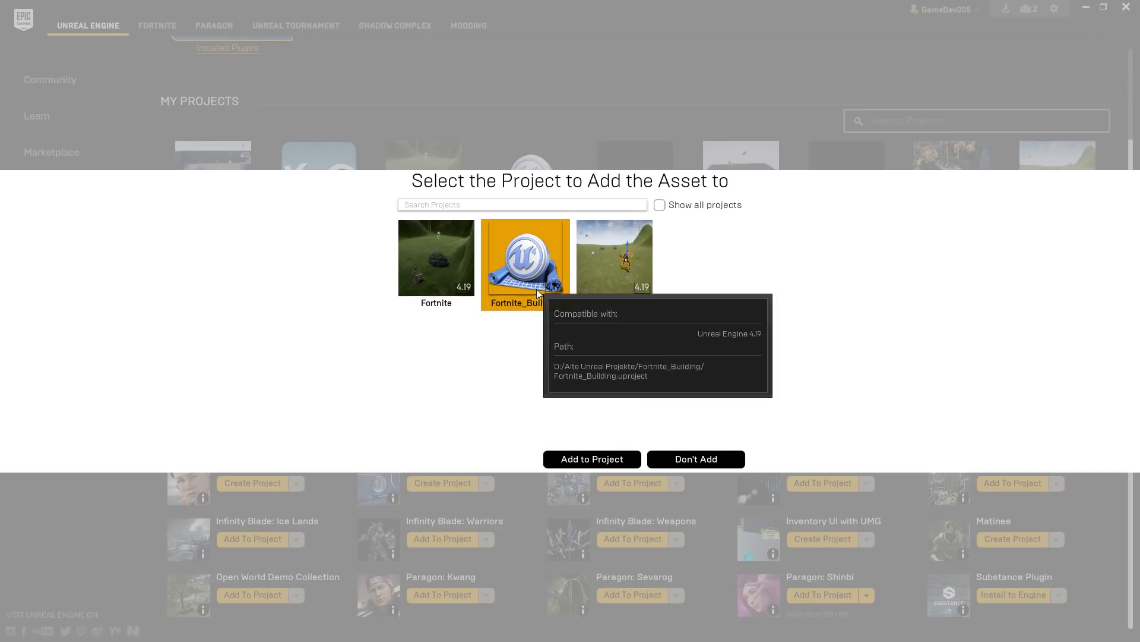
click(592, 459)
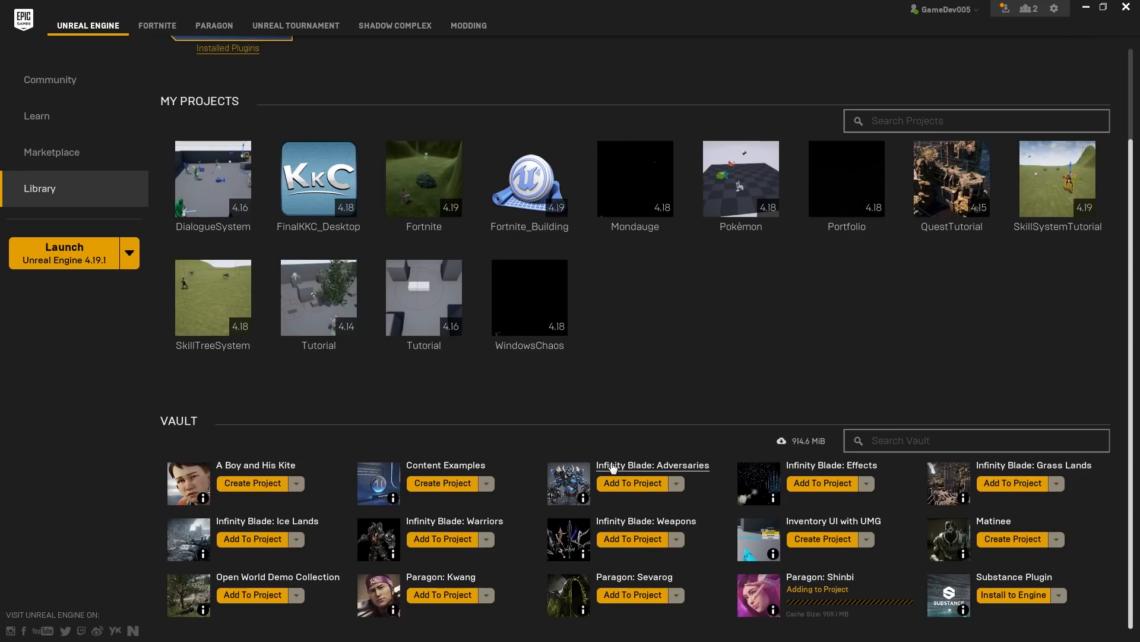
mouse_move(647, 354)
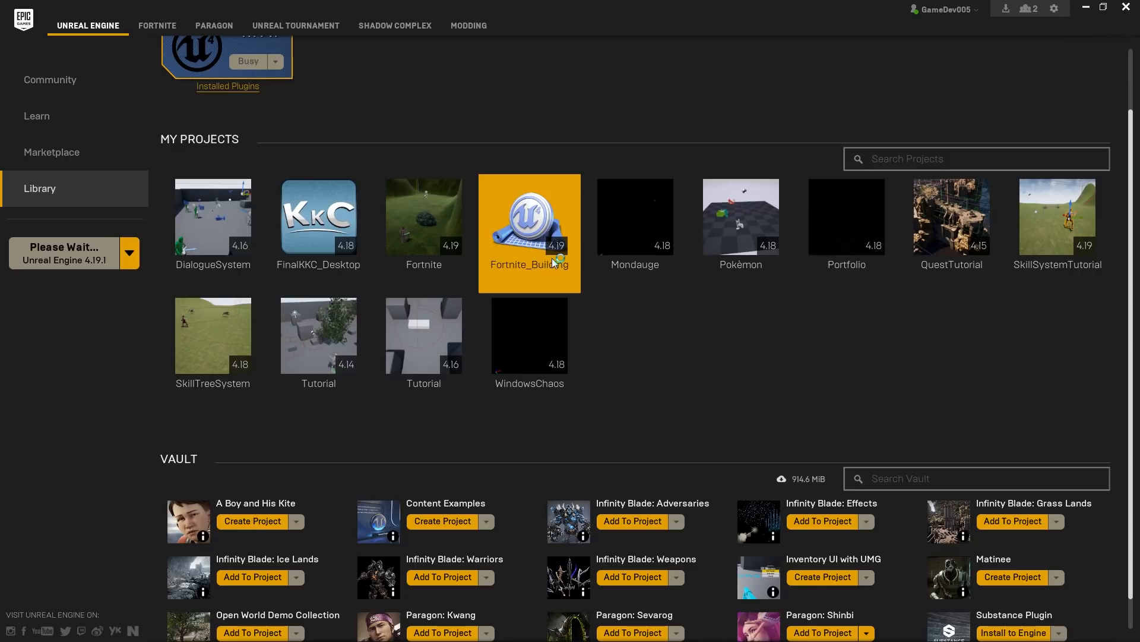
Launch Fortnite_Building and select Rock_N_T, Snow_N_T and M_Ice in BuildingSystem Materials
double_click(530, 216)
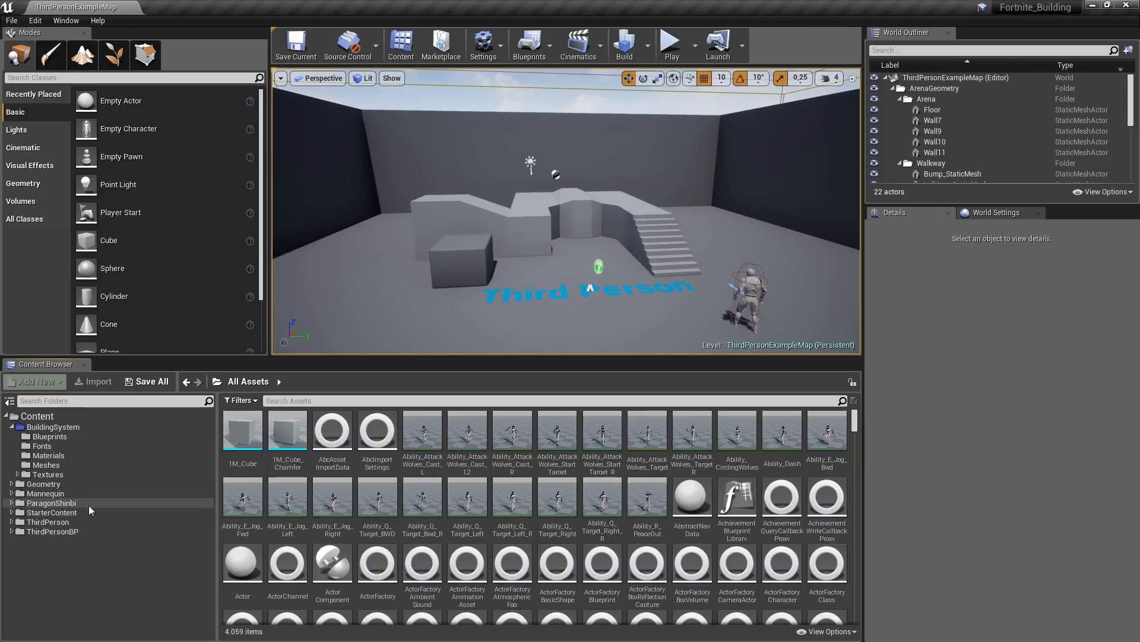
click(52, 503)
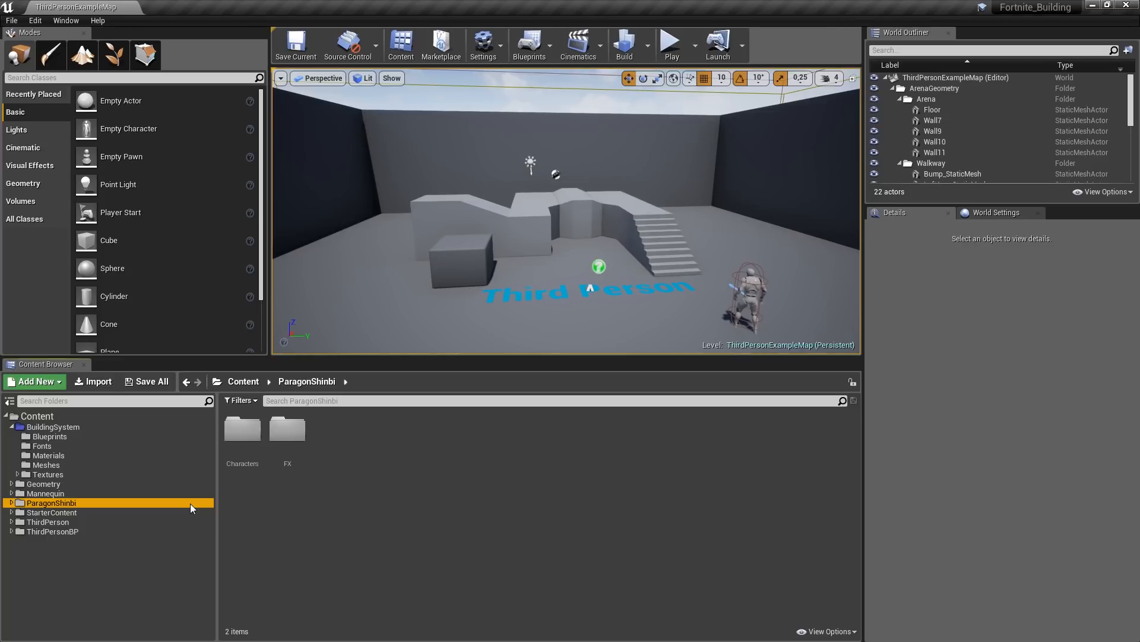
mouse_move(76, 459)
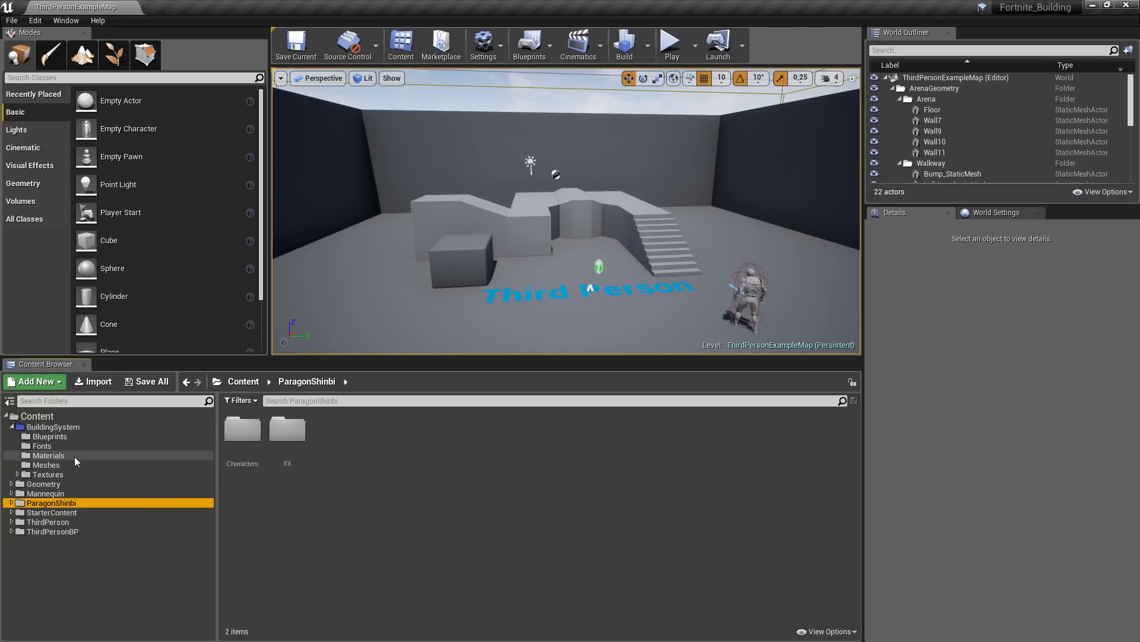
click(48, 455)
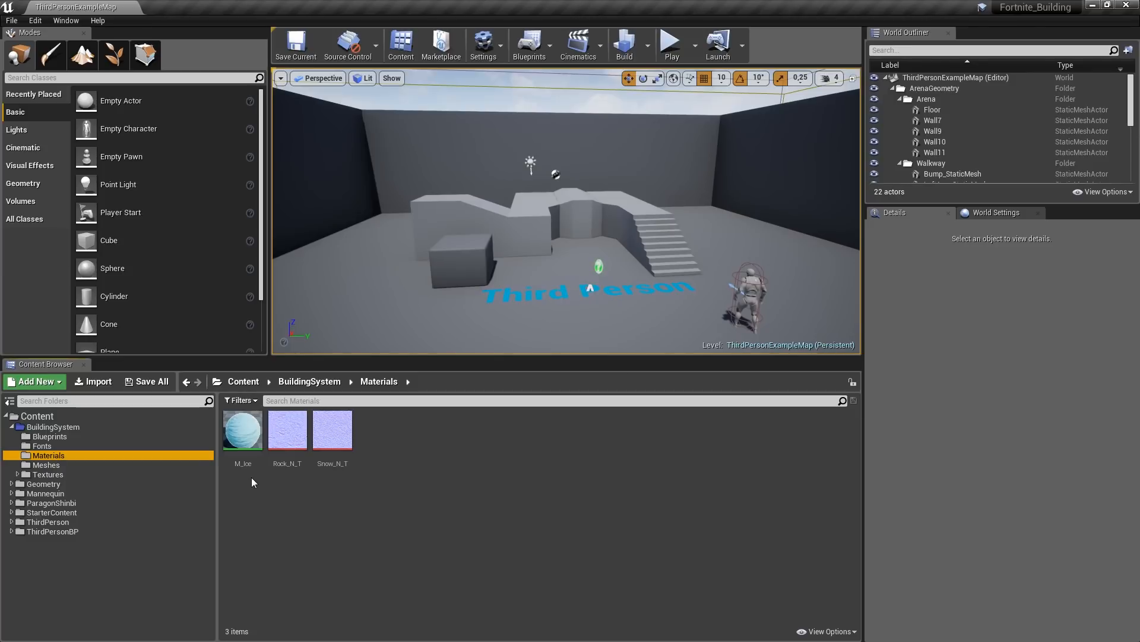
click(287, 430)
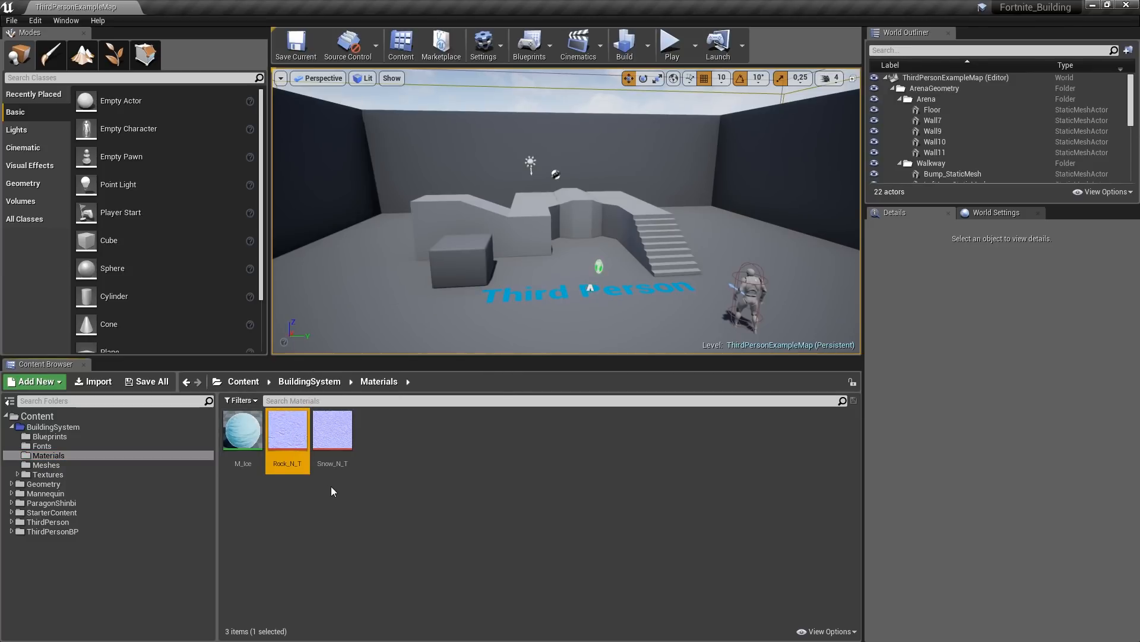
click(333, 430)
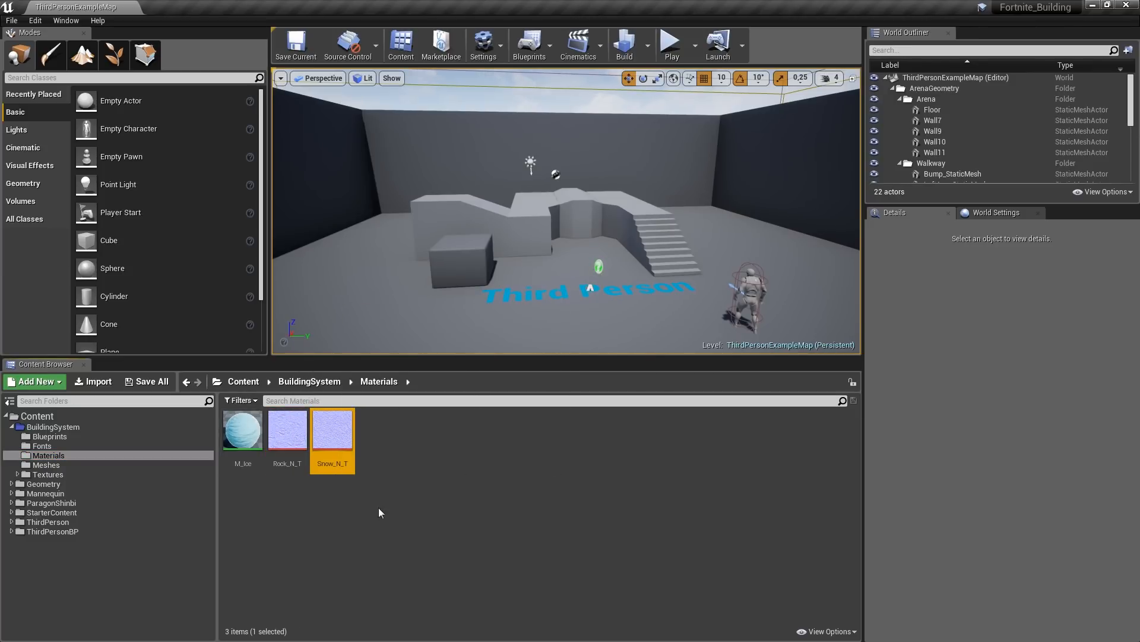
click(295, 497)
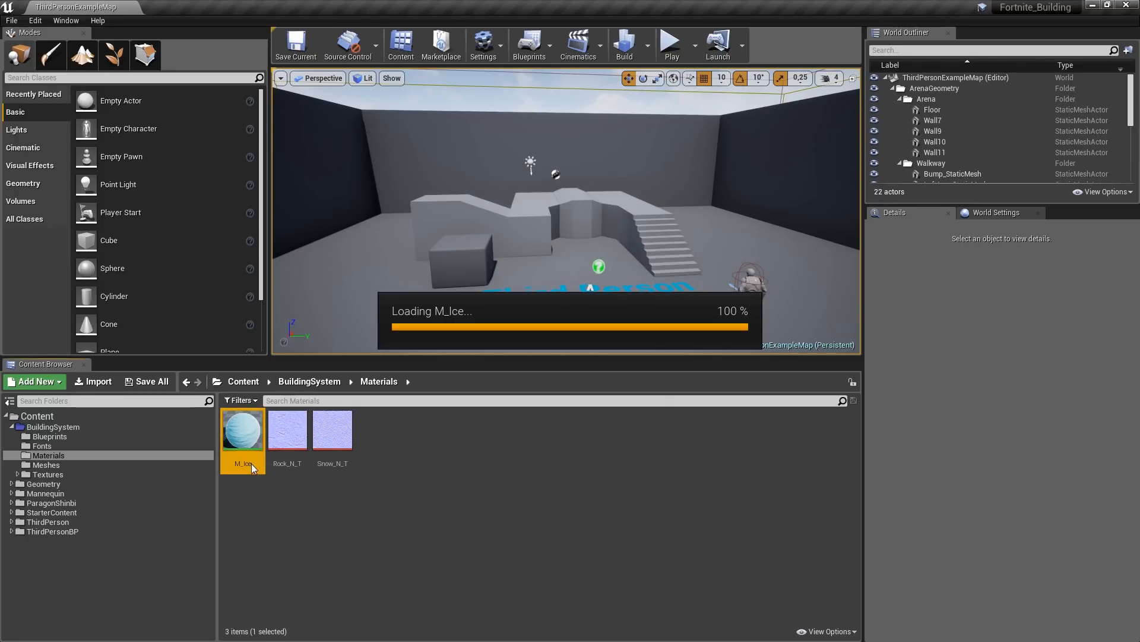
Assign the normal textures to M_Ice's empty Texture Sample nodes and apply the material
double_click(242, 430)
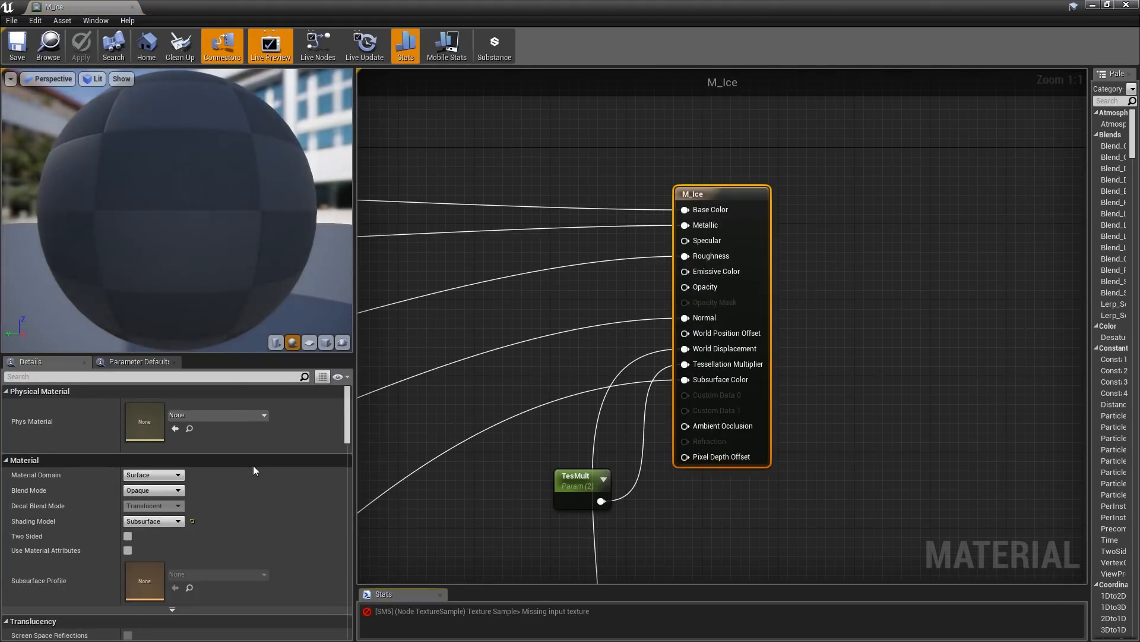
scroll(down, 3)
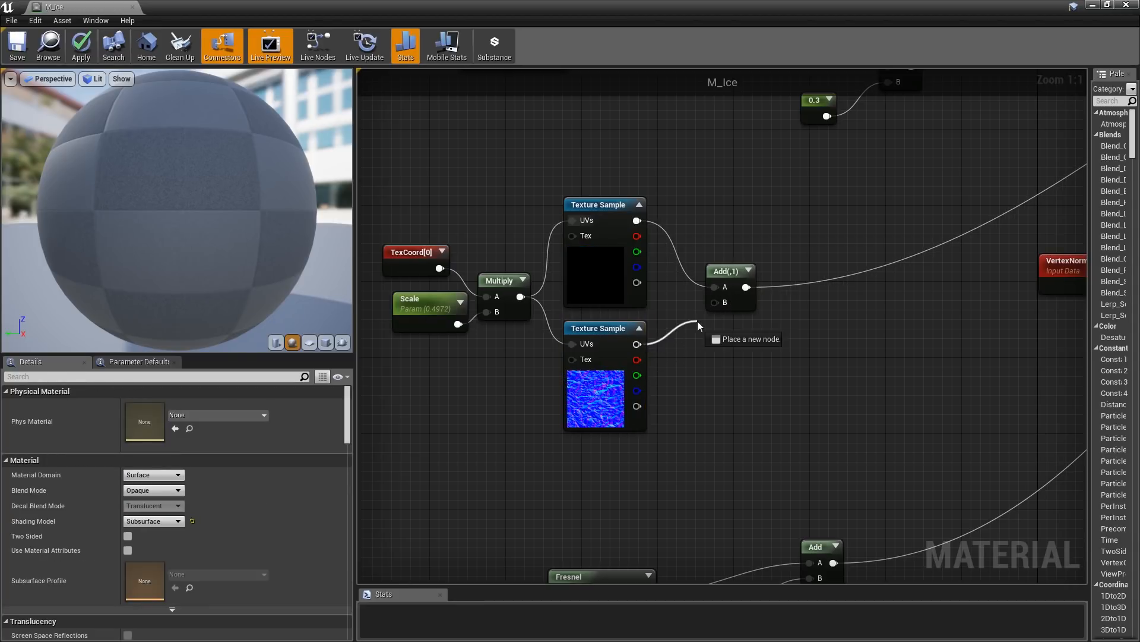
click(81, 42)
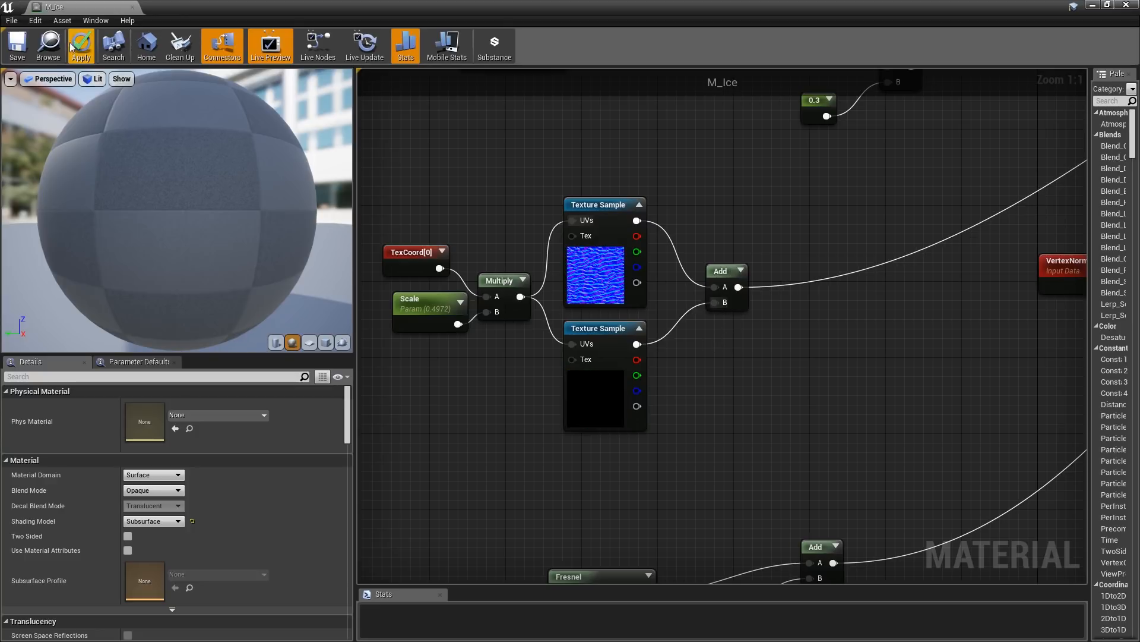
click(81, 43)
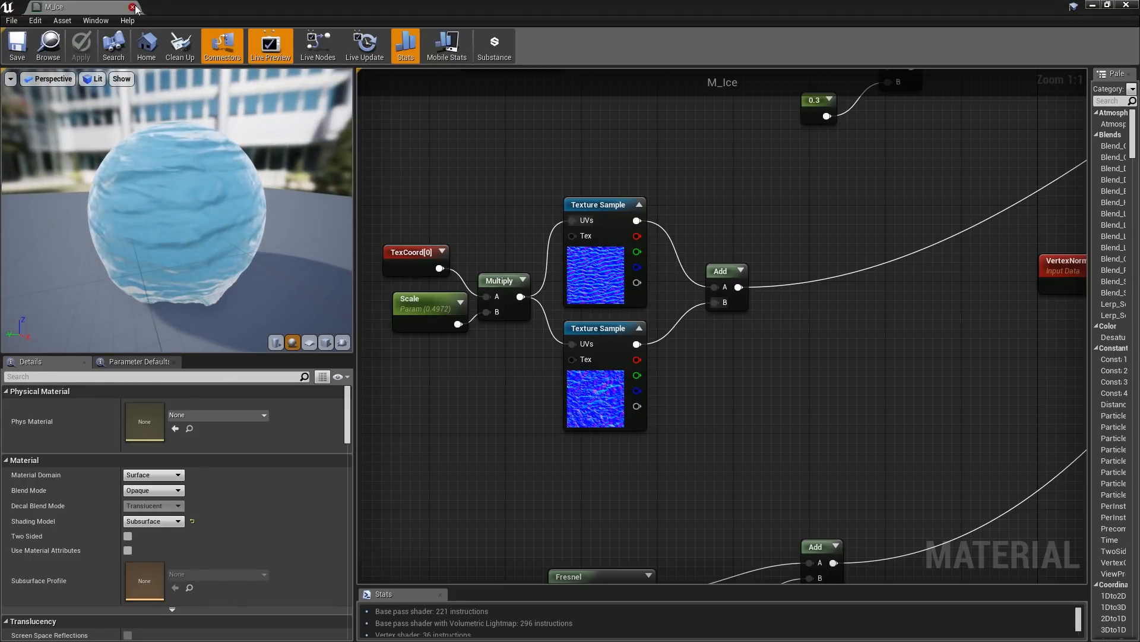
Copy Floor_400x400, Wall_400x400 and Wall_Door_400x400 from StarterContent Architecture into BuildingSystem Meshes
click(133, 7)
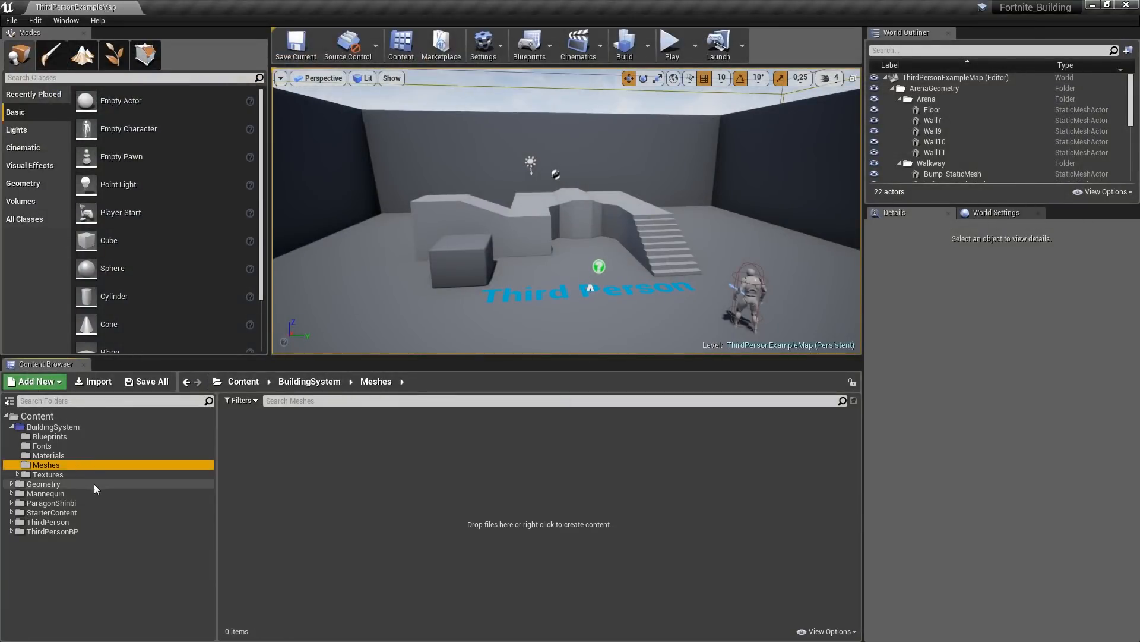
mouse_move(323, 490)
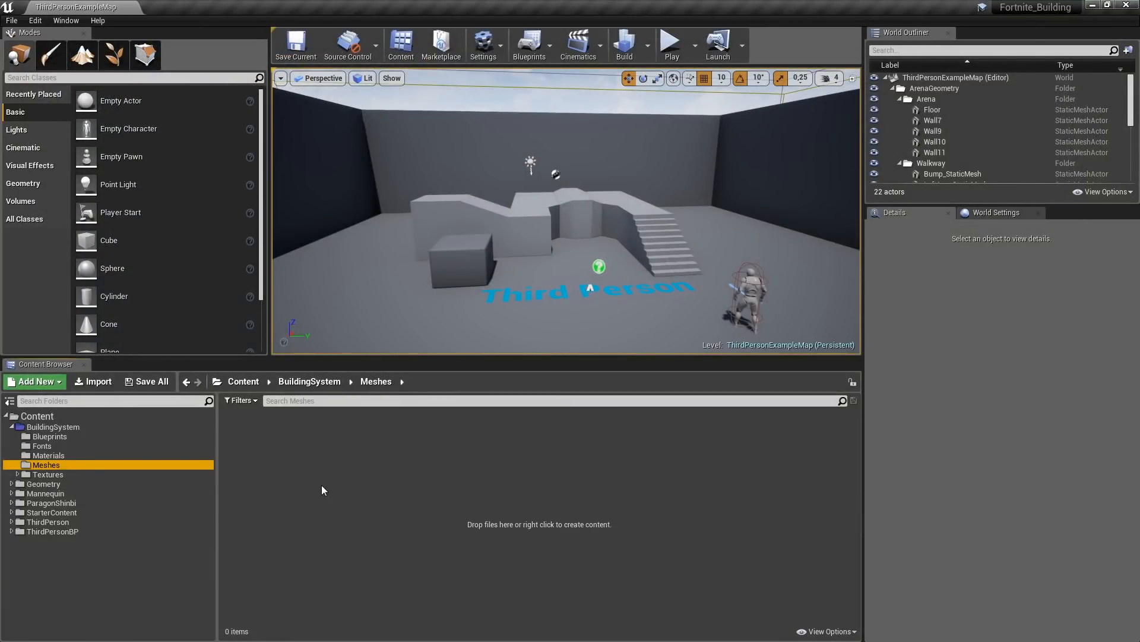
mouse_move(316, 489)
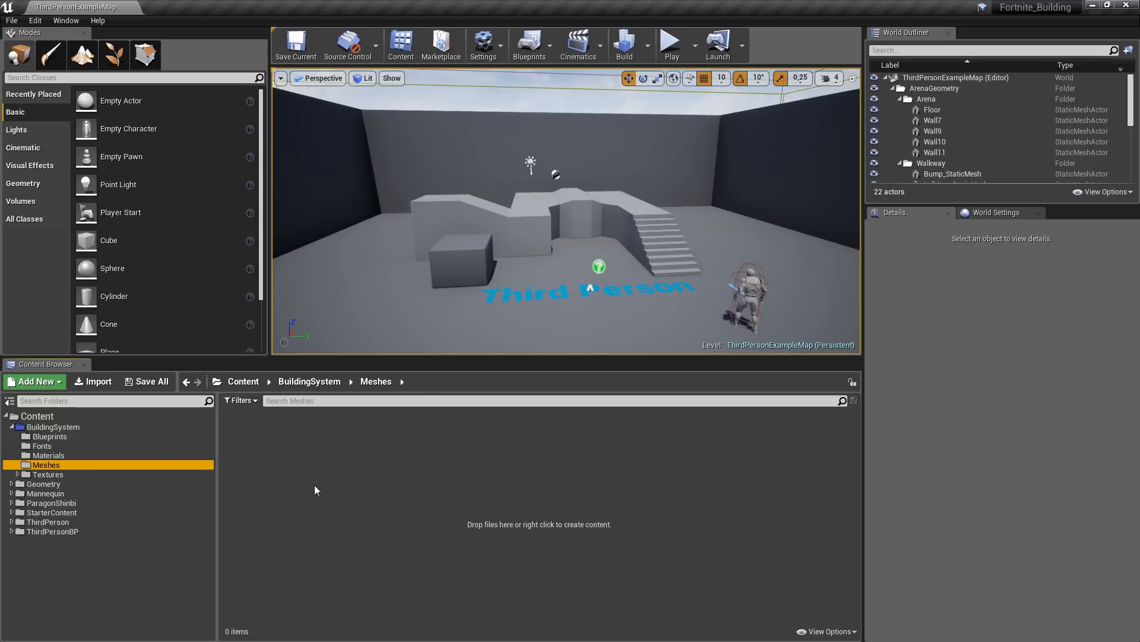
click(50, 512)
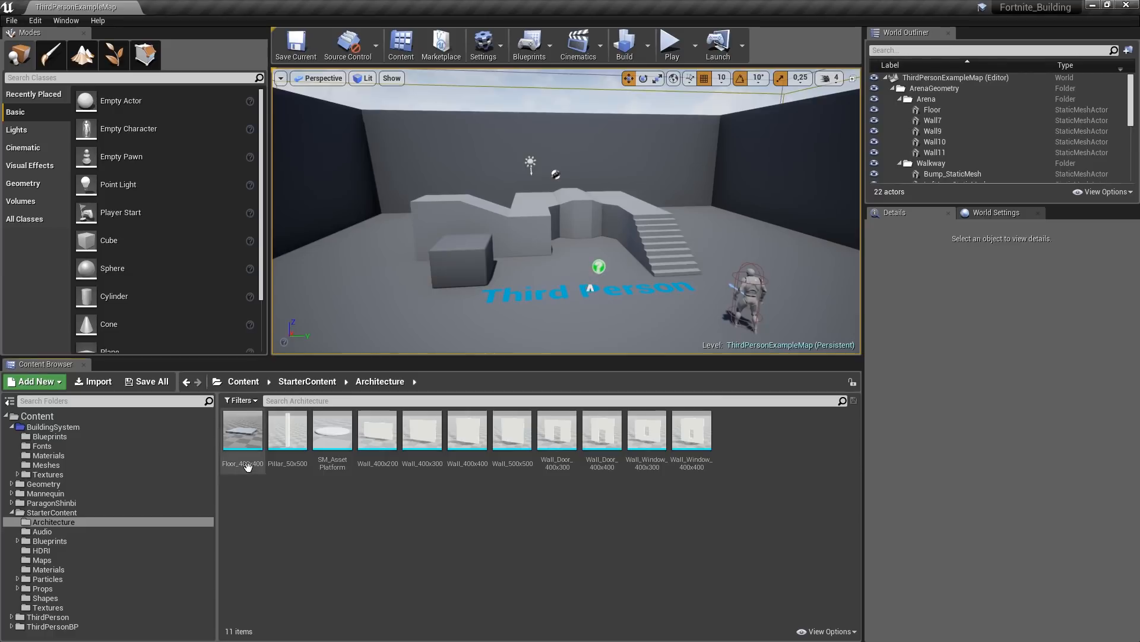
click(242, 430)
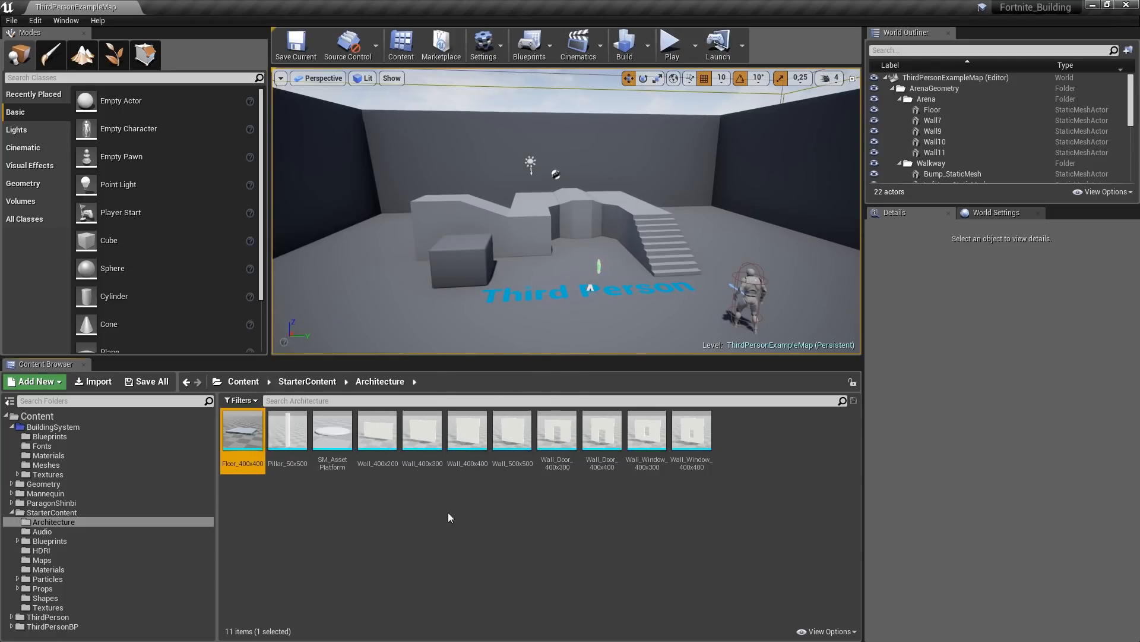
mouse_move(468, 435)
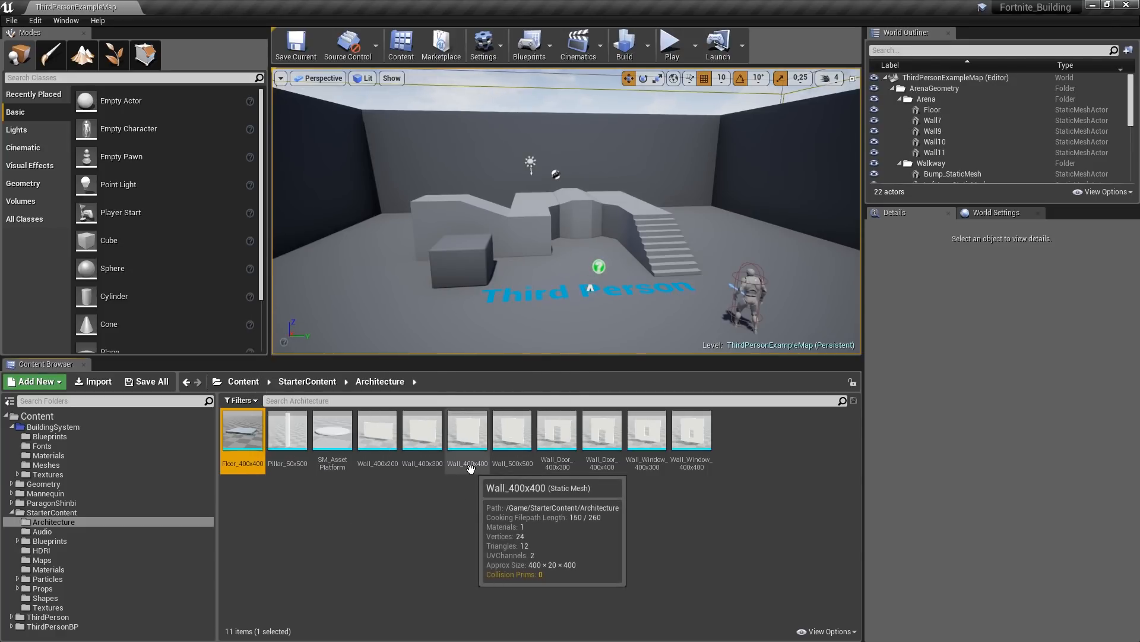
click(468, 430)
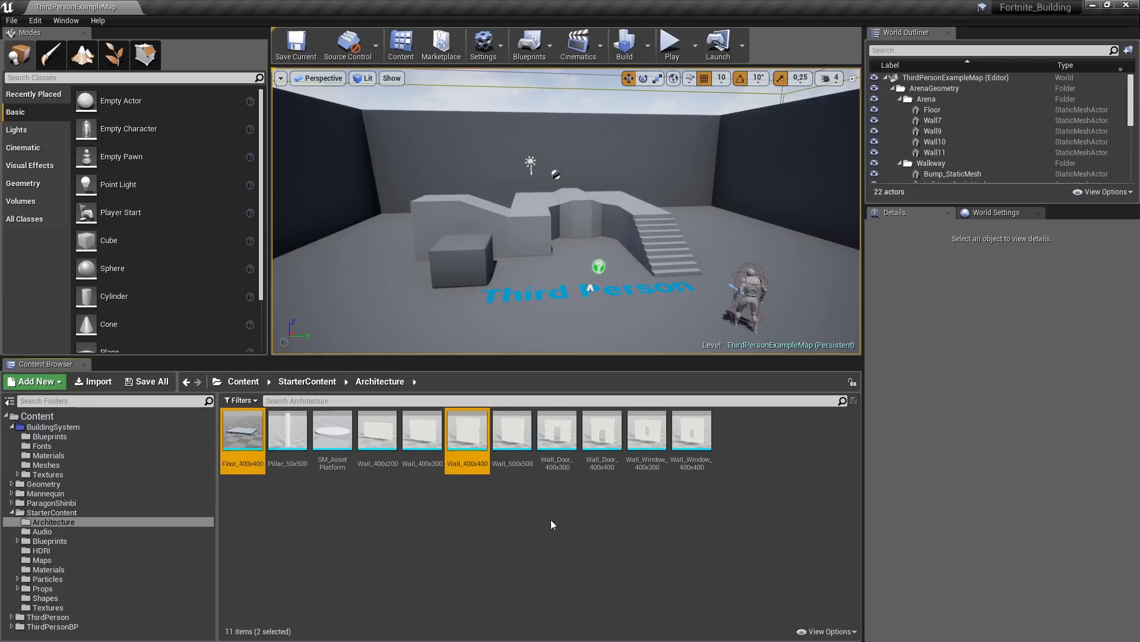
mouse_move(612, 468)
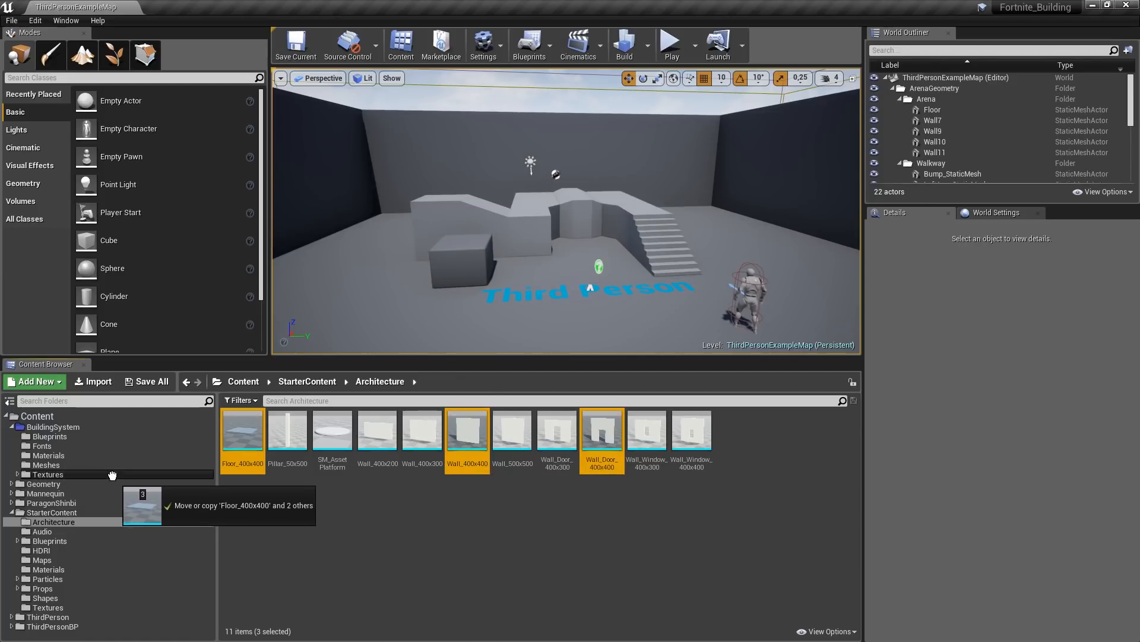
click(45, 474)
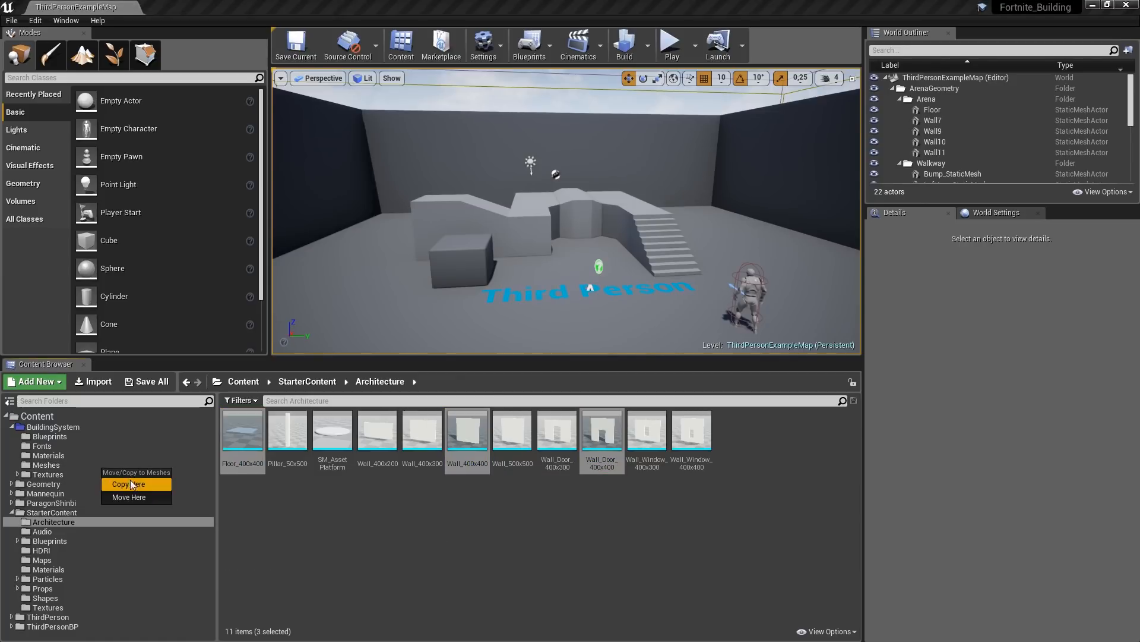
click(128, 483)
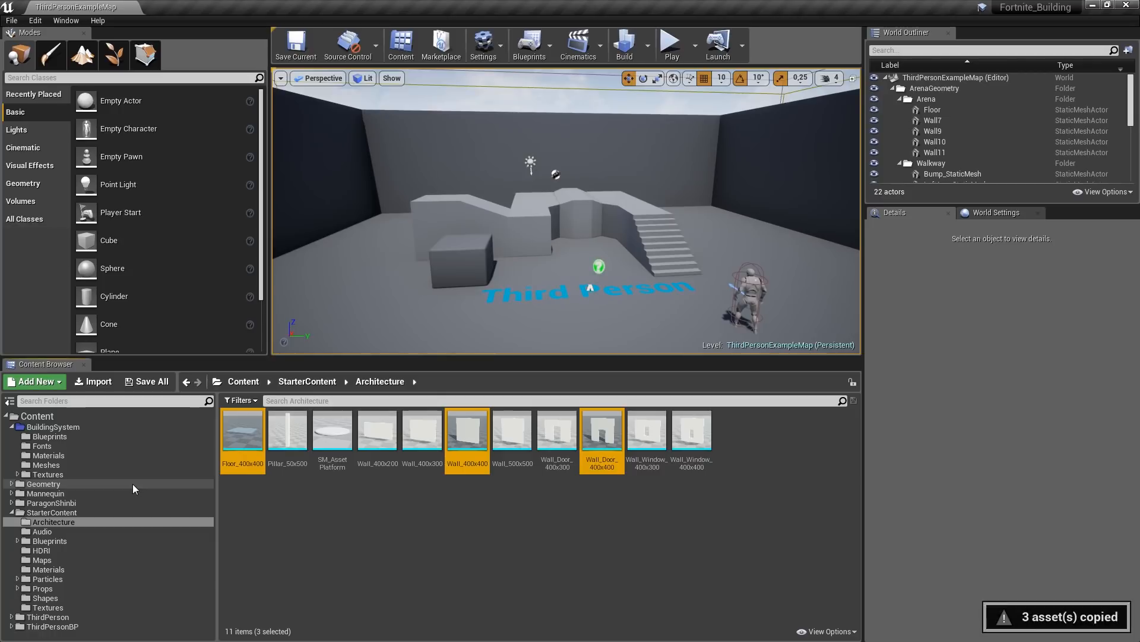
Rename the copied meshes in BuildingSystem Meshes to Floor, Wall and Door
click(45, 465)
text(Floor)
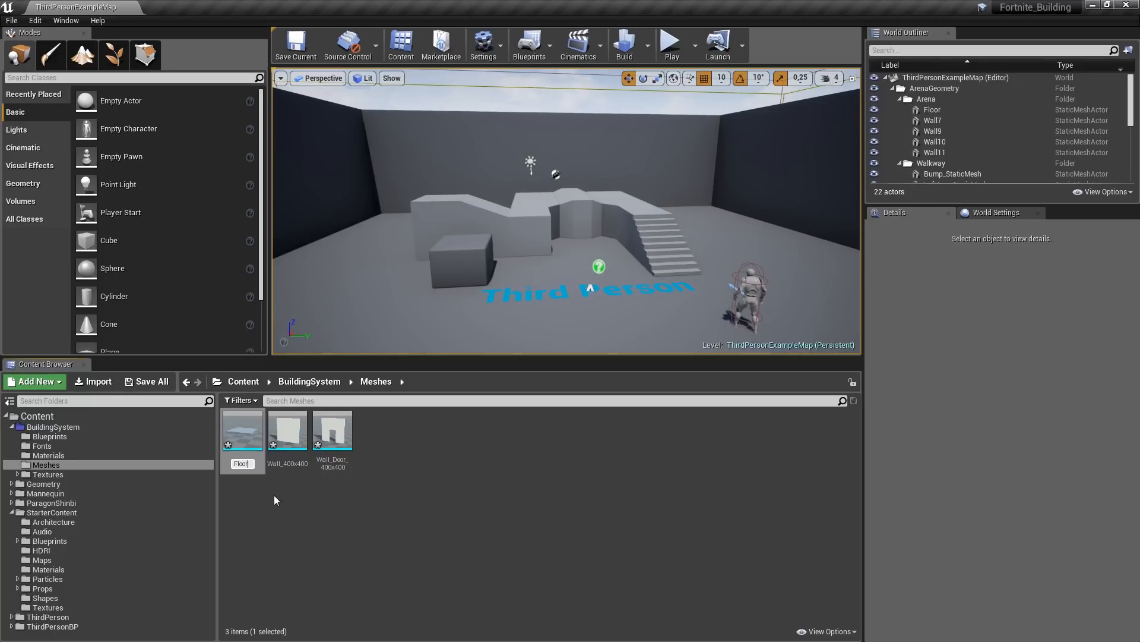
click(287, 429)
text(Wall)
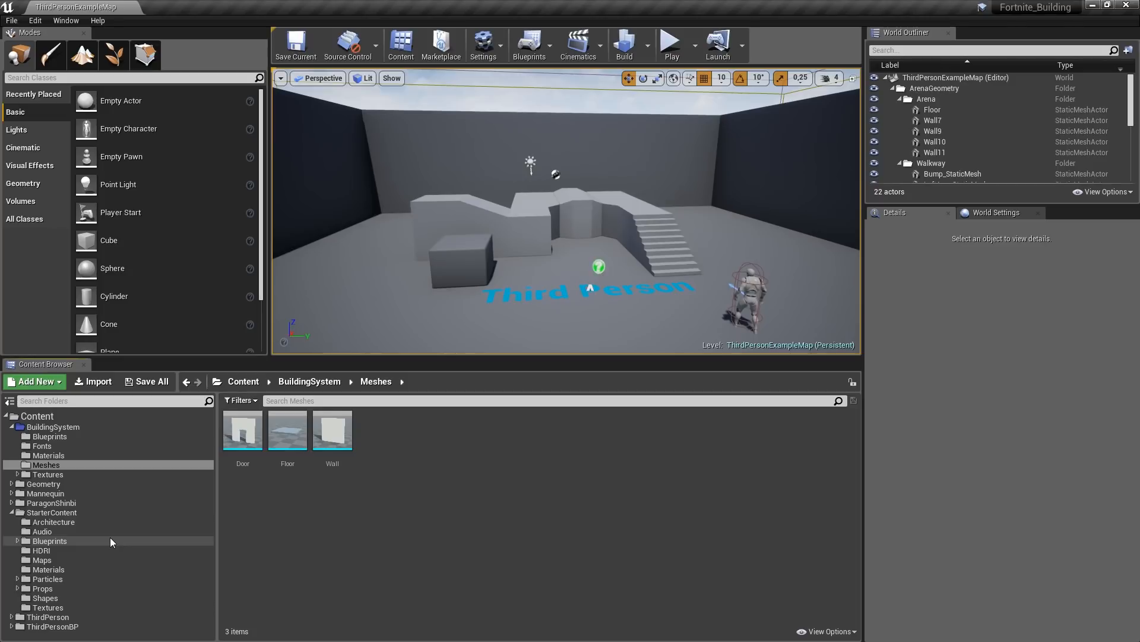
mouse_move(105, 542)
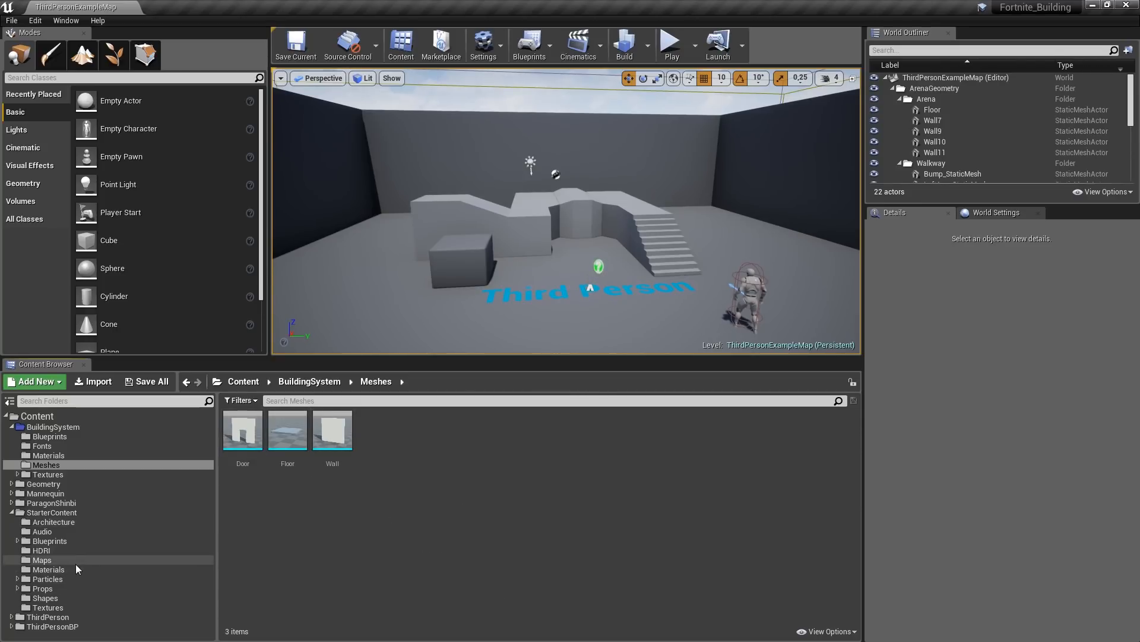
Copy M_Tech_Panel, M_Concrete_Panels and M_Brick_Clay_Old from StarterContent into BuildingSystem/Materials
click(49, 569)
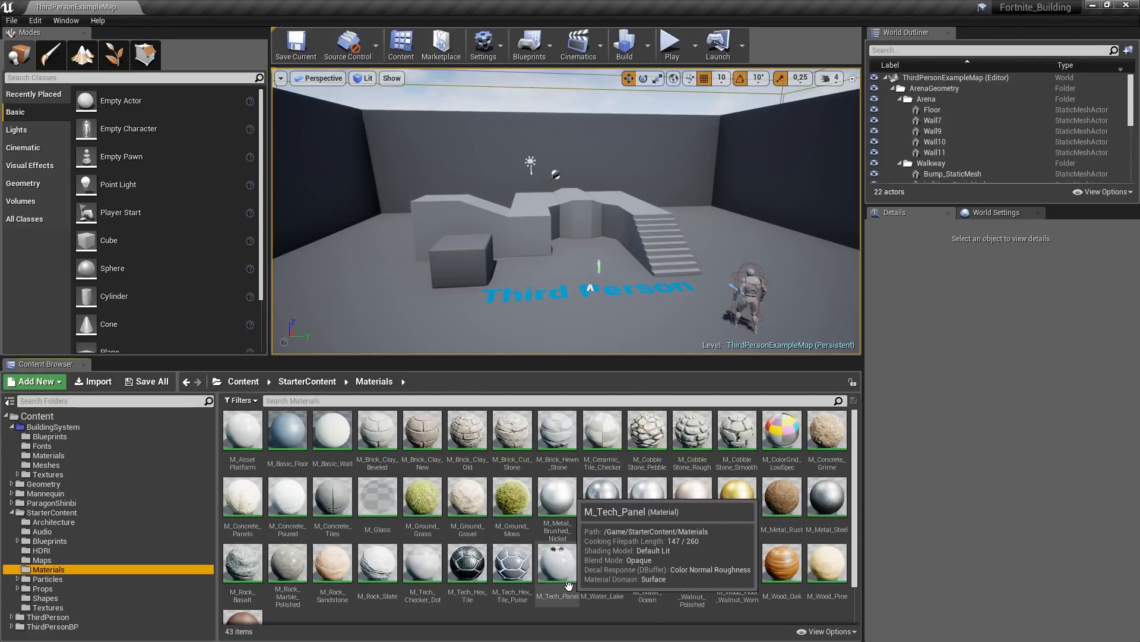
click(556, 566)
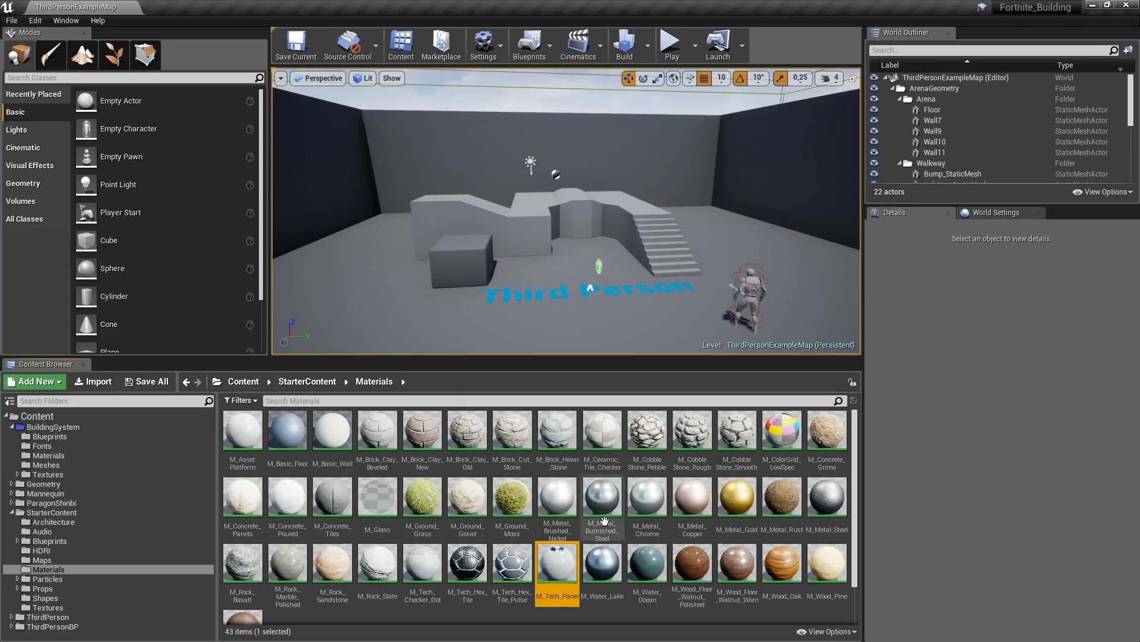
mouse_move(254, 515)
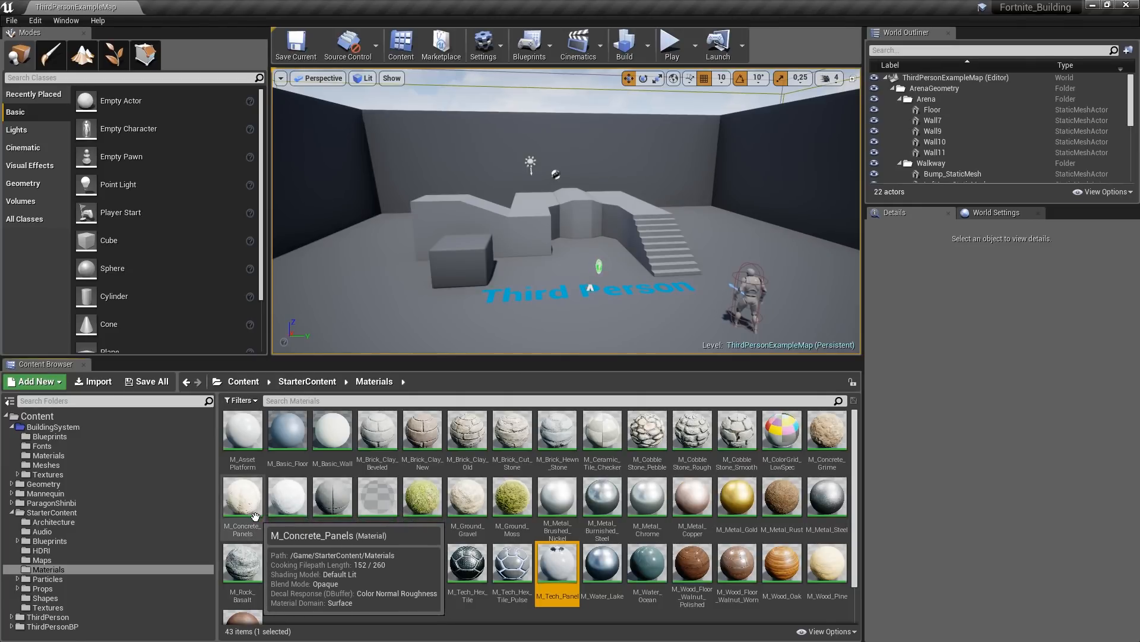
mouse_move(249, 513)
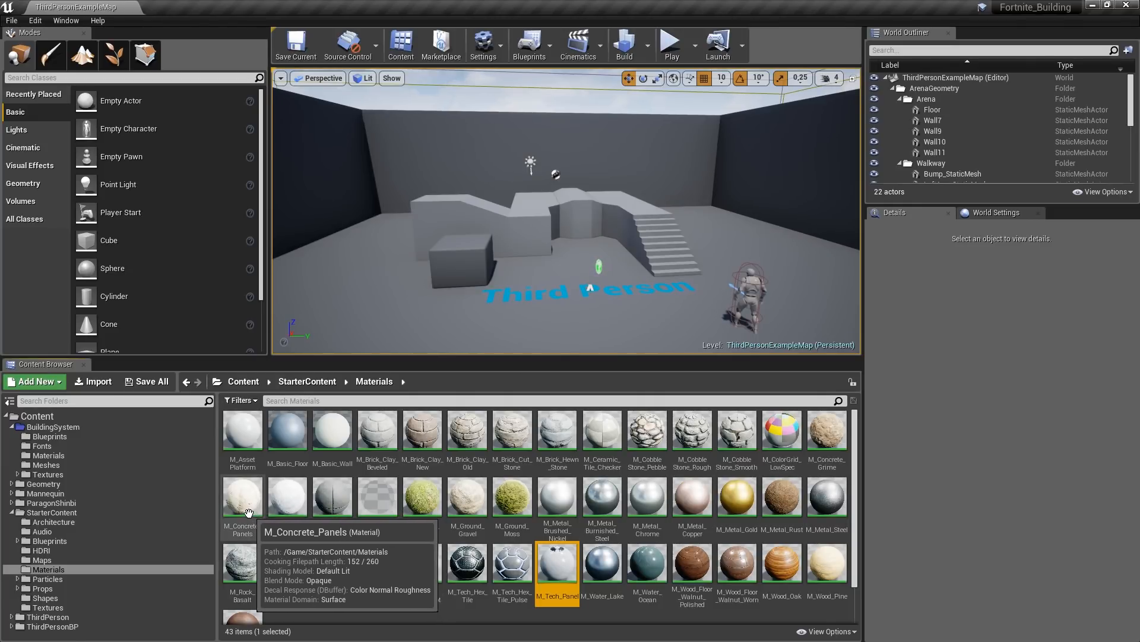
click(242, 496)
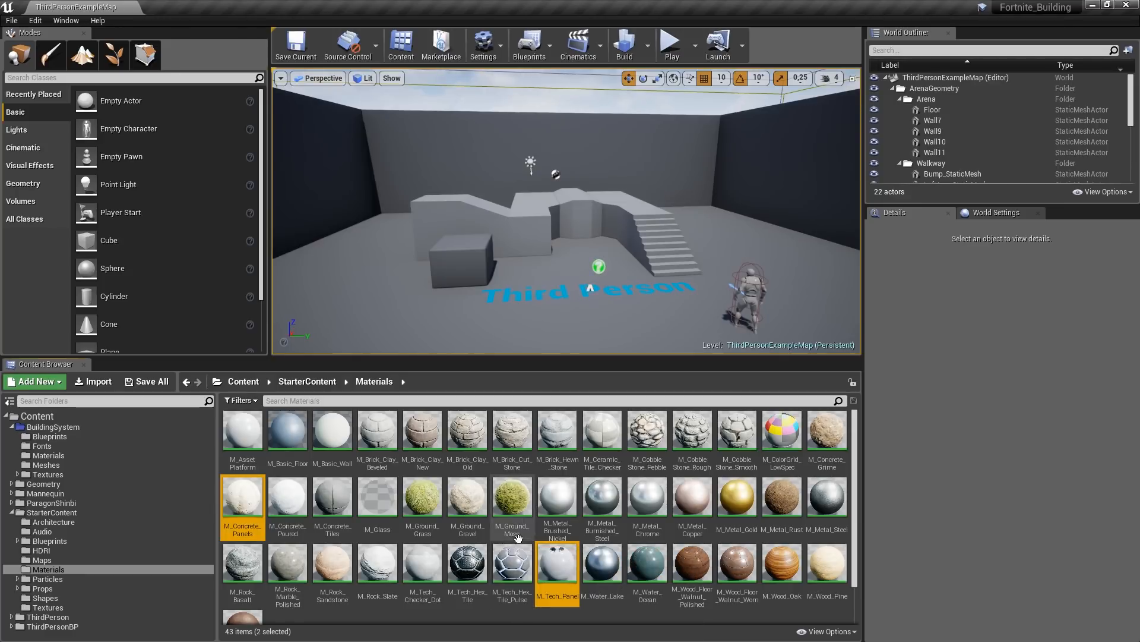
mouse_move(478, 468)
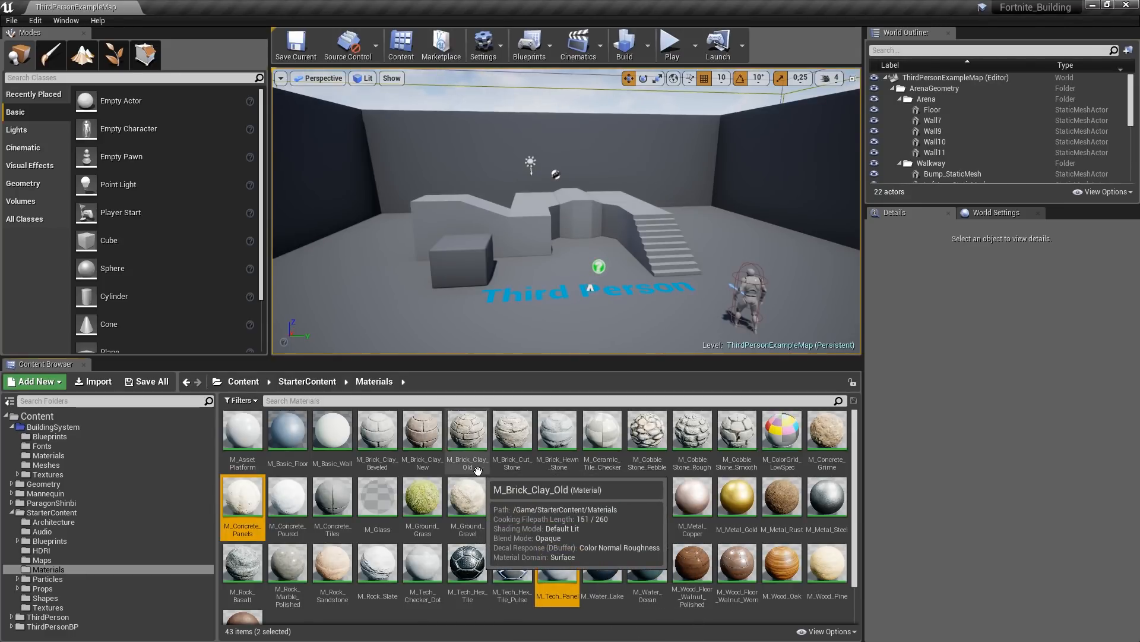
mouse_move(473, 456)
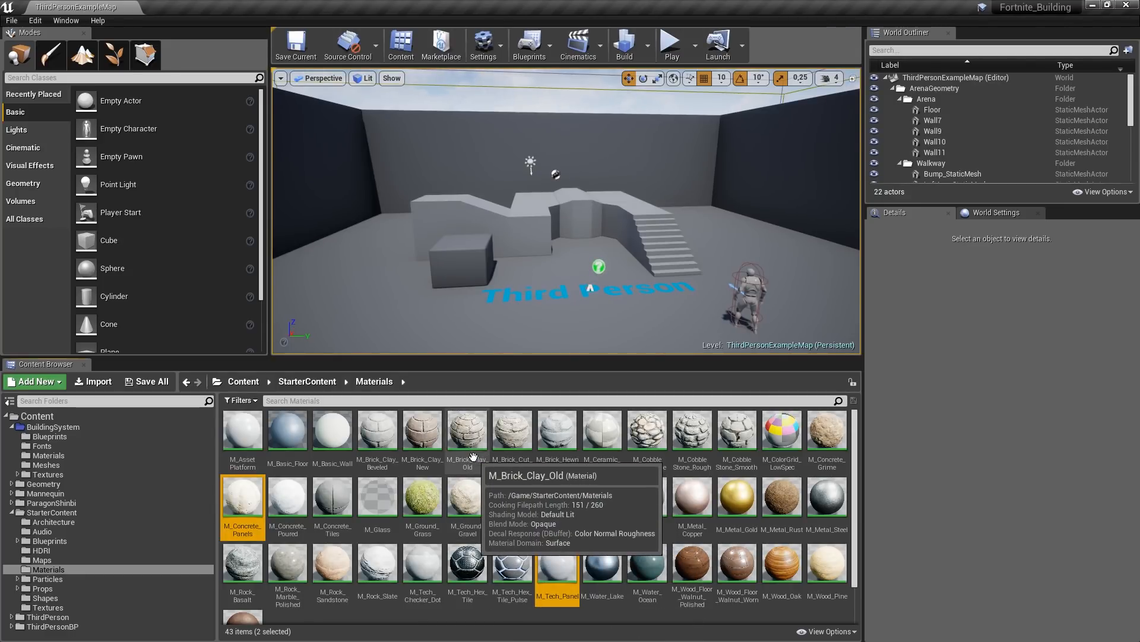
click(467, 433)
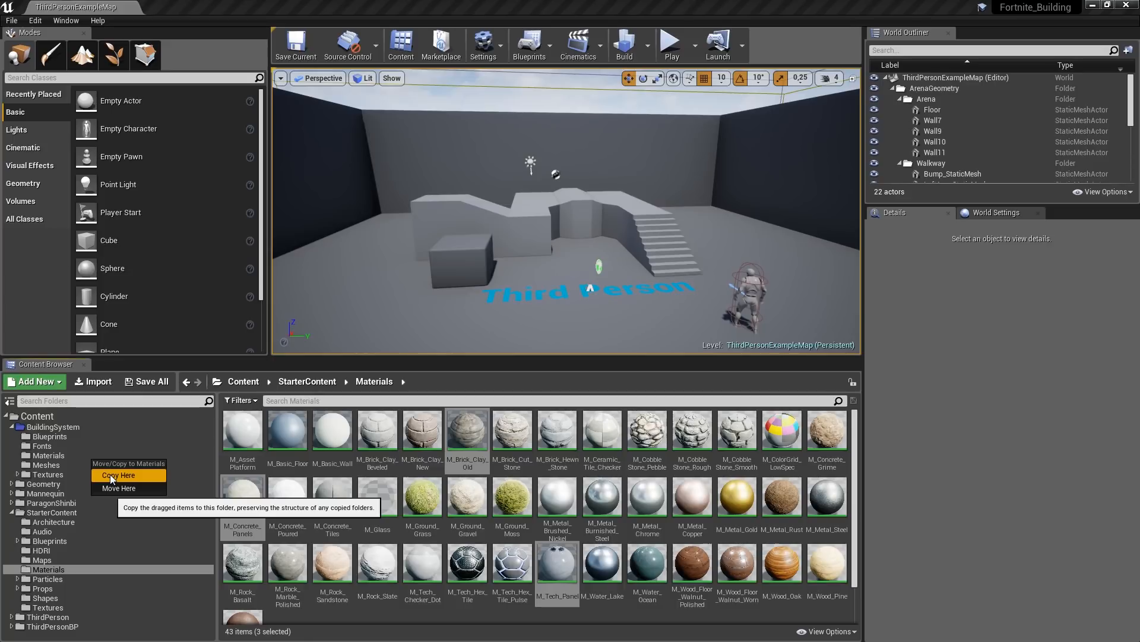
click(117, 475)
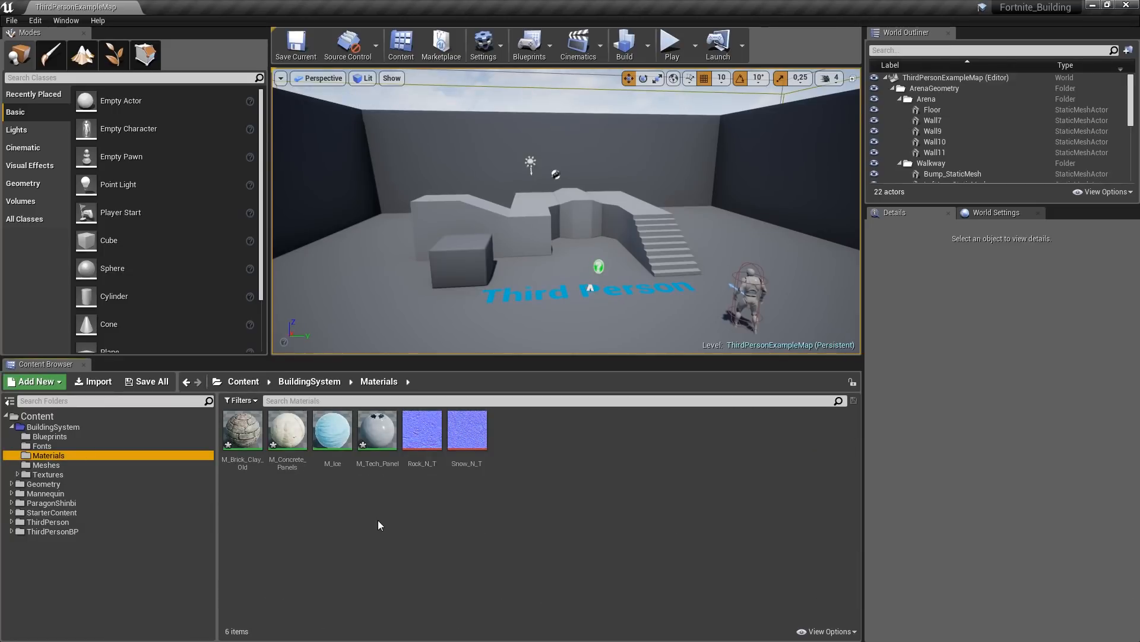
Rename the copied materials to M_Metal, M_Stone and M_Wood beside M_Ice
click(378, 430)
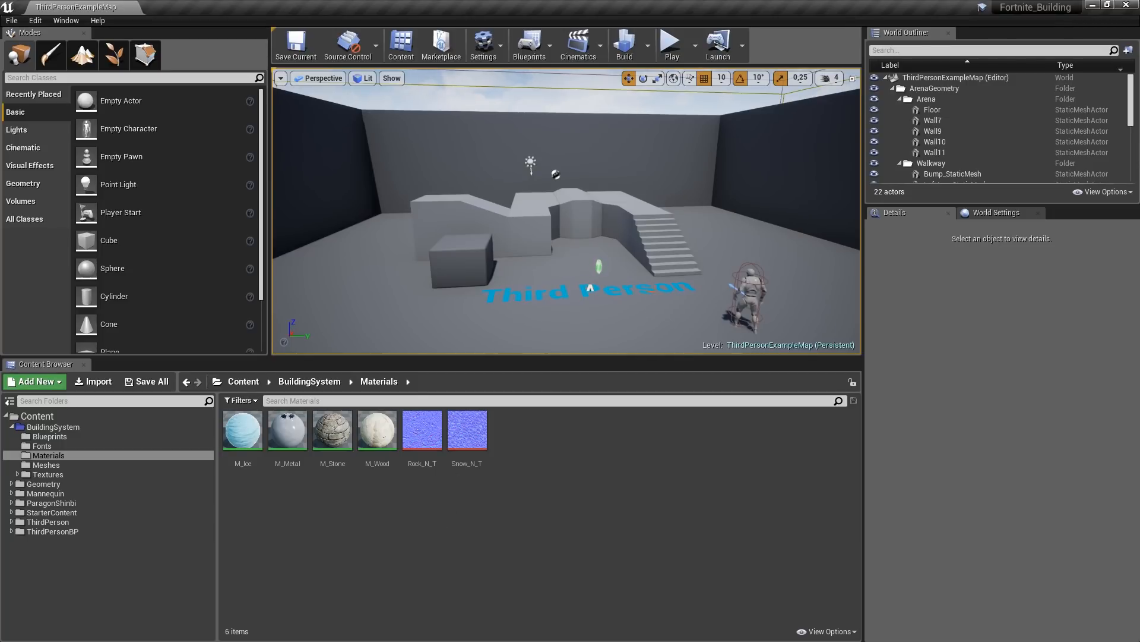
click(746, 288)
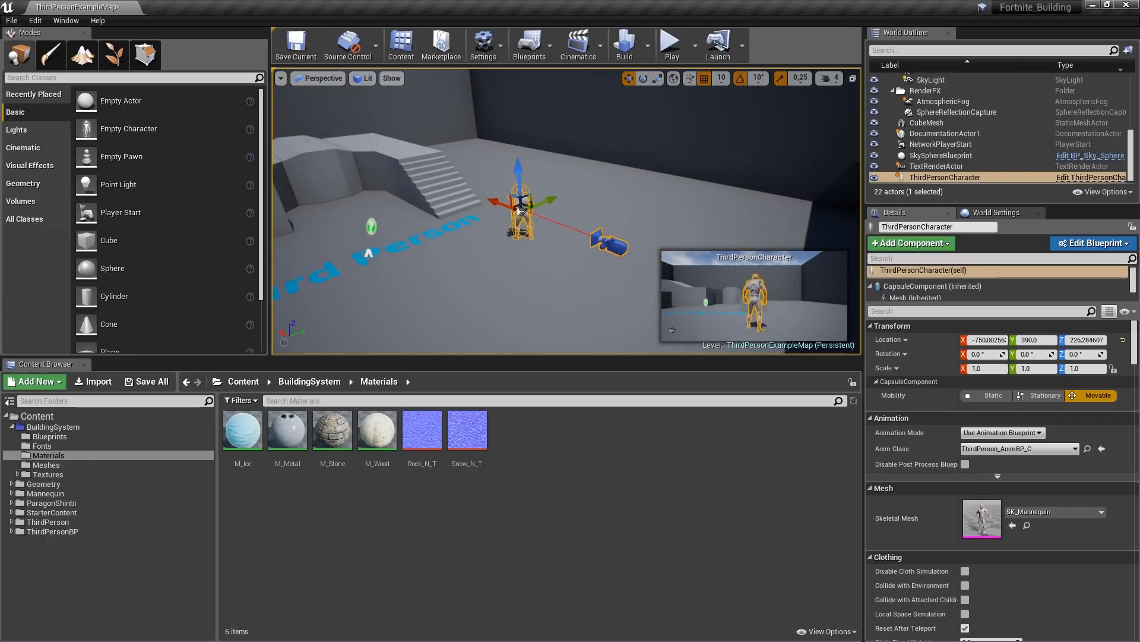
Open the selected ThirdPersonCharacter's blueprint editor from Edit Blueprint and adjust the play mode option
click(1094, 242)
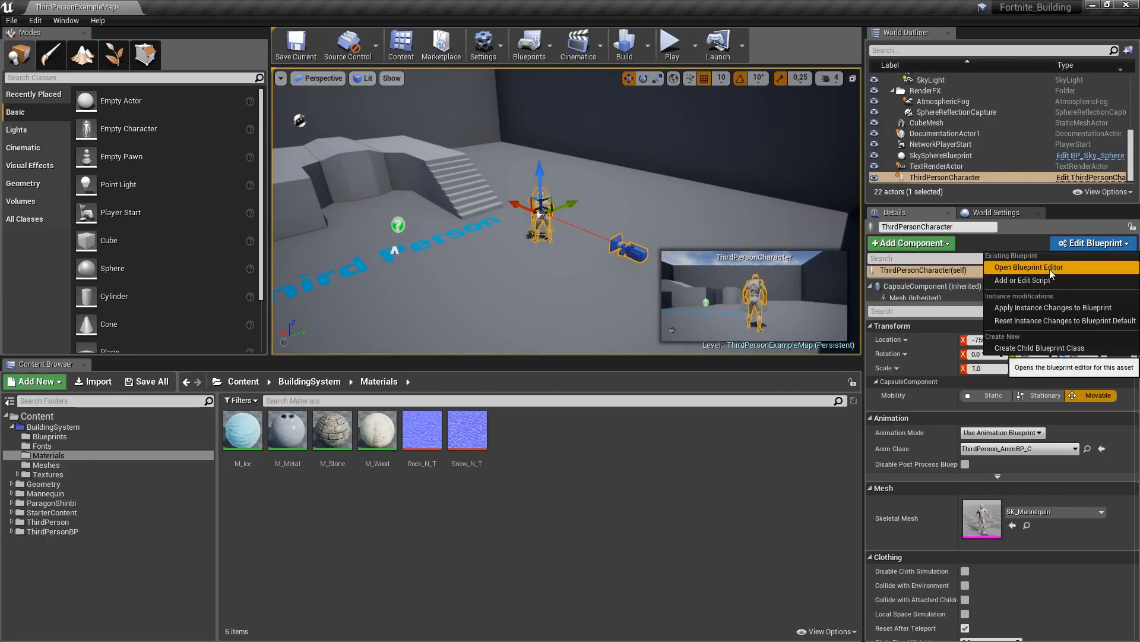
click(1028, 266)
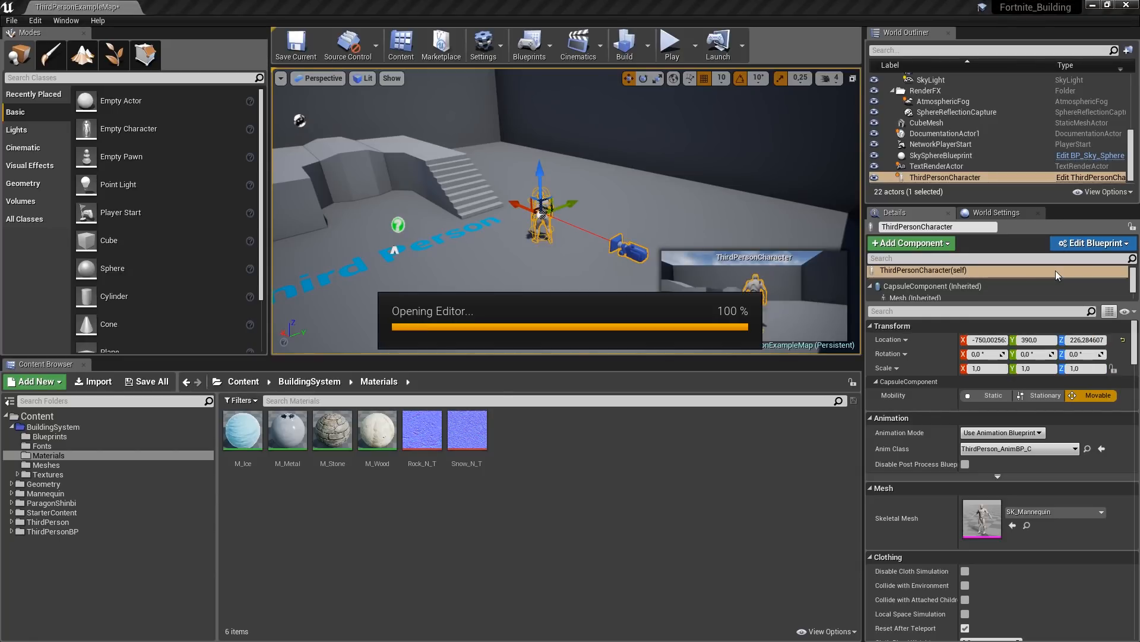
click(1093, 242)
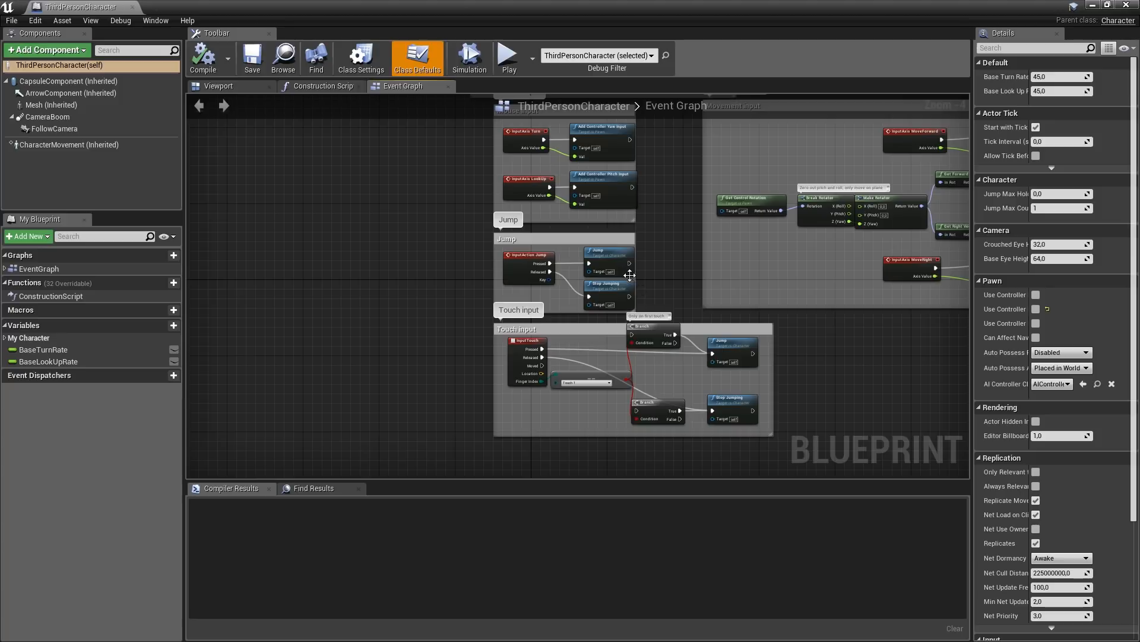
mouse_move(600, 55)
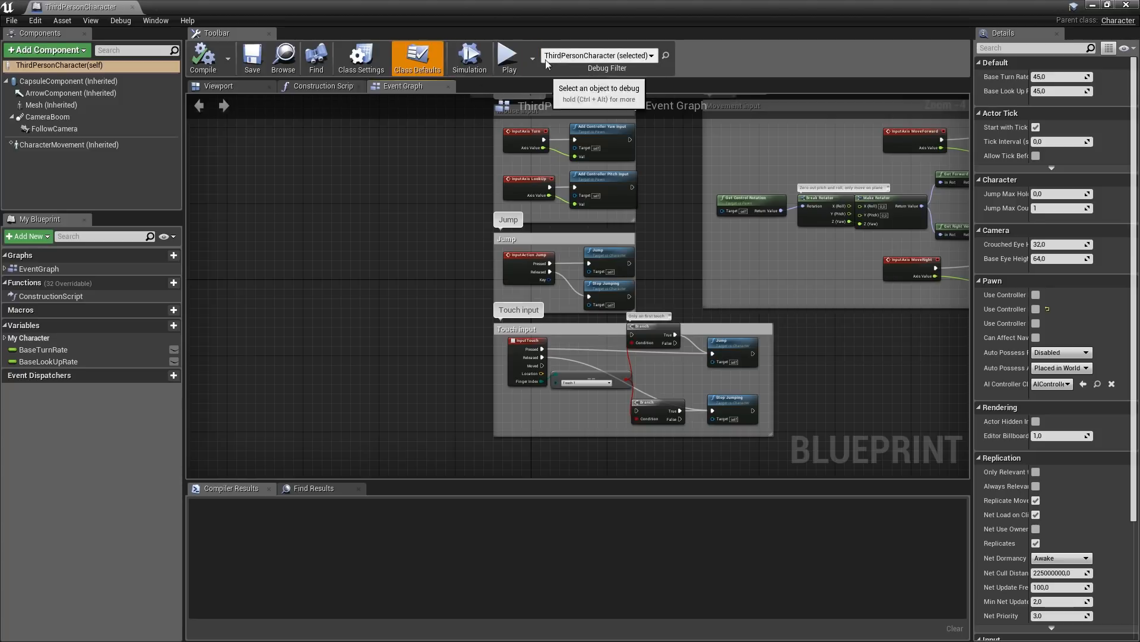
click(532, 57)
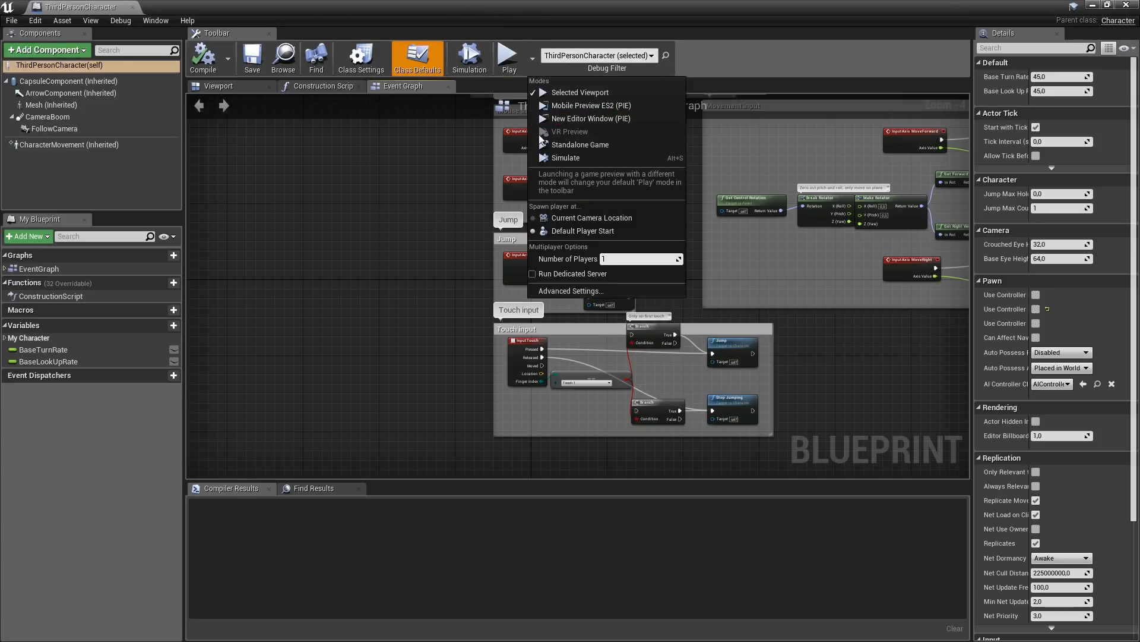
click(580, 144)
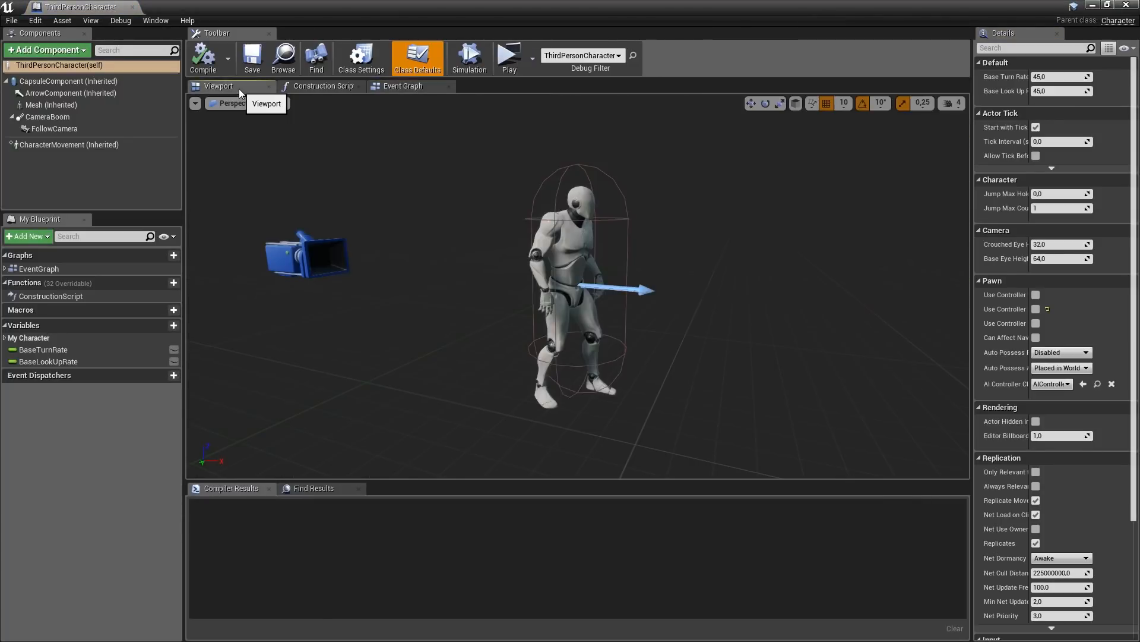
mouse_move(47, 116)
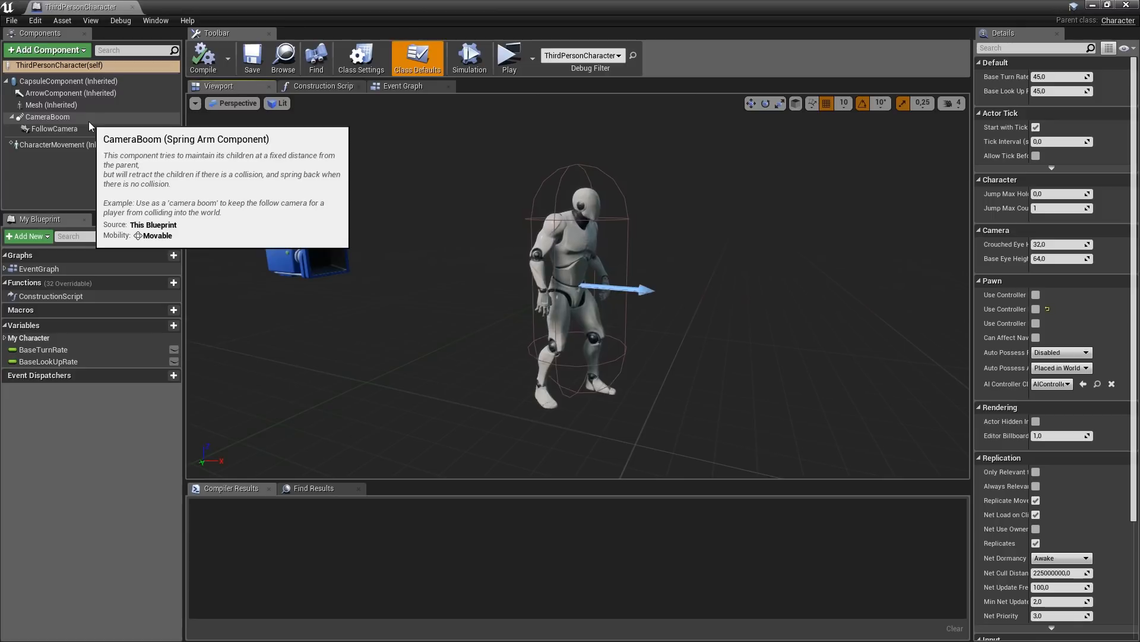
Raise the CameraBoom socket Z offset to 150.0
click(47, 117)
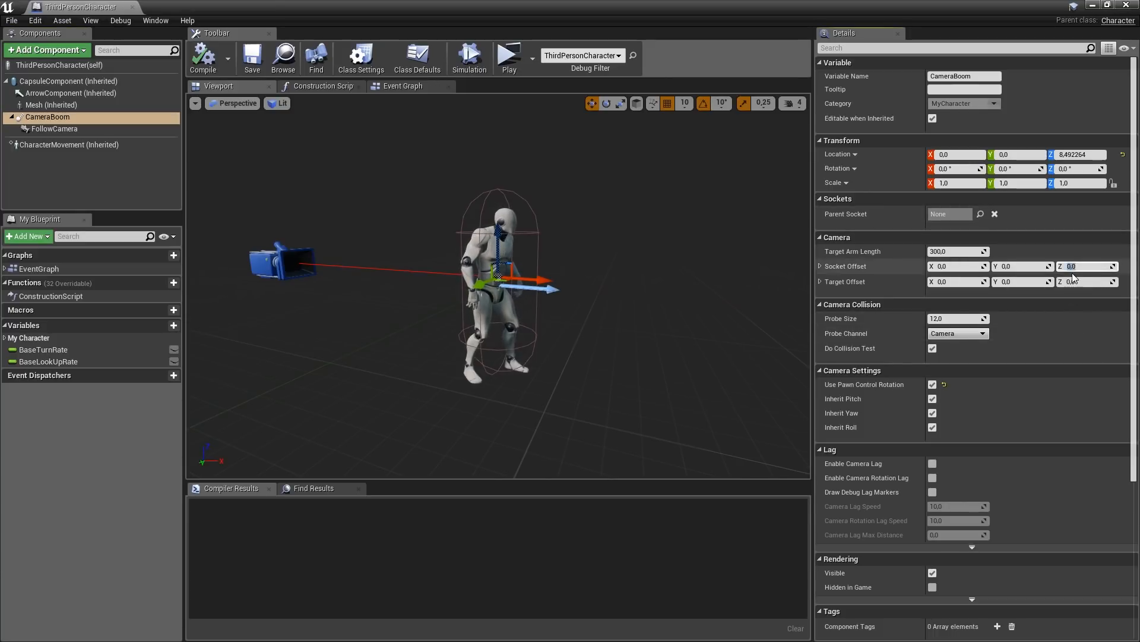
text(150.0)
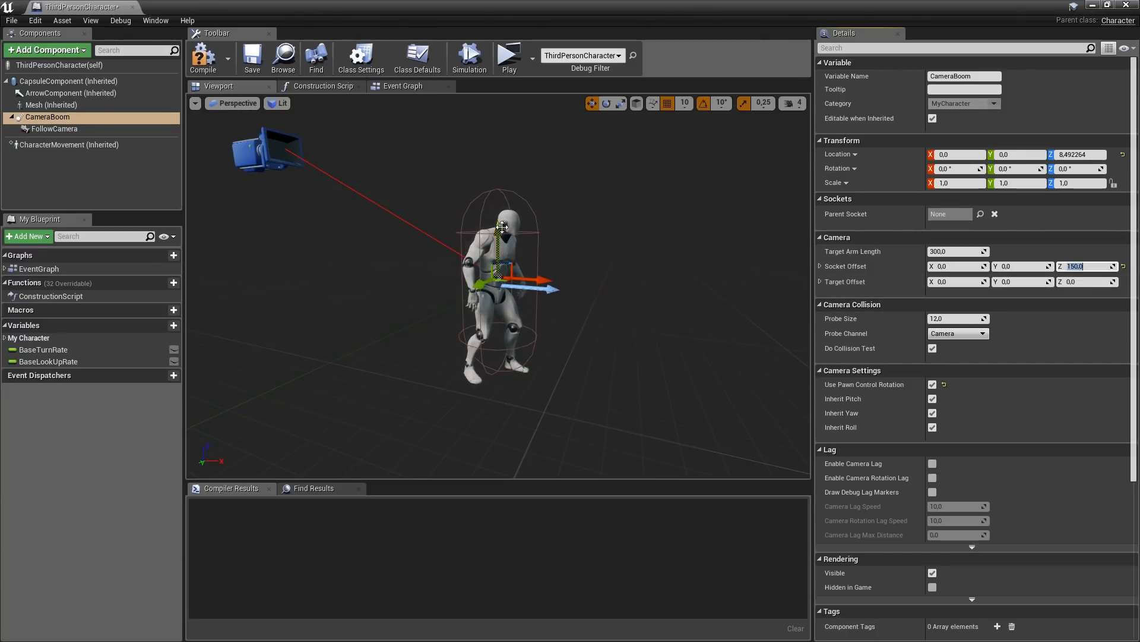
mouse_move(59, 128)
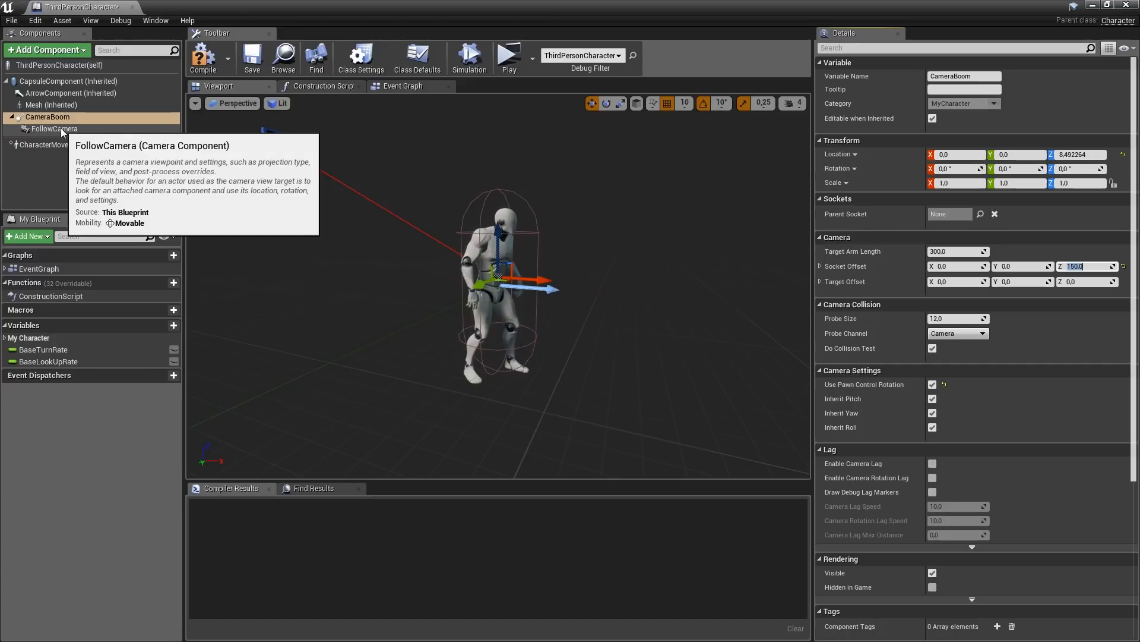
Set the FollowCamera pitch rotation to -10.0 and compile the blueprint
click(53, 129)
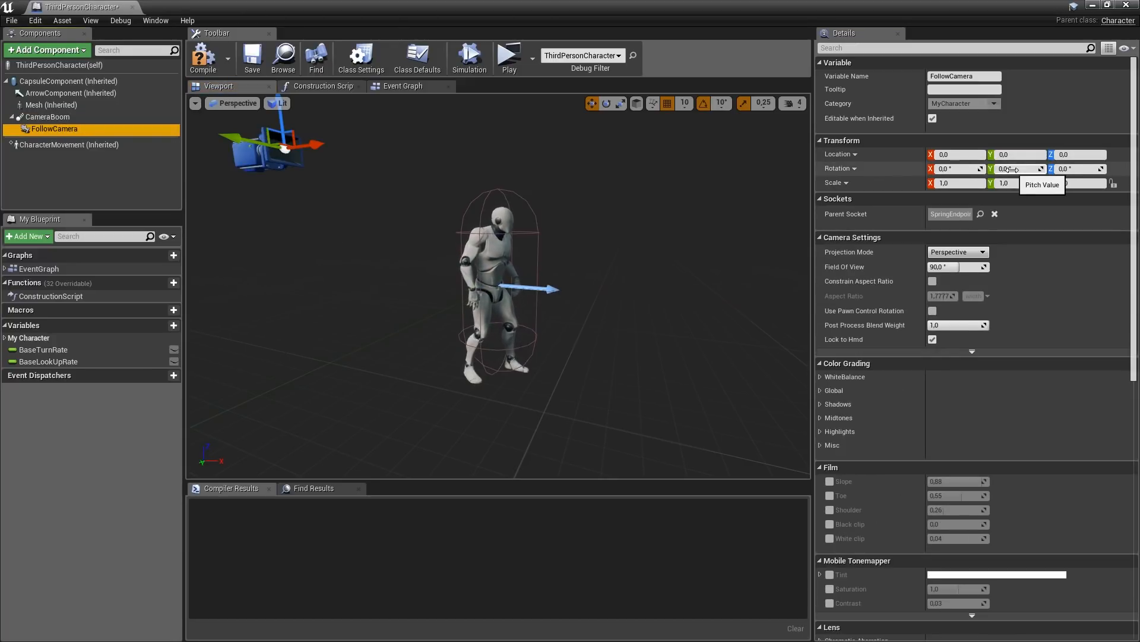
click(1015, 169)
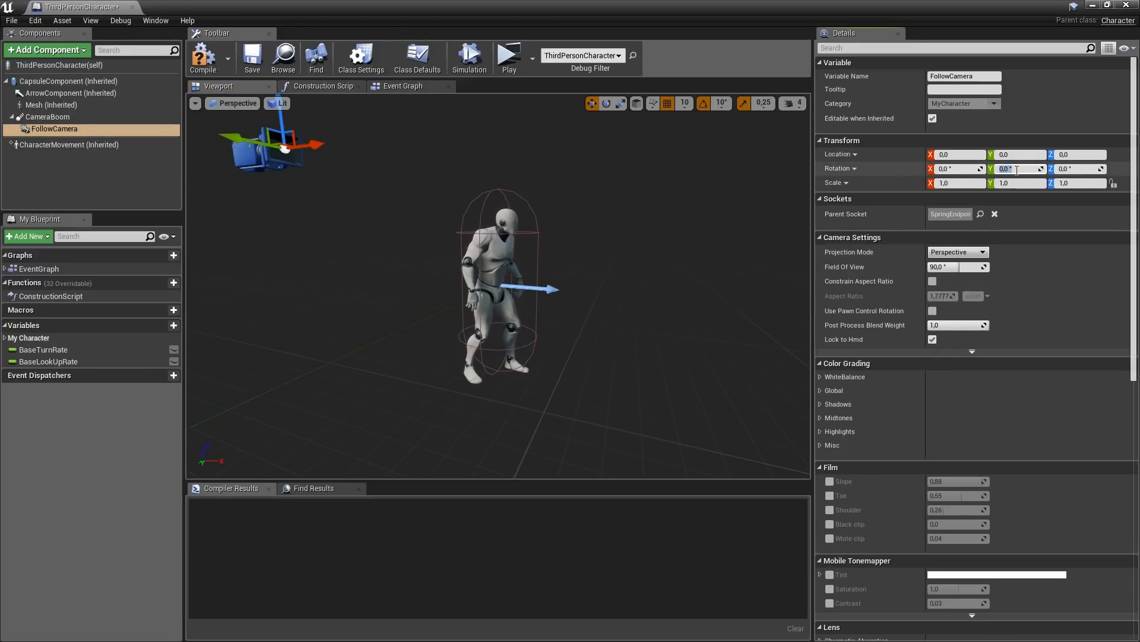
text(-10.0)
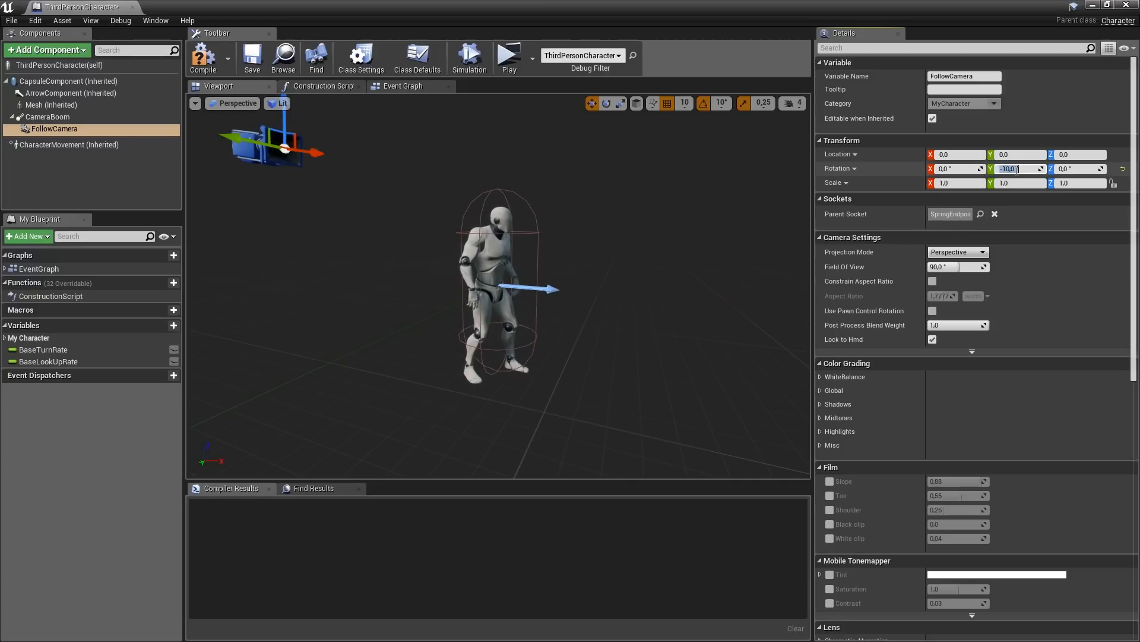
click(509, 53)
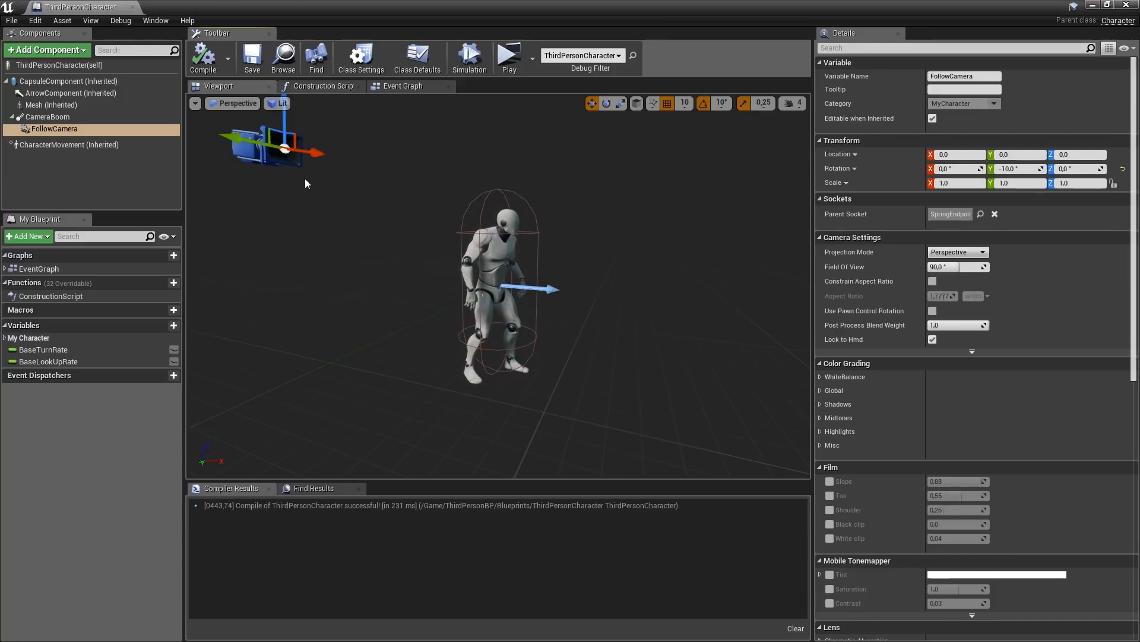
mouse_move(510, 53)
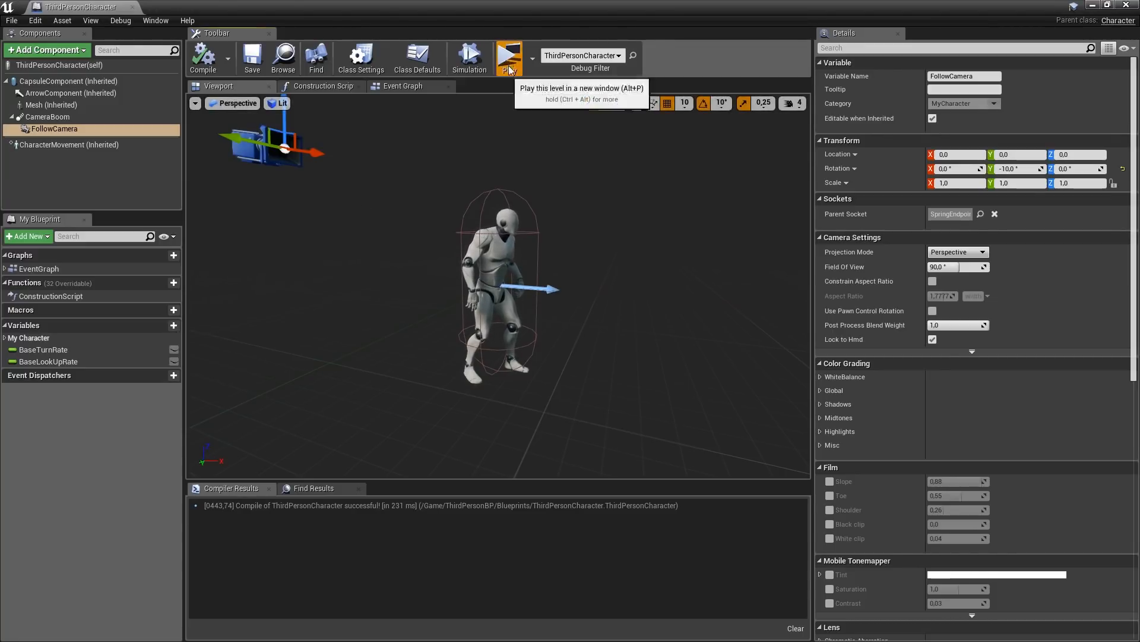
click(508, 55)
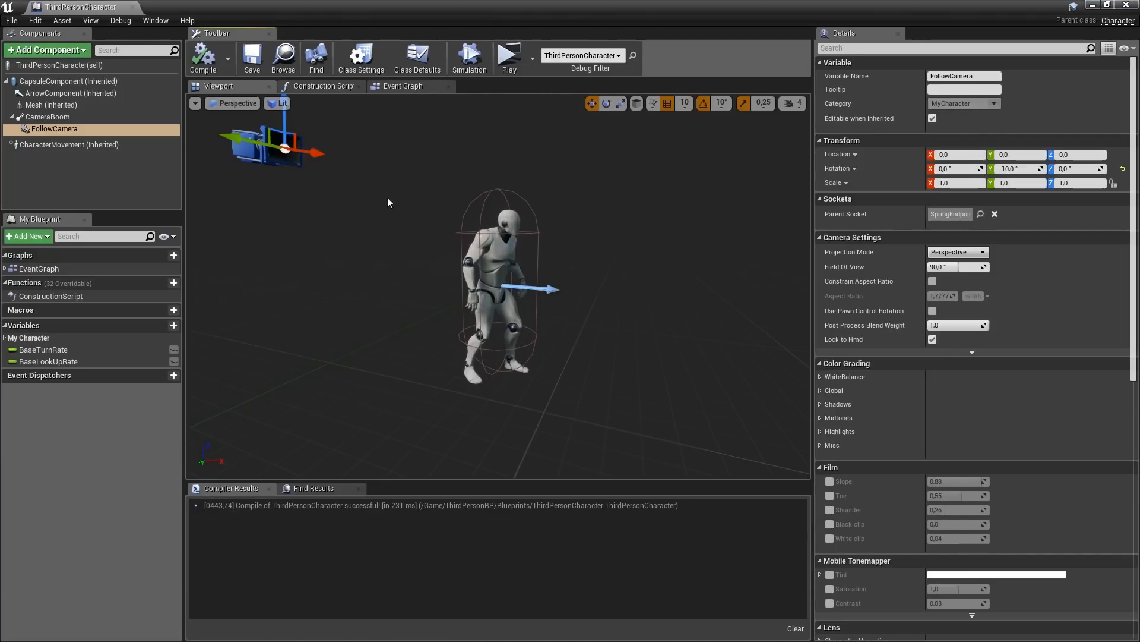
mouse_move(76, 151)
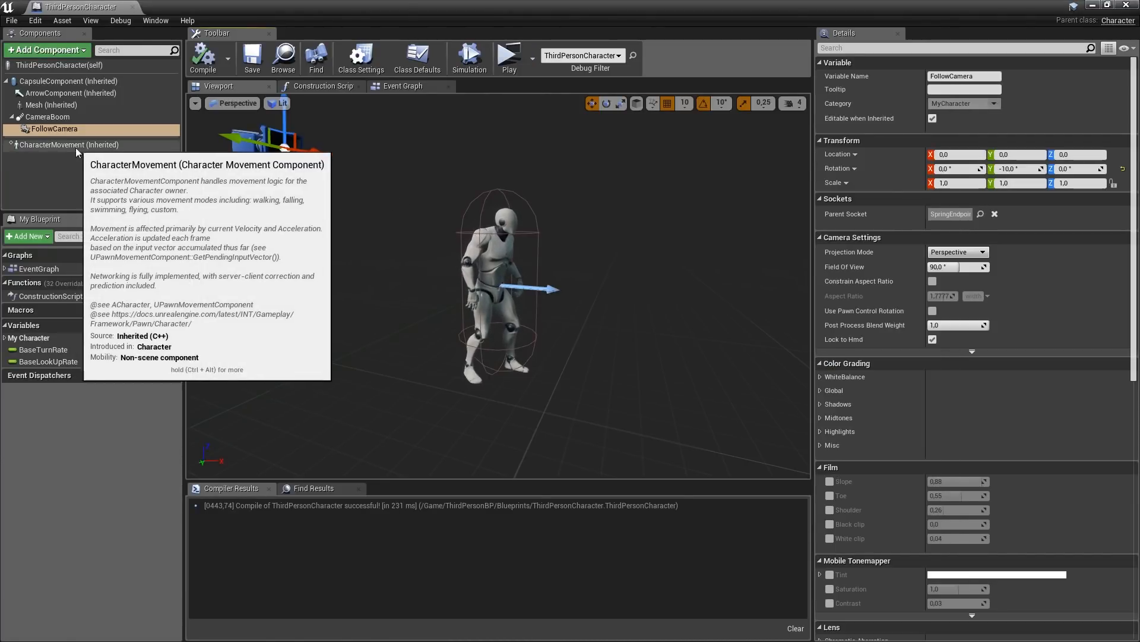
Set CharacterMovement Jump Z Velocity to 900.0 and compile
click(70, 144)
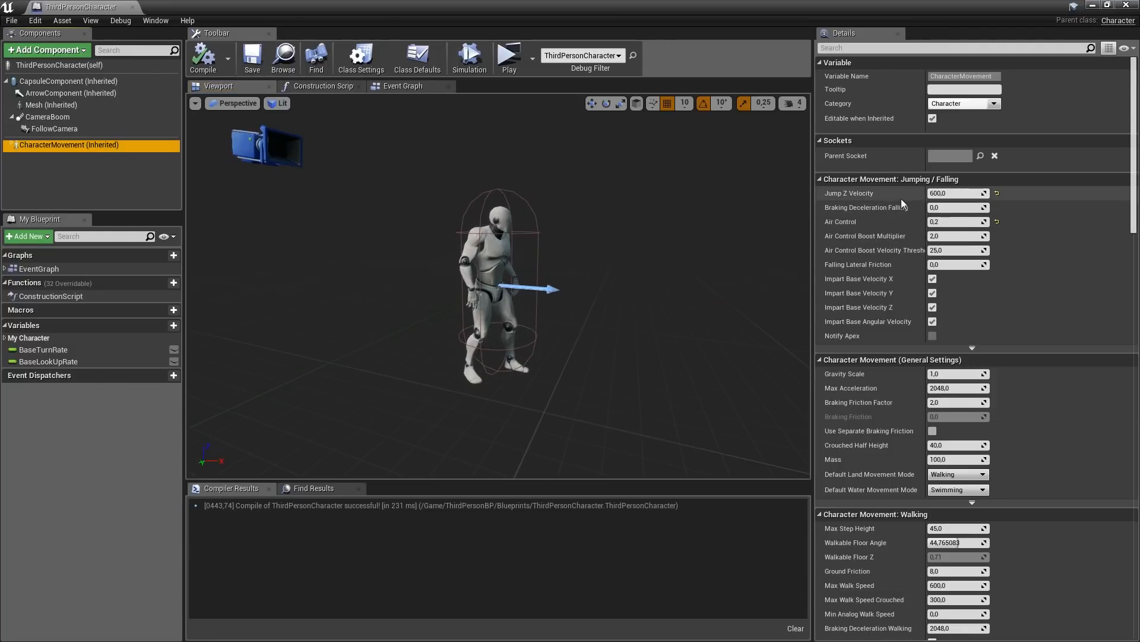
click(951, 193)
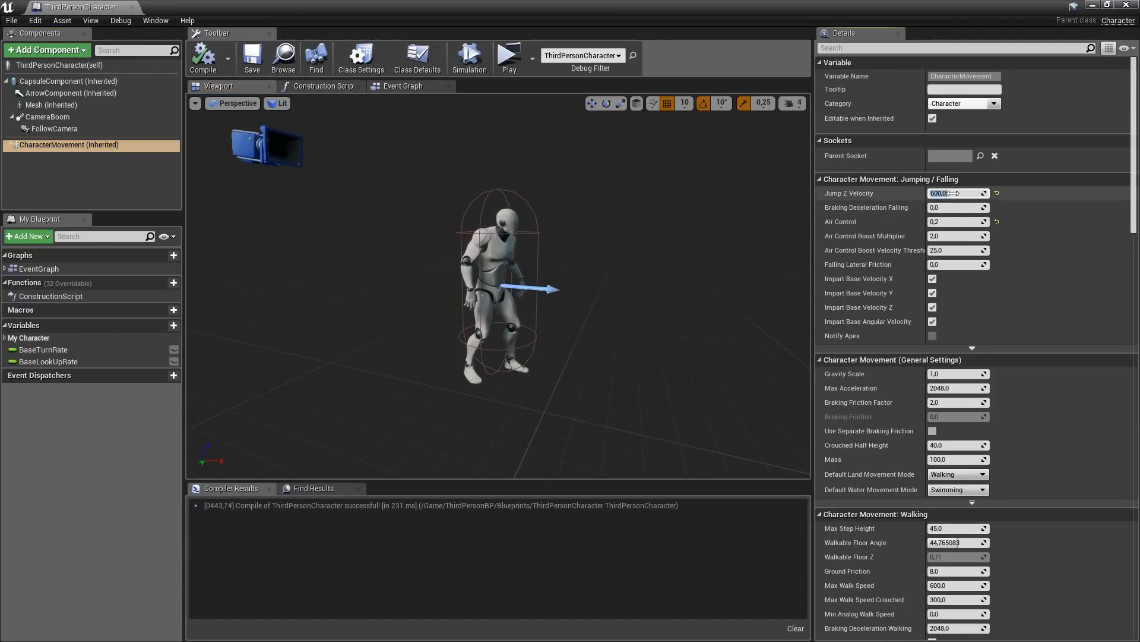
text(900.0)
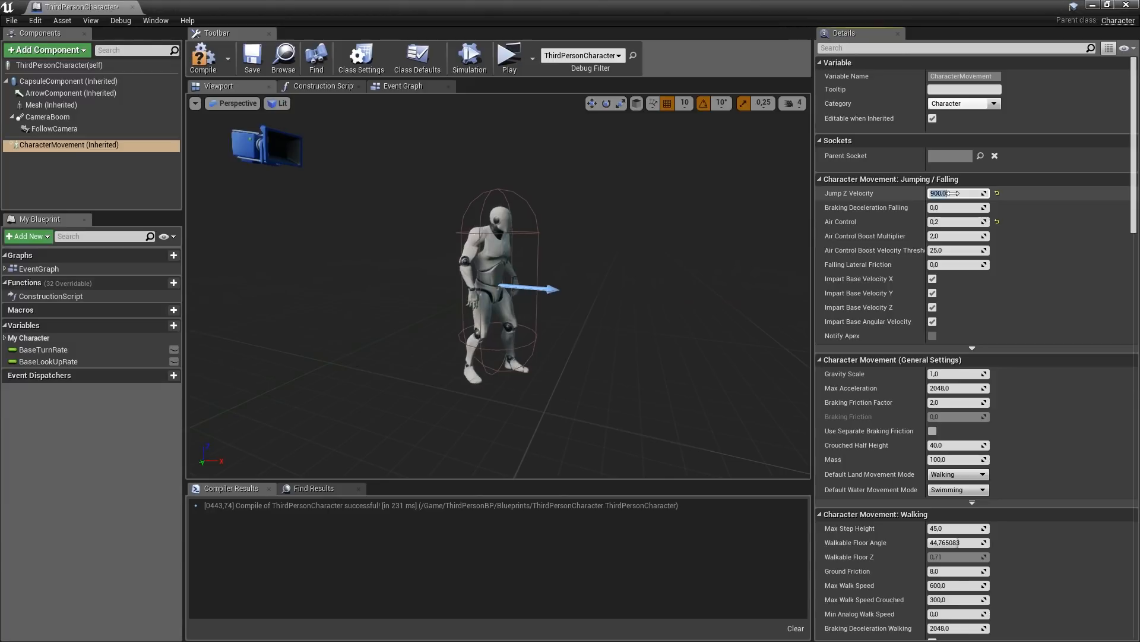
click(511, 53)
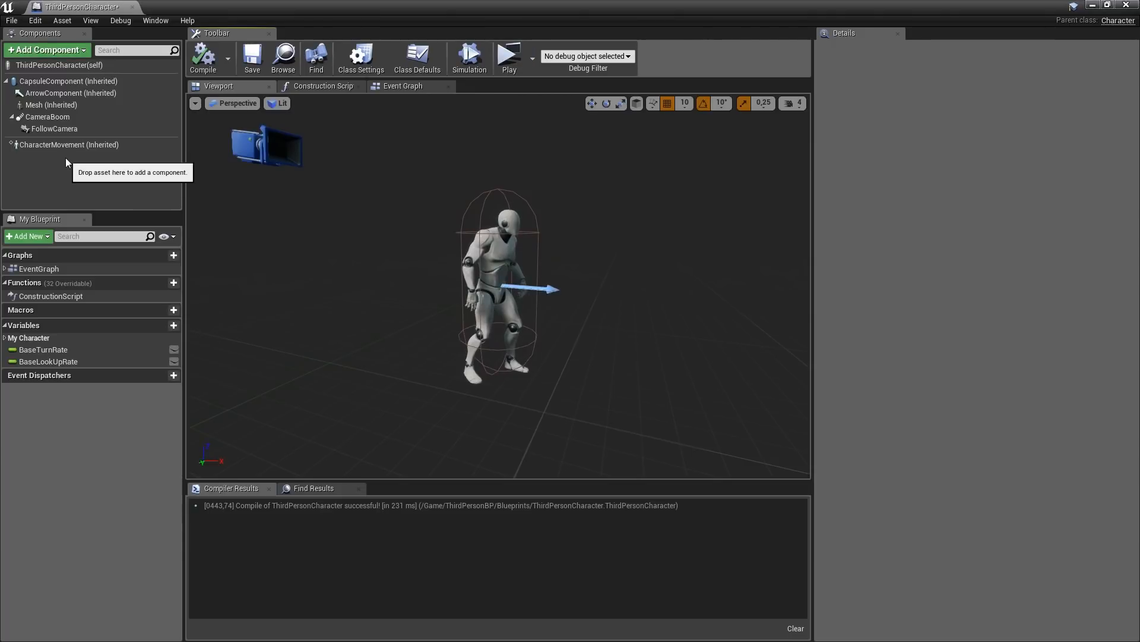
Filter Details for 'max walk', set Max Walk Speed to 650.0, then clear the filter
click(69, 143)
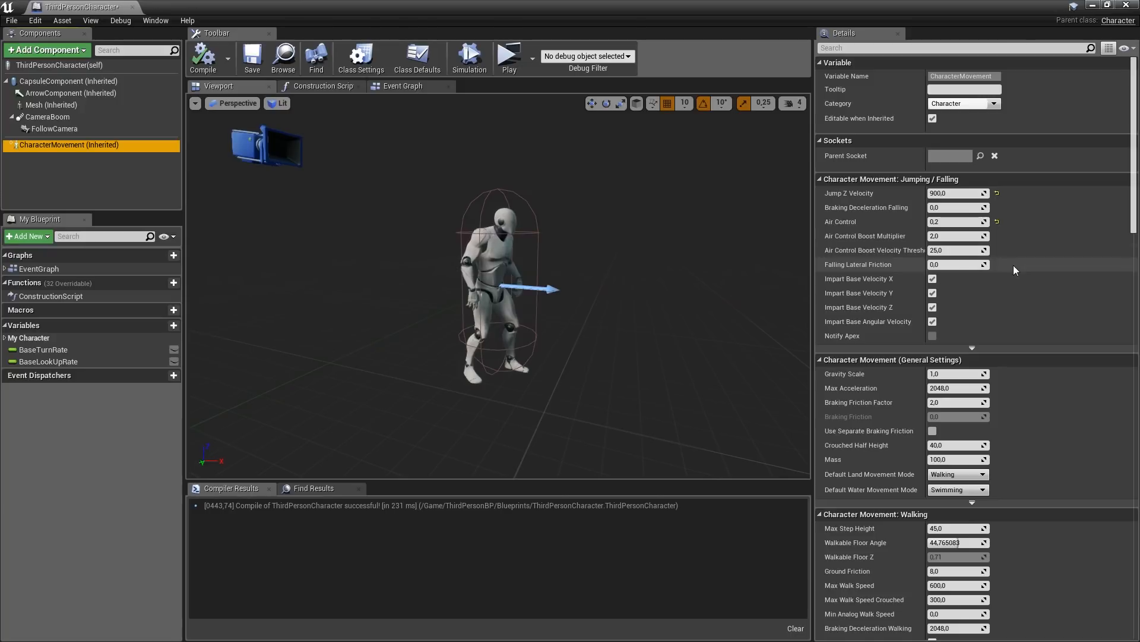
scroll(down, 3)
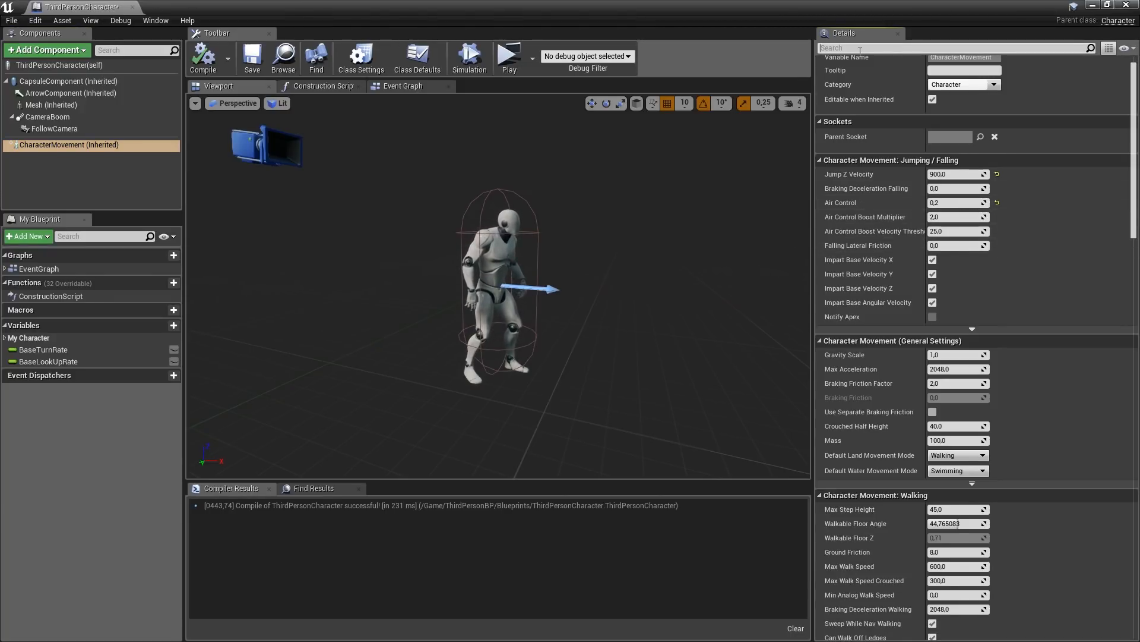
text(max walk)
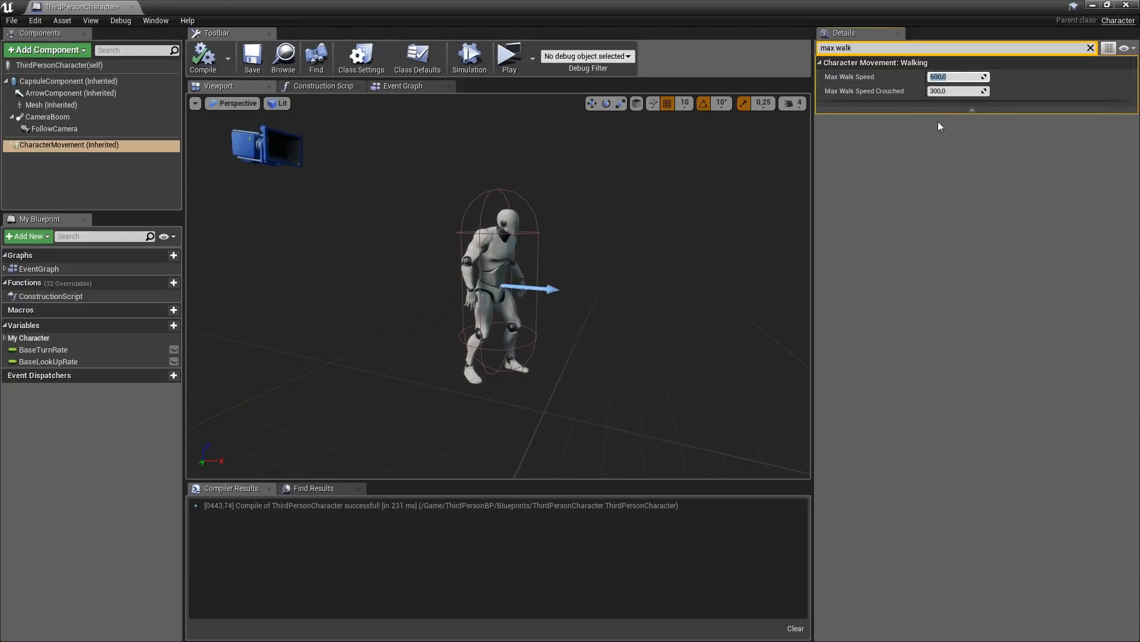
text(650.0)
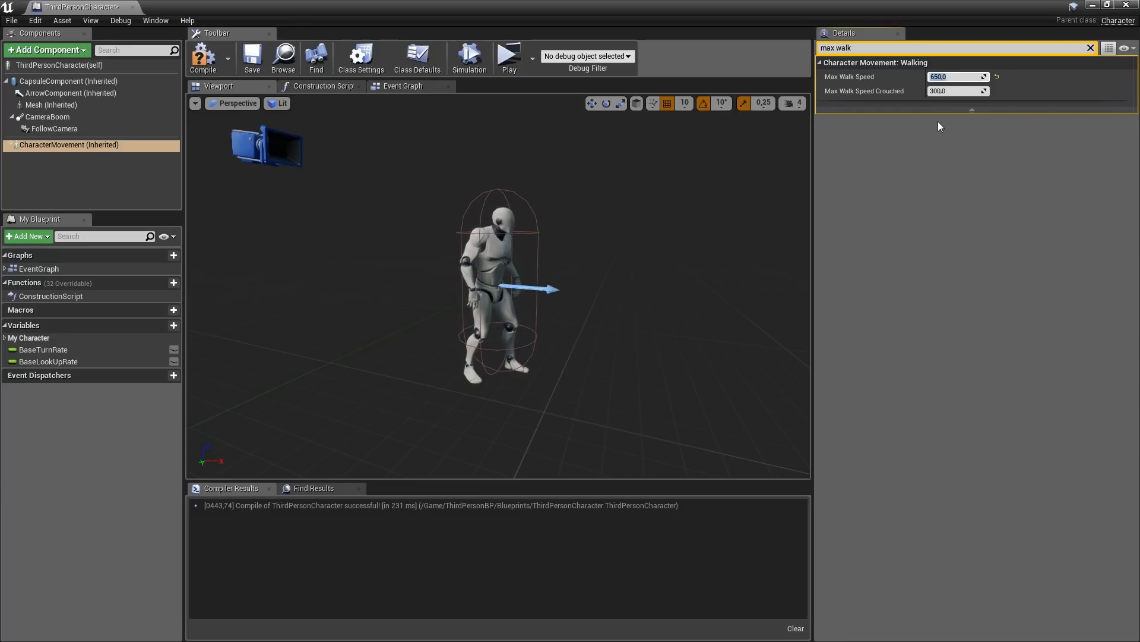
click(252, 56)
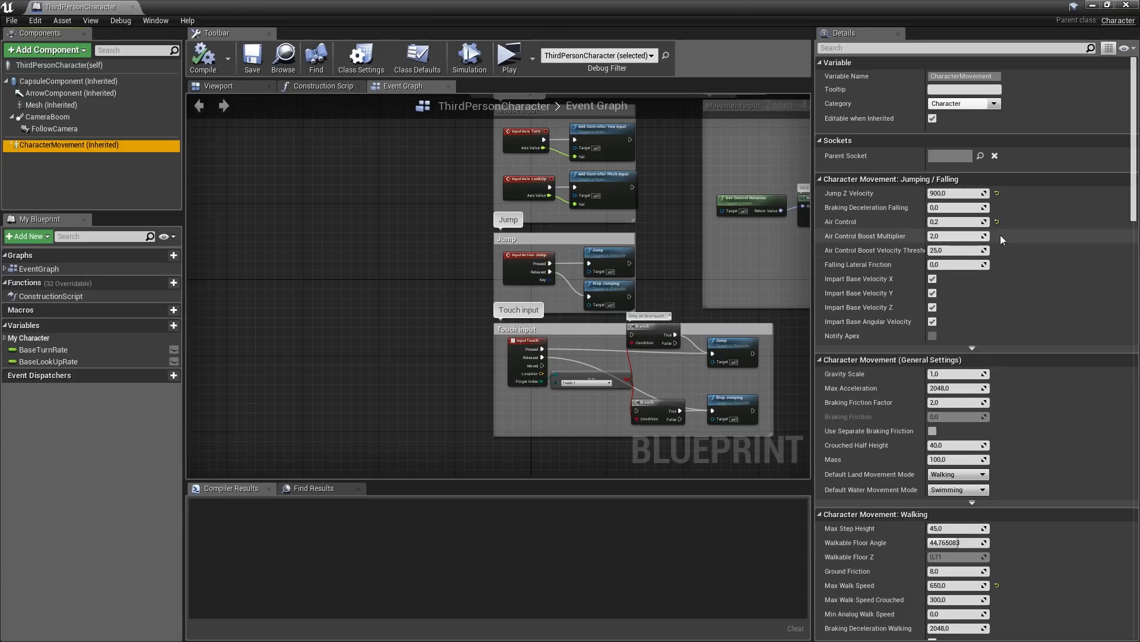
scroll(down, 3)
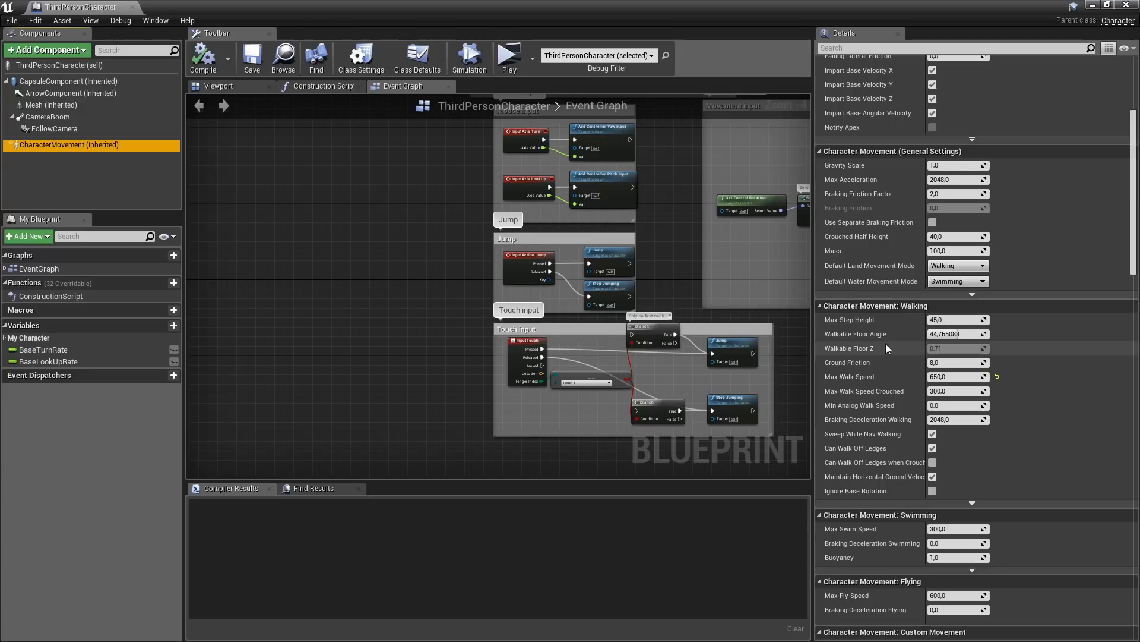
mouse_move(946, 334)
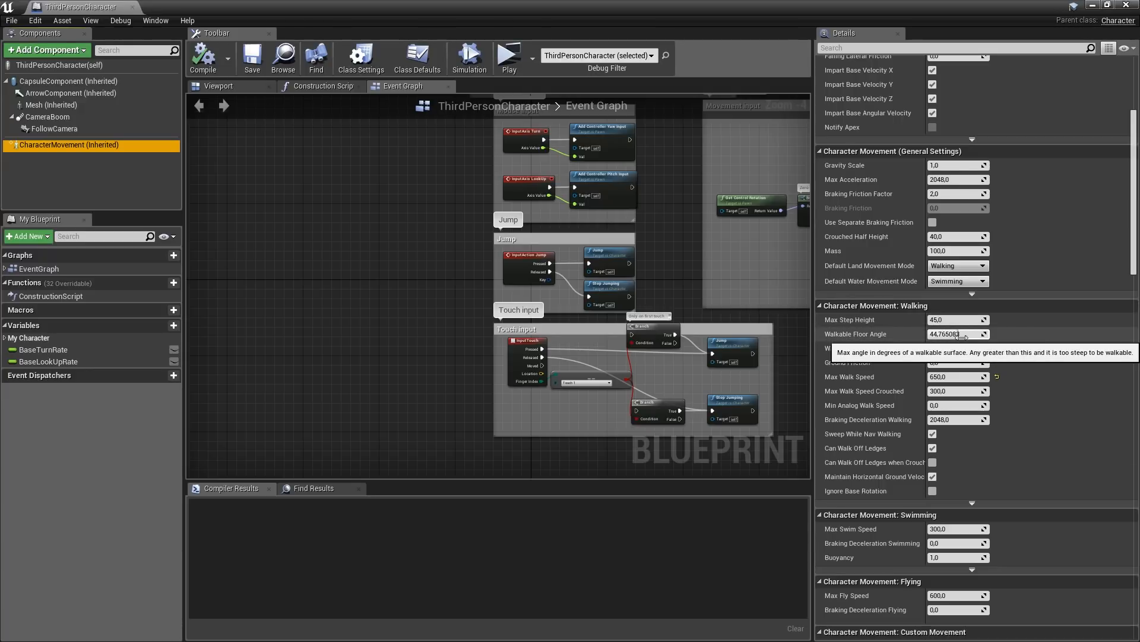
mouse_move(867, 338)
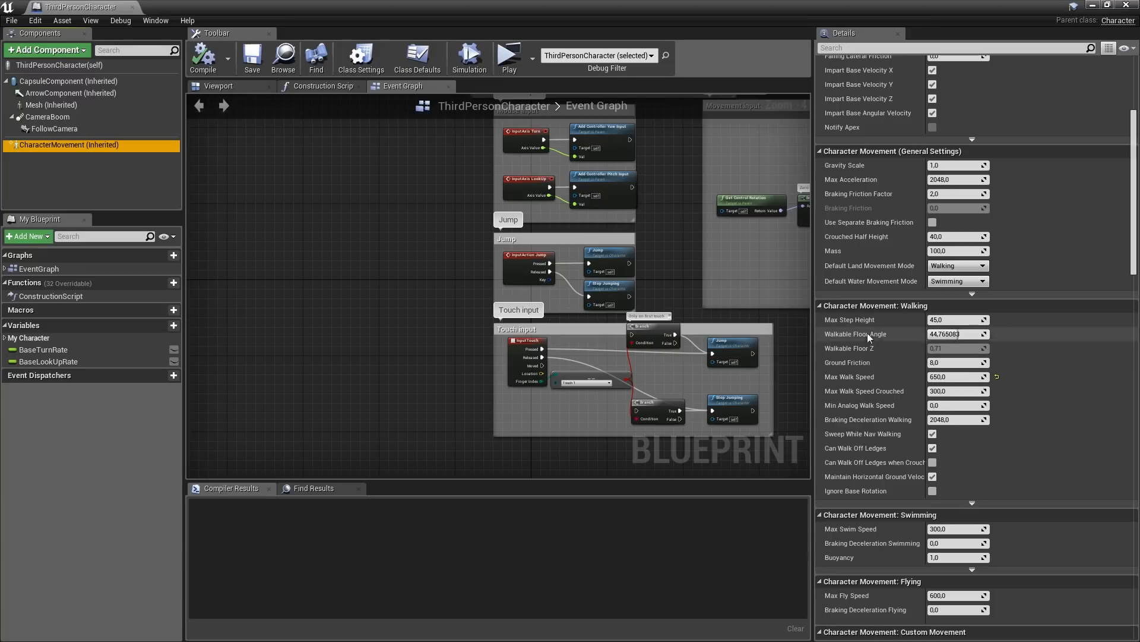
mouse_move(244, 85)
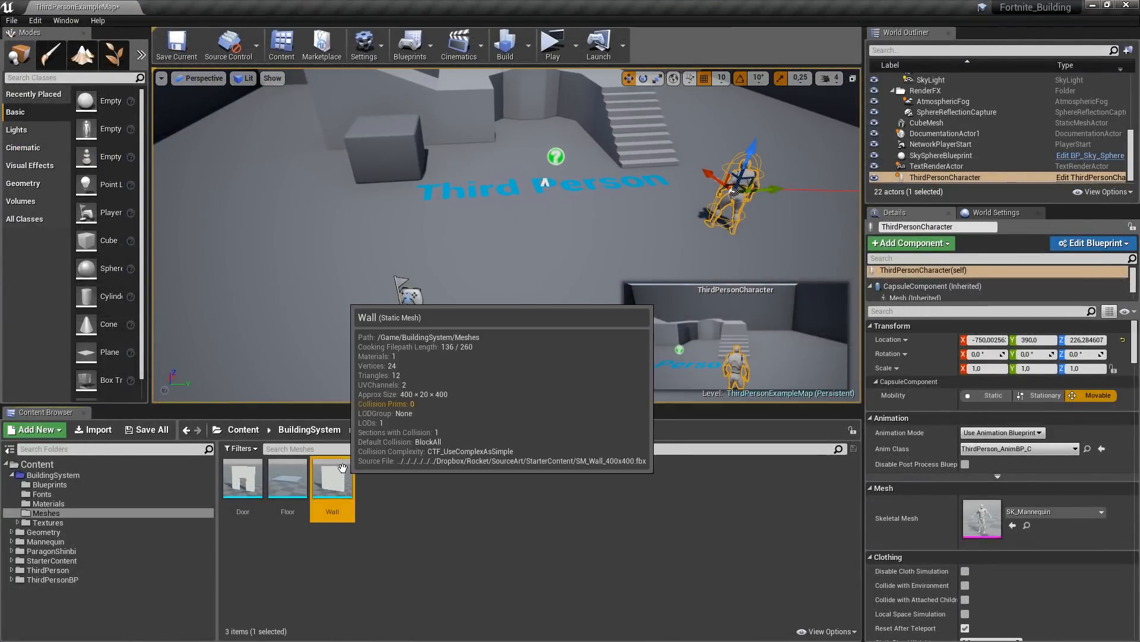
Drag a Wall mesh into the level and rotate it -45° with 45-degree snapping to form a ramp
drag(332, 476, 408, 305)
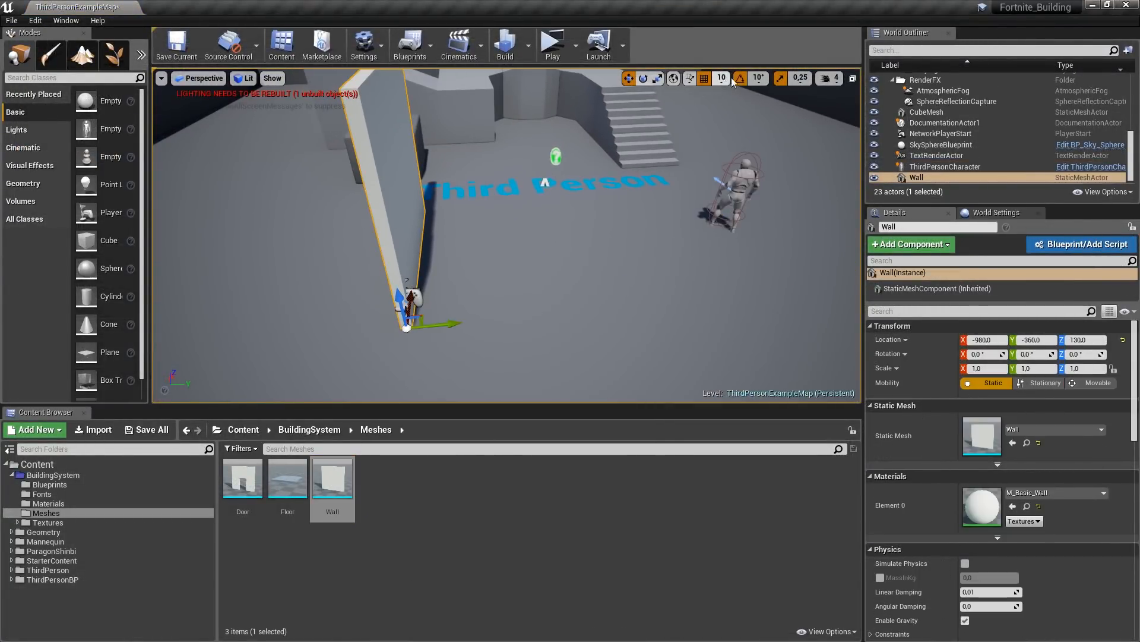
click(767, 78)
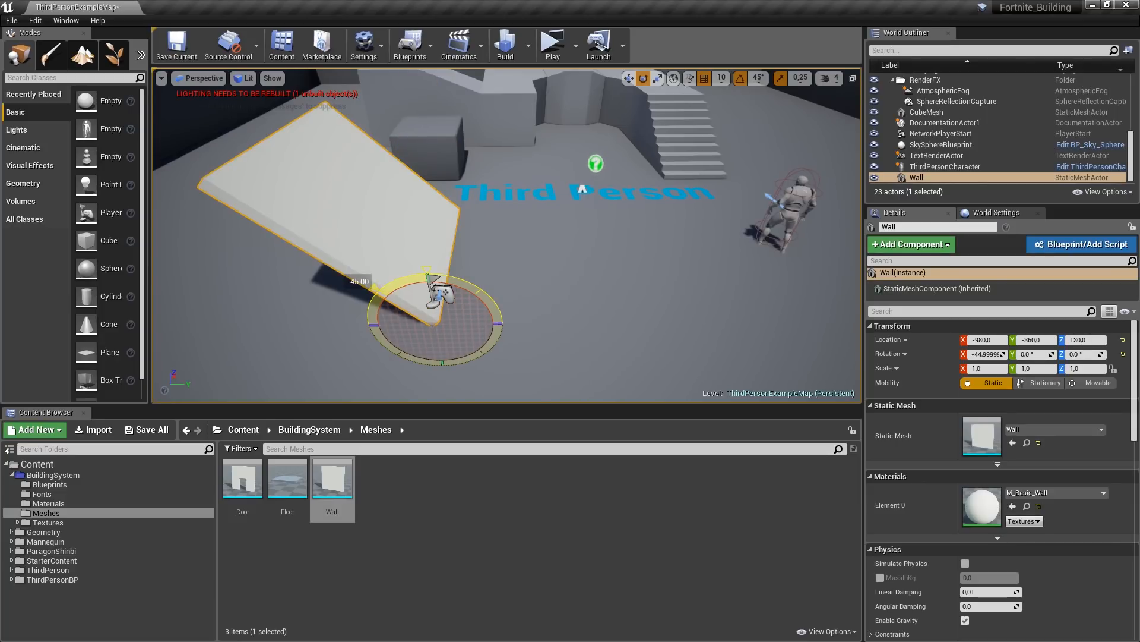
click(552, 41)
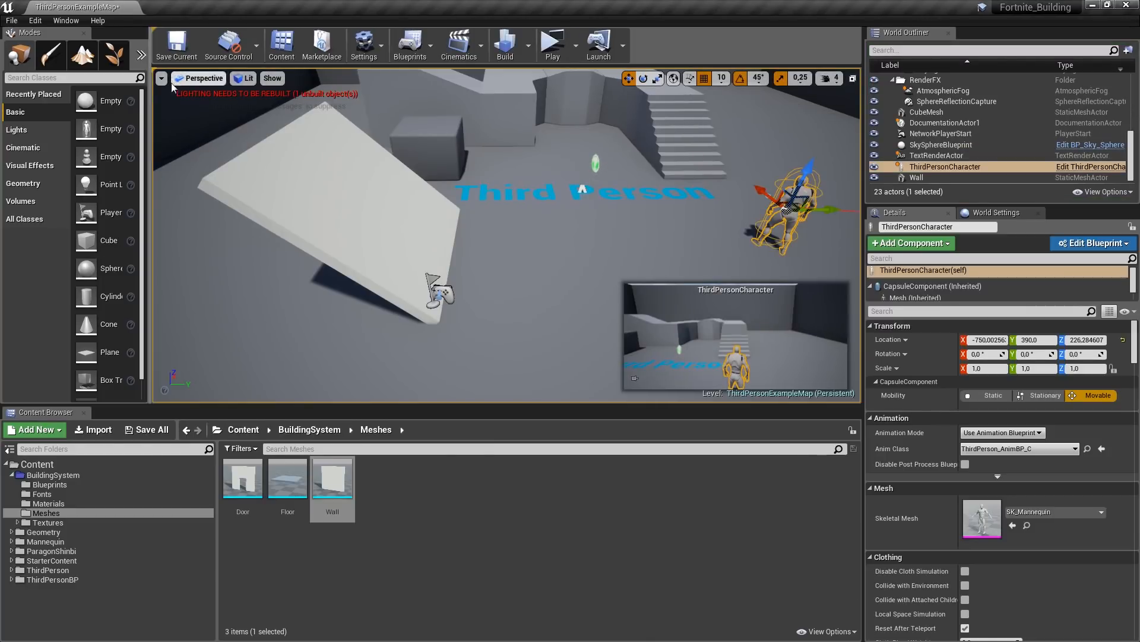
click(1093, 242)
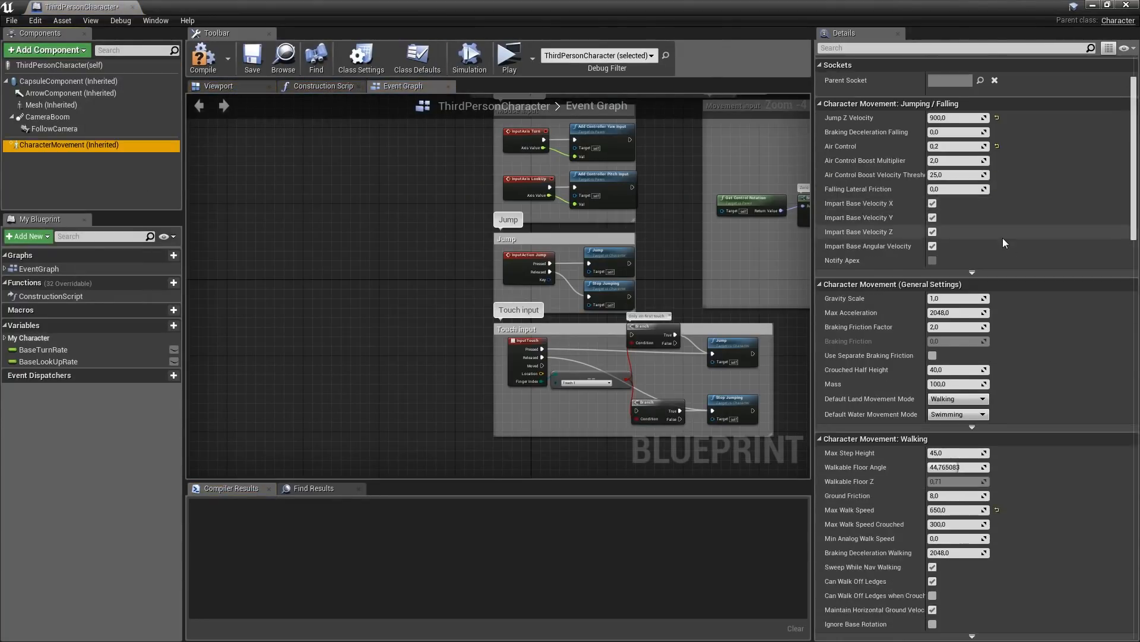
Raise the Walkable Floor Angle, compile, and launch a play session in a new window
scroll(down, 3)
text(60)
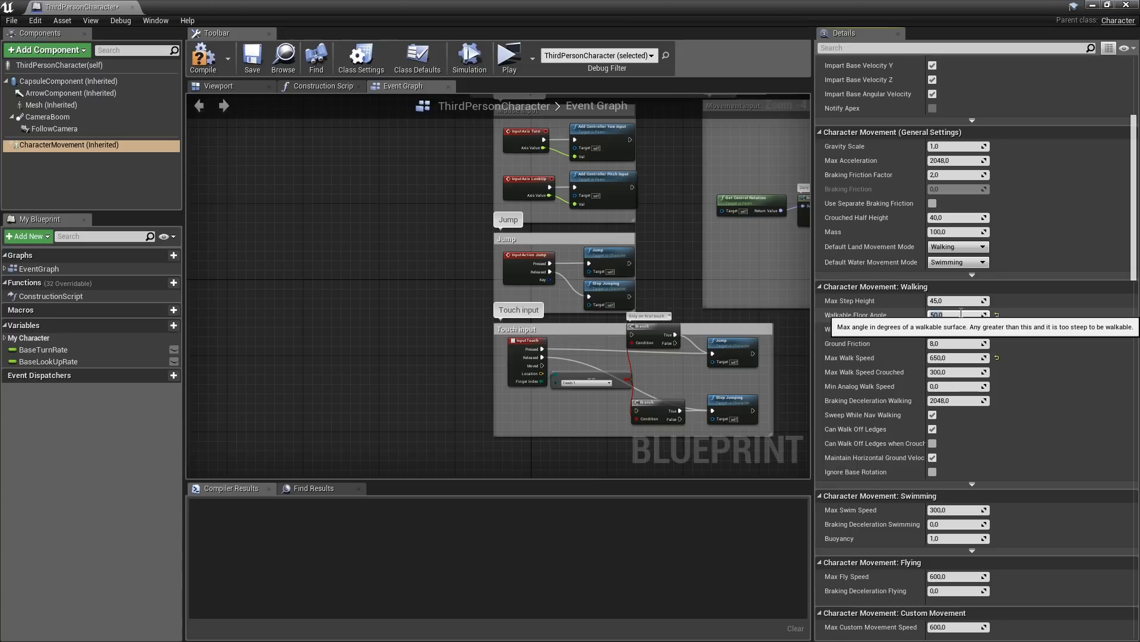
click(206, 53)
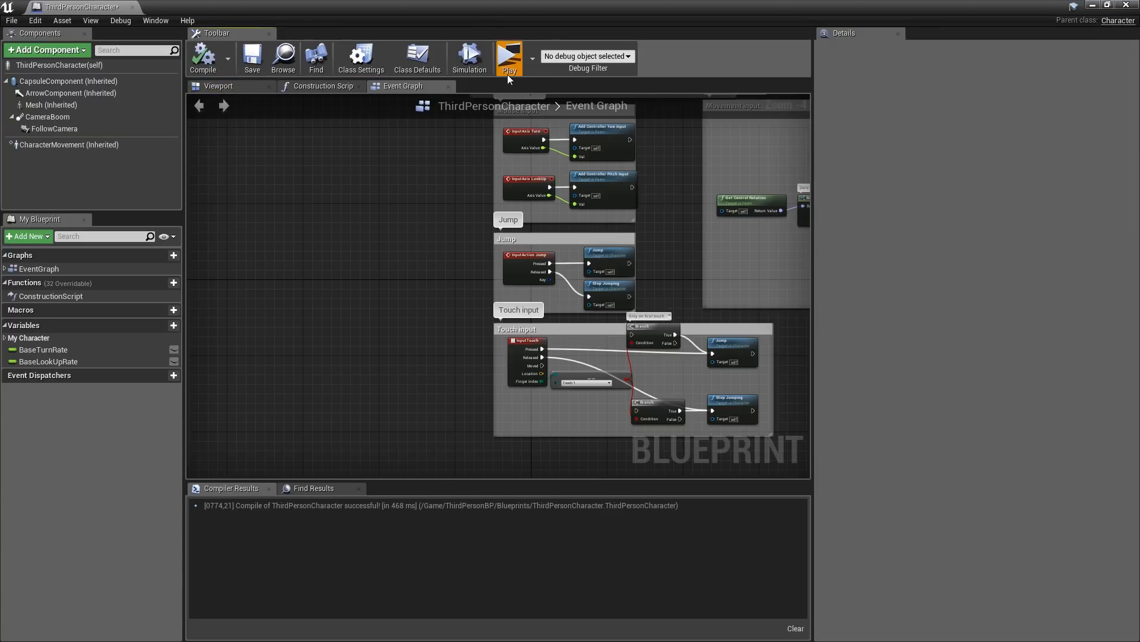
click(509, 55)
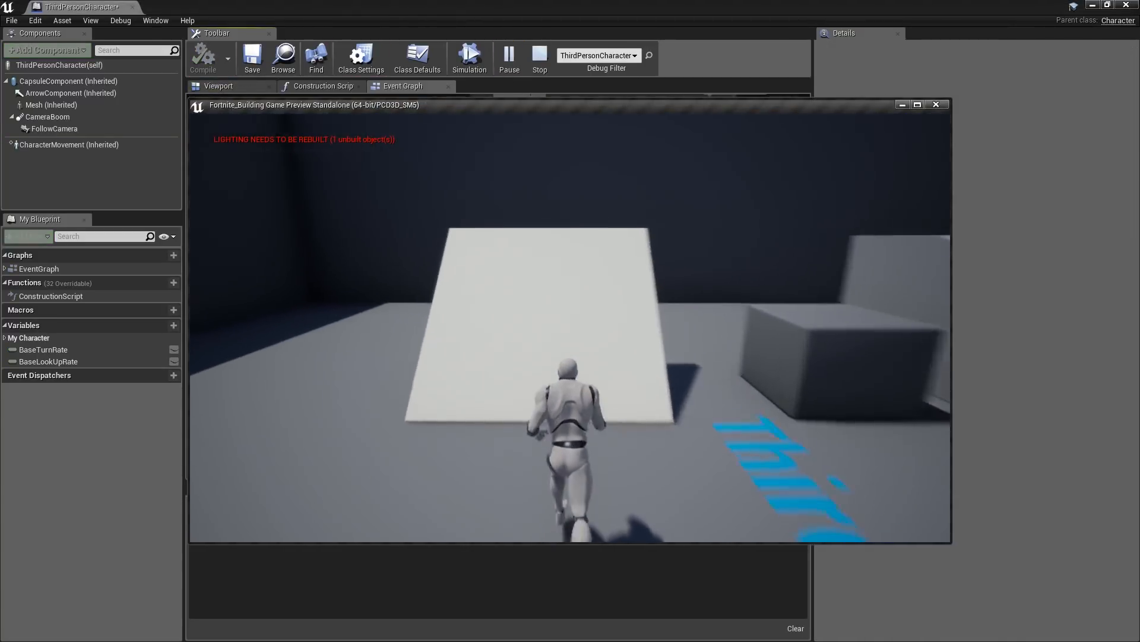